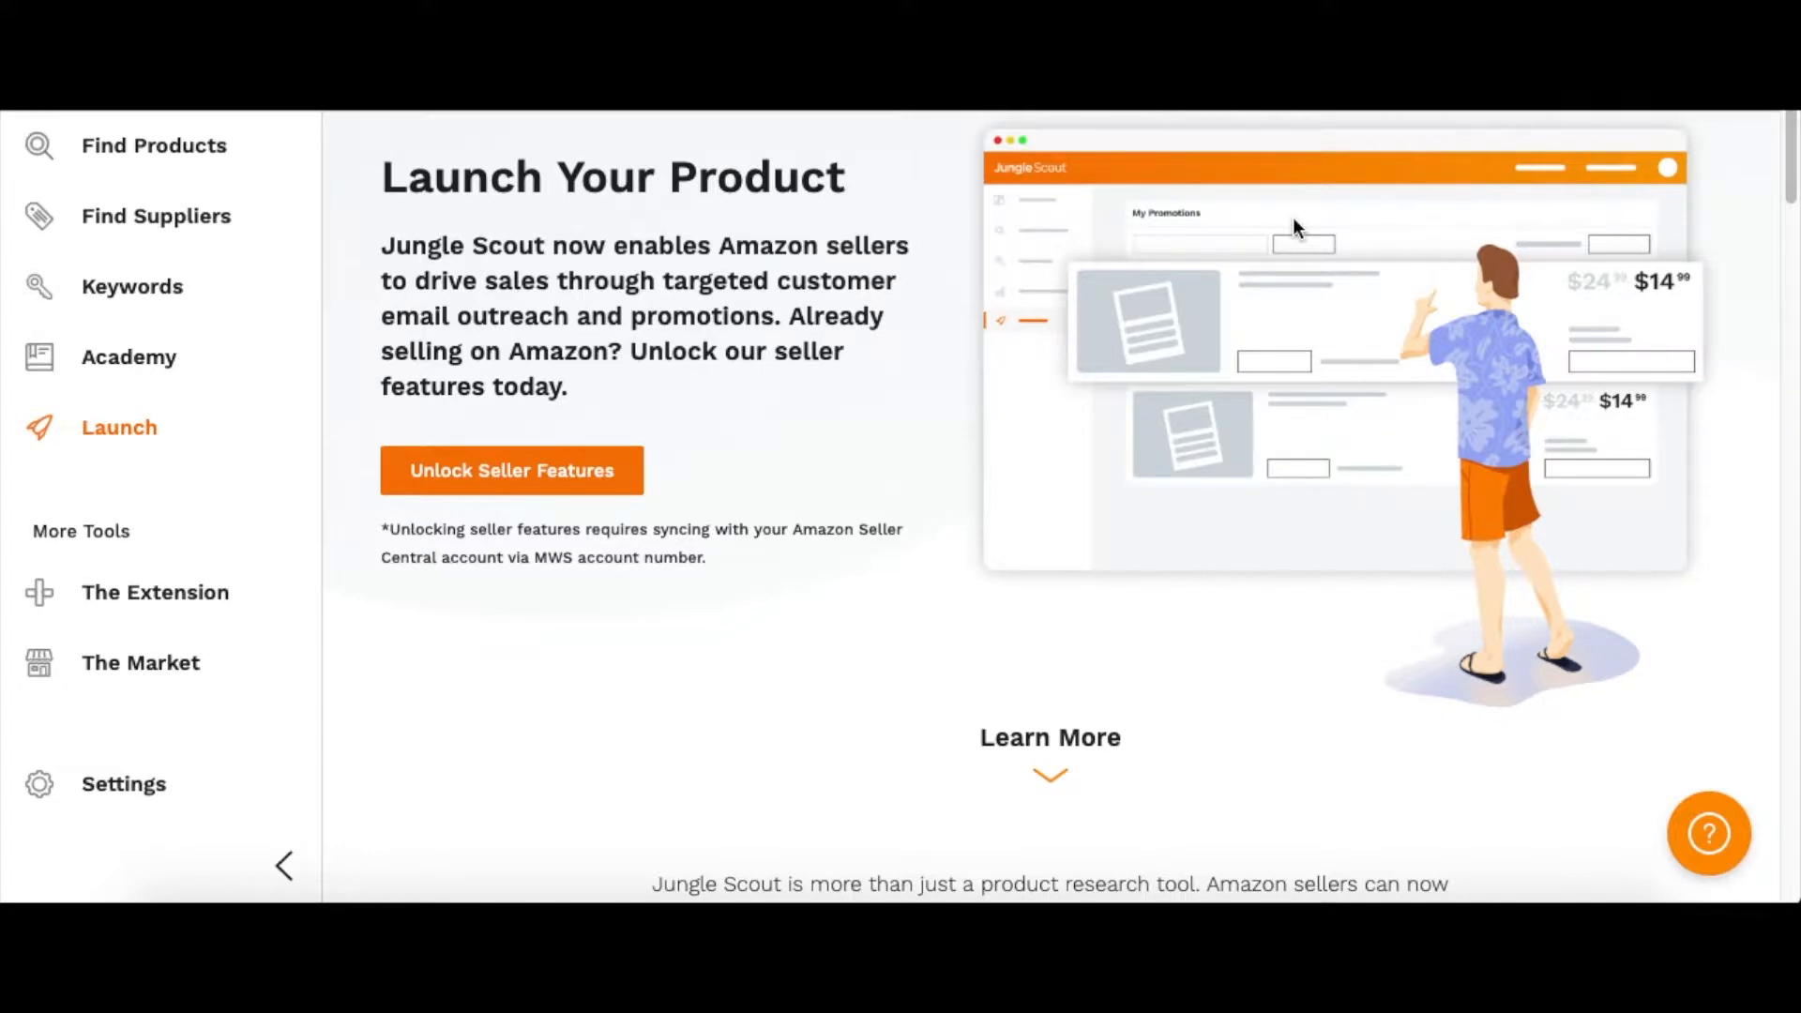
mouse_move(1728, 326)
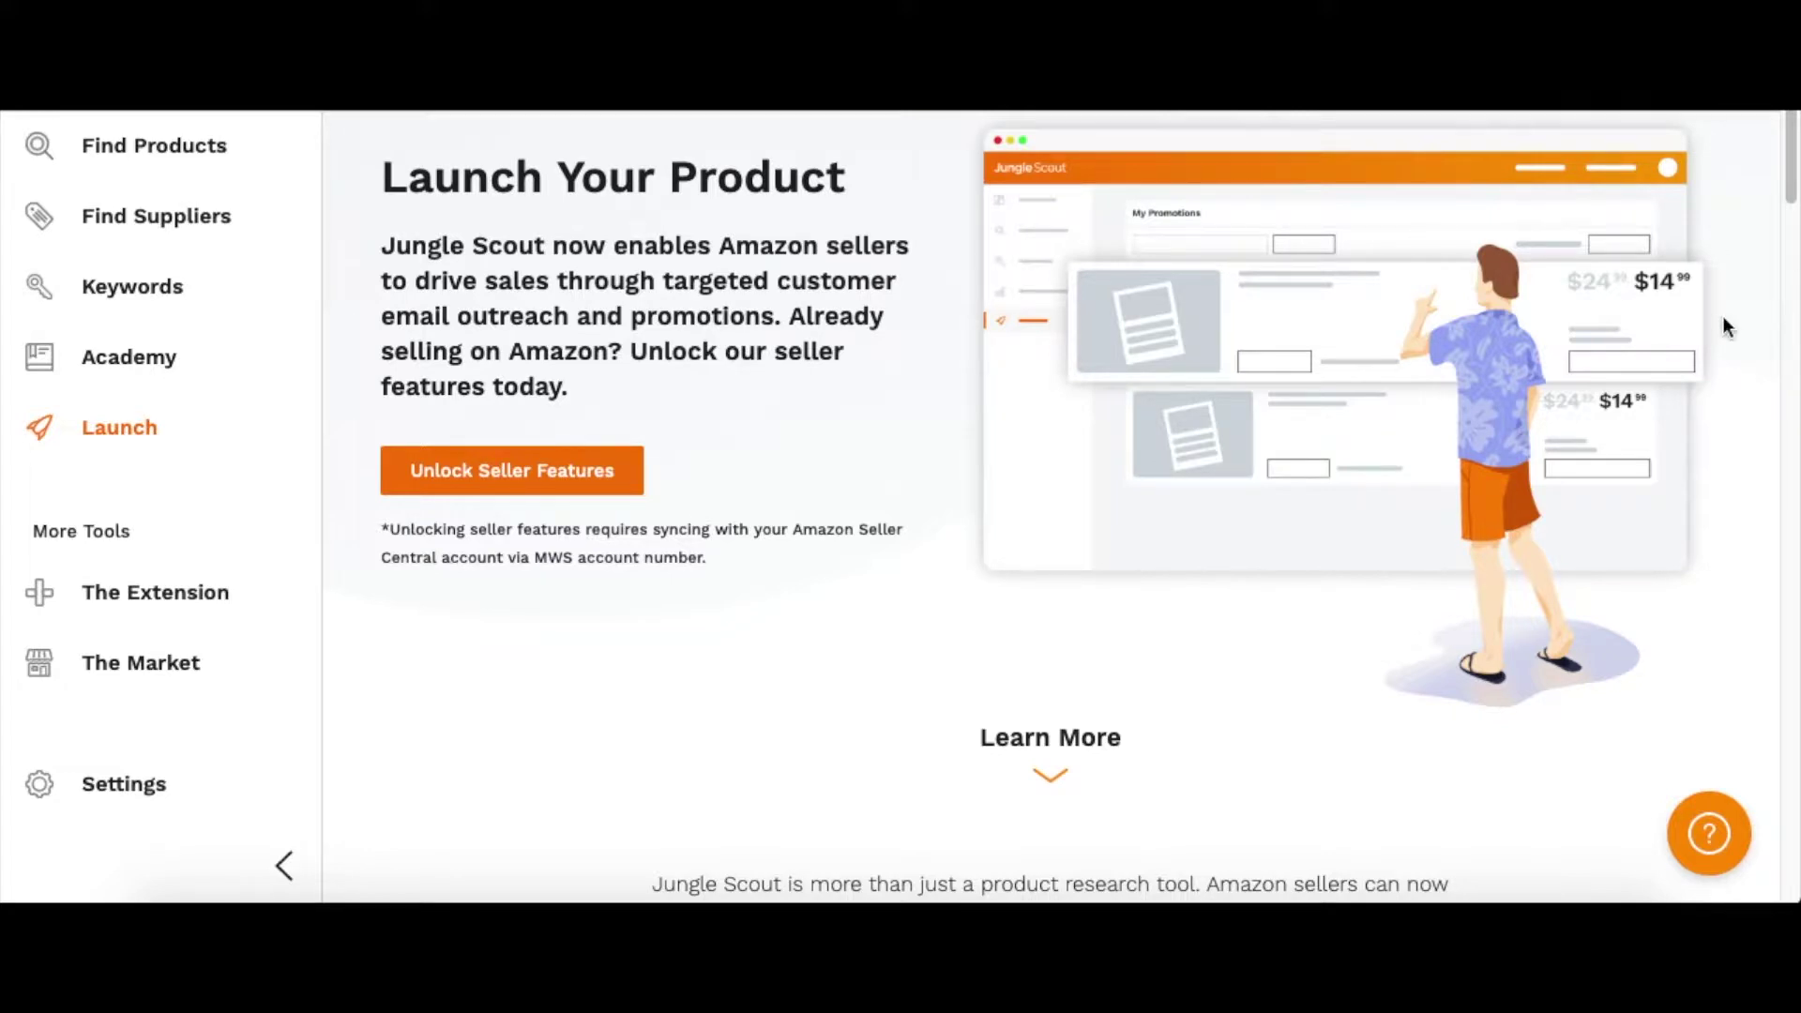
mouse_move(1134, 334)
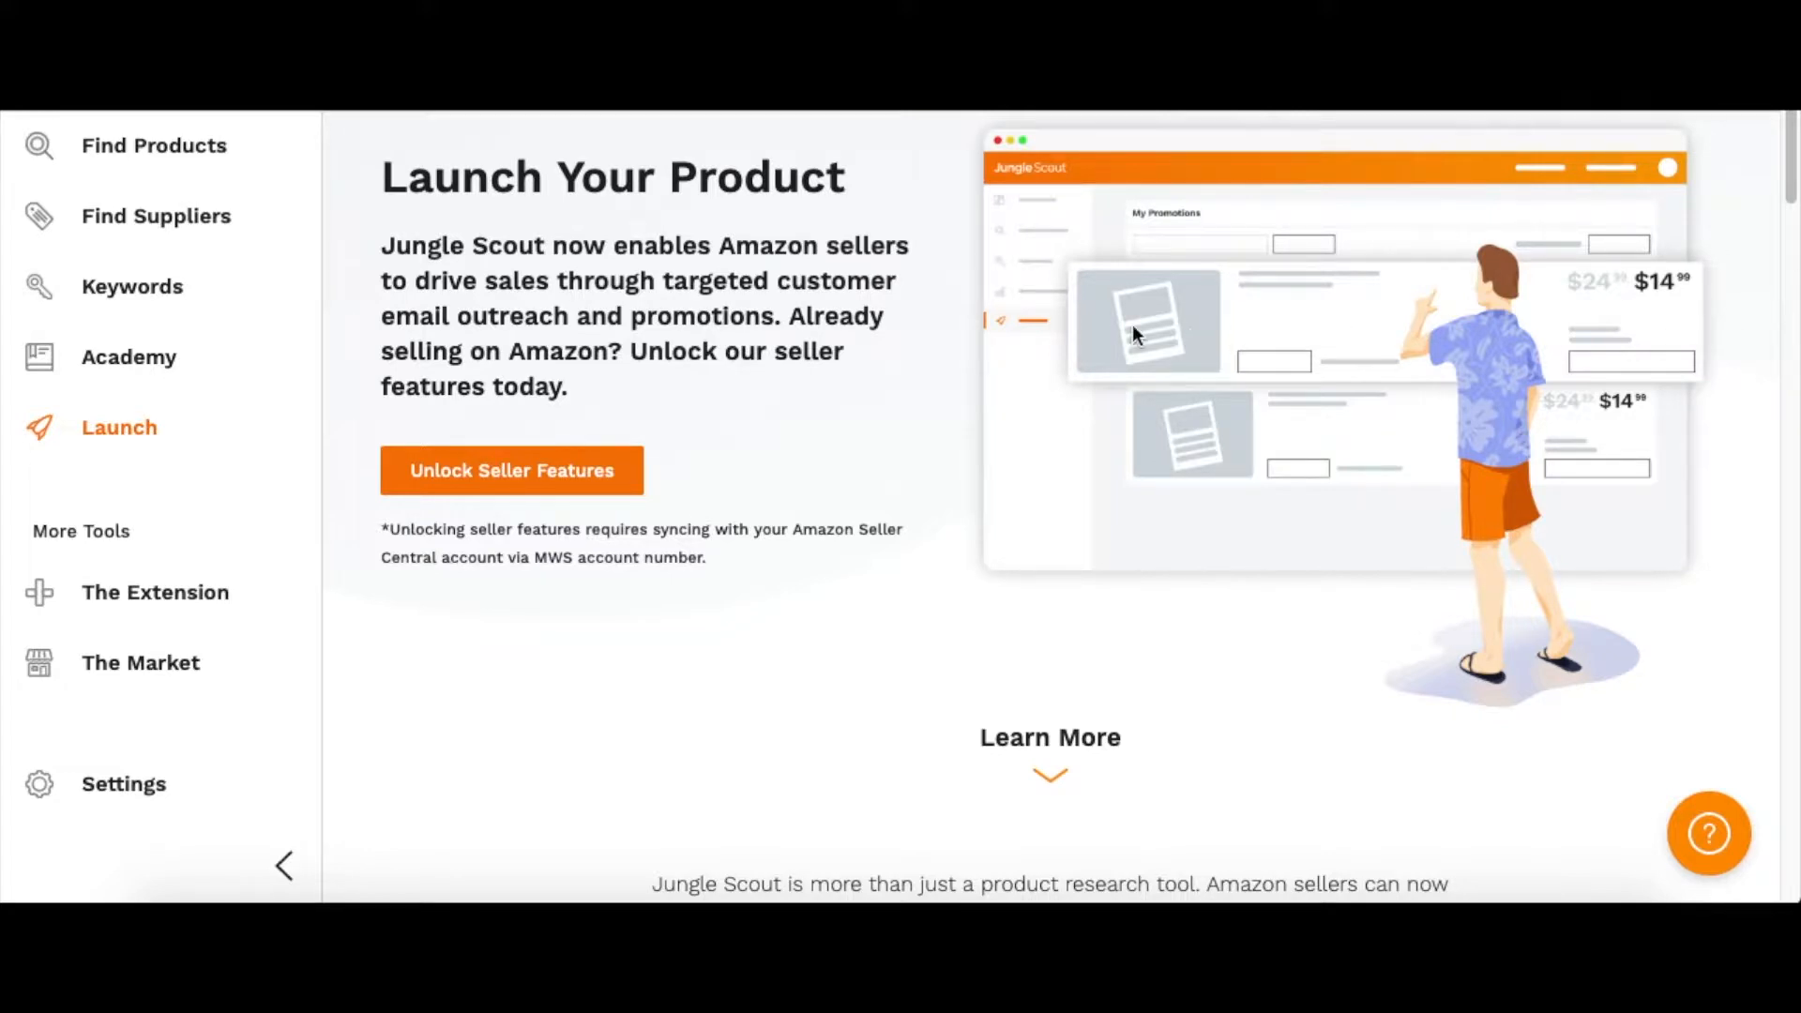
mouse_move(1198, 245)
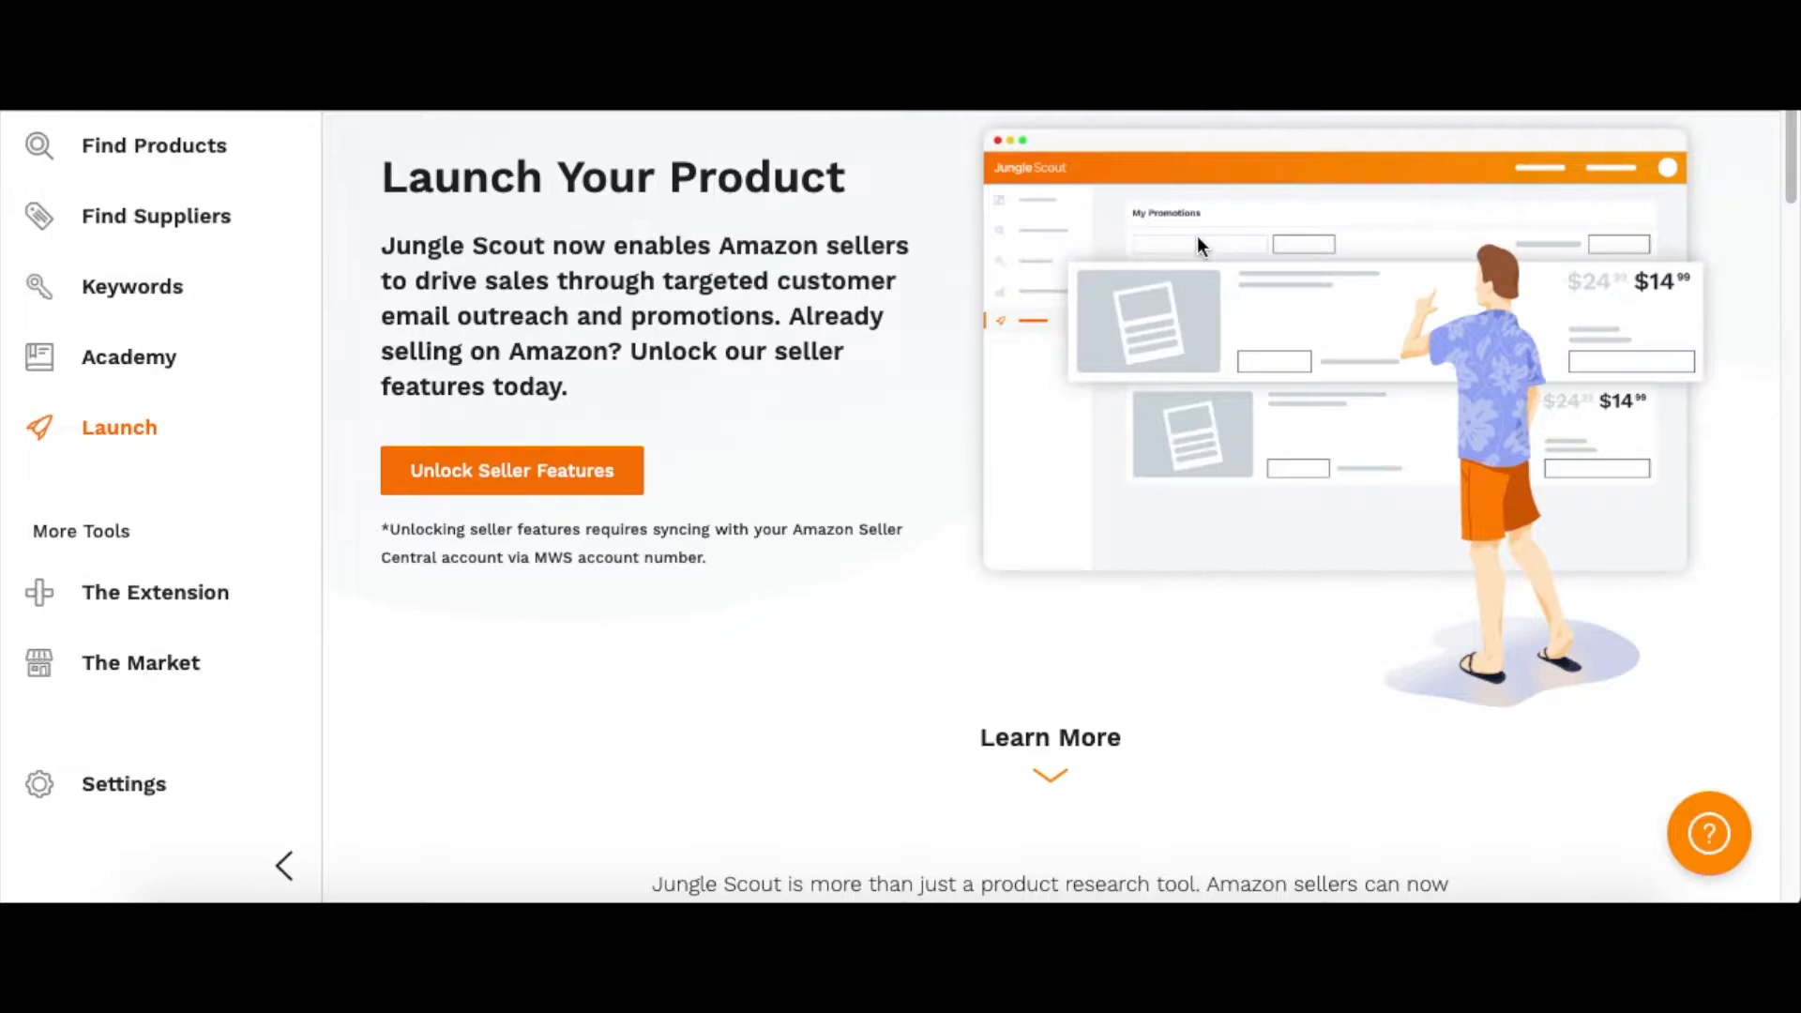
mouse_move(415, 227)
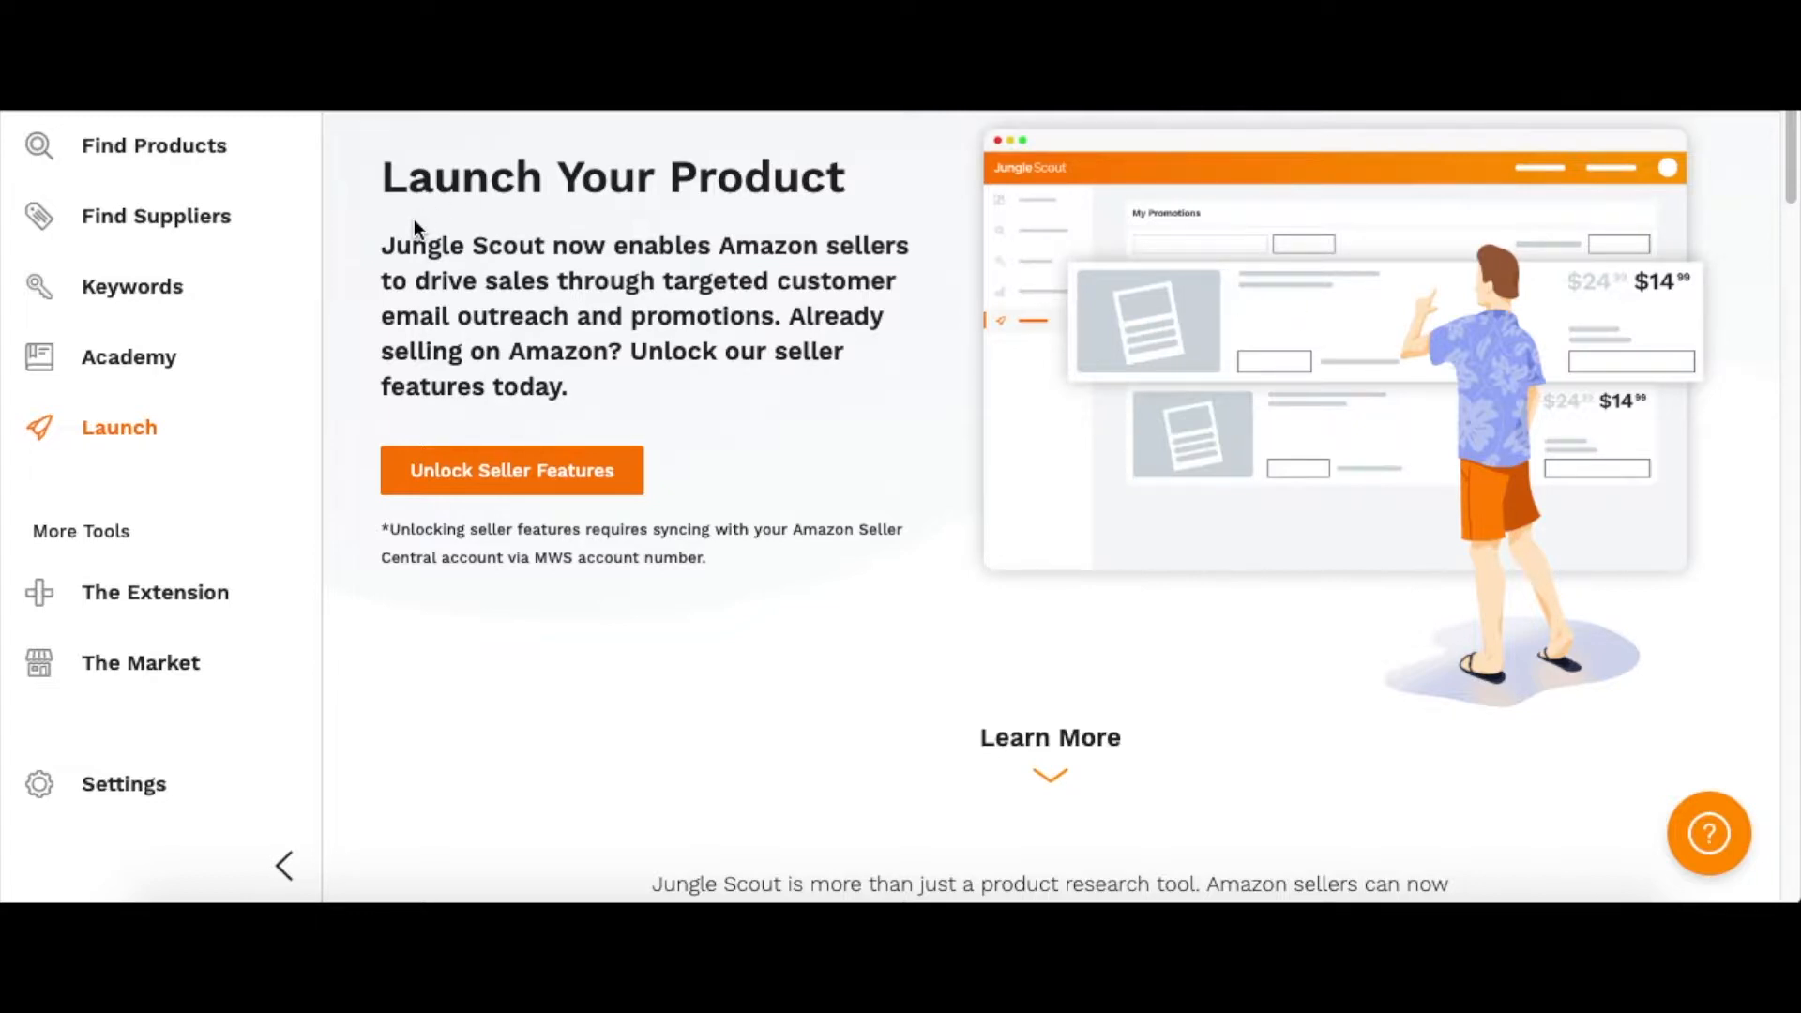
mouse_move(452, 223)
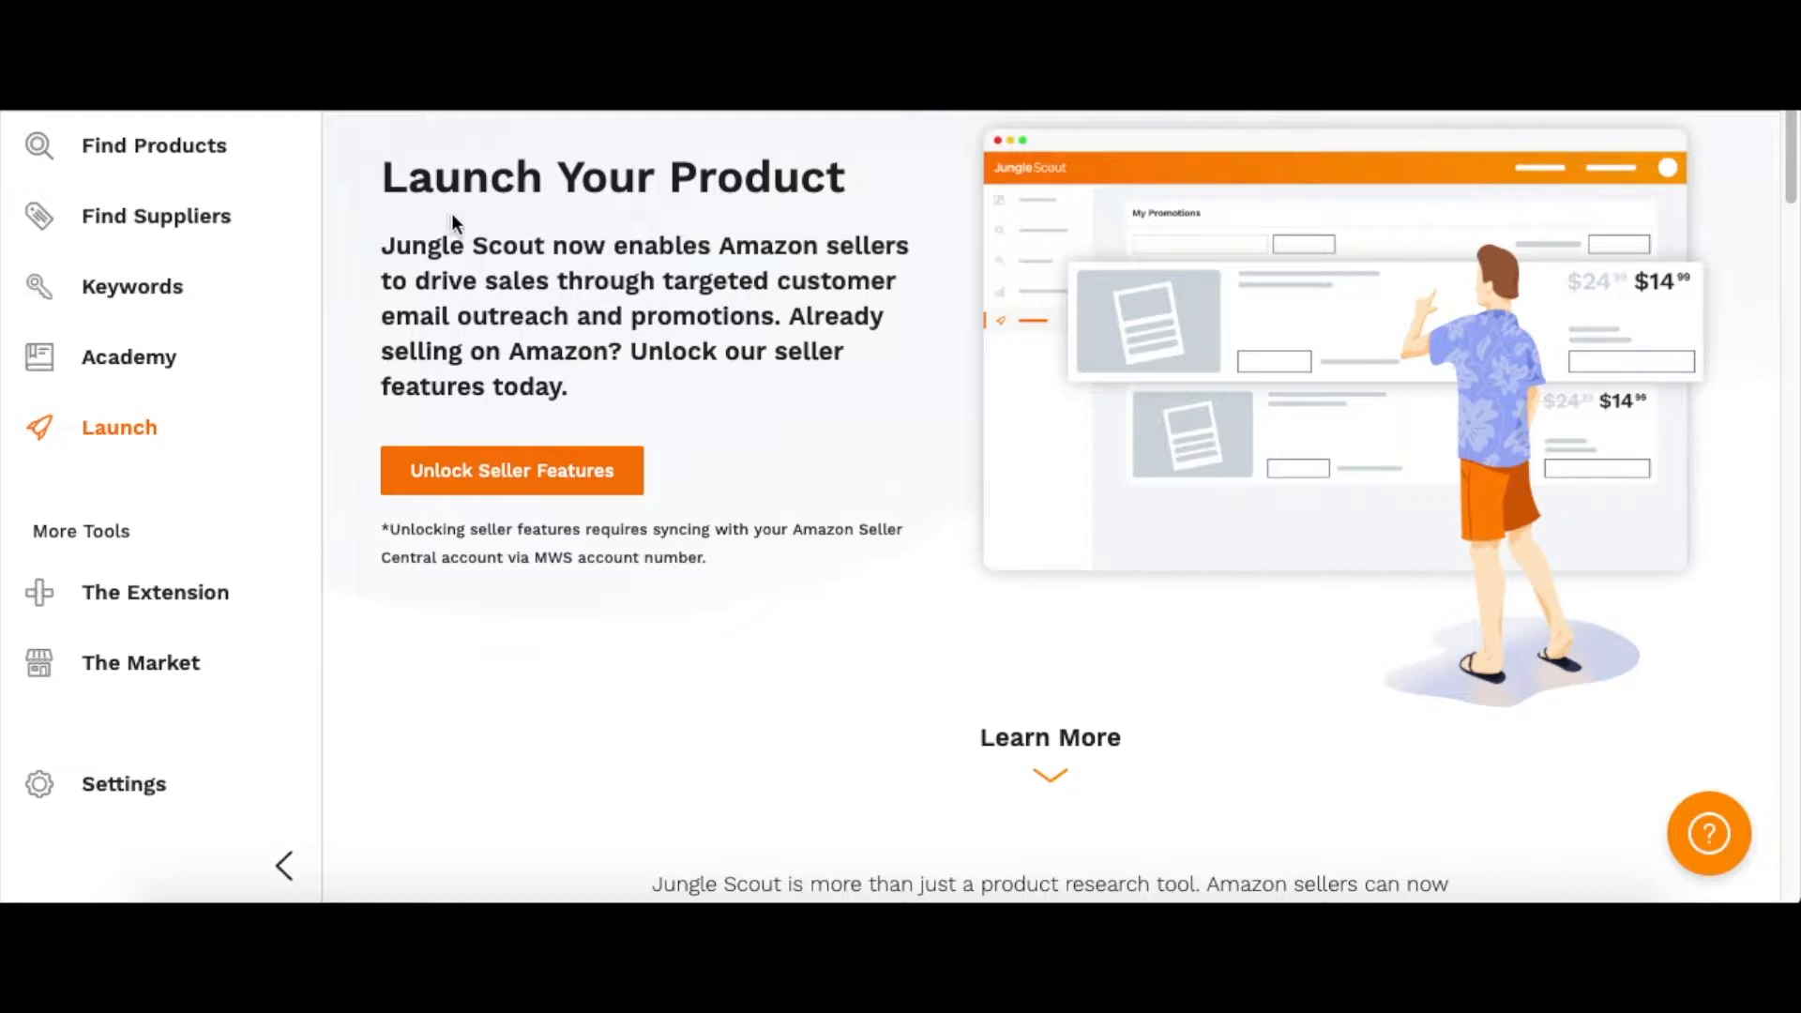
mouse_move(131, 331)
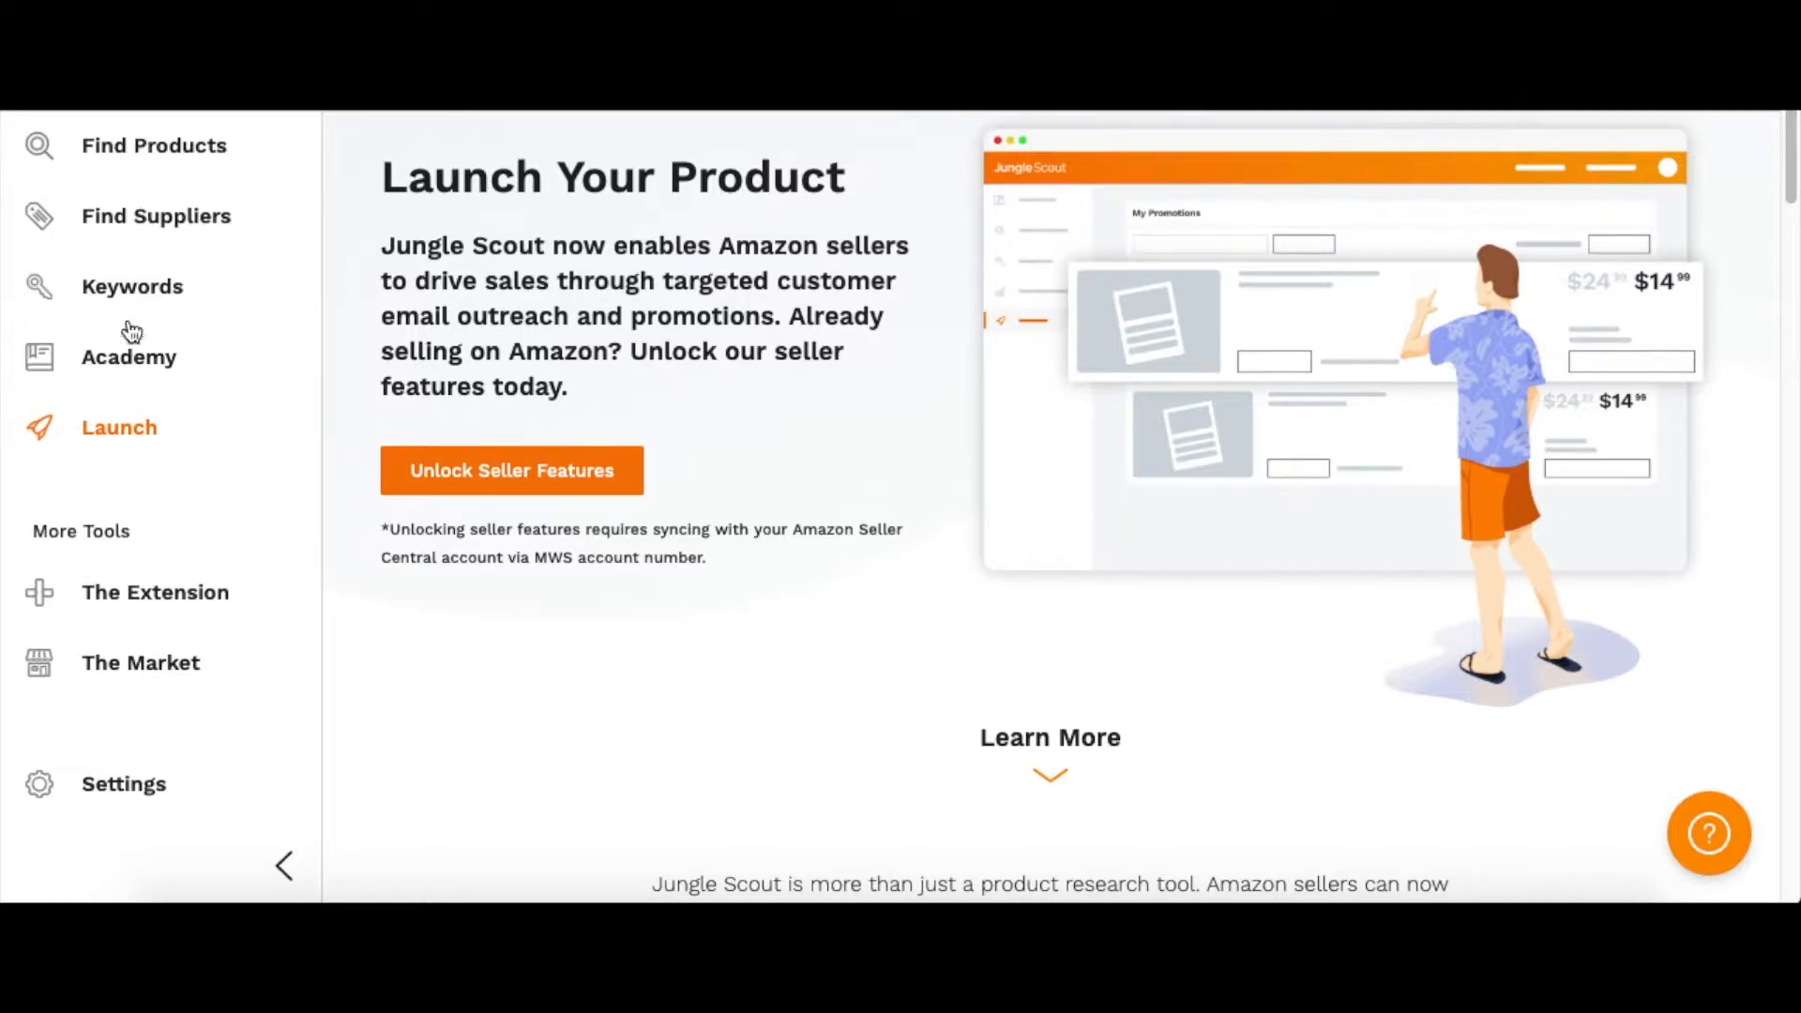
mouse_move(270, 325)
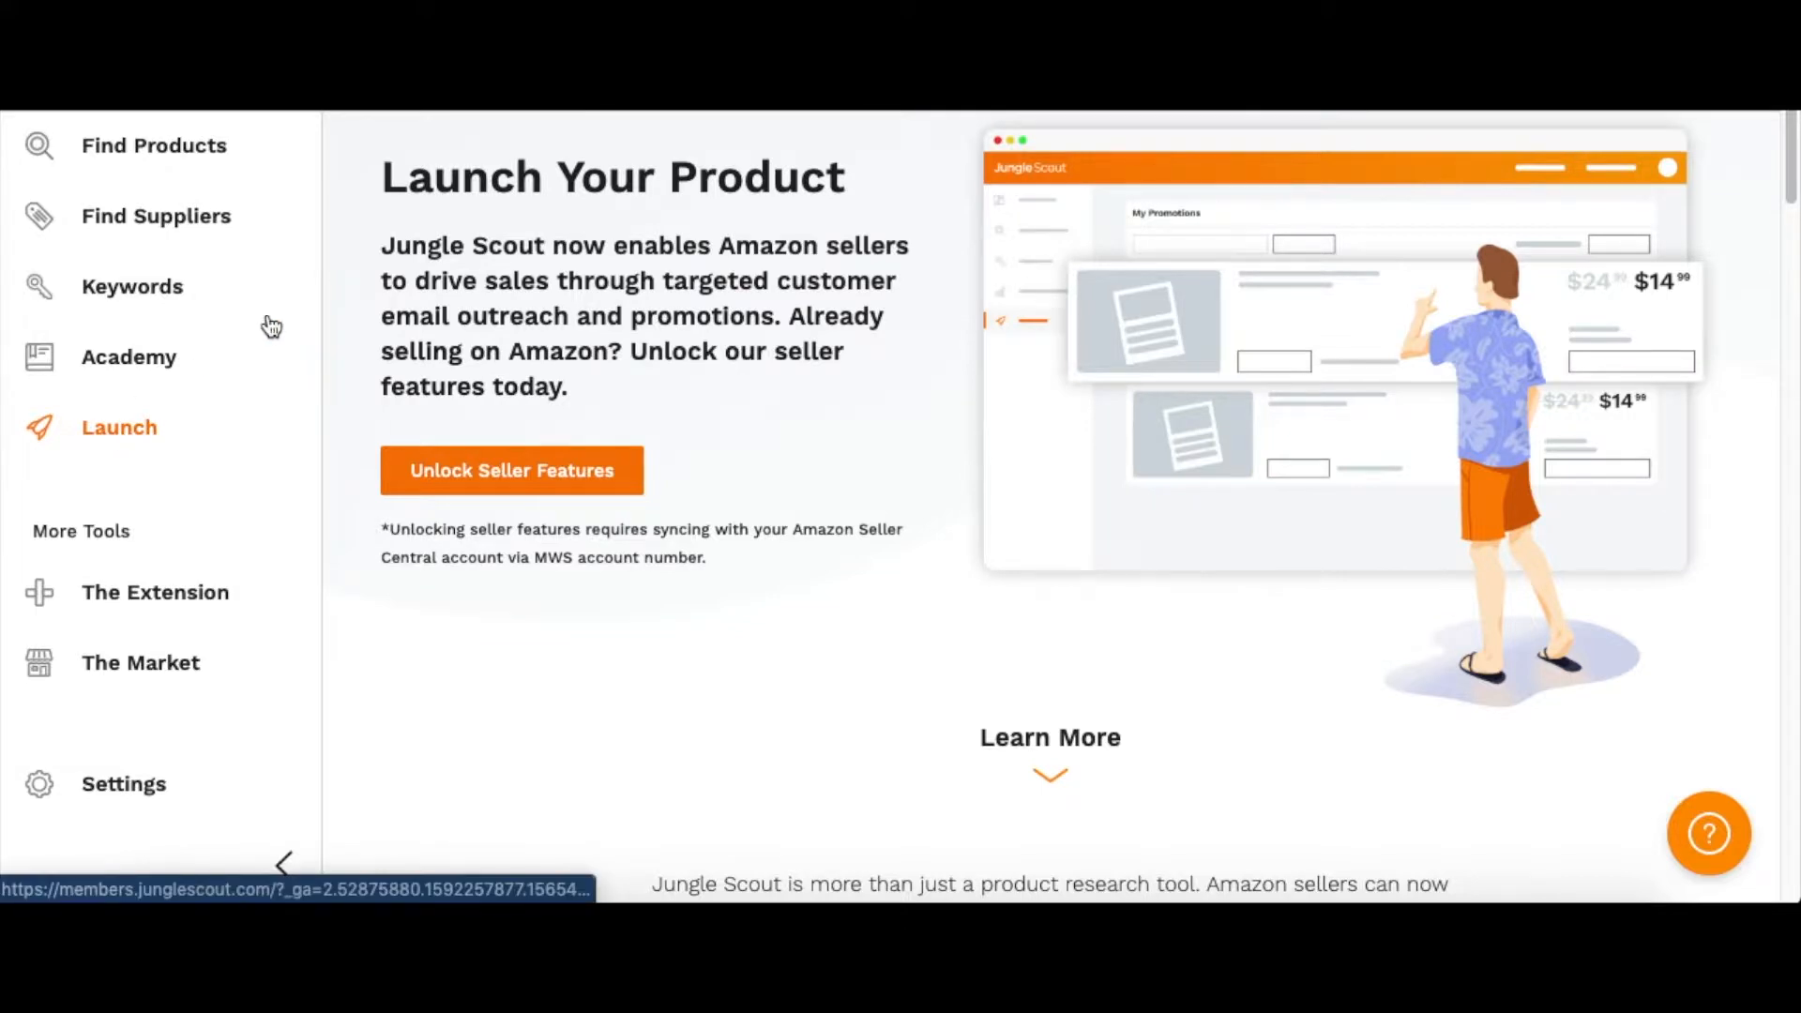
mouse_move(508, 480)
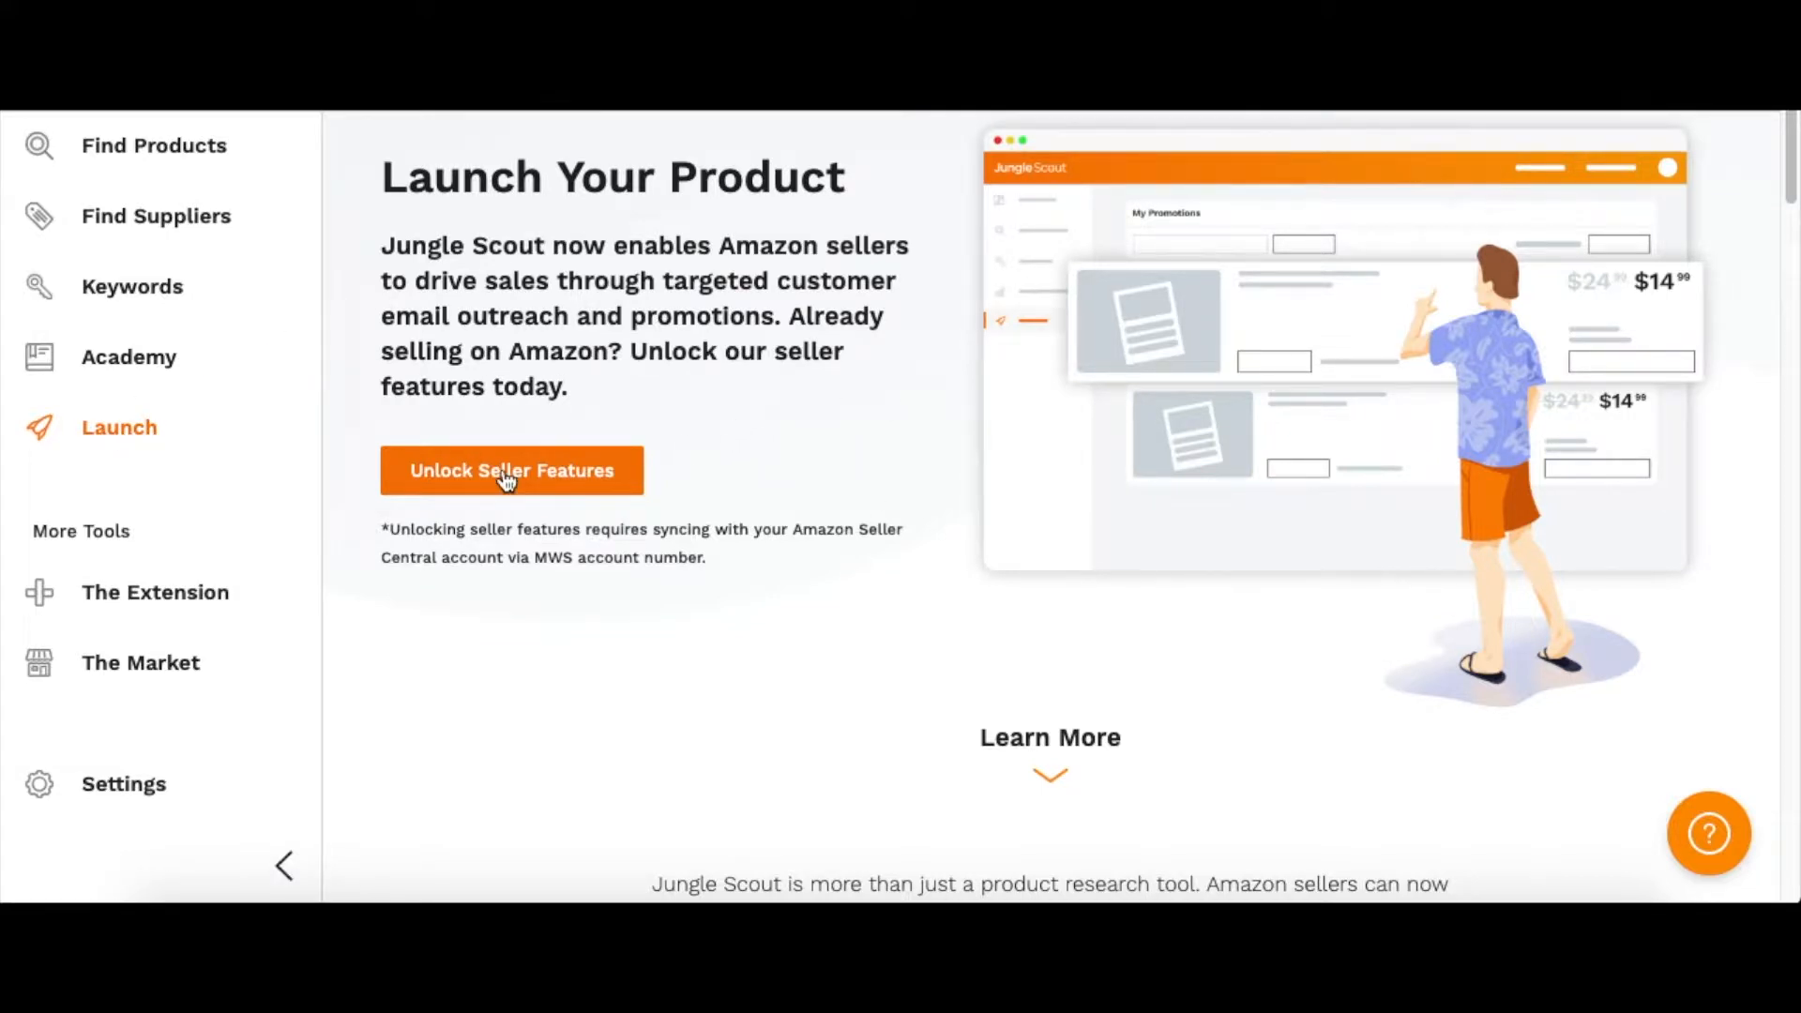
Unlock seller features and connect Amazon with the North America / United States marketplace
click(511, 471)
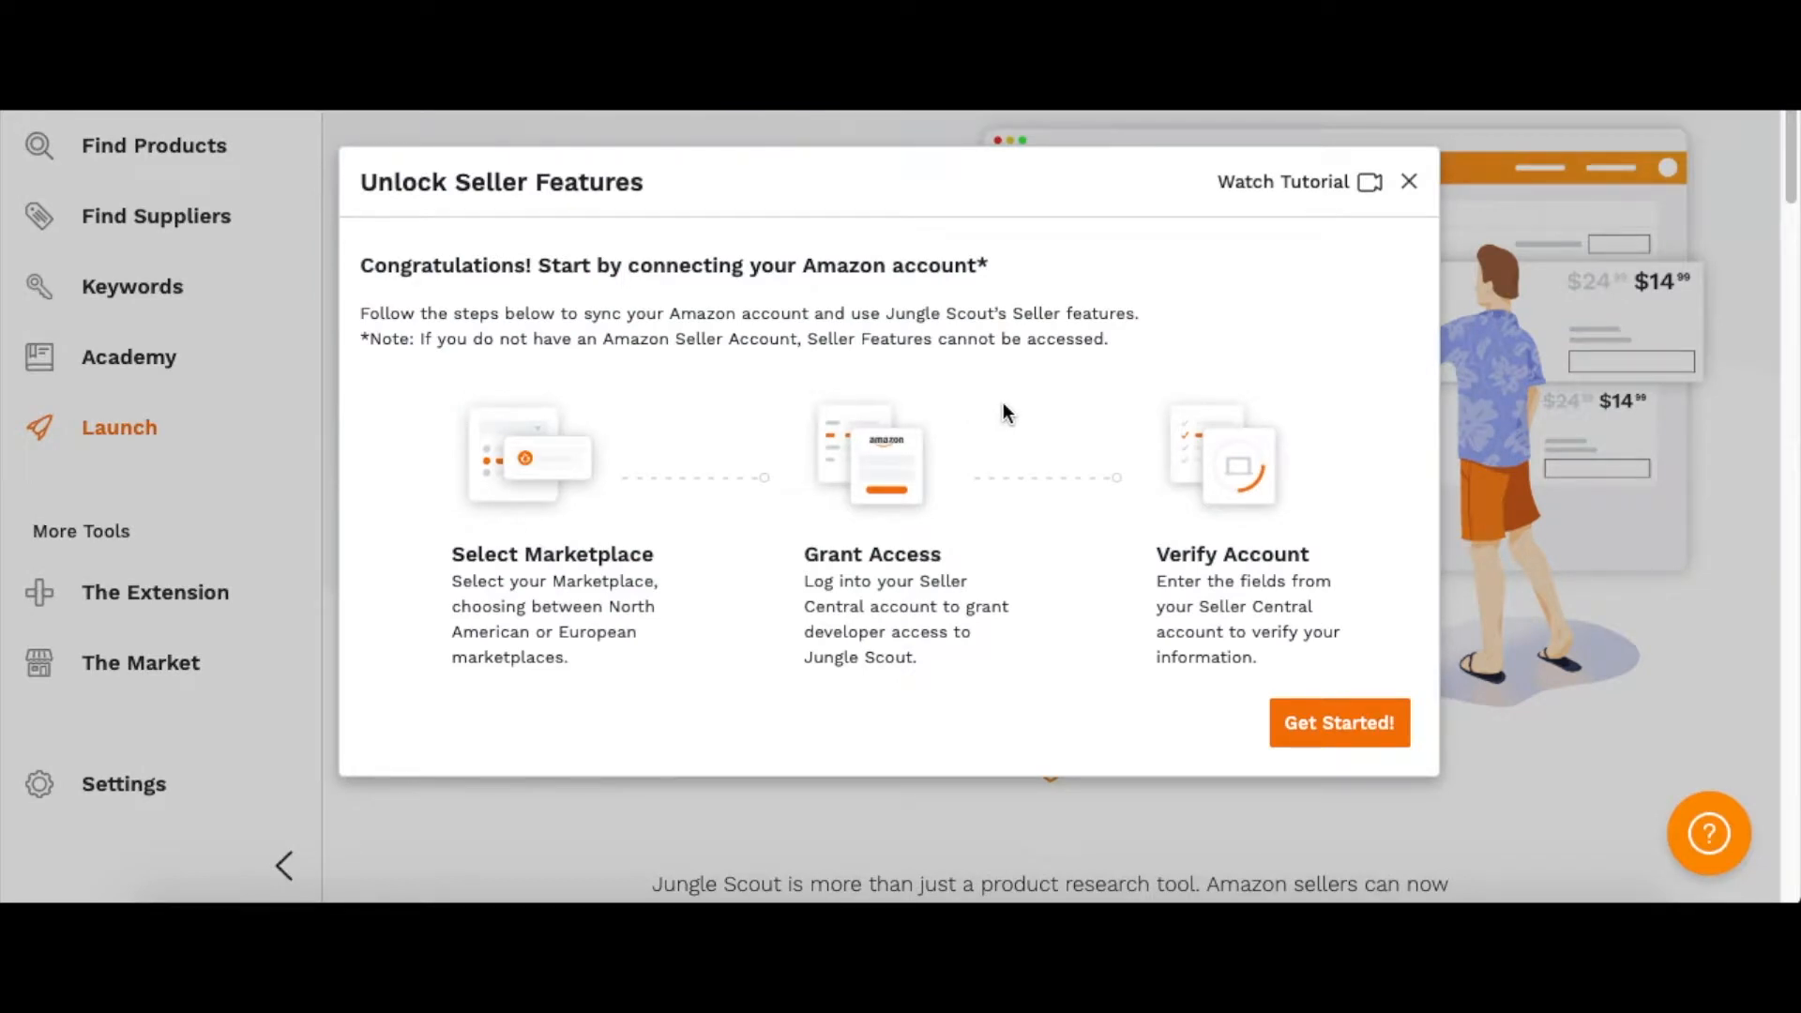
click(1338, 722)
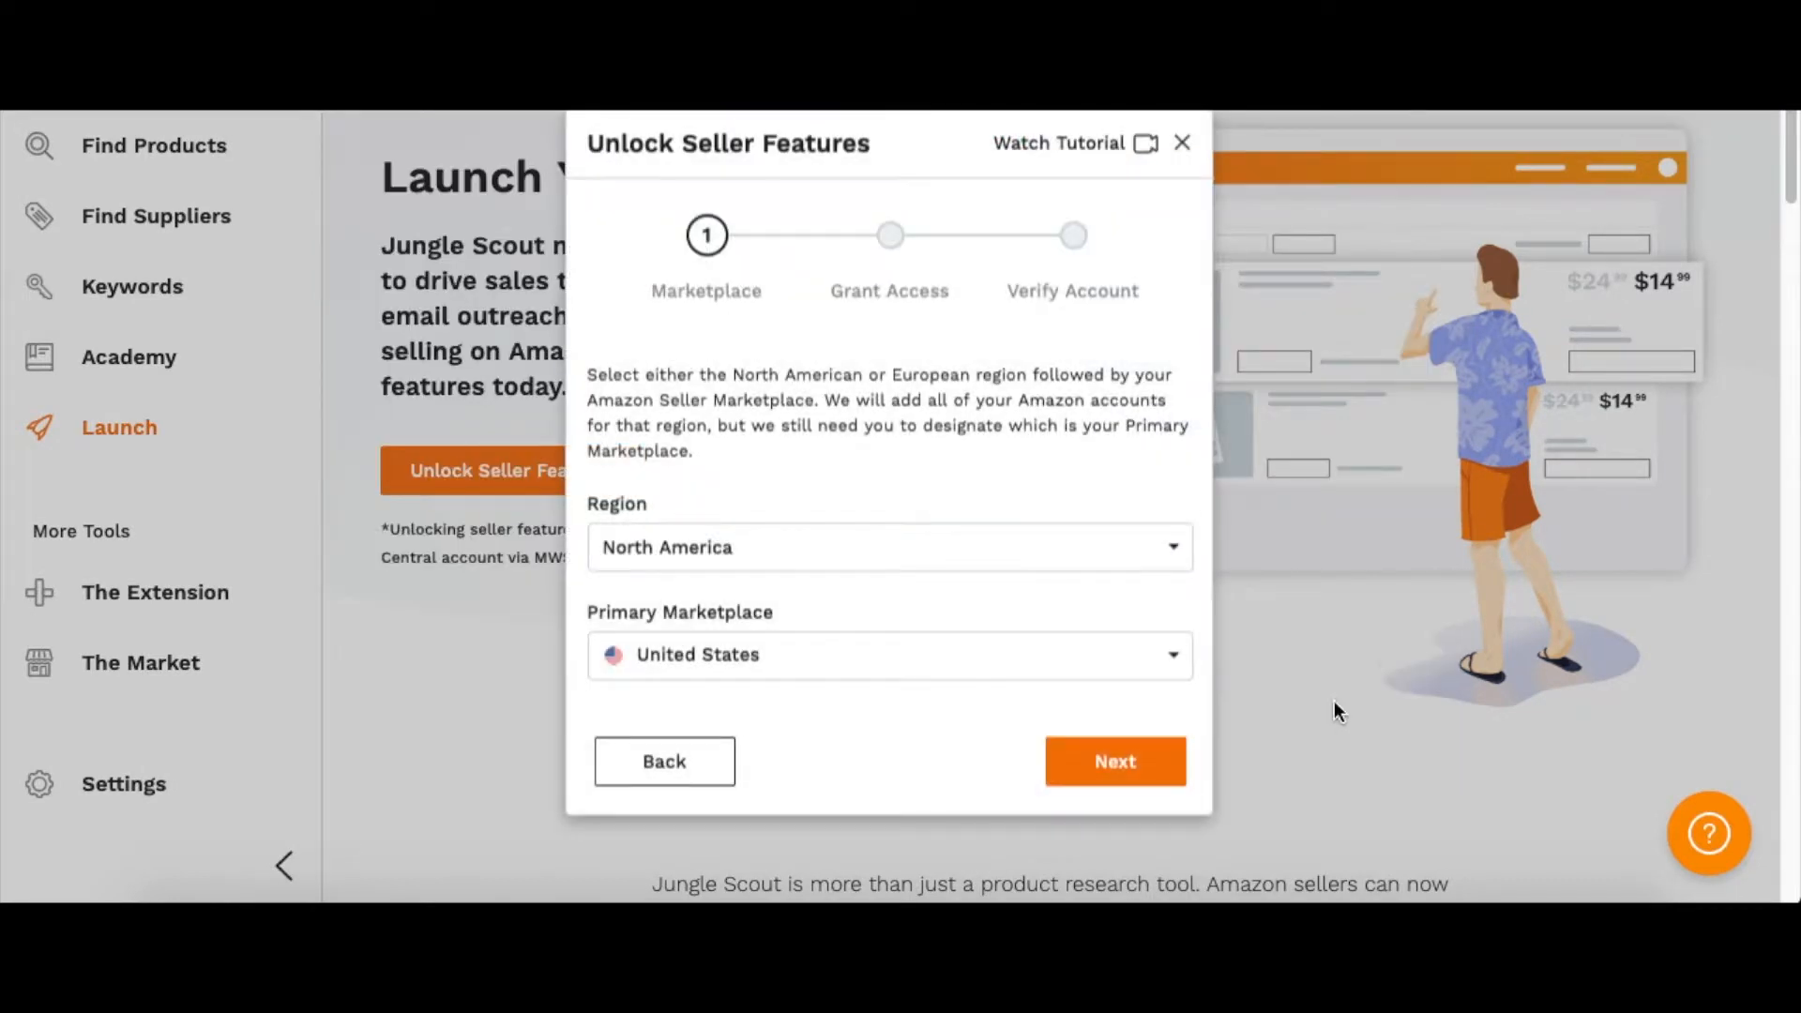
mouse_move(662, 676)
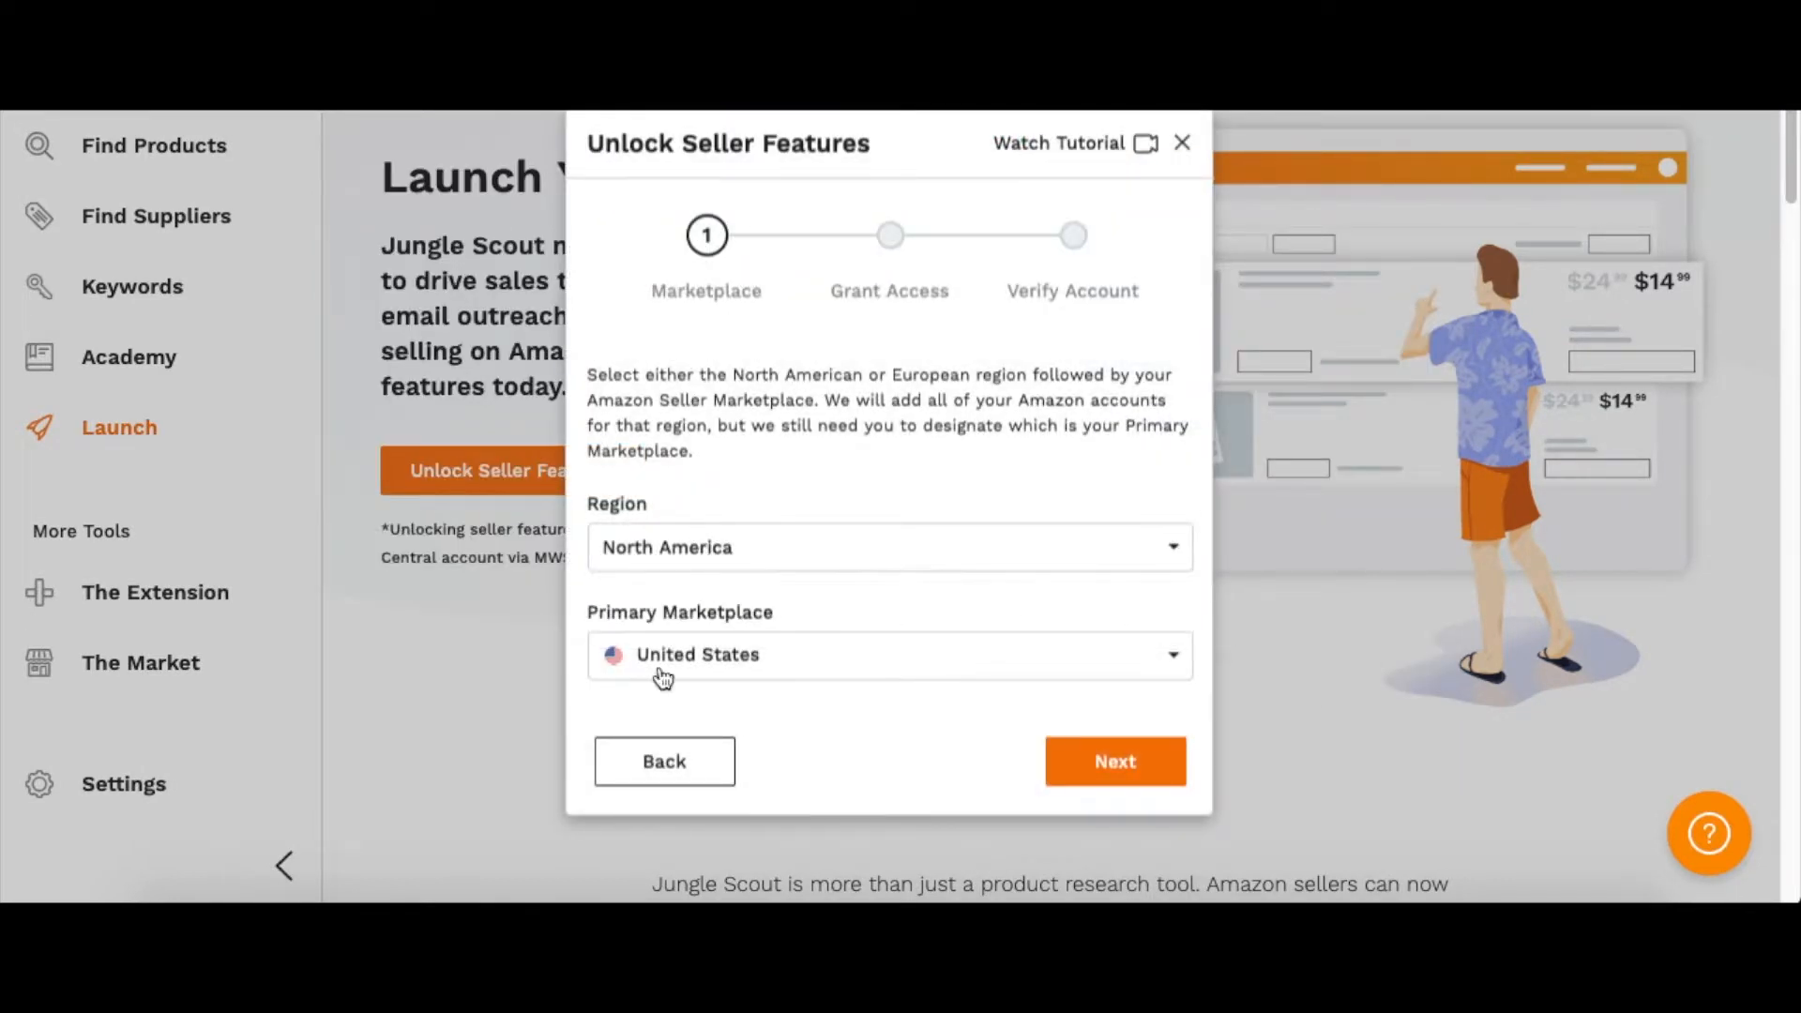
mouse_move(1169, 726)
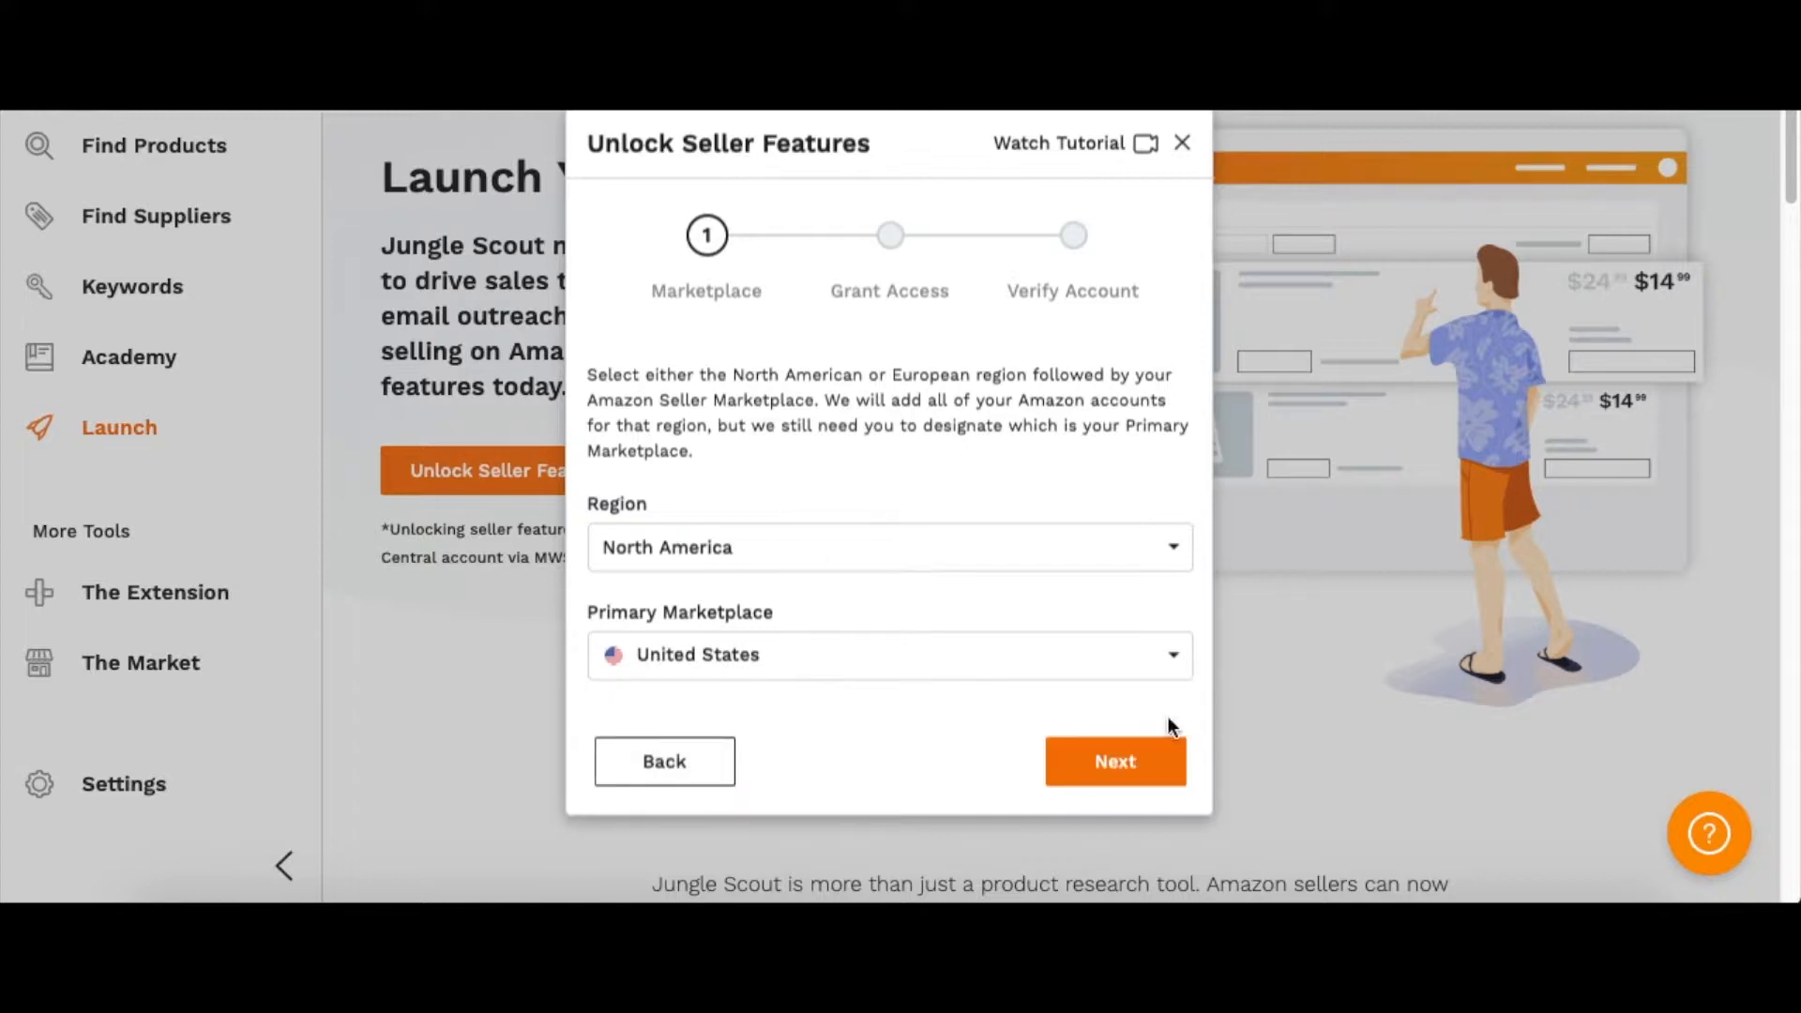
click(1113, 761)
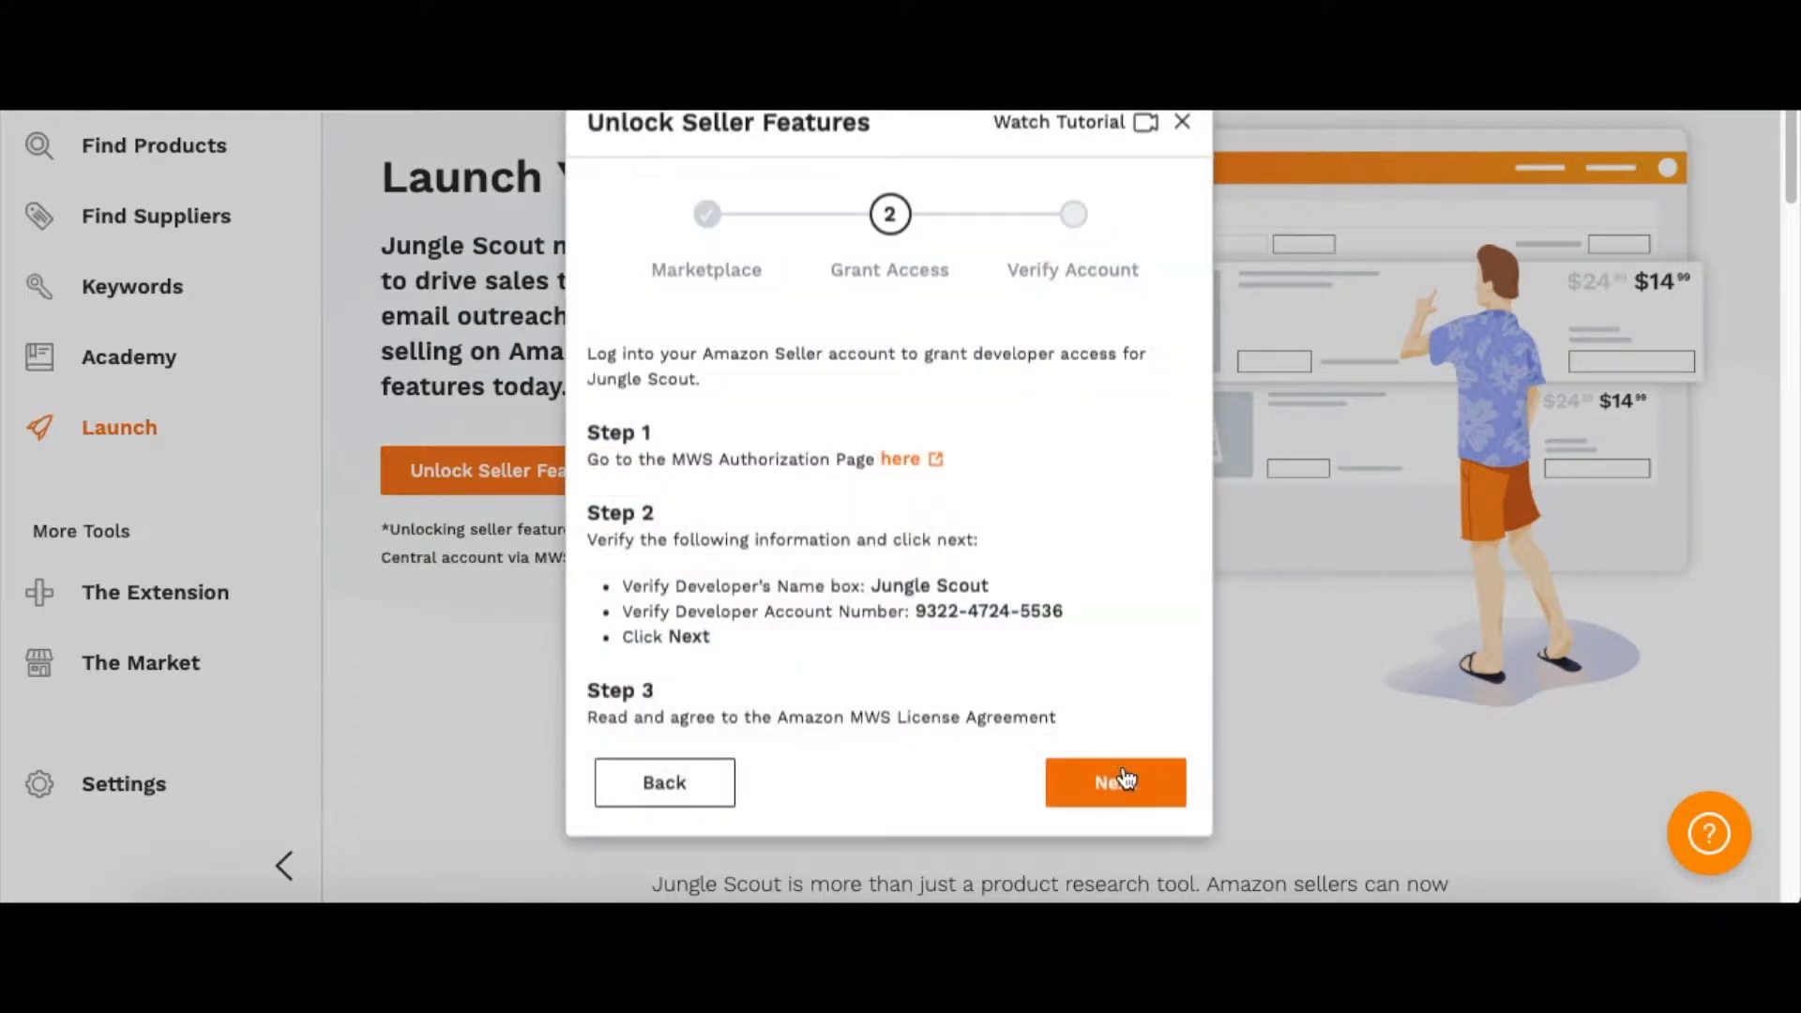
mouse_move(906, 589)
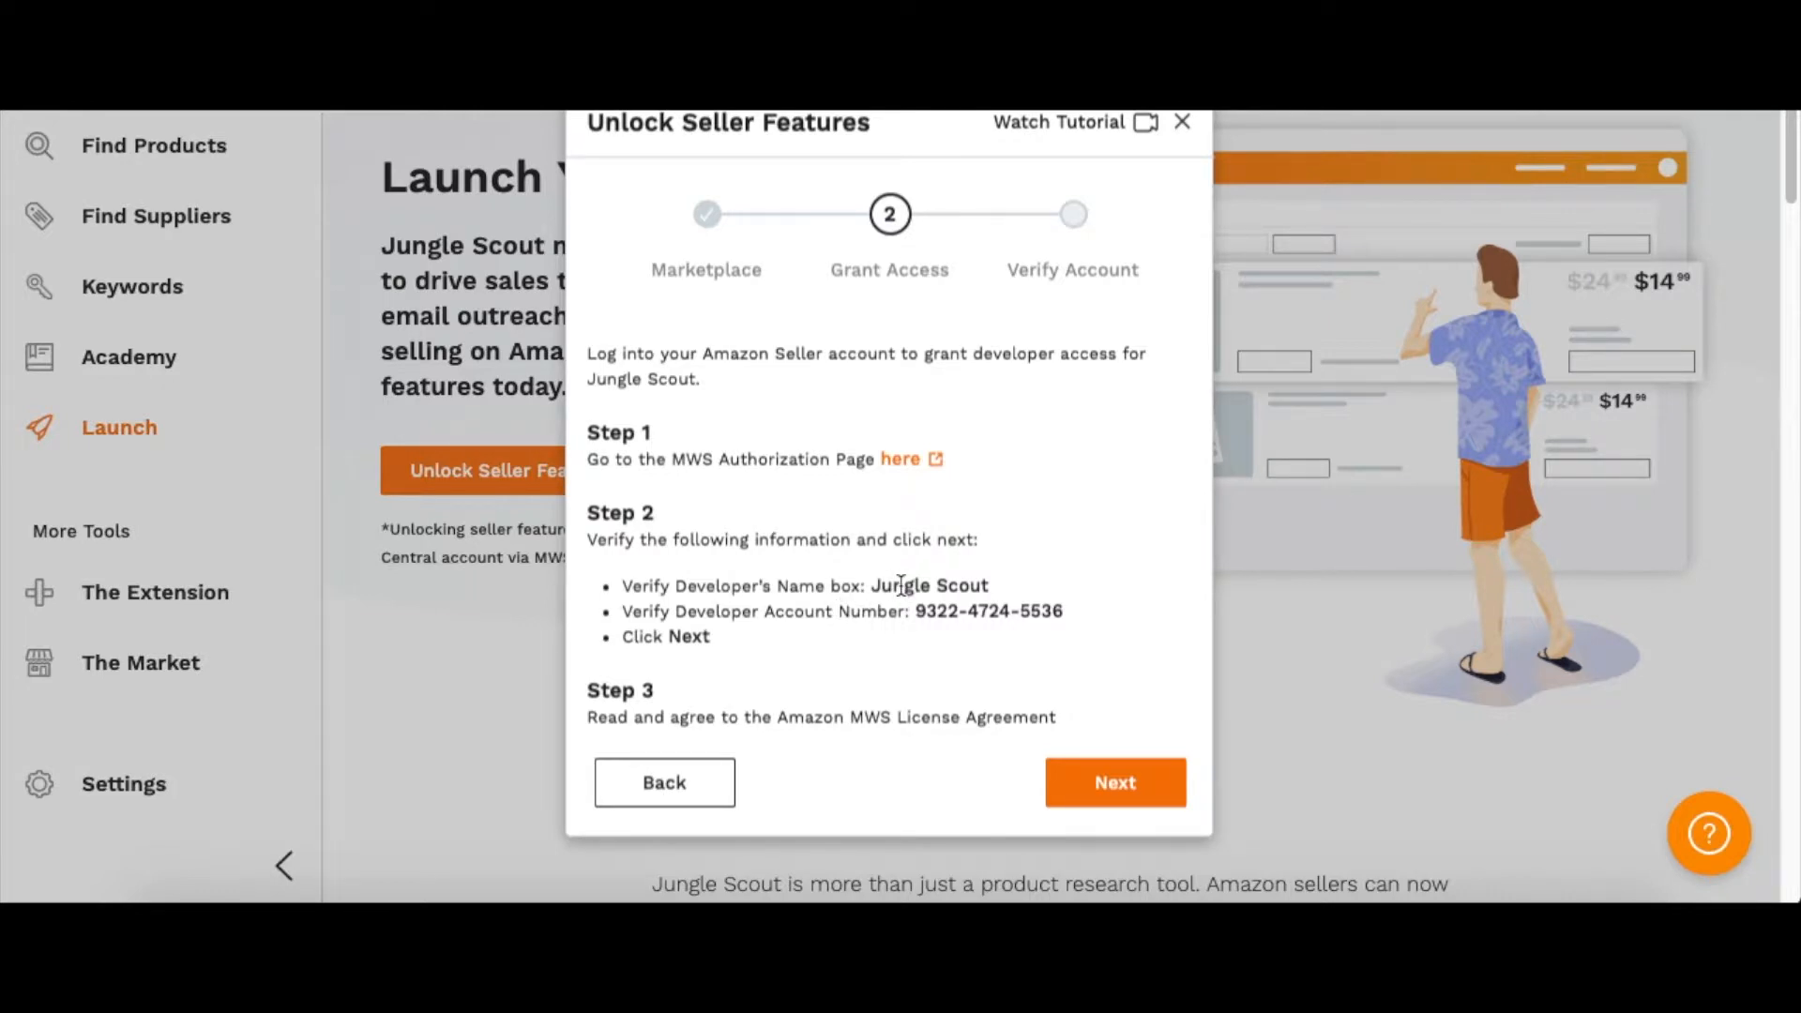
mouse_move(906, 470)
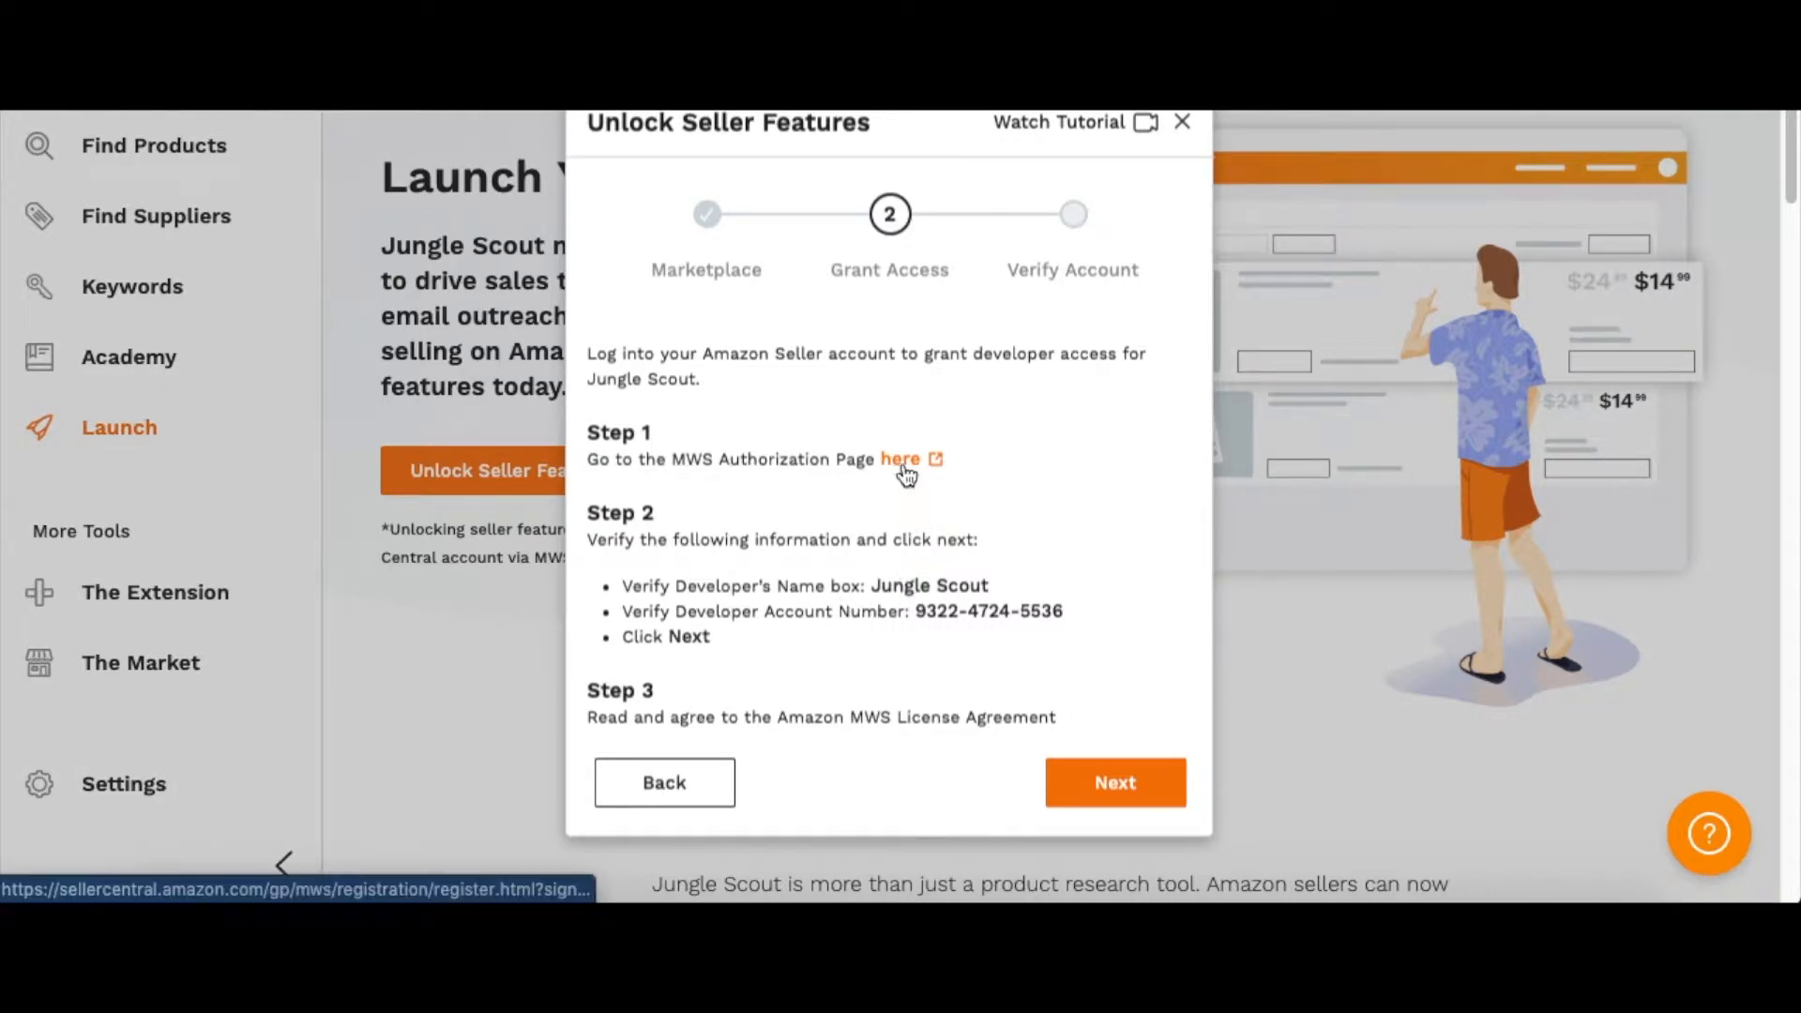
mouse_move(906, 469)
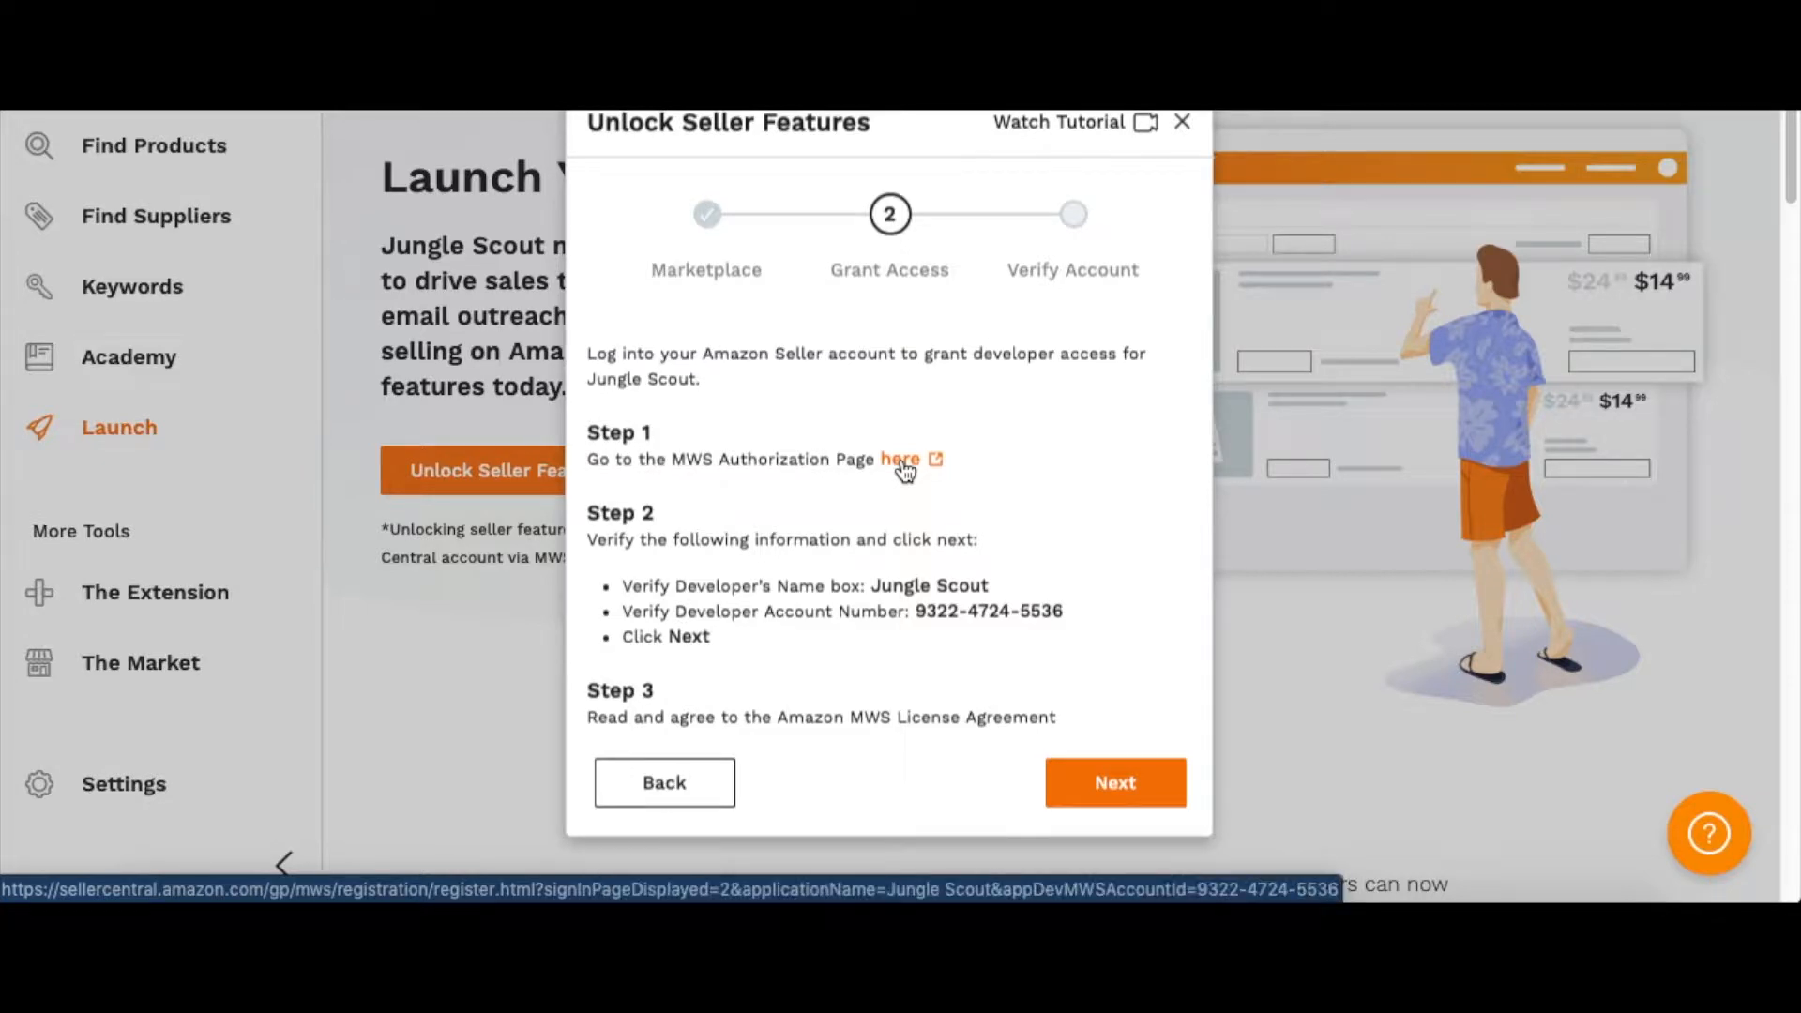
right_click(901, 460)
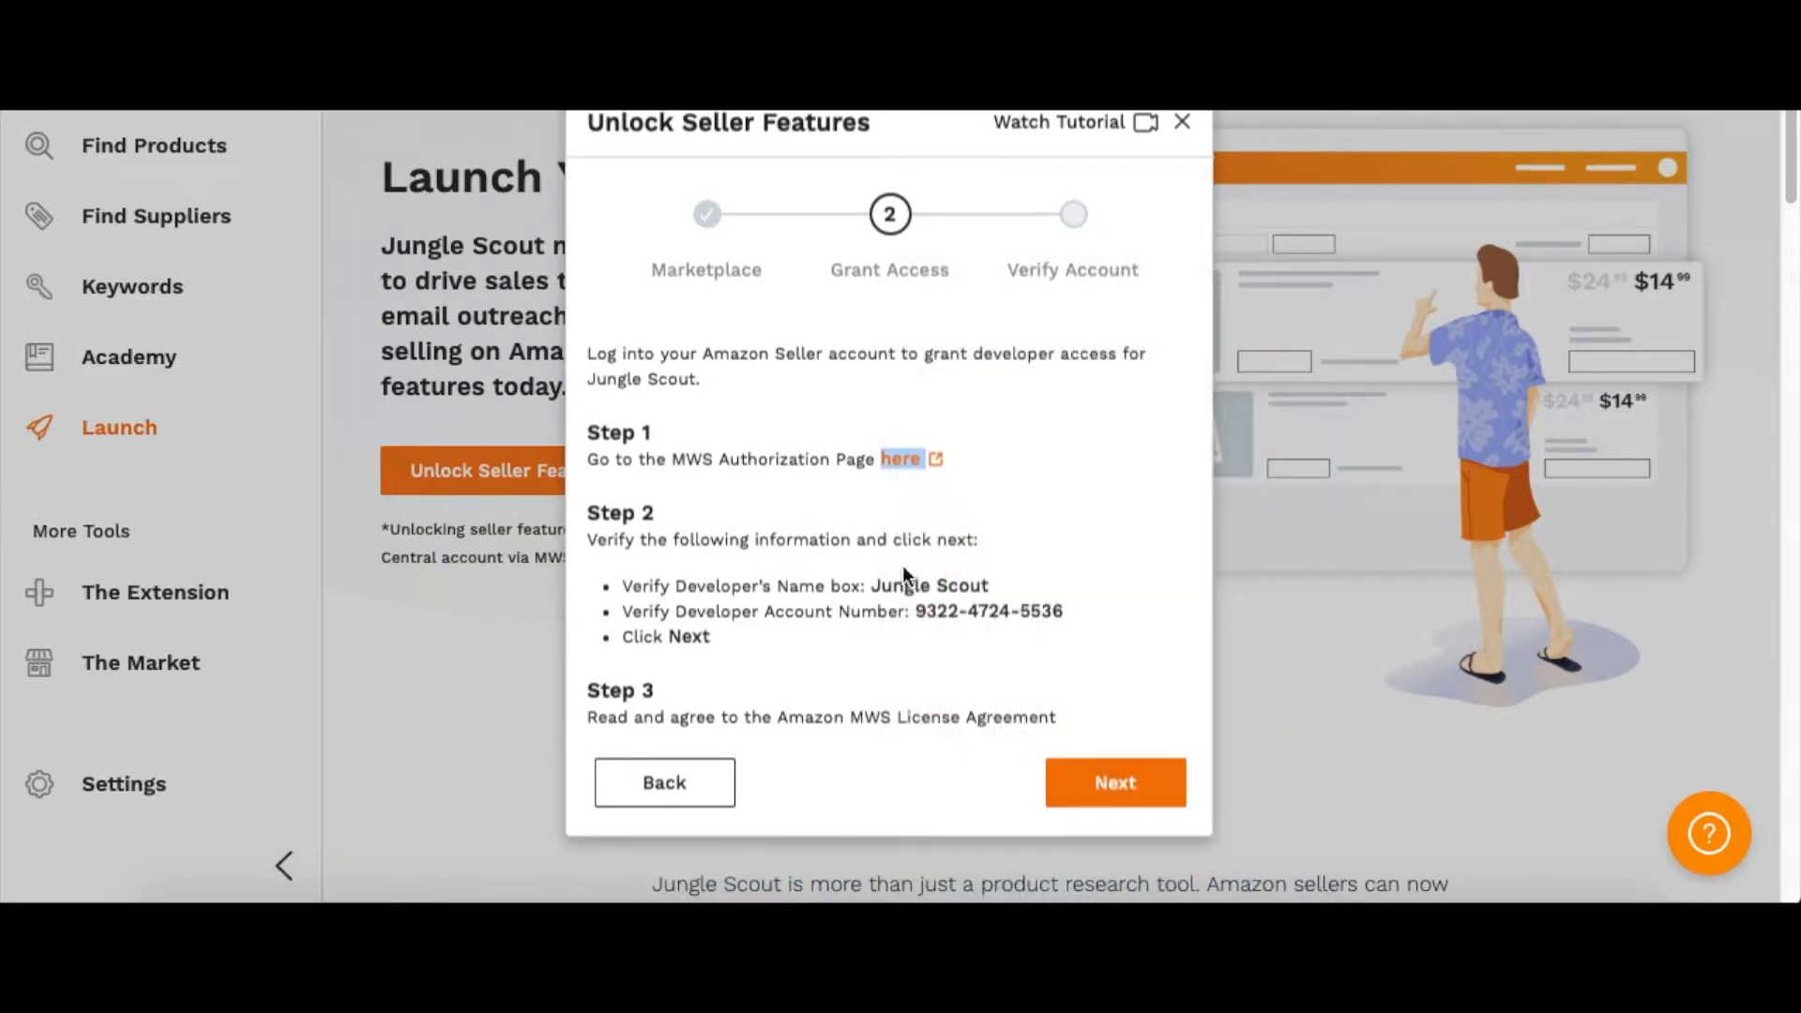
mouse_move(769, 632)
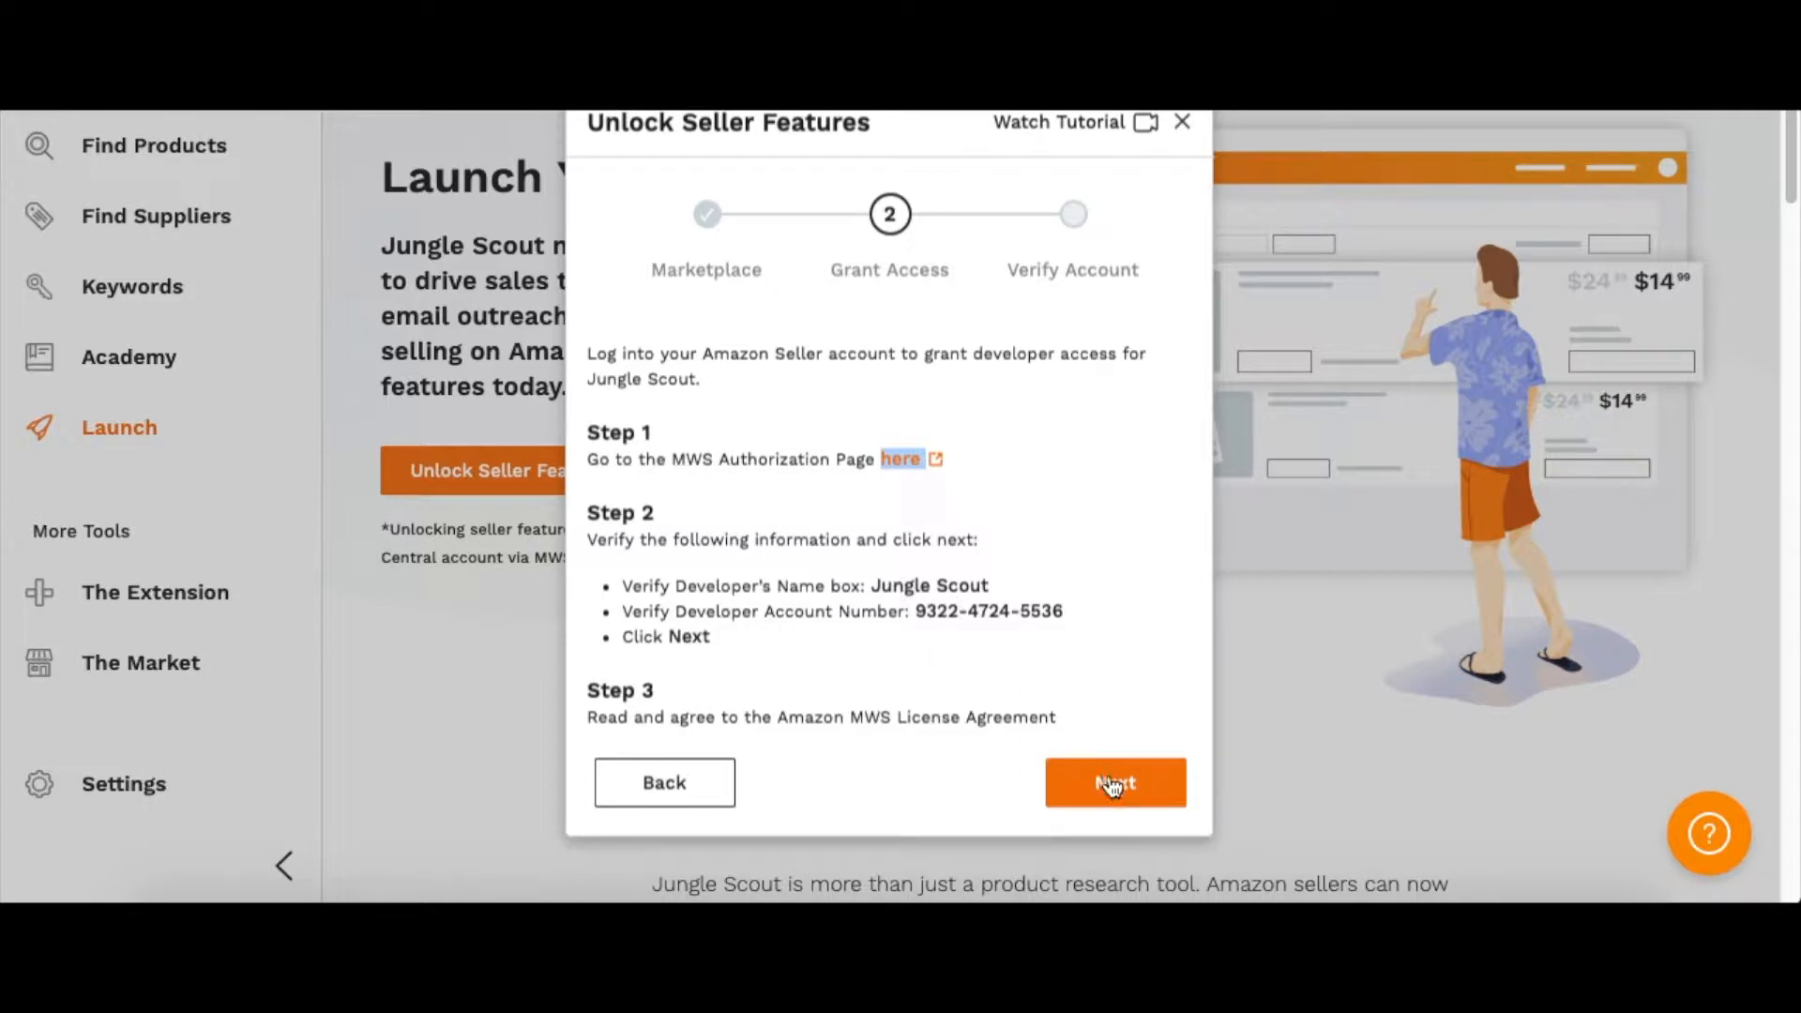
Advance to Verify Account, with empty seller ID, auth token, name and email fields
click(1113, 782)
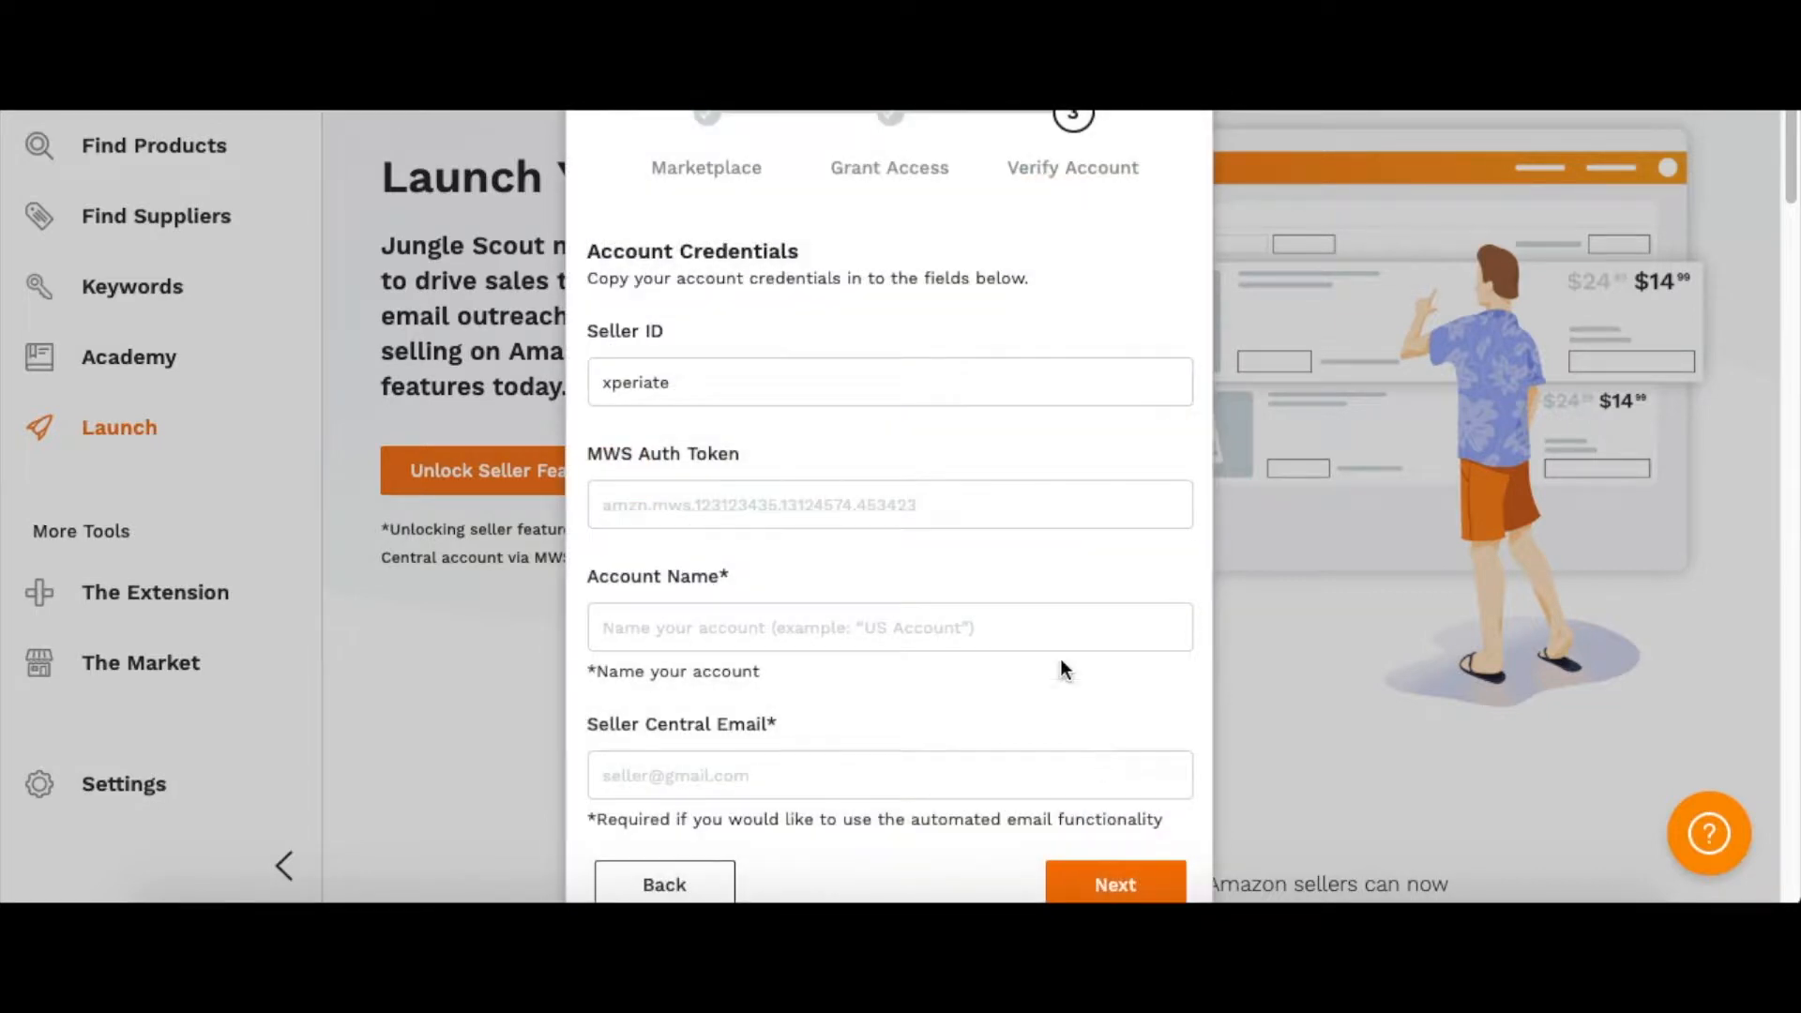
double_click(635, 381)
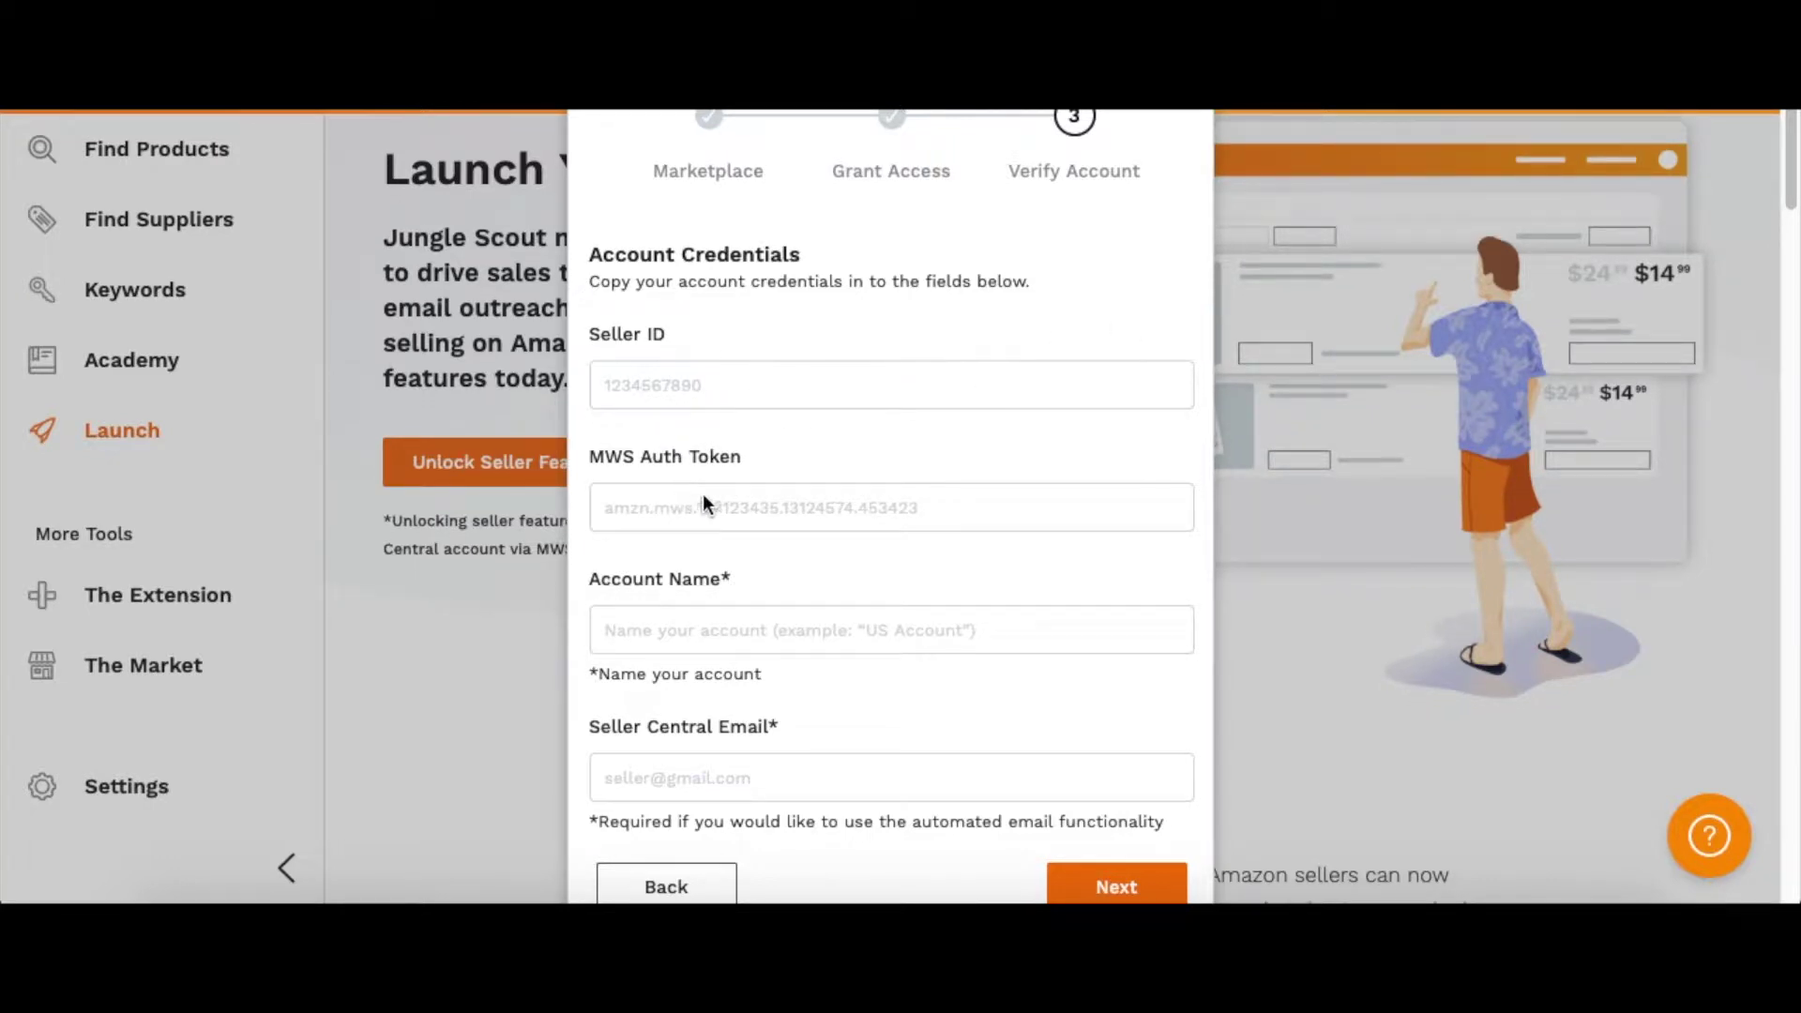
mouse_move(706, 491)
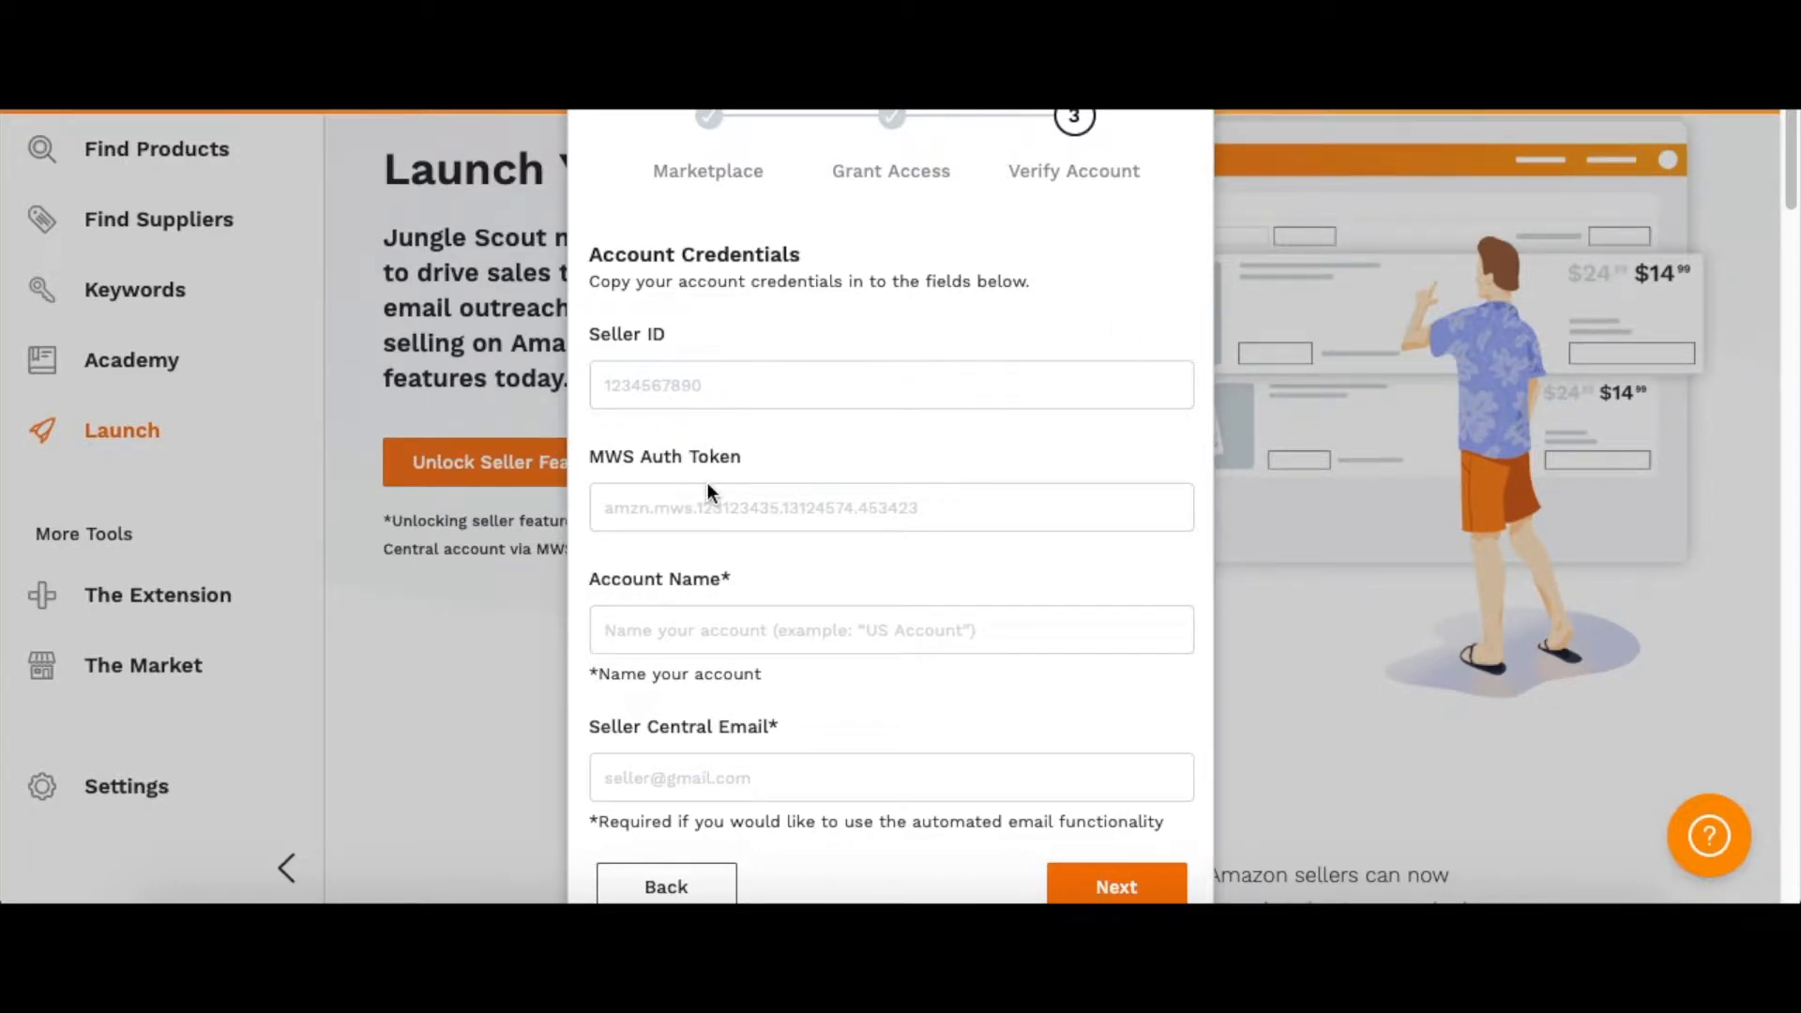
mouse_move(712, 492)
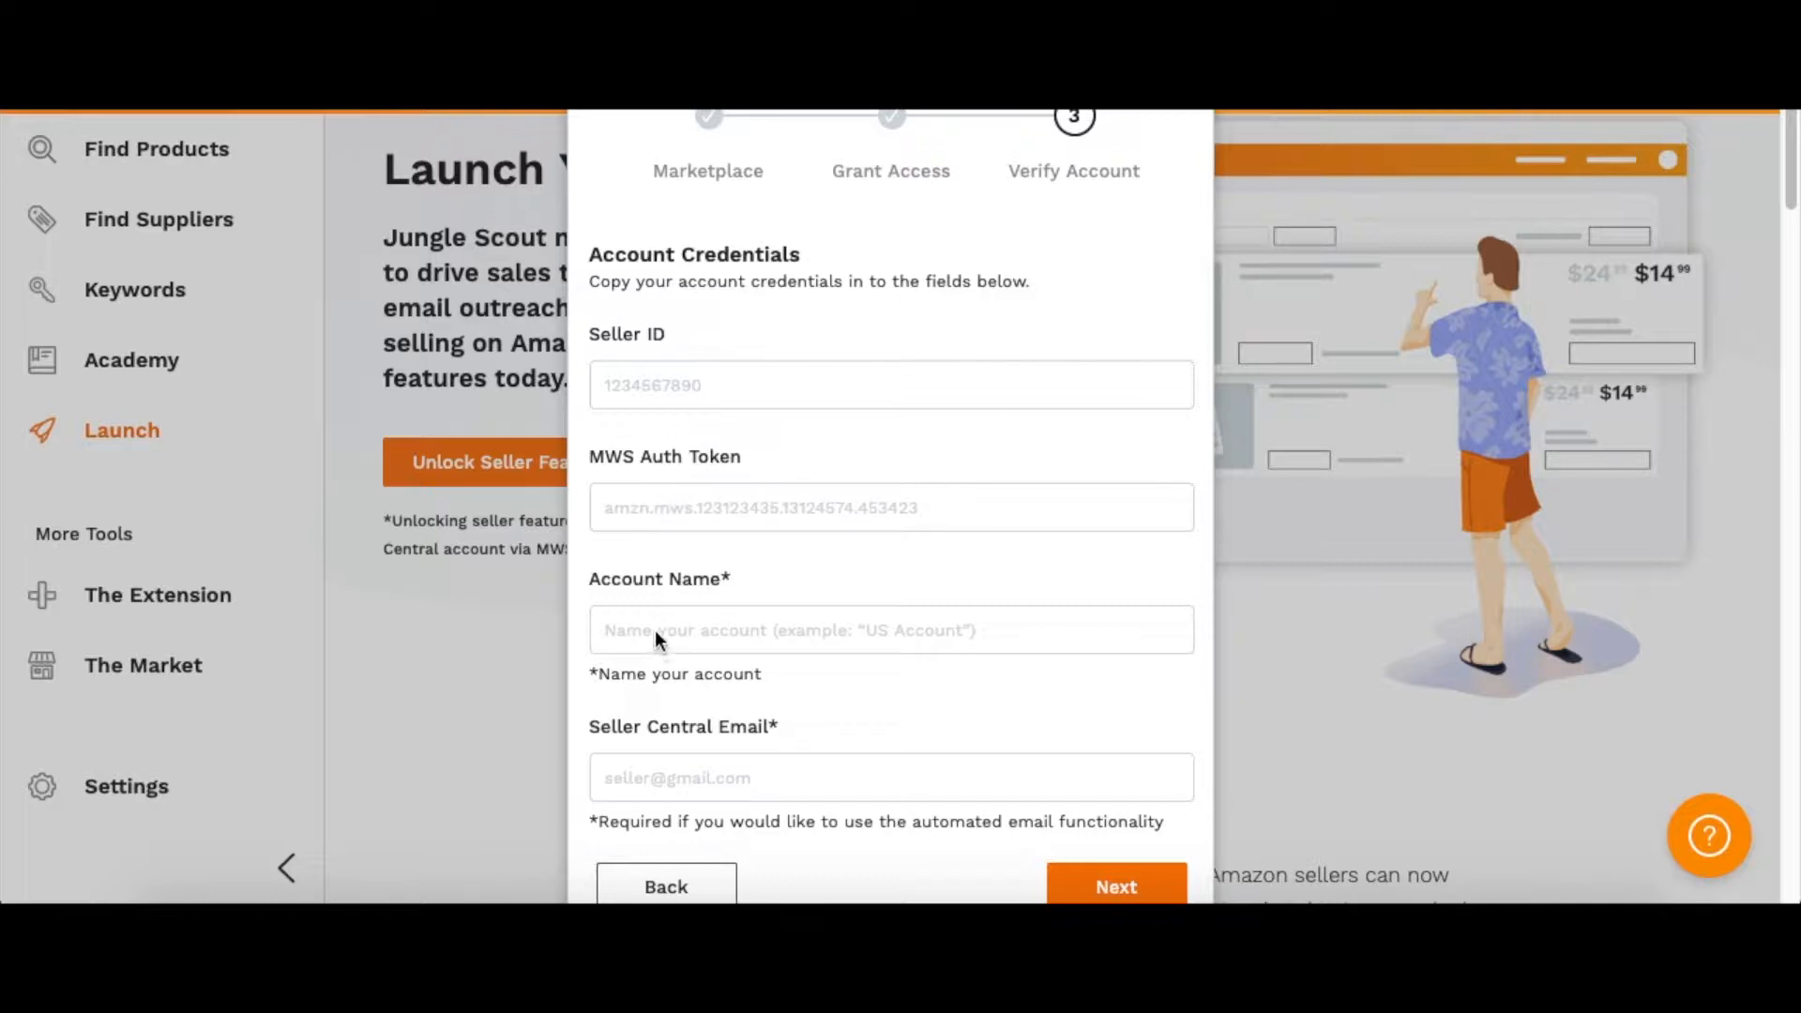
mouse_move(803, 634)
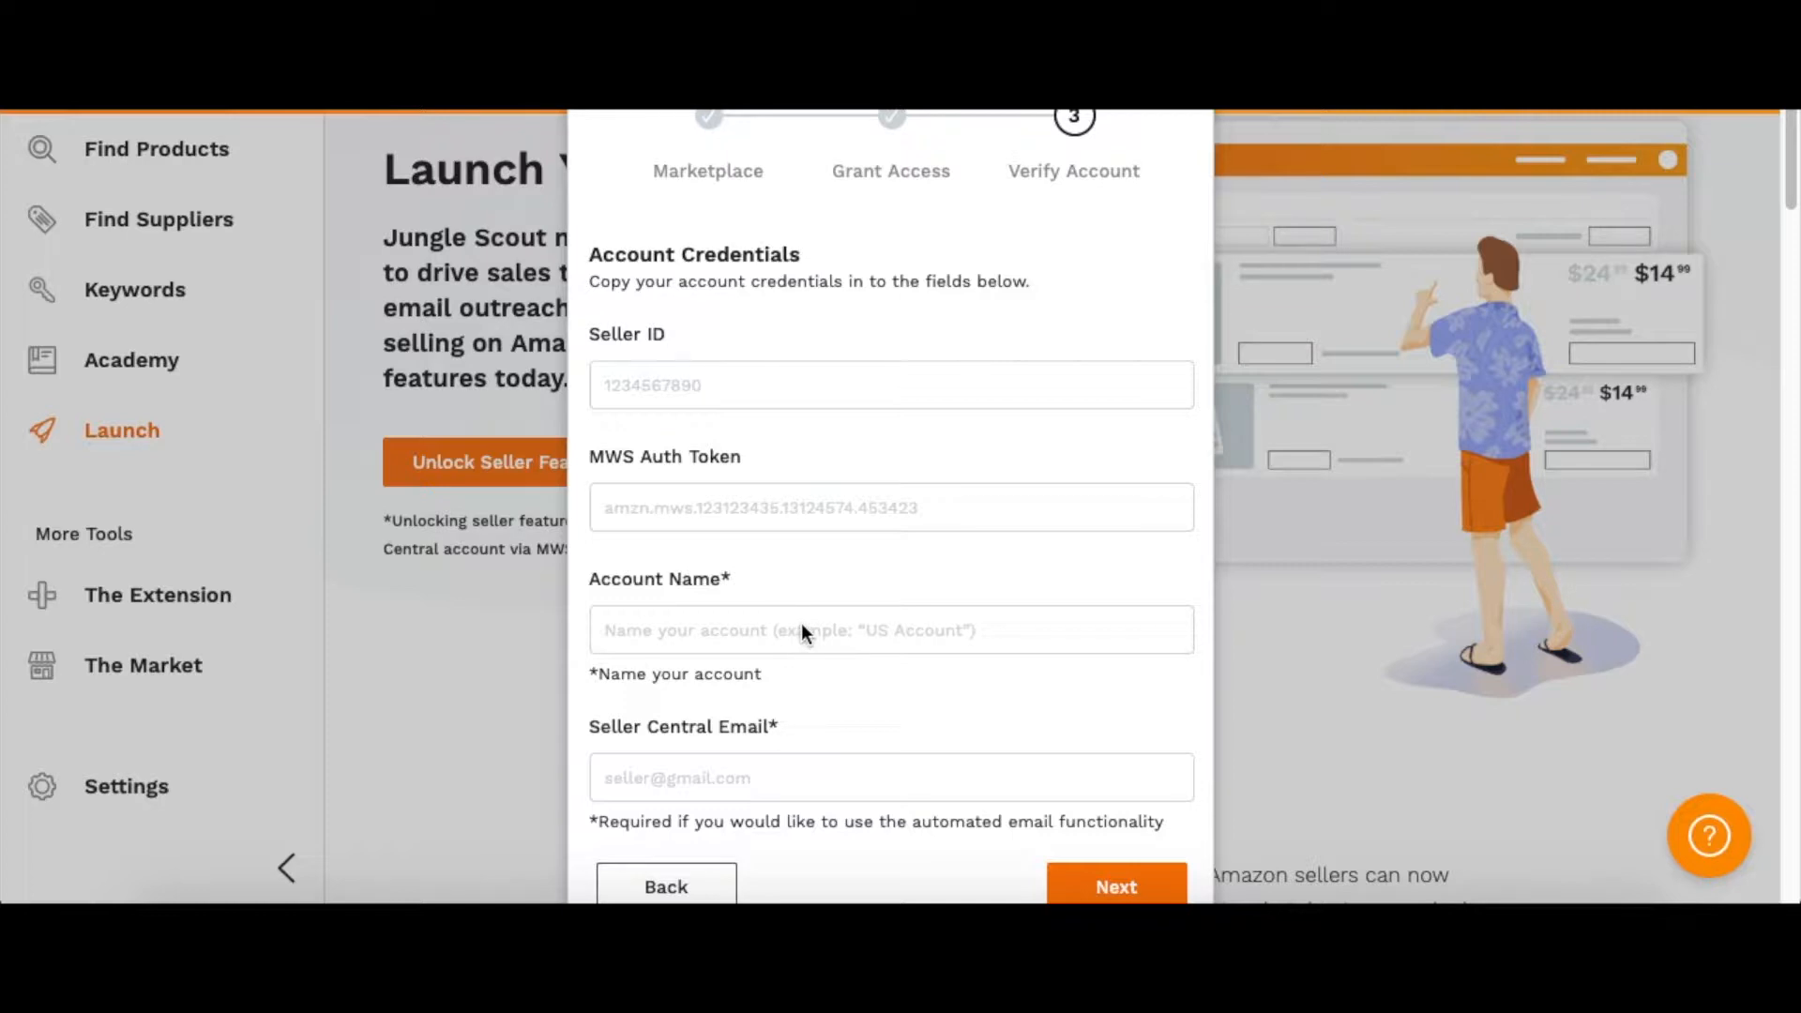
mouse_move(671, 777)
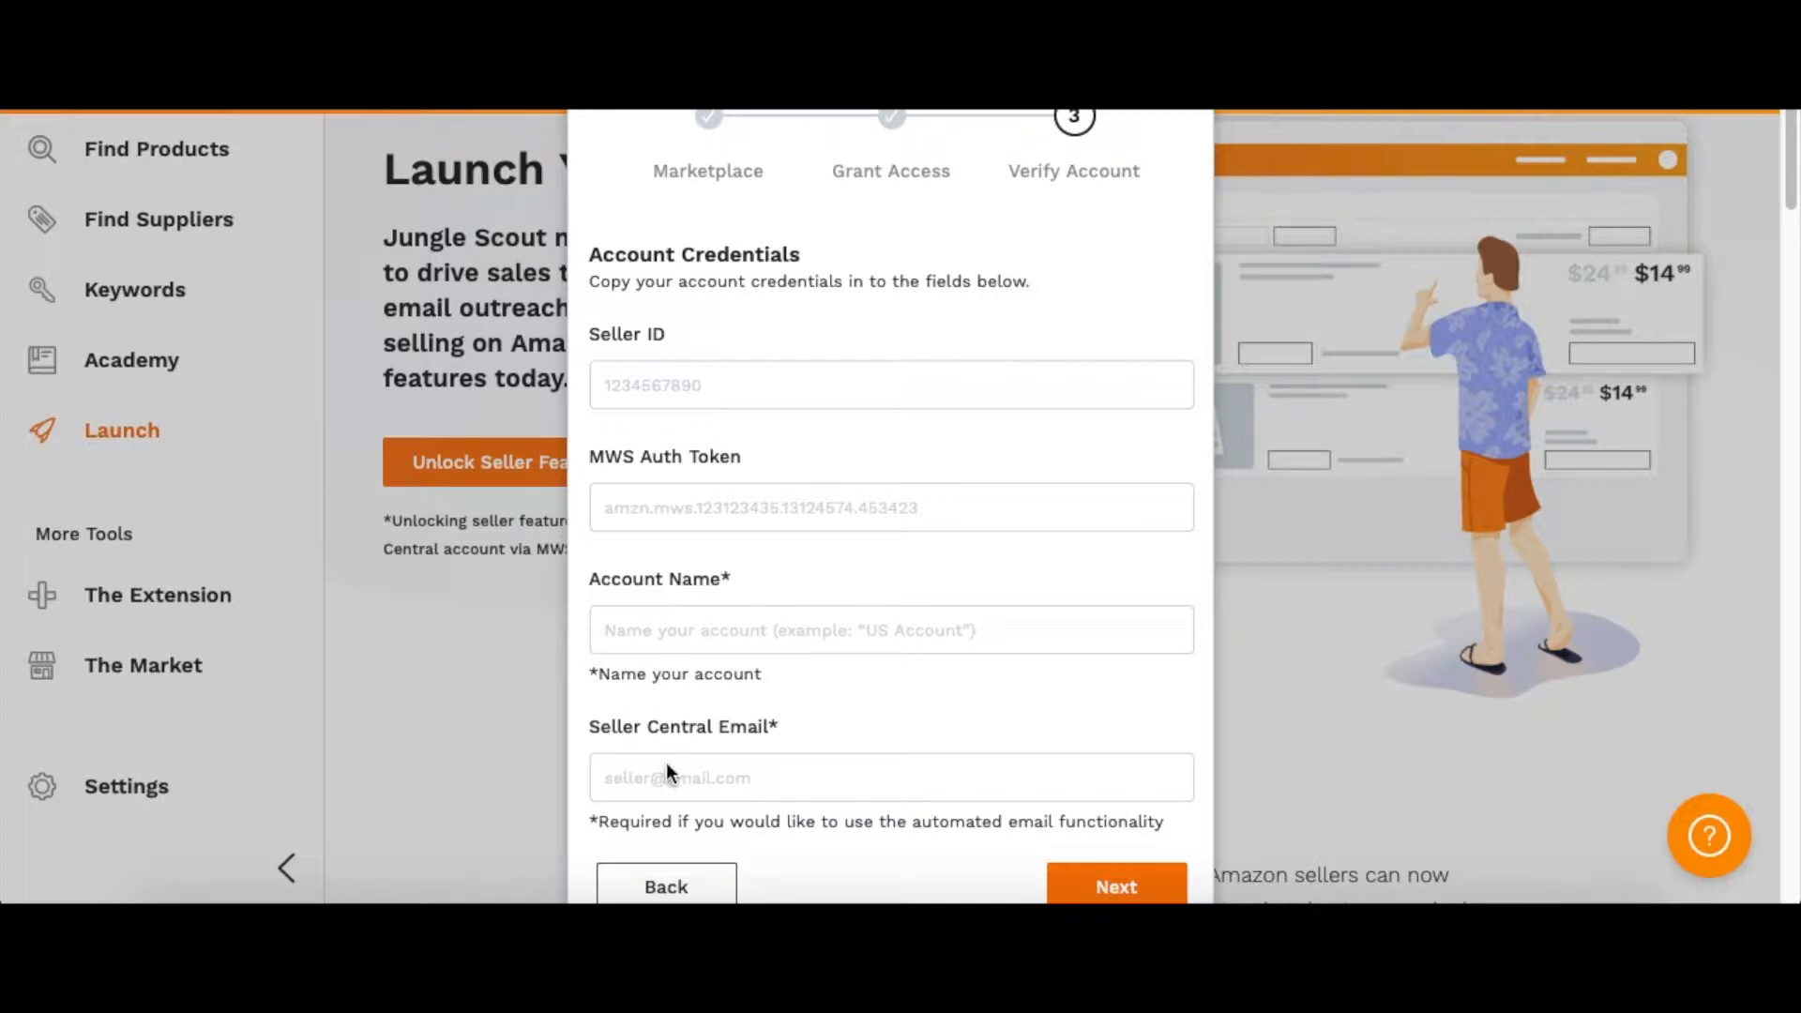
mouse_move(692, 800)
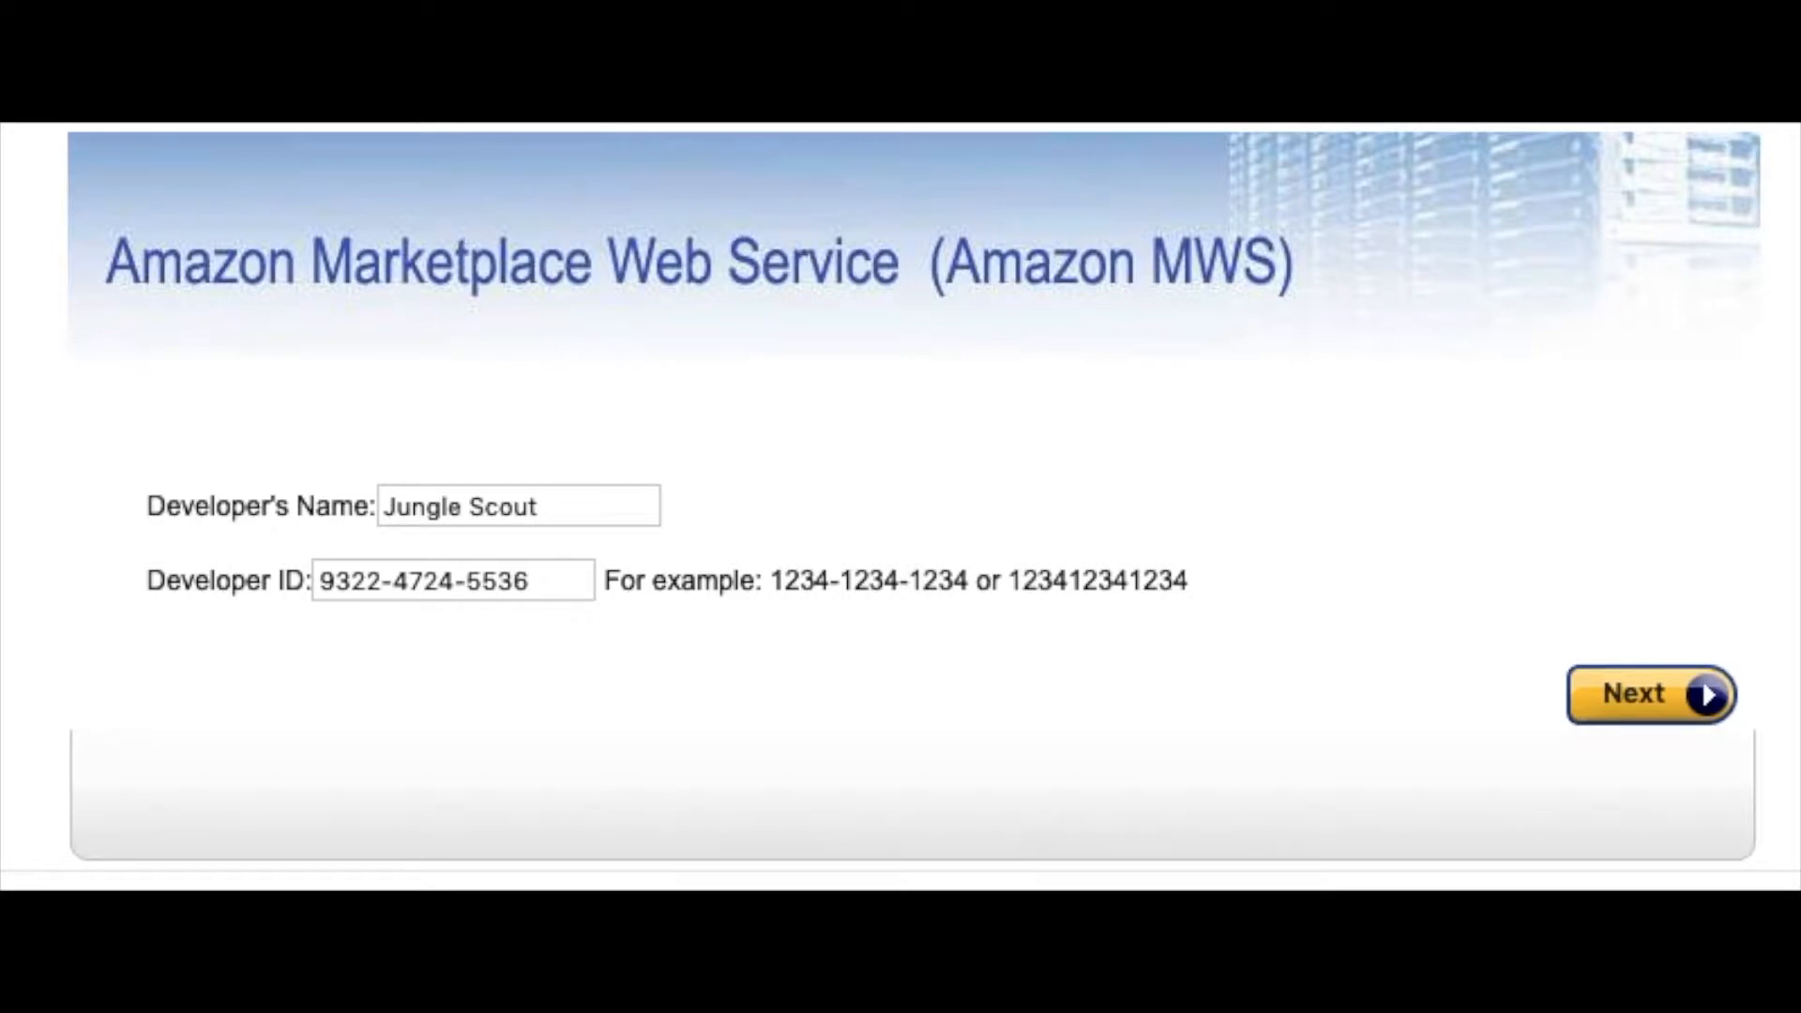
mouse_move(1014, 744)
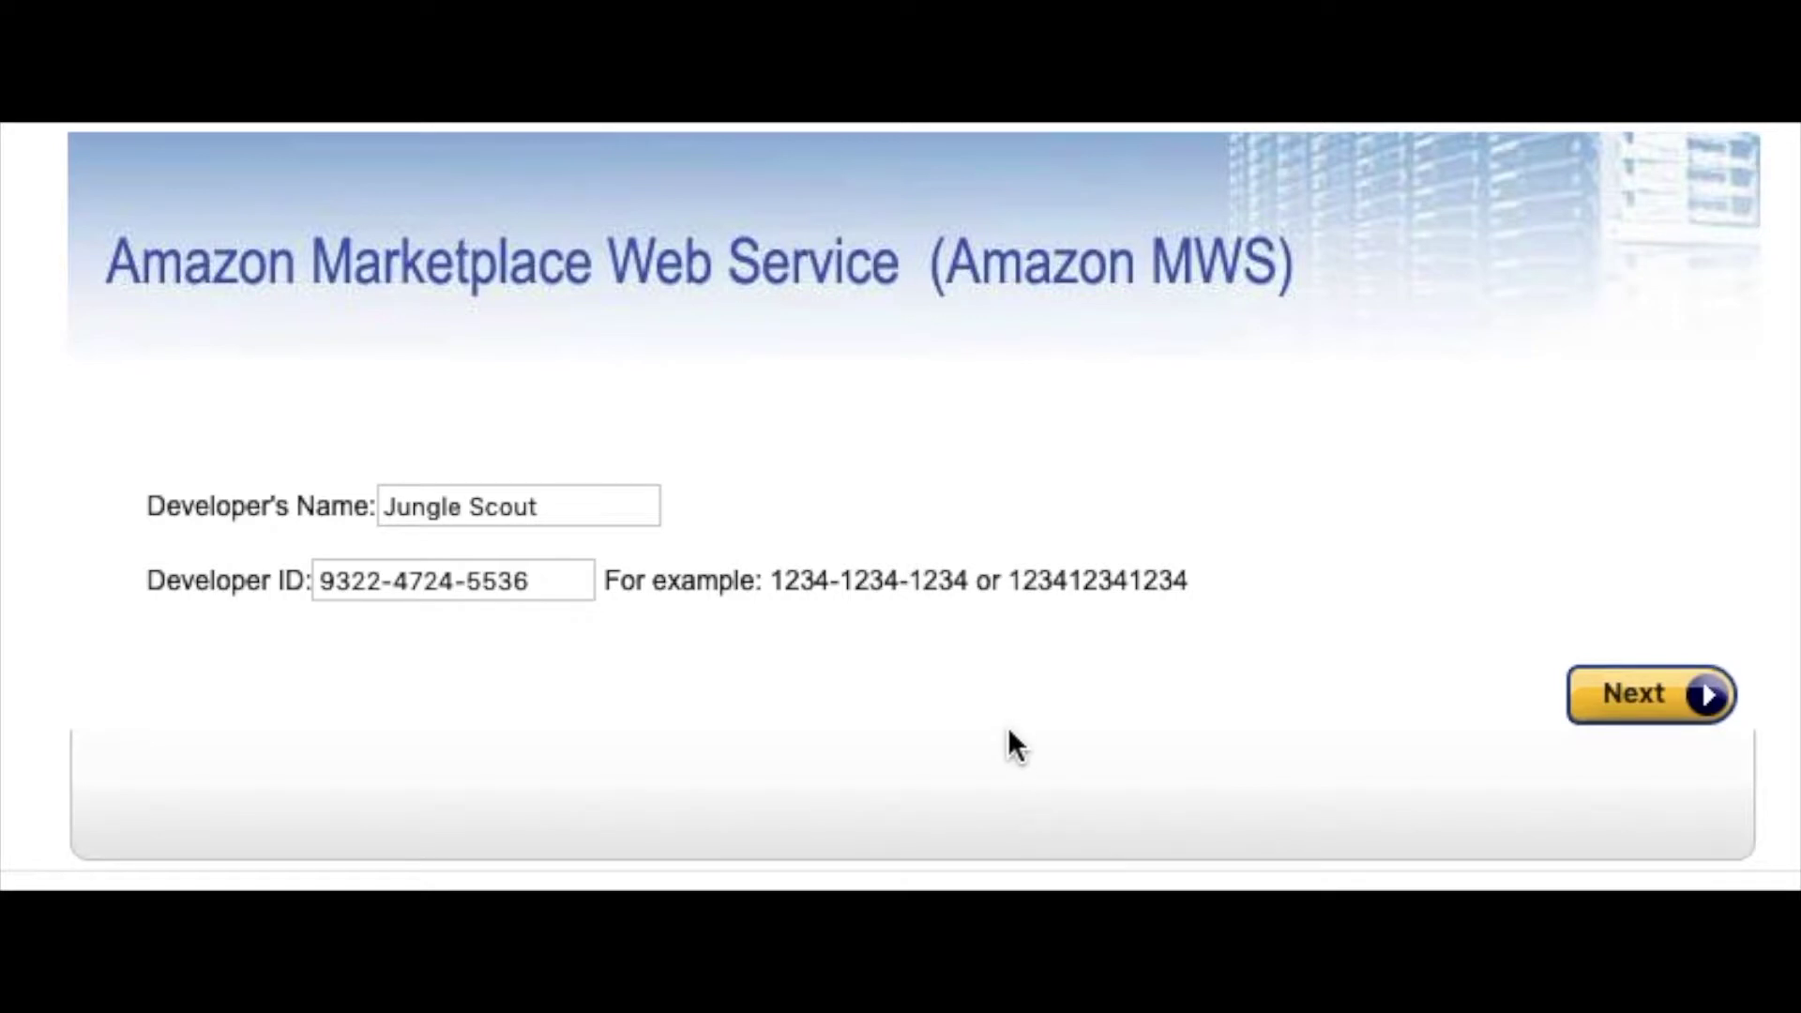
mouse_move(1636, 701)
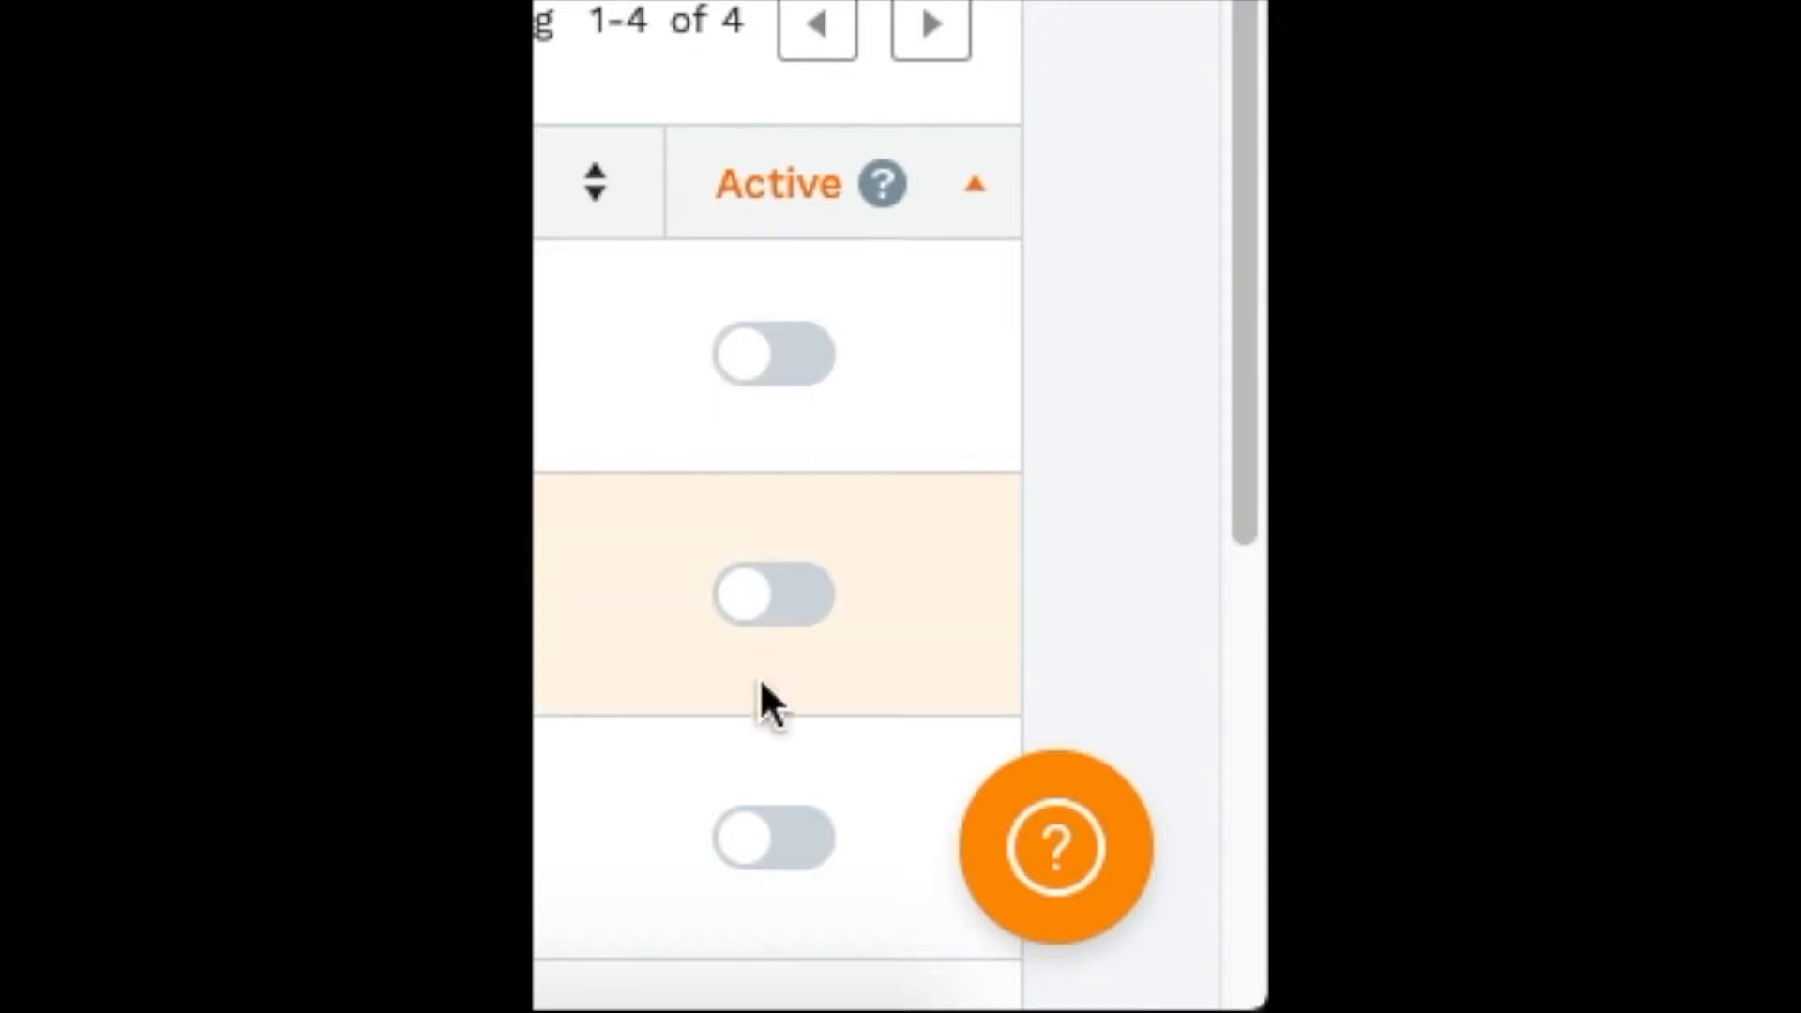
Expand Launch in the sidebar to reveal Email Campaigns and Promotions
click(772, 594)
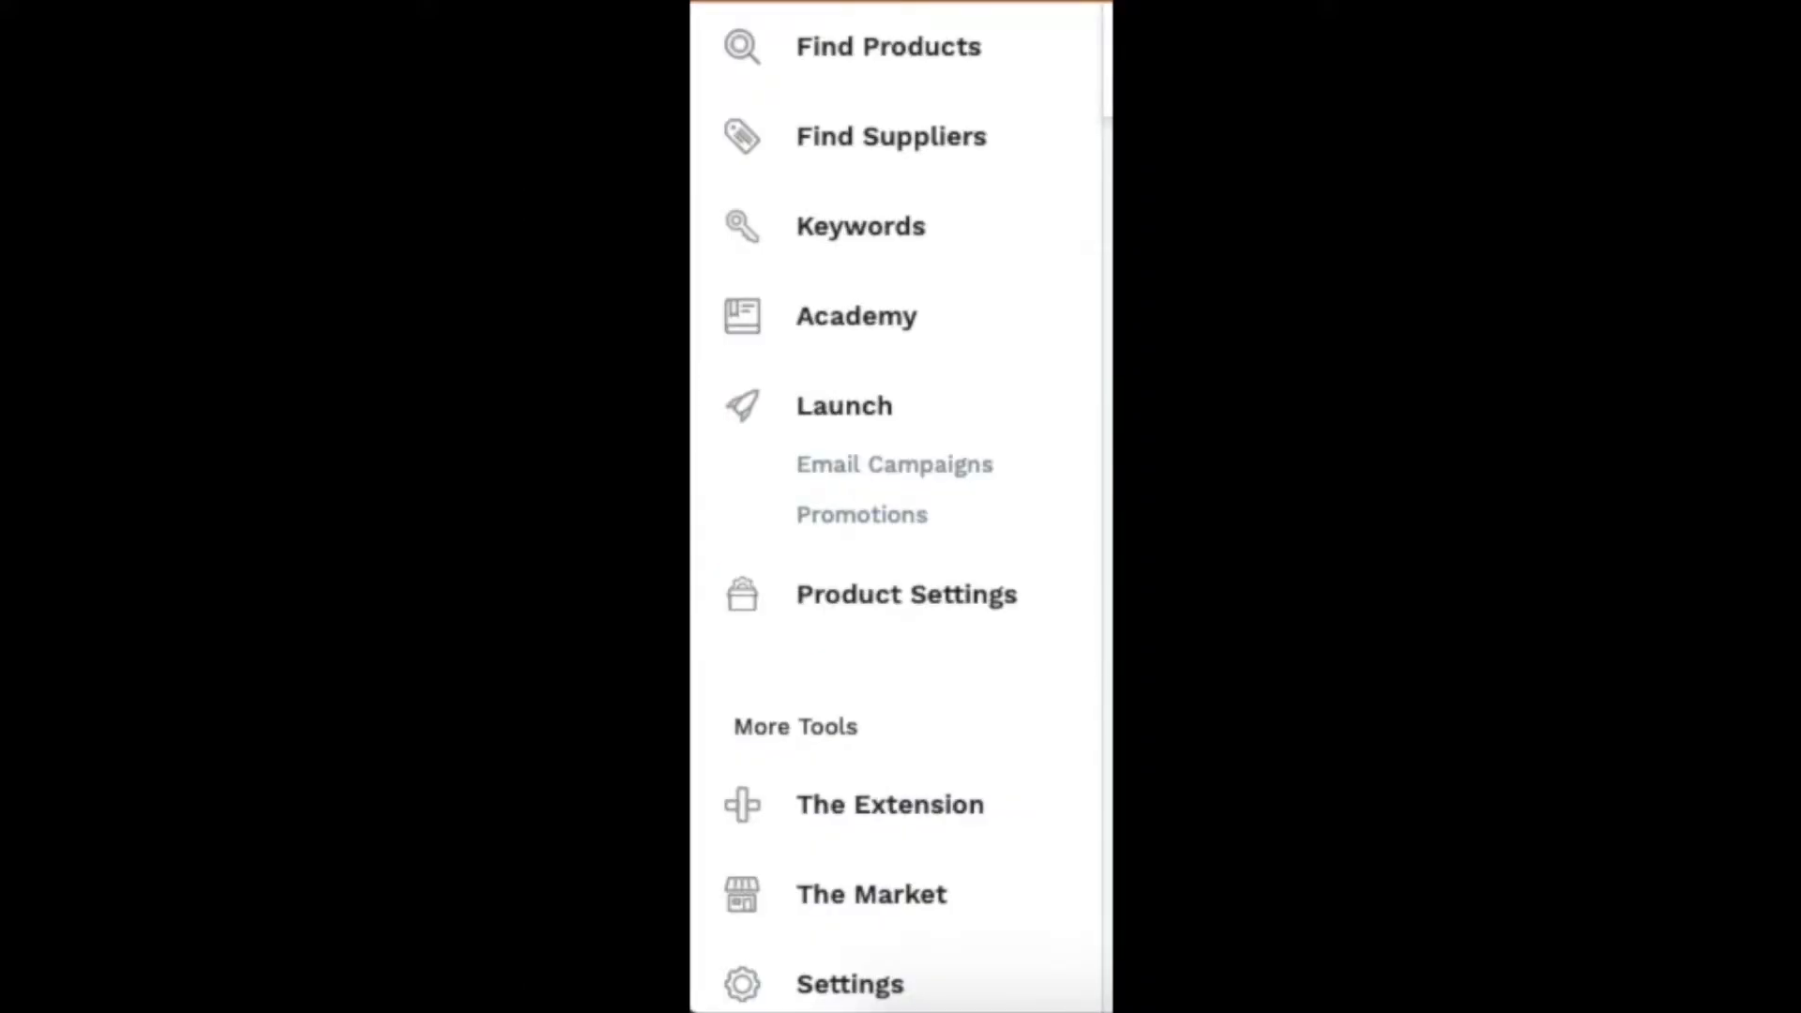
Start a new promotion from Launch > Promotions, landing on Choose Product
click(861, 513)
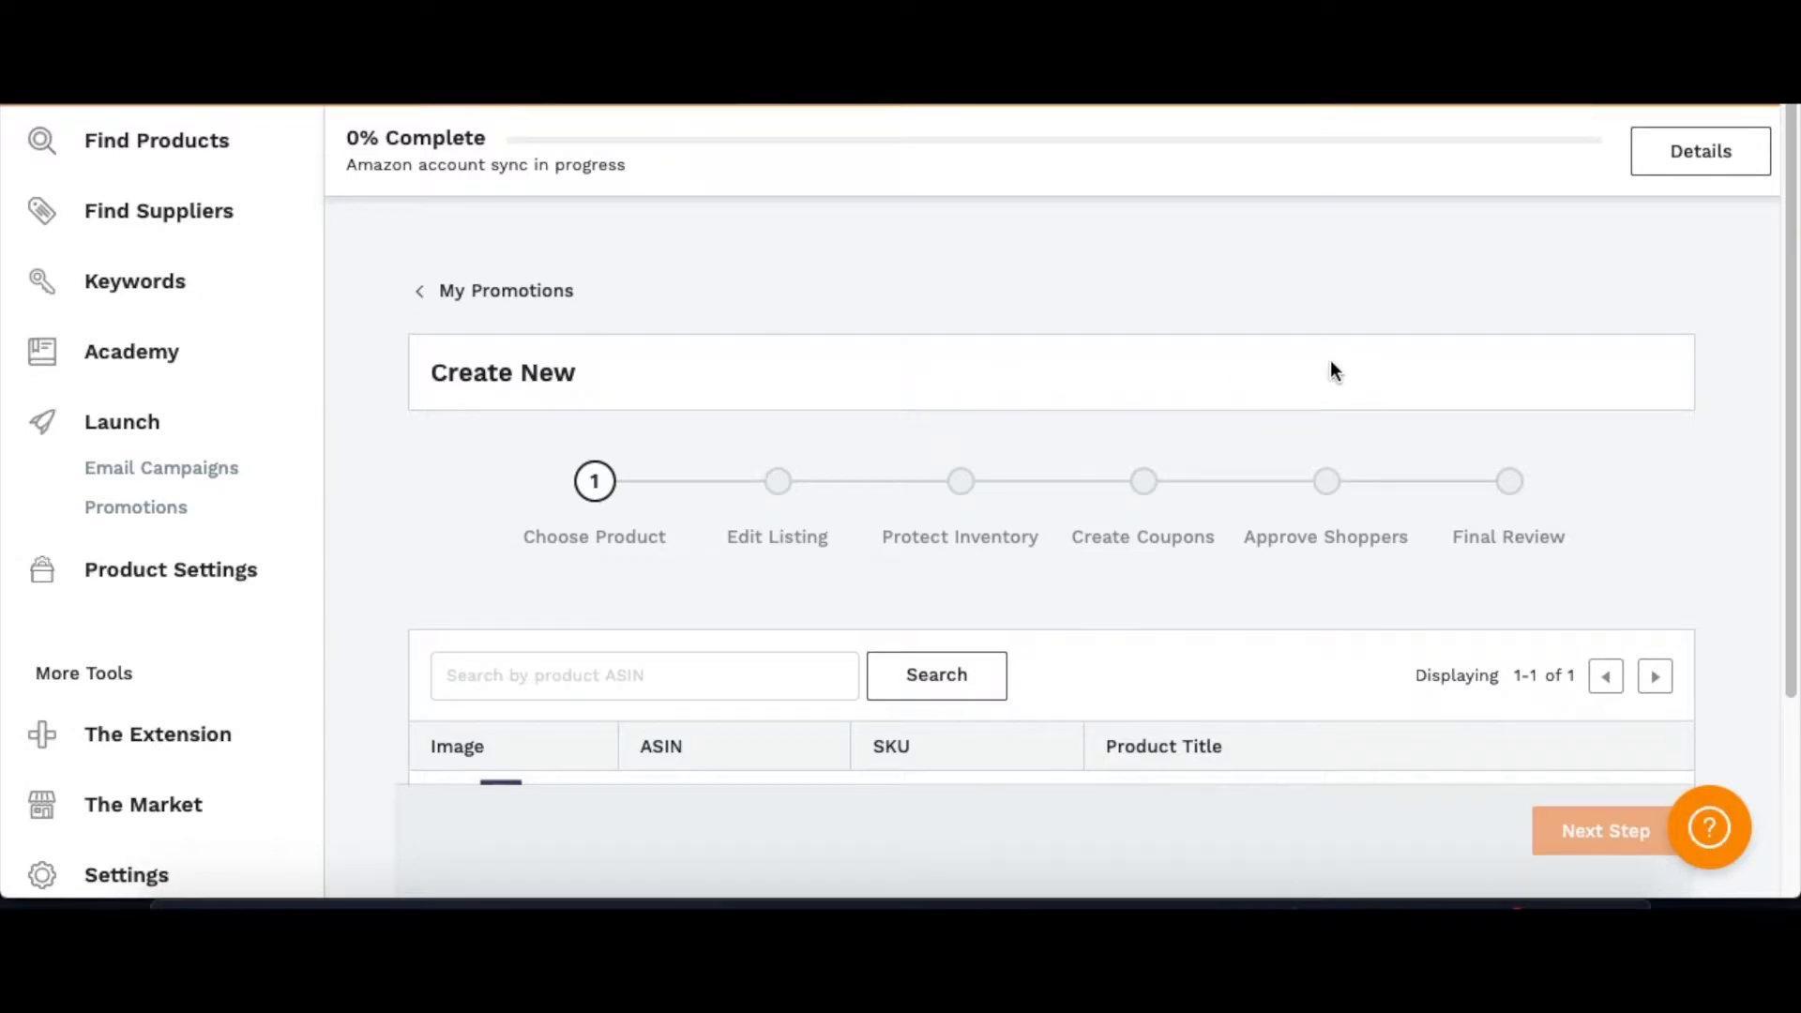
mouse_move(671, 531)
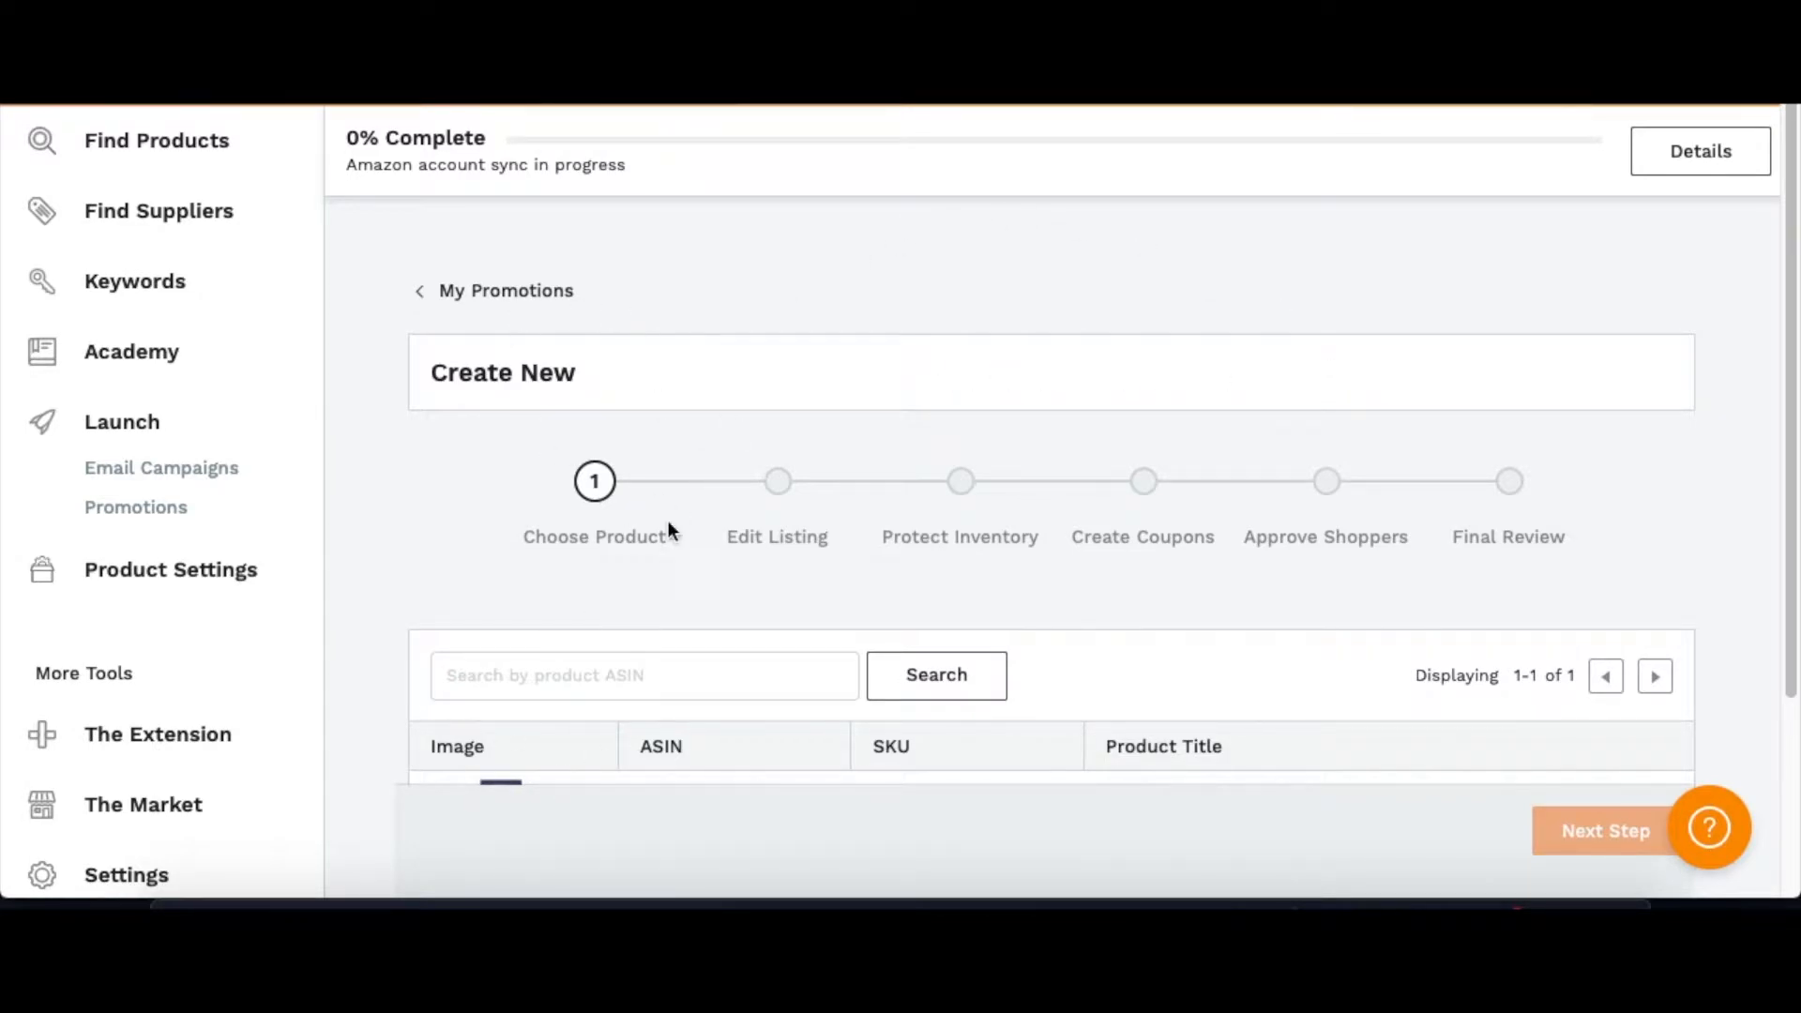
mouse_move(516, 721)
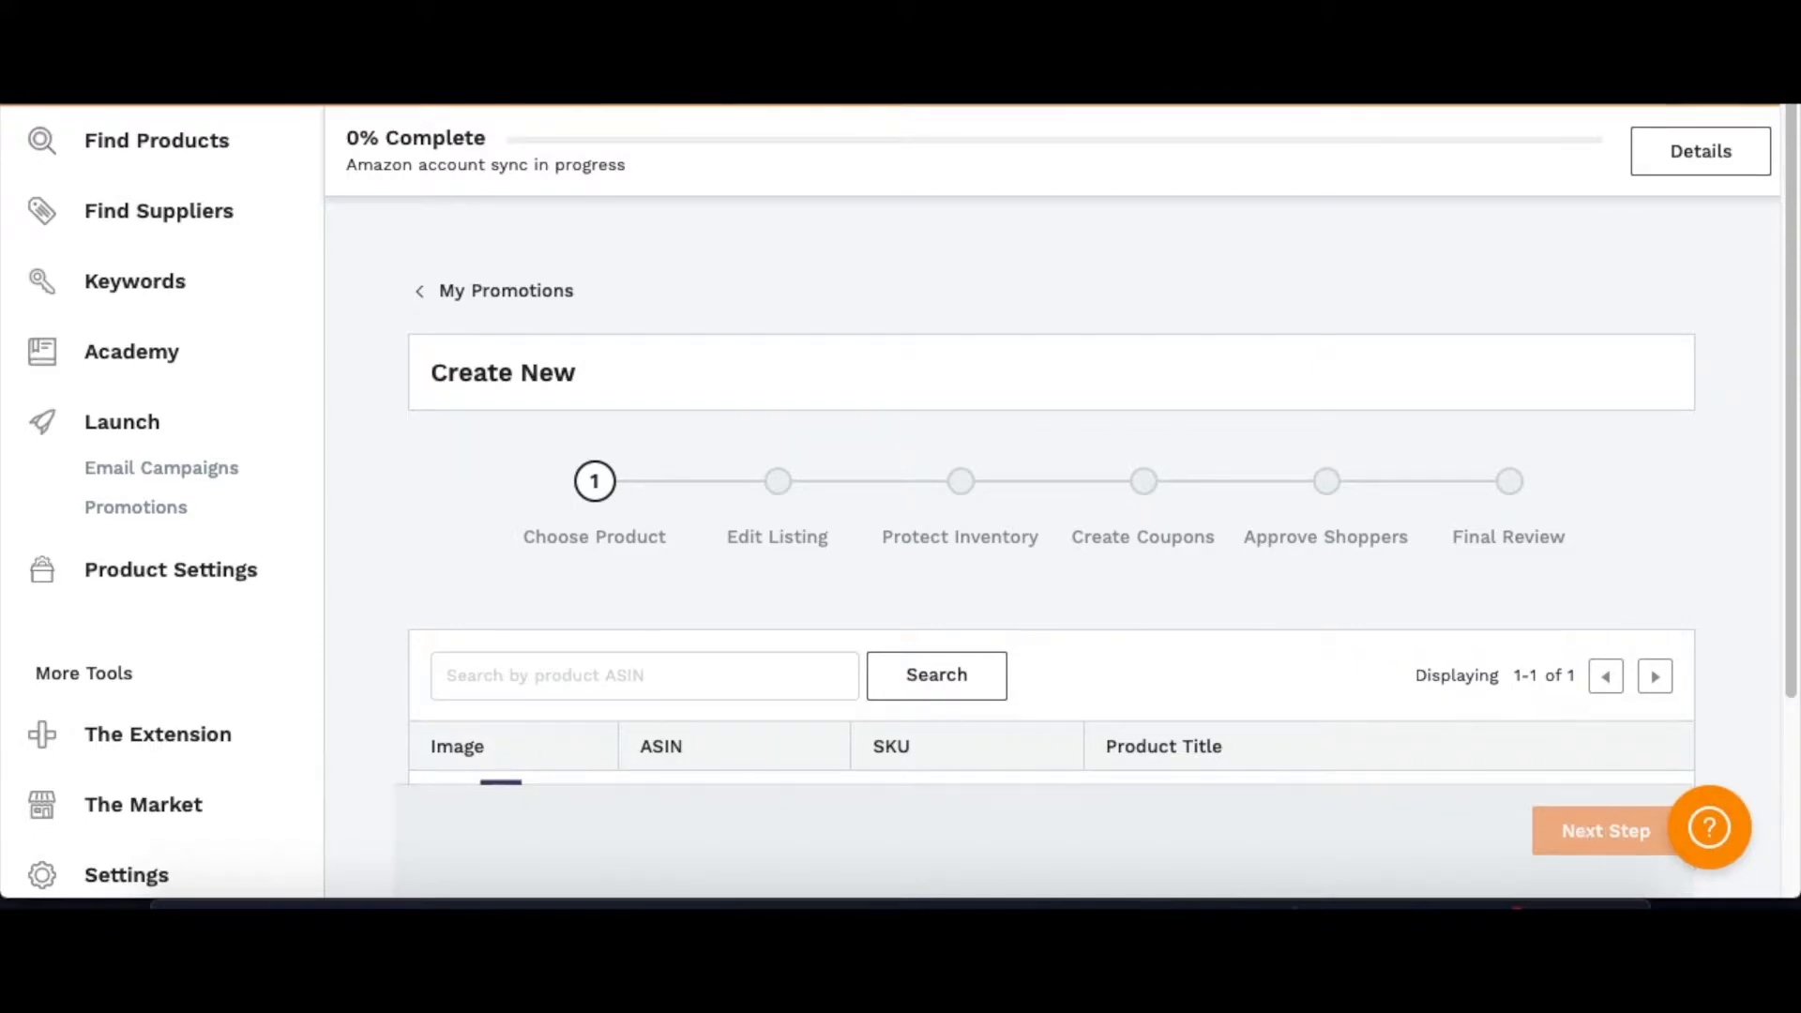
Confirm the chosen product and move on to the Edit Listing step
click(1605, 829)
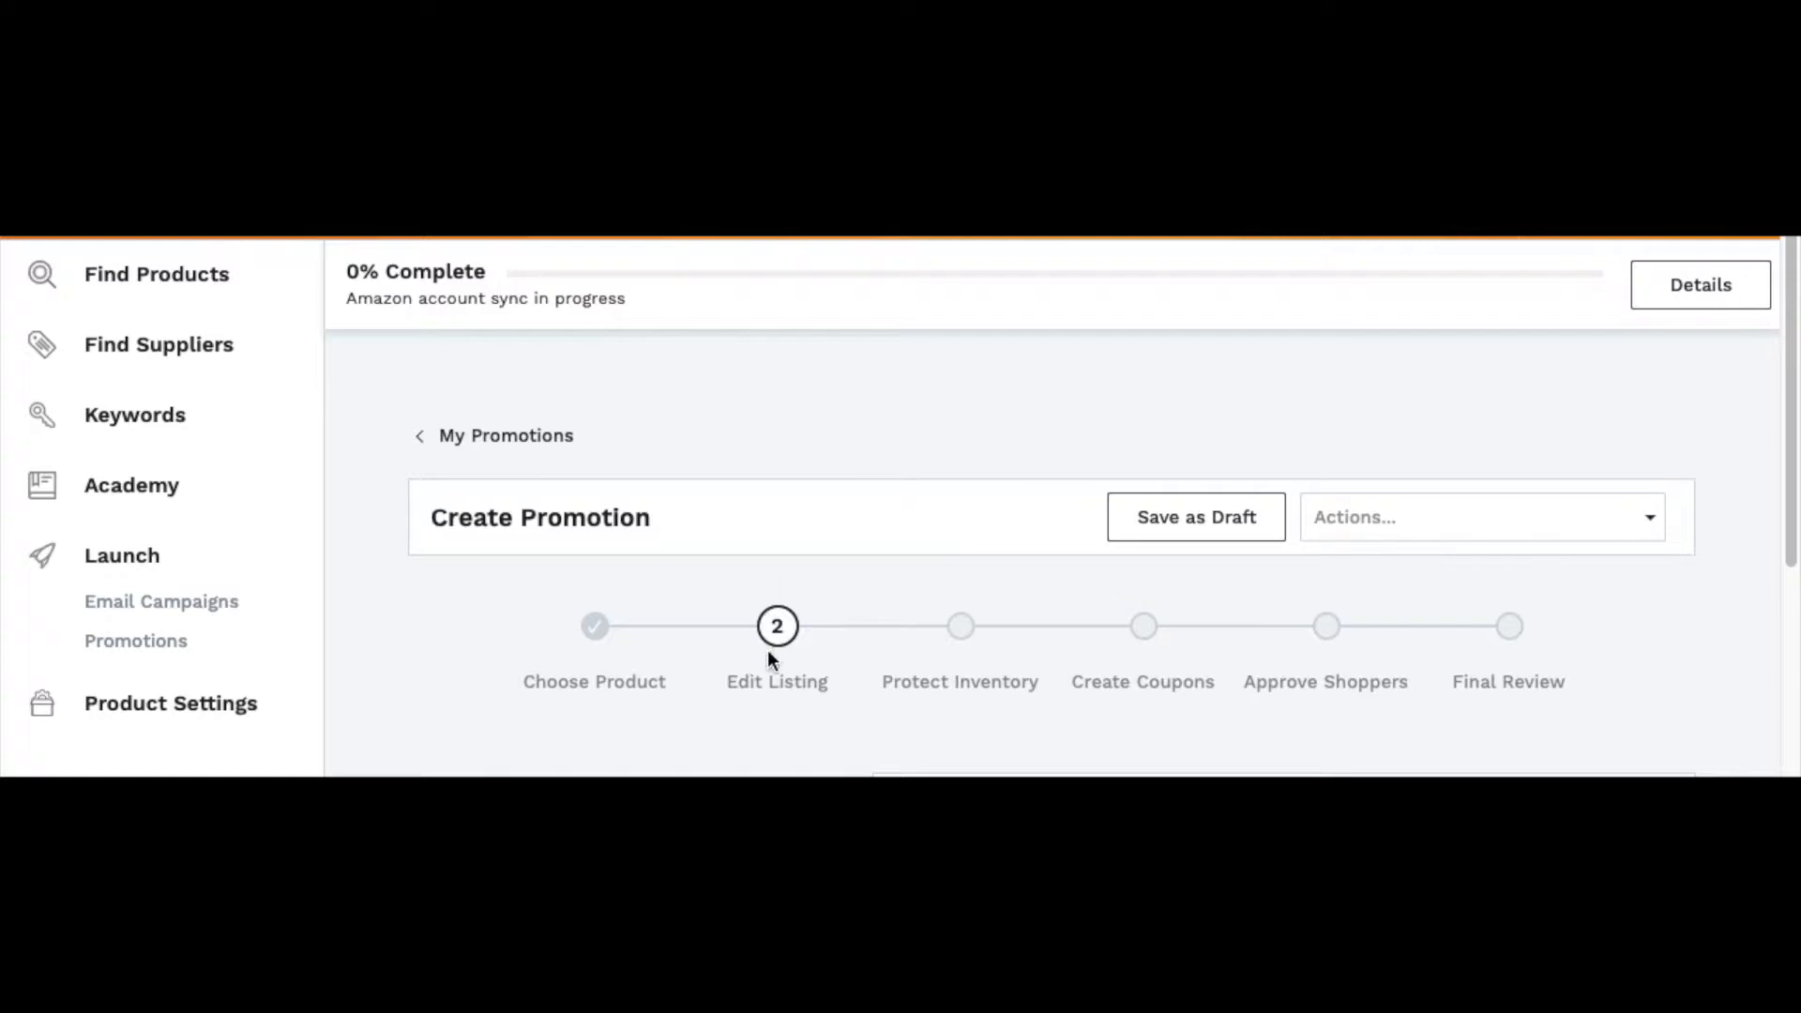
mouse_move(776, 649)
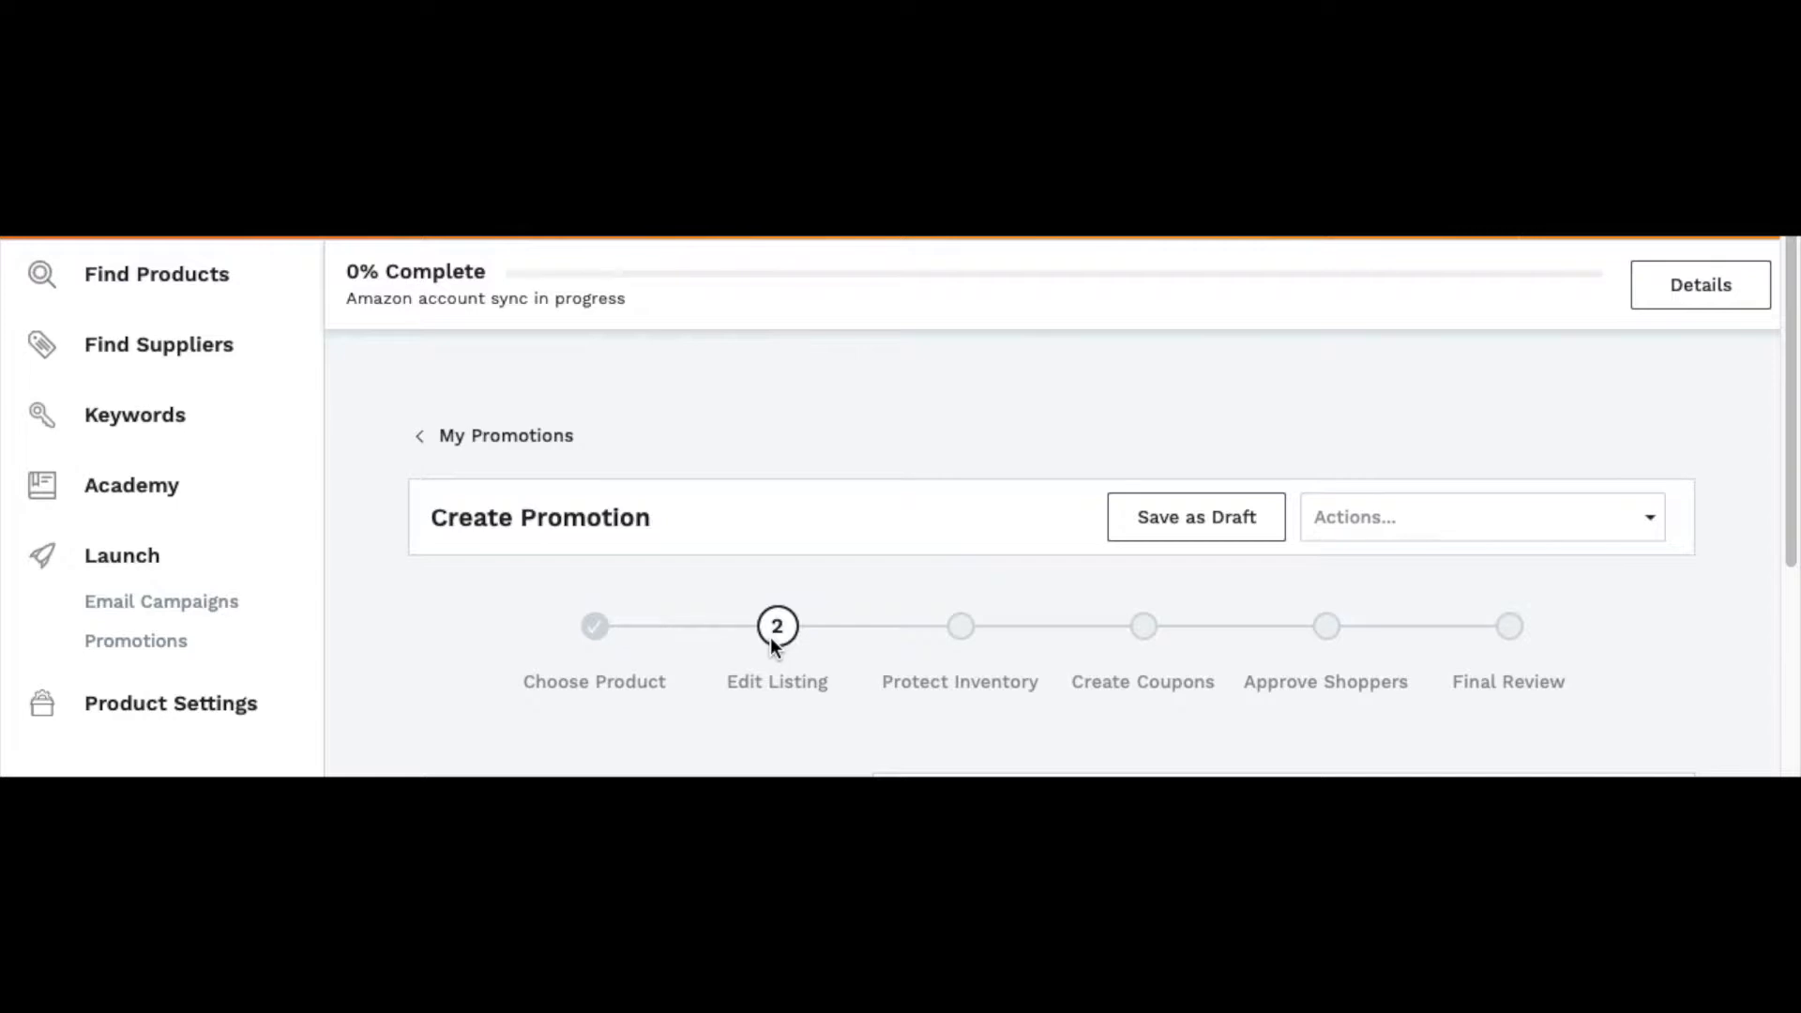
mouse_move(732, 639)
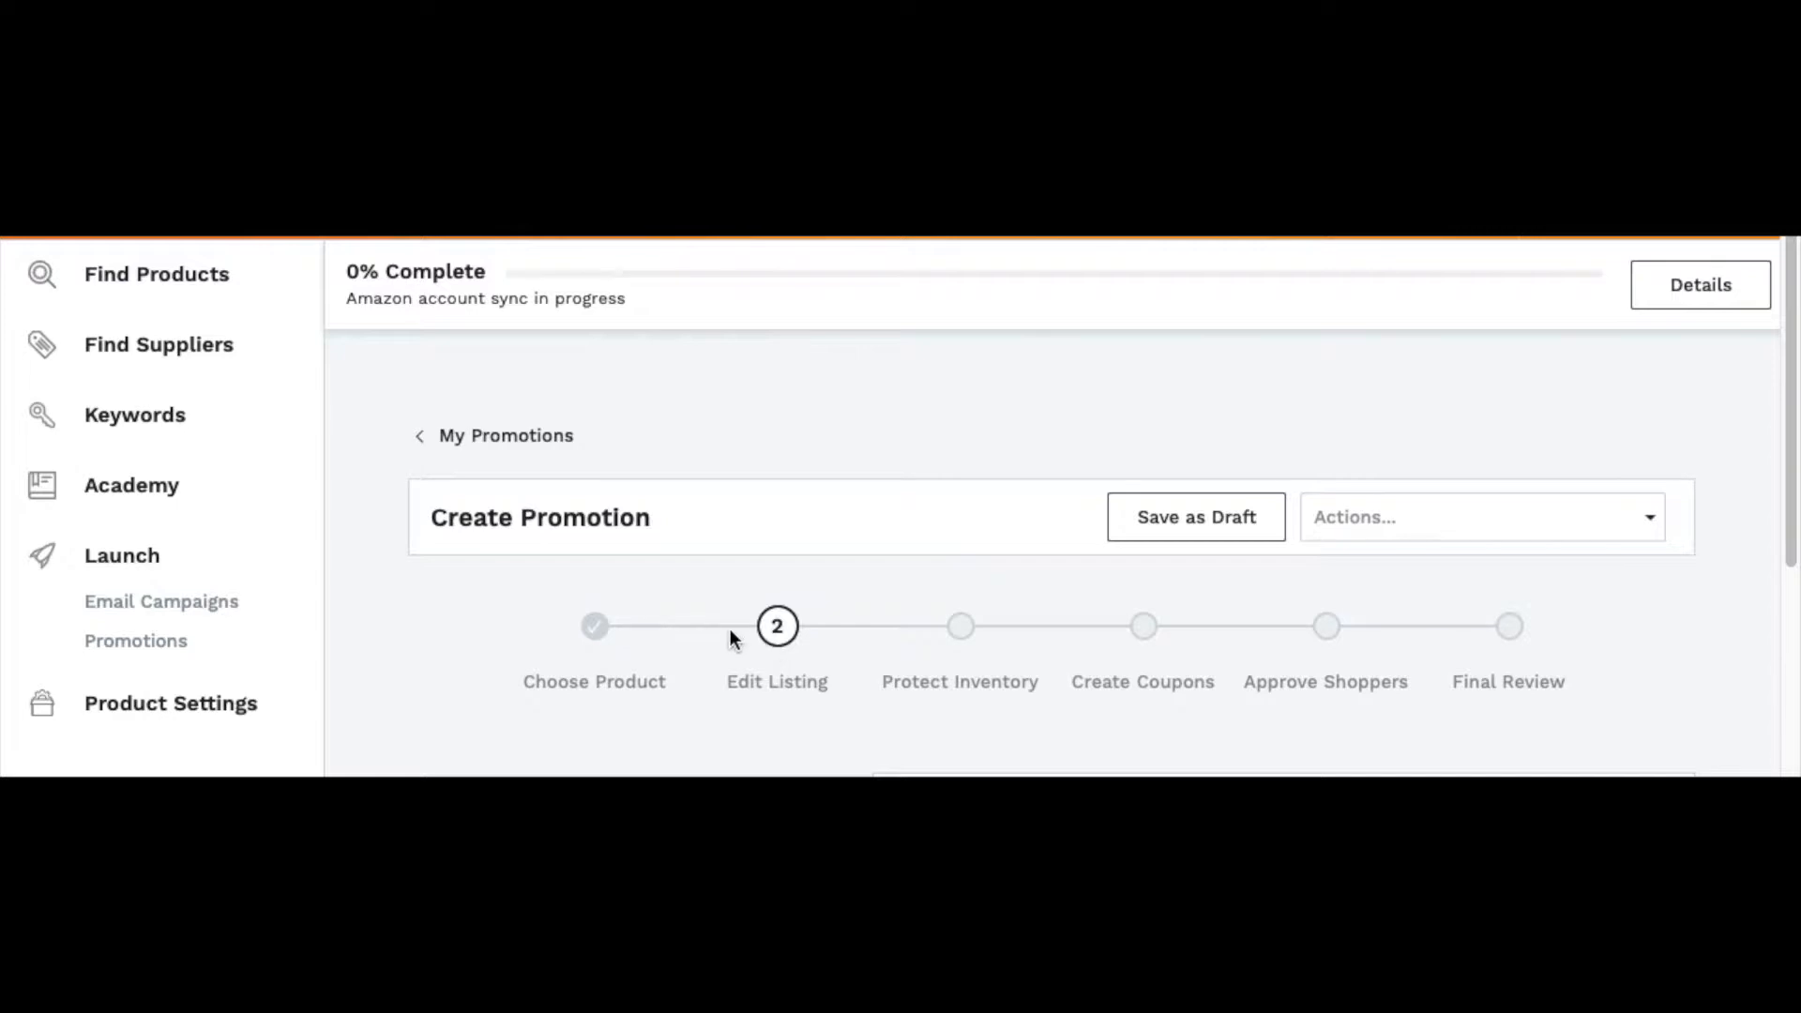
mouse_move(722, 630)
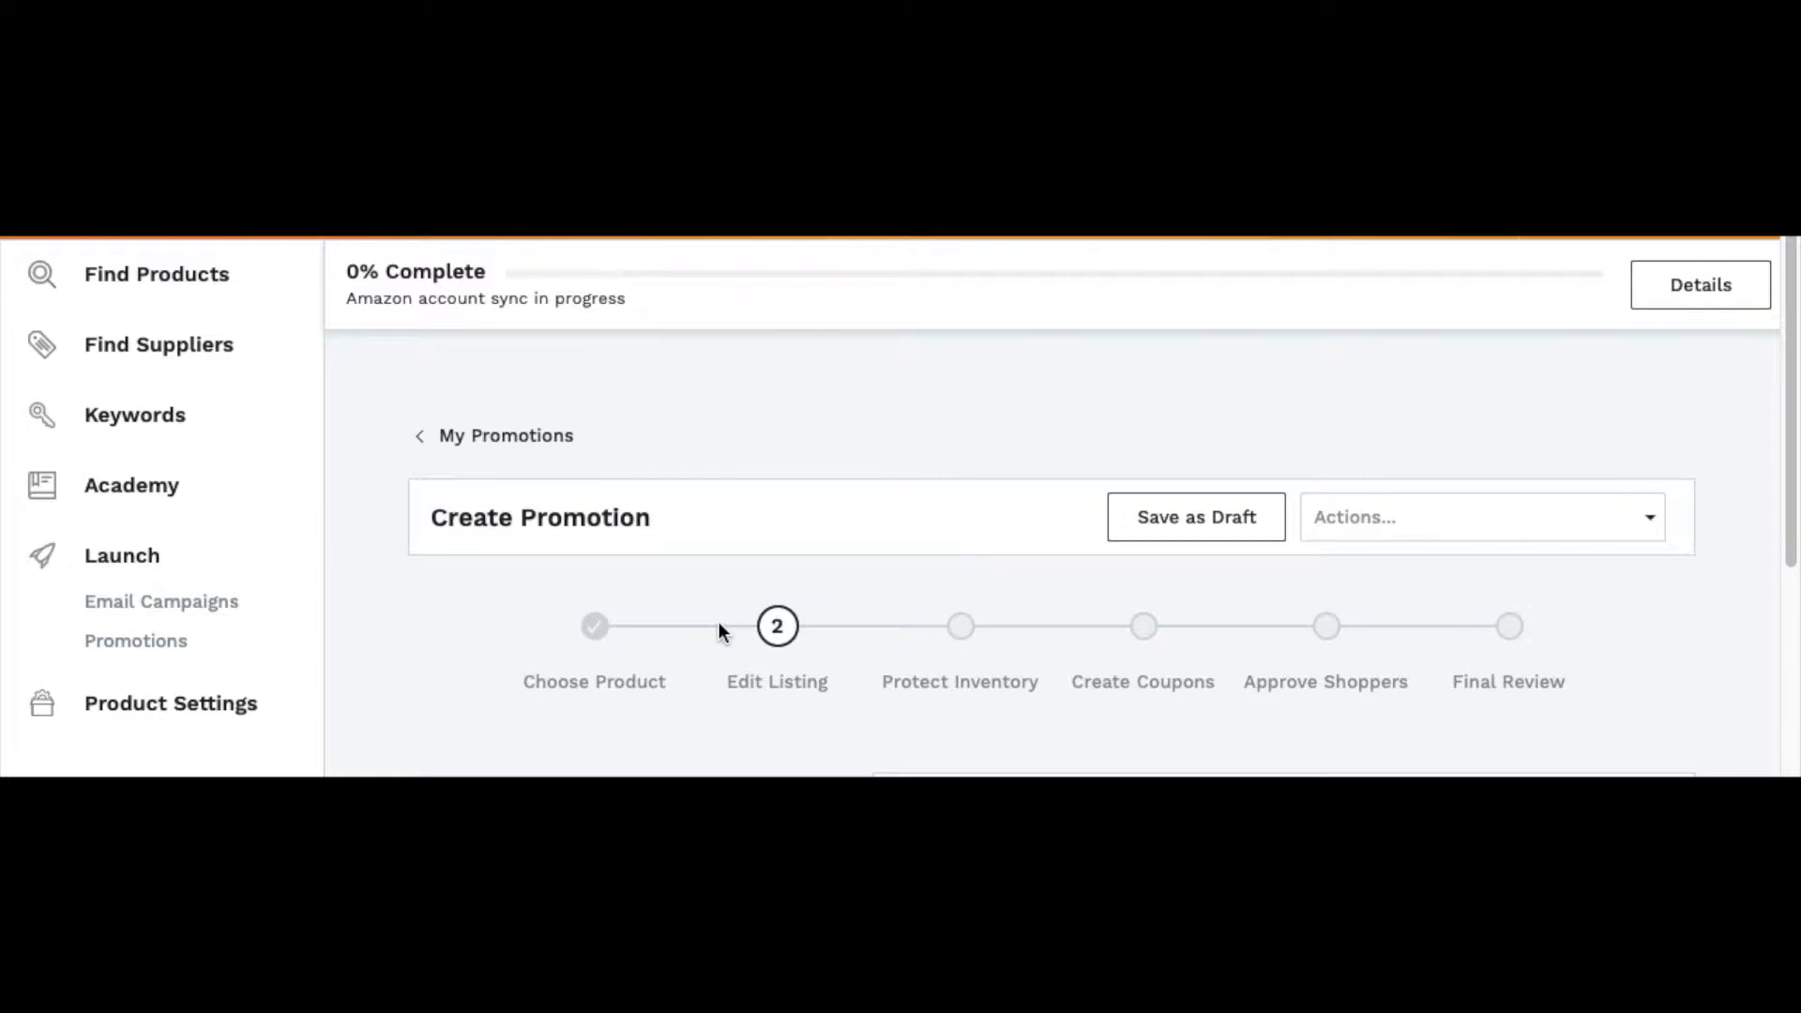
mouse_move(721, 633)
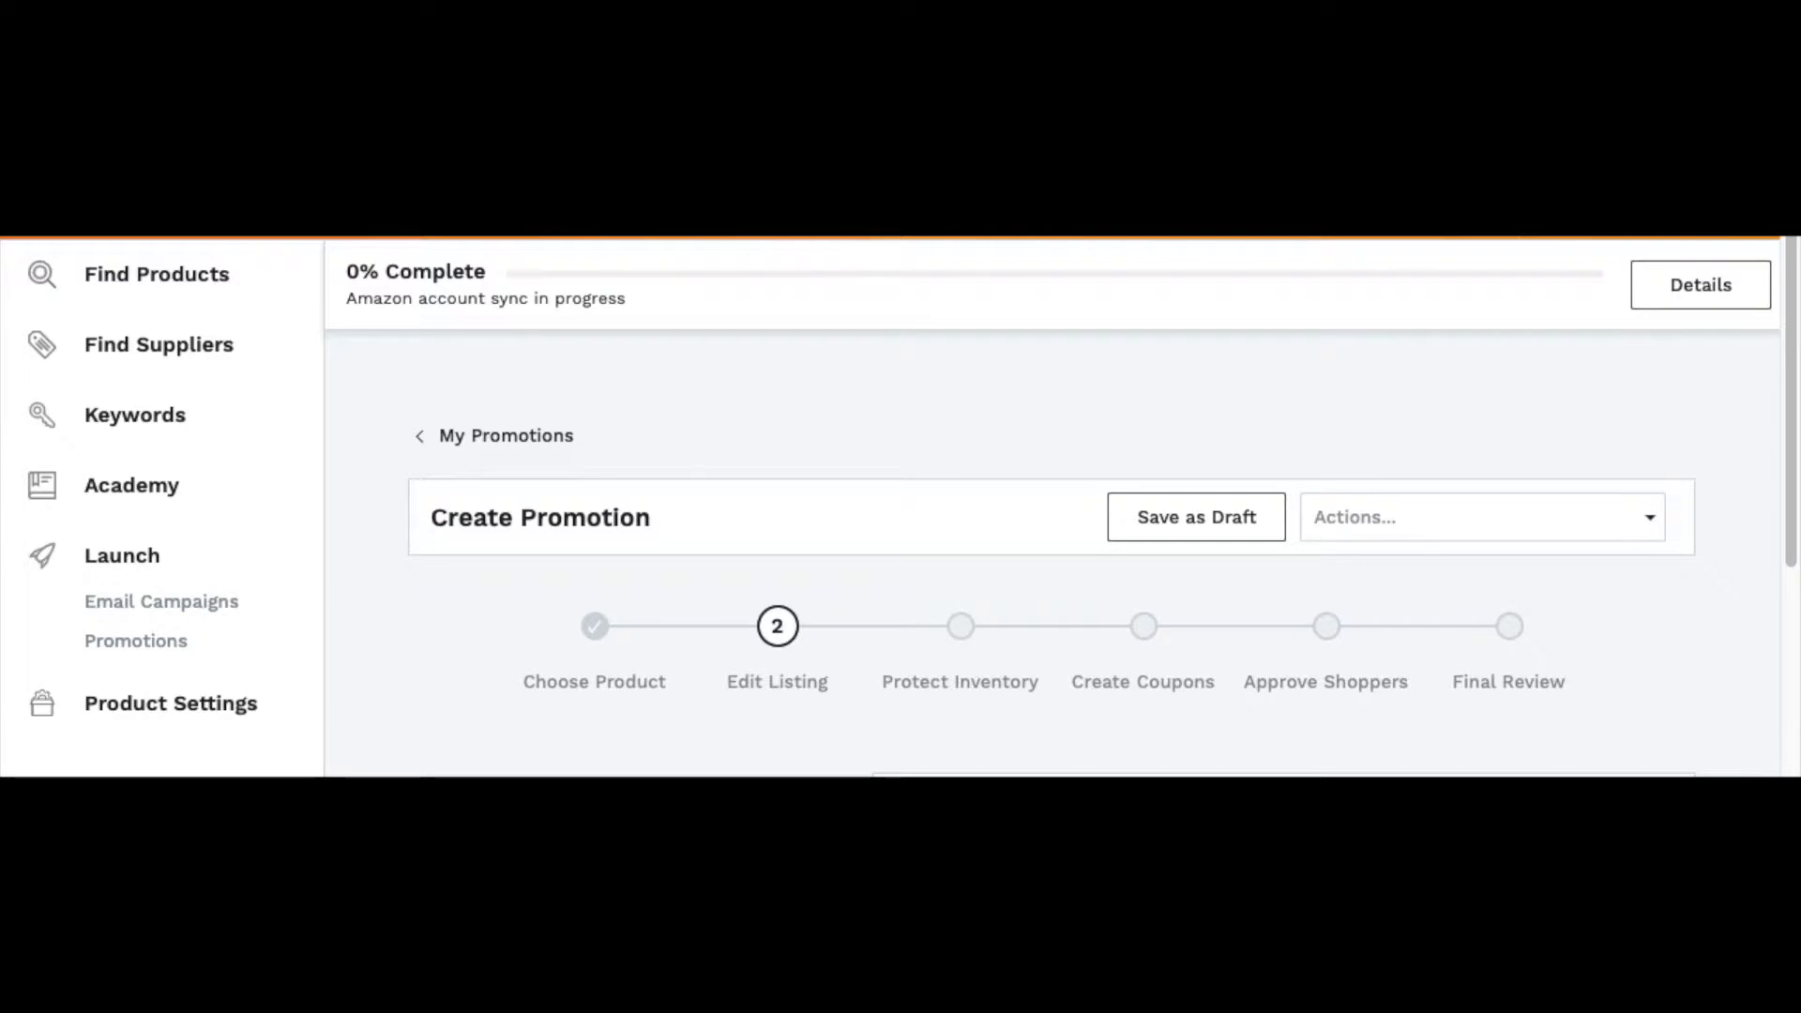
mouse_move(1027, 403)
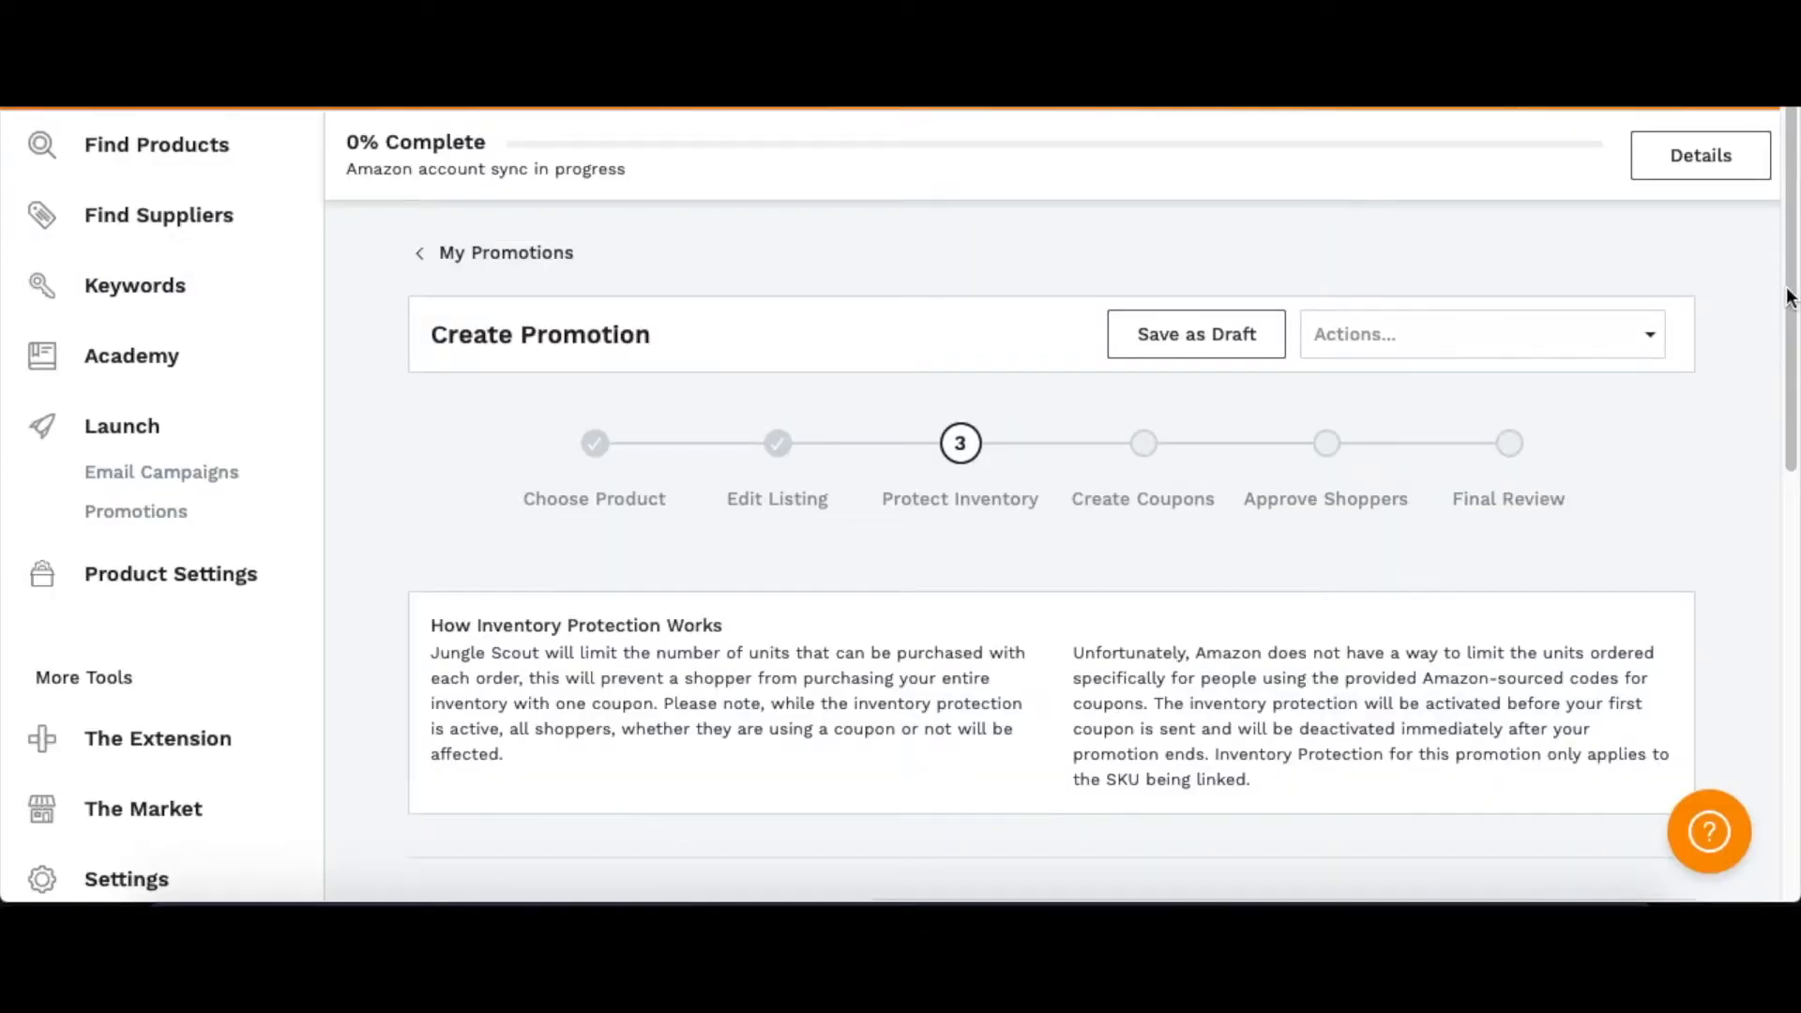
mouse_move(1003, 480)
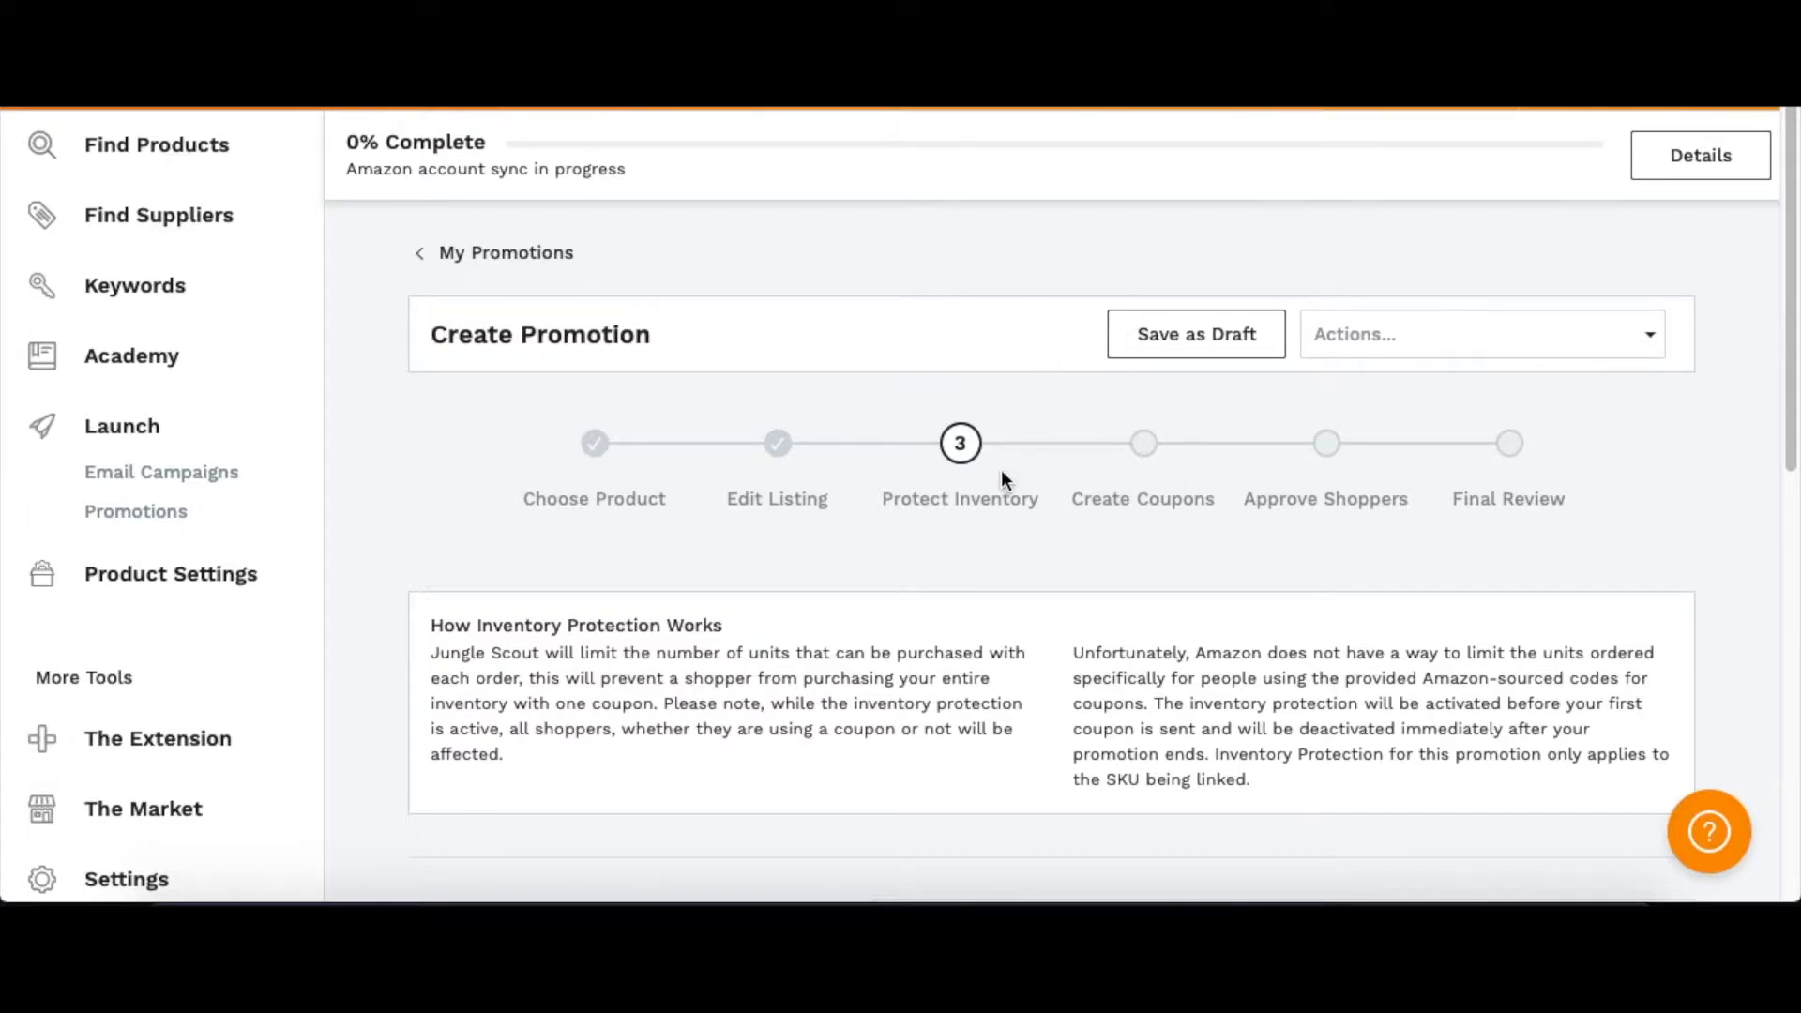
Switch Inventory Protection to Yes and cap after-promotion orders at 10 units
scroll(down, 3)
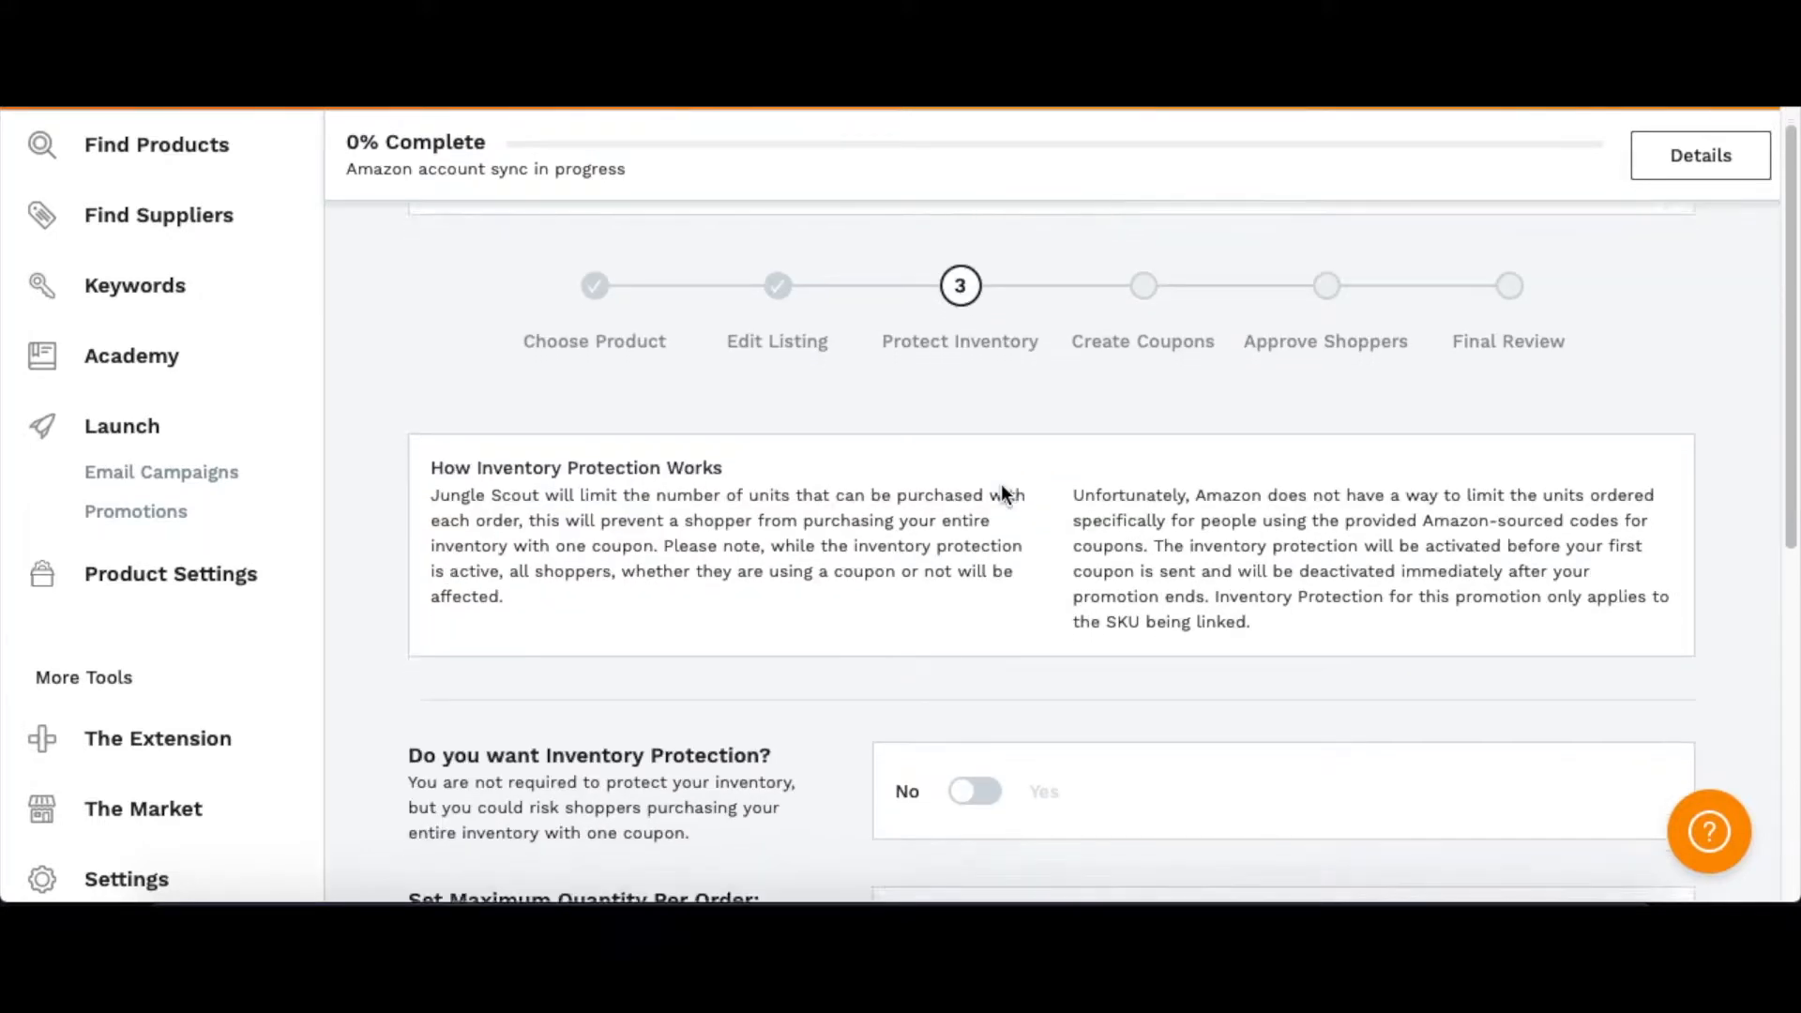
scroll(down, 3)
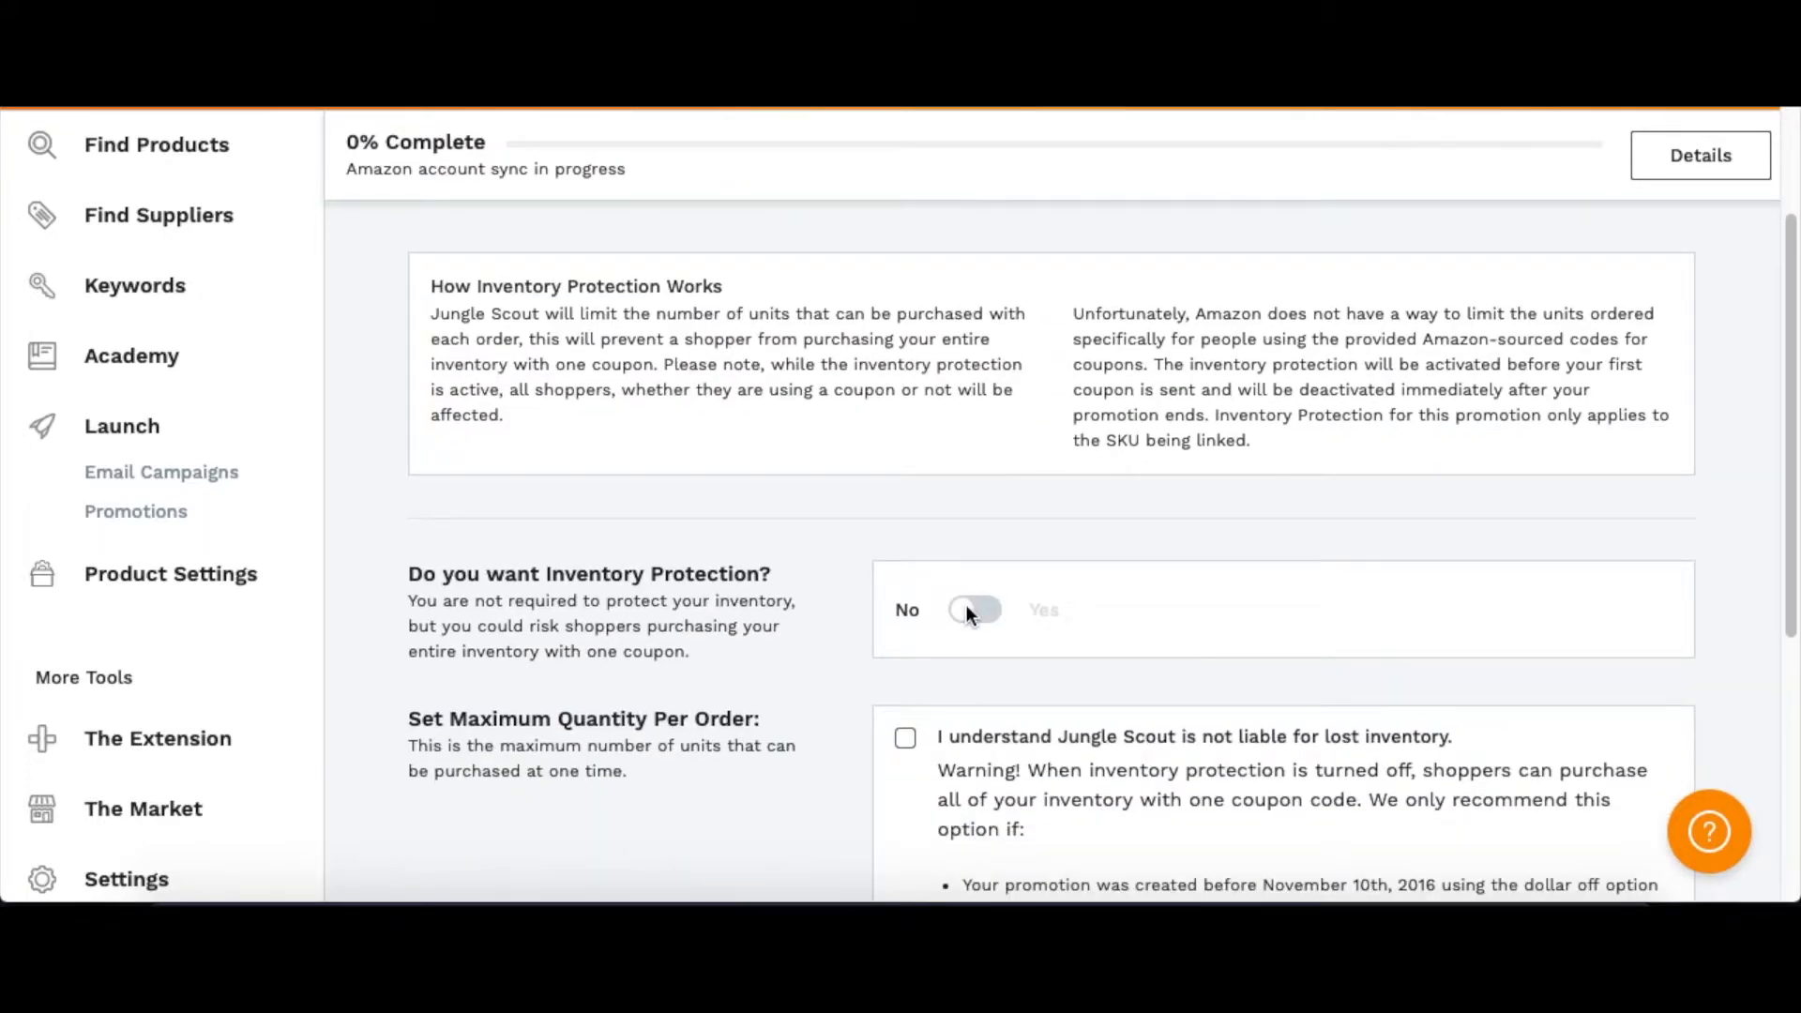
click(974, 610)
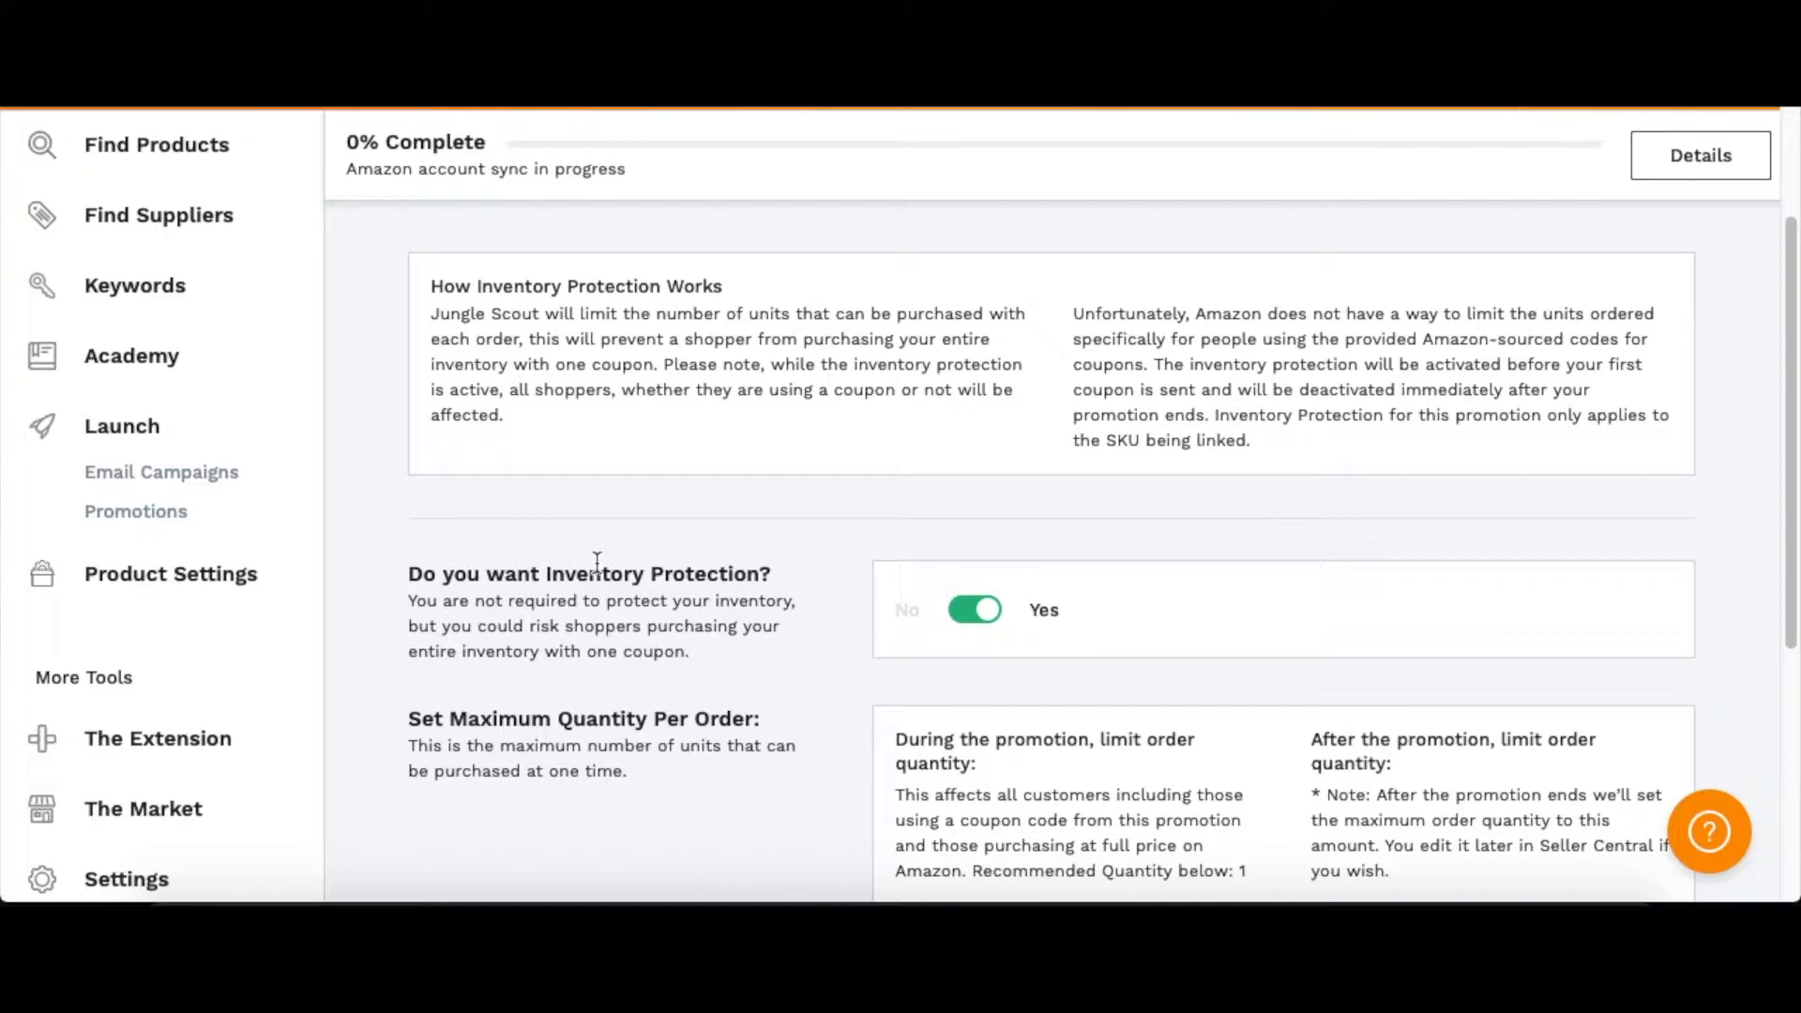
scroll(down, 3)
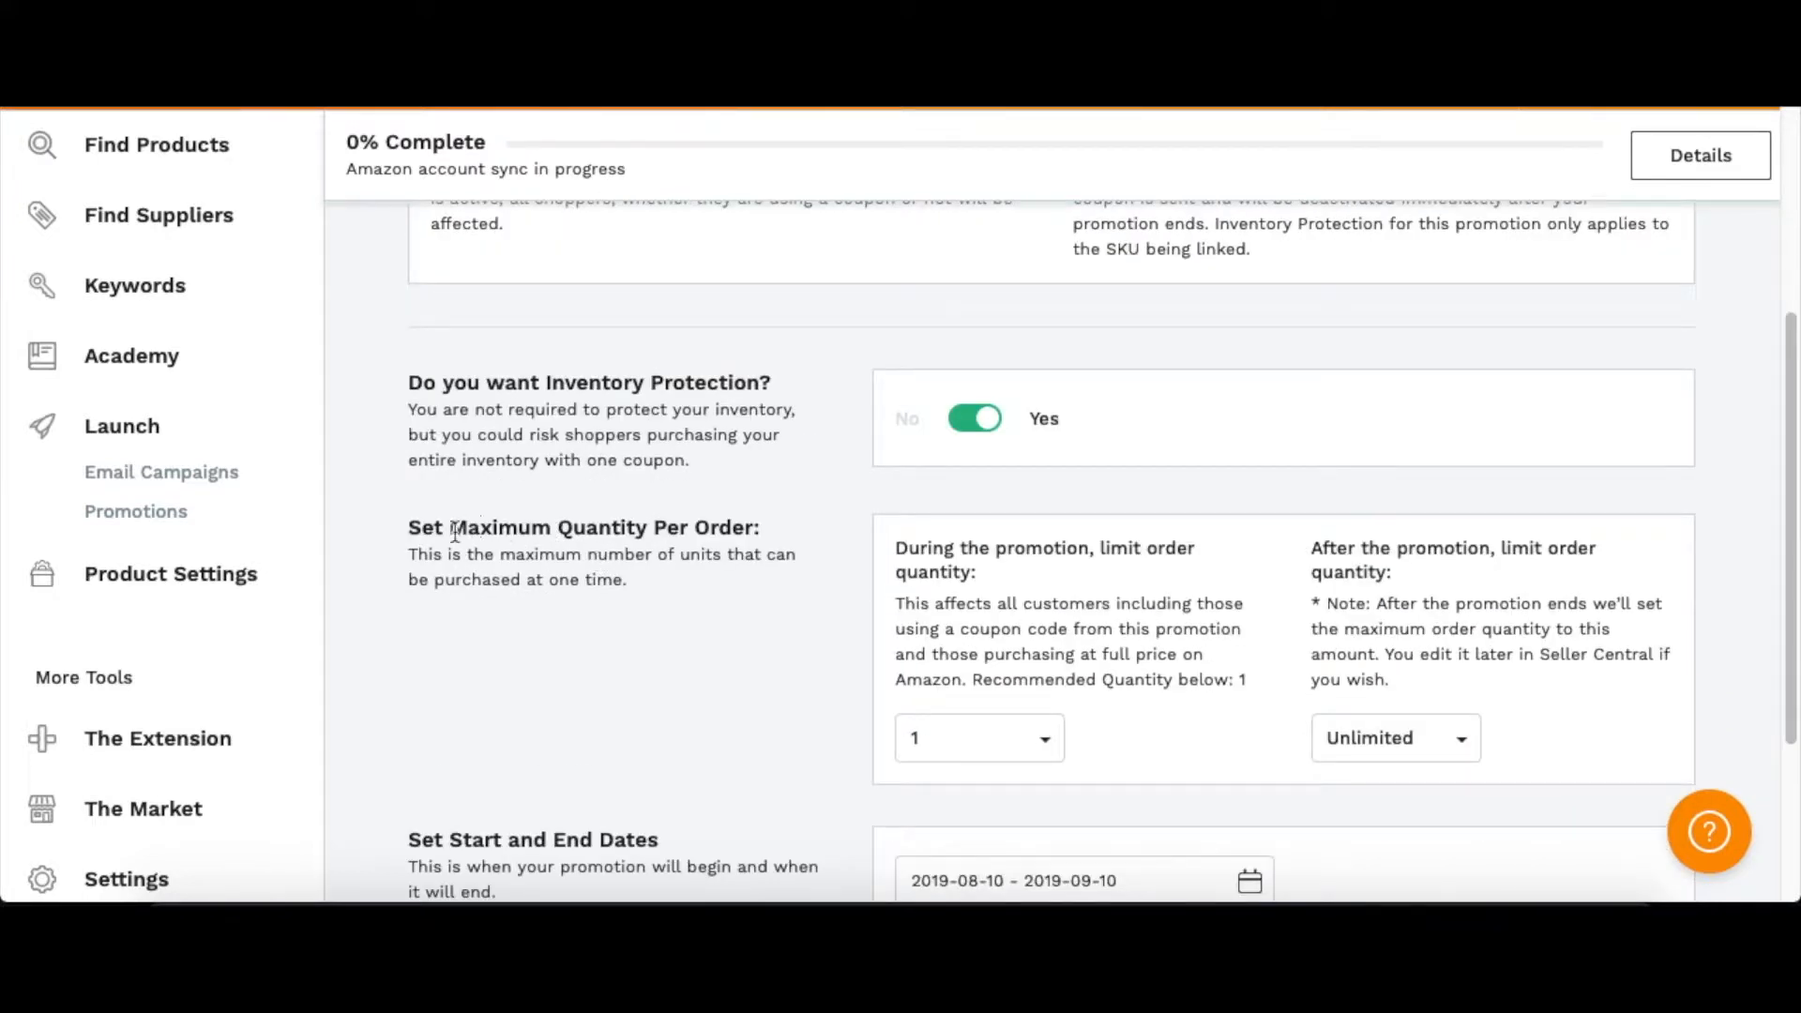
mouse_move(675, 515)
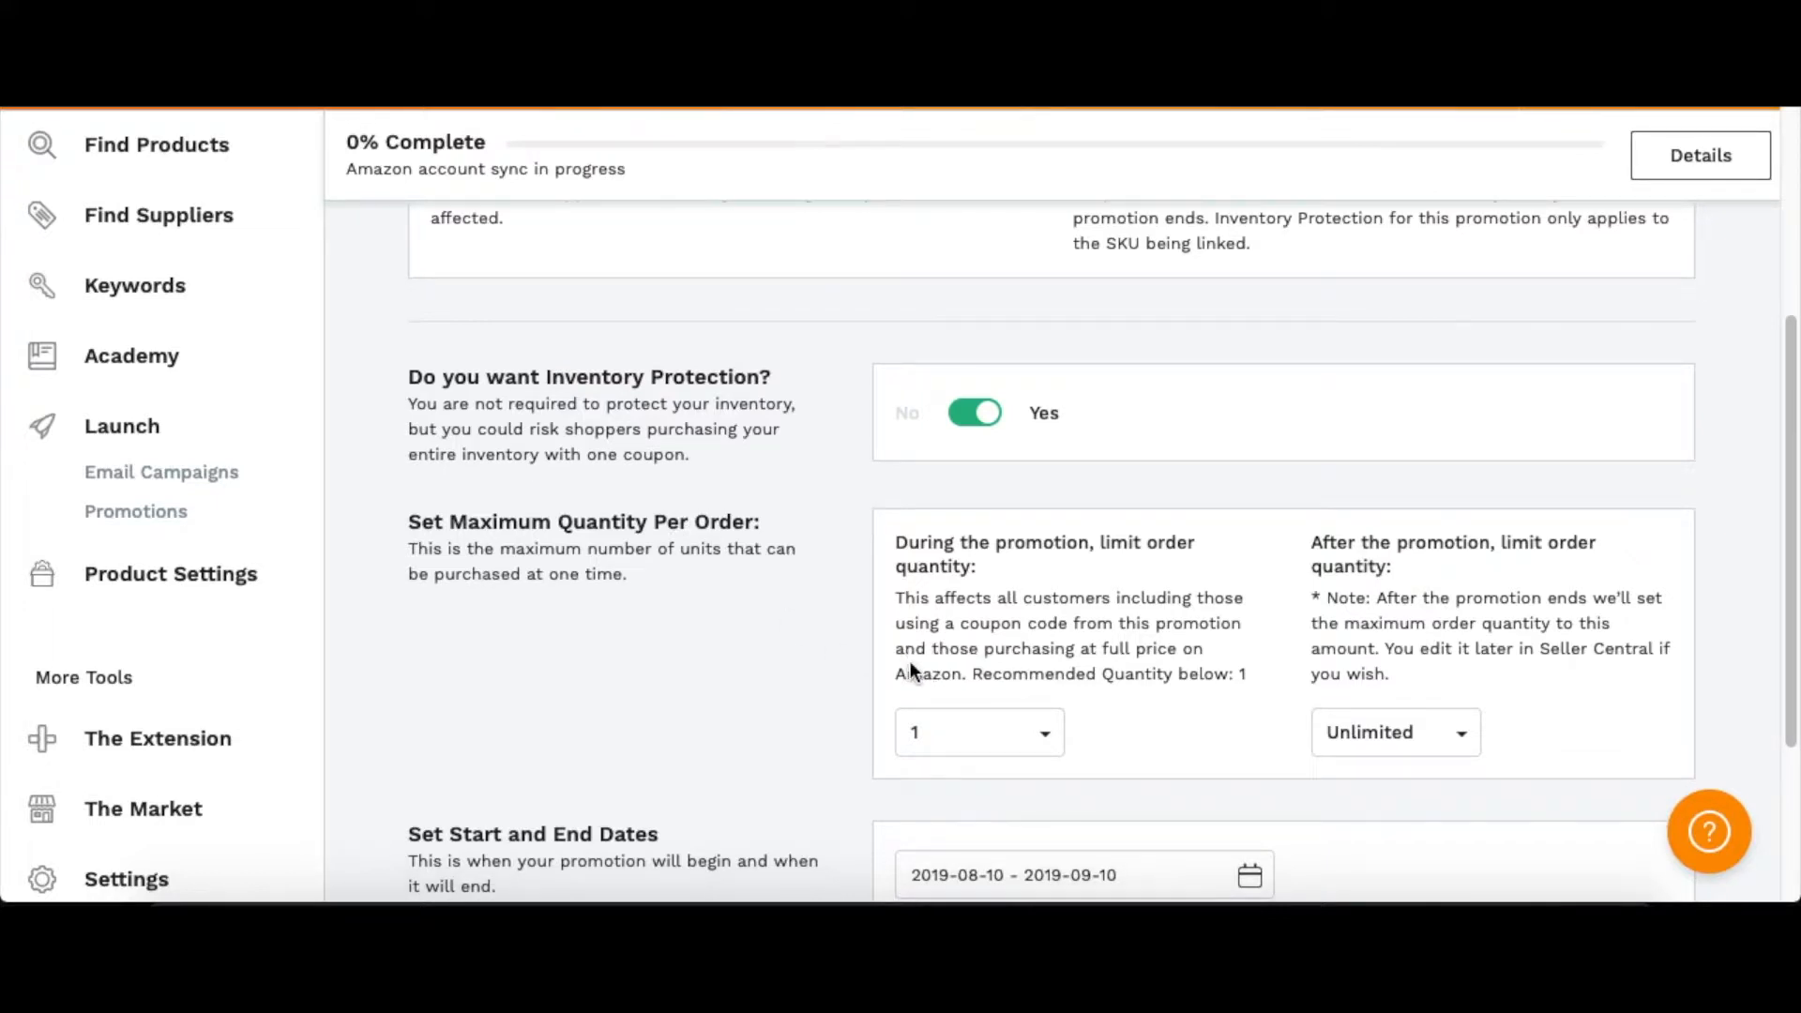
scroll(down, 3)
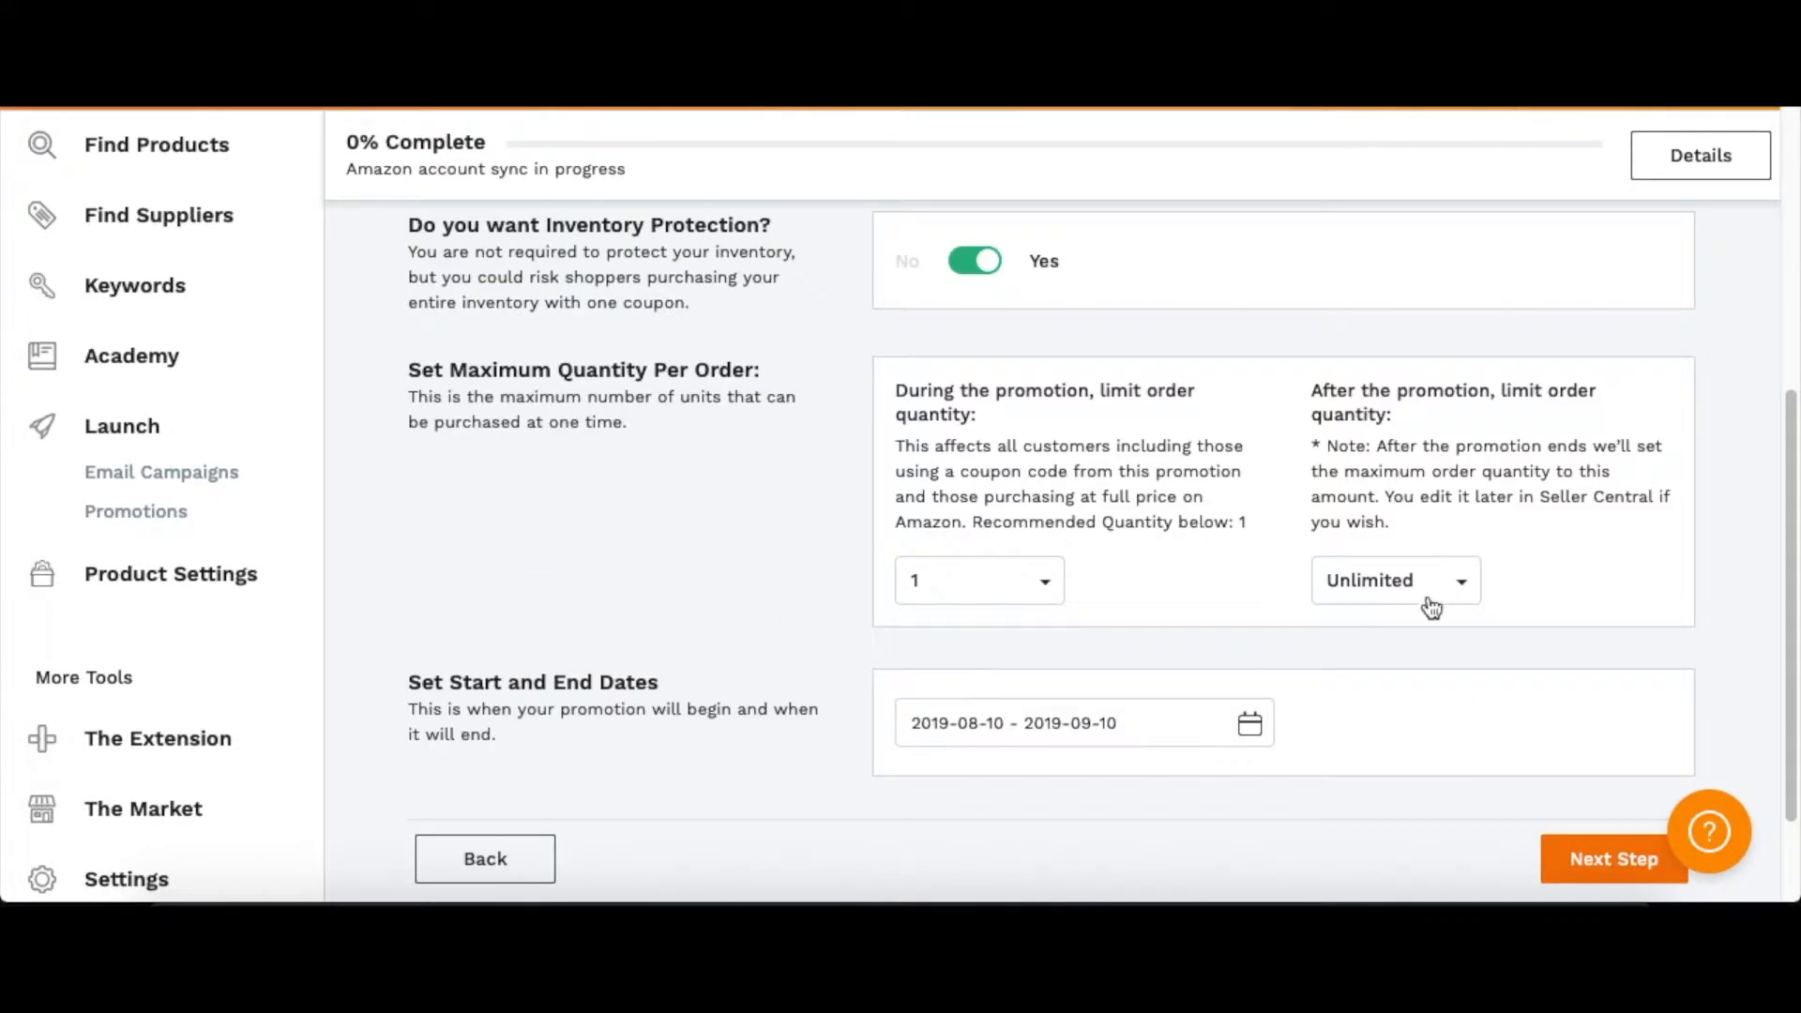
click(1393, 579)
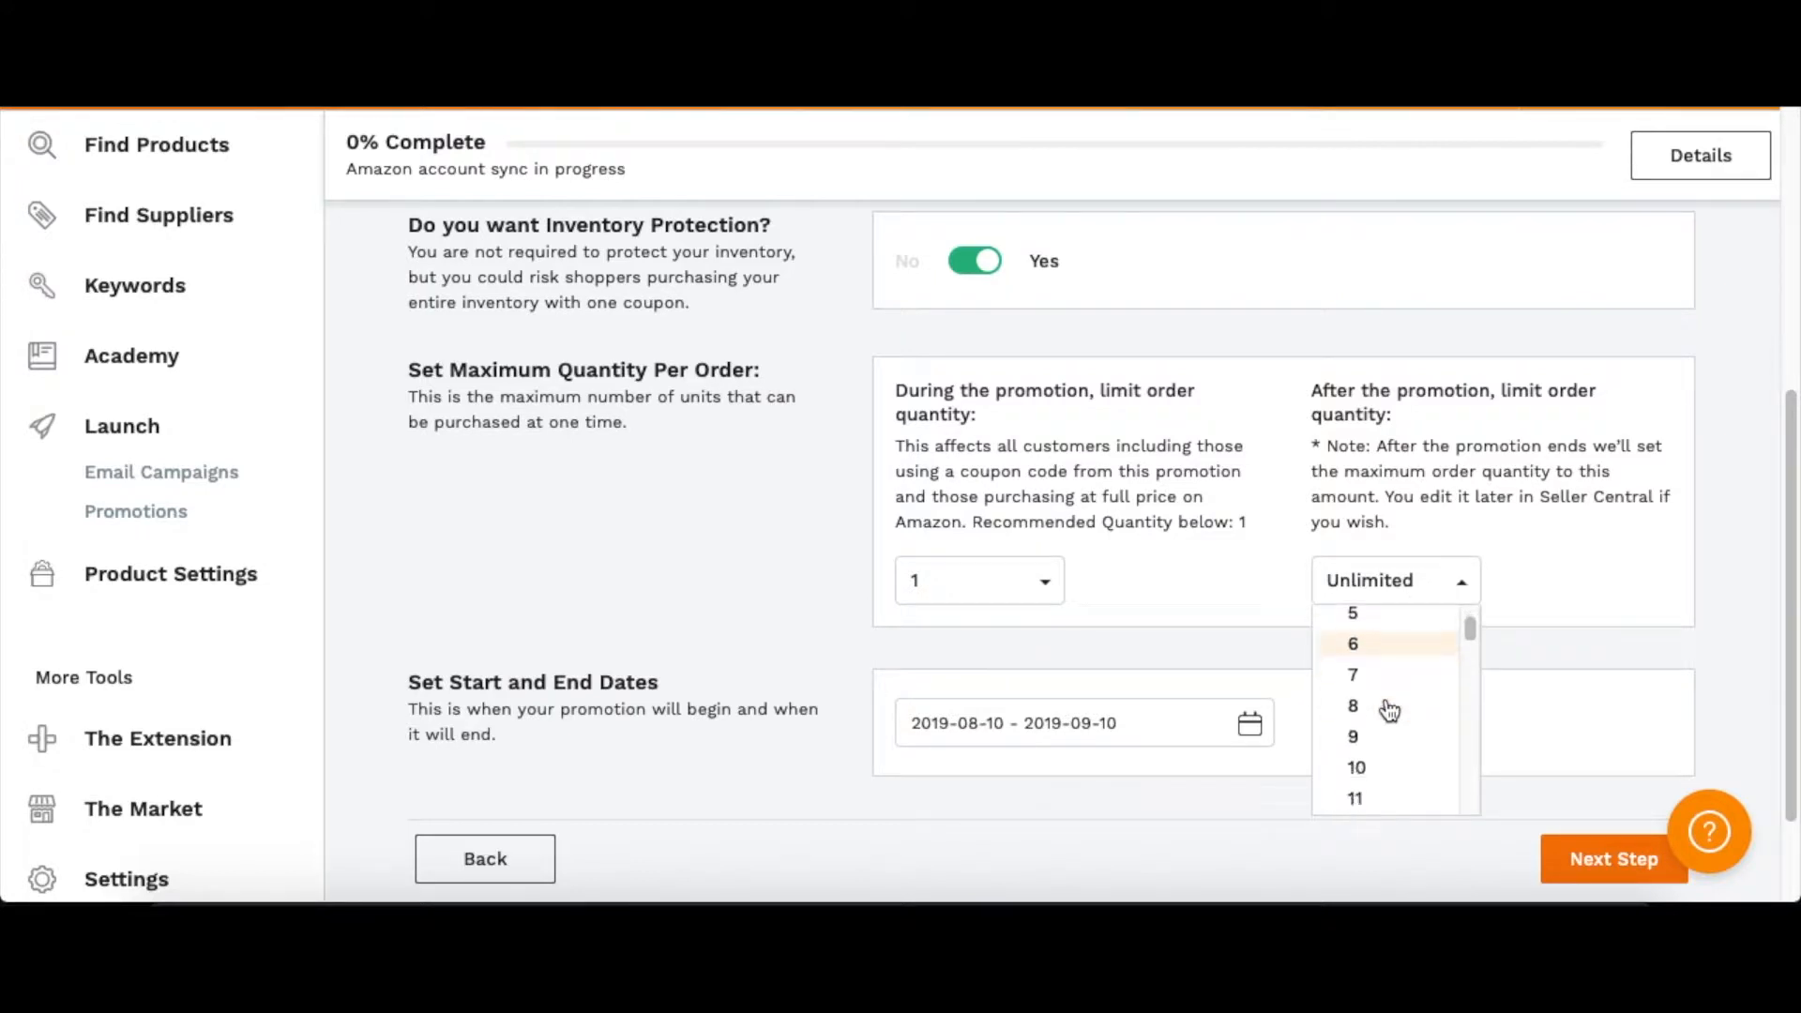
click(1356, 767)
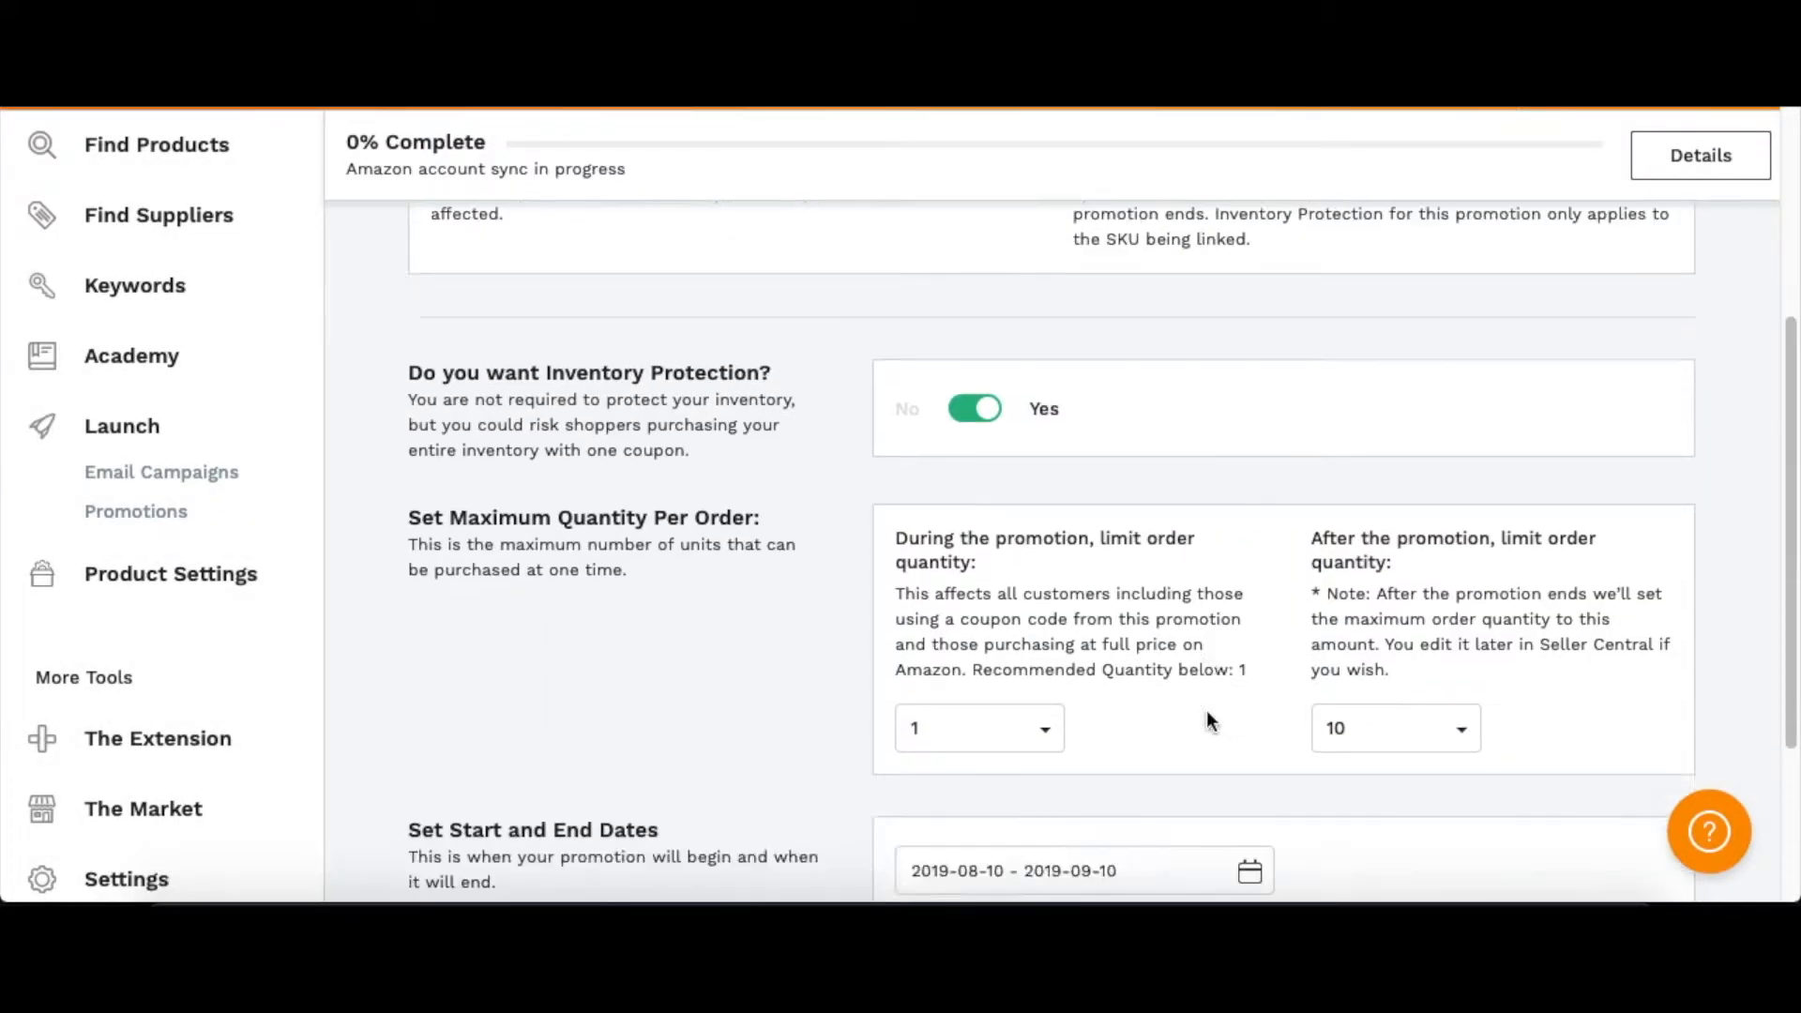
scroll(down, 3)
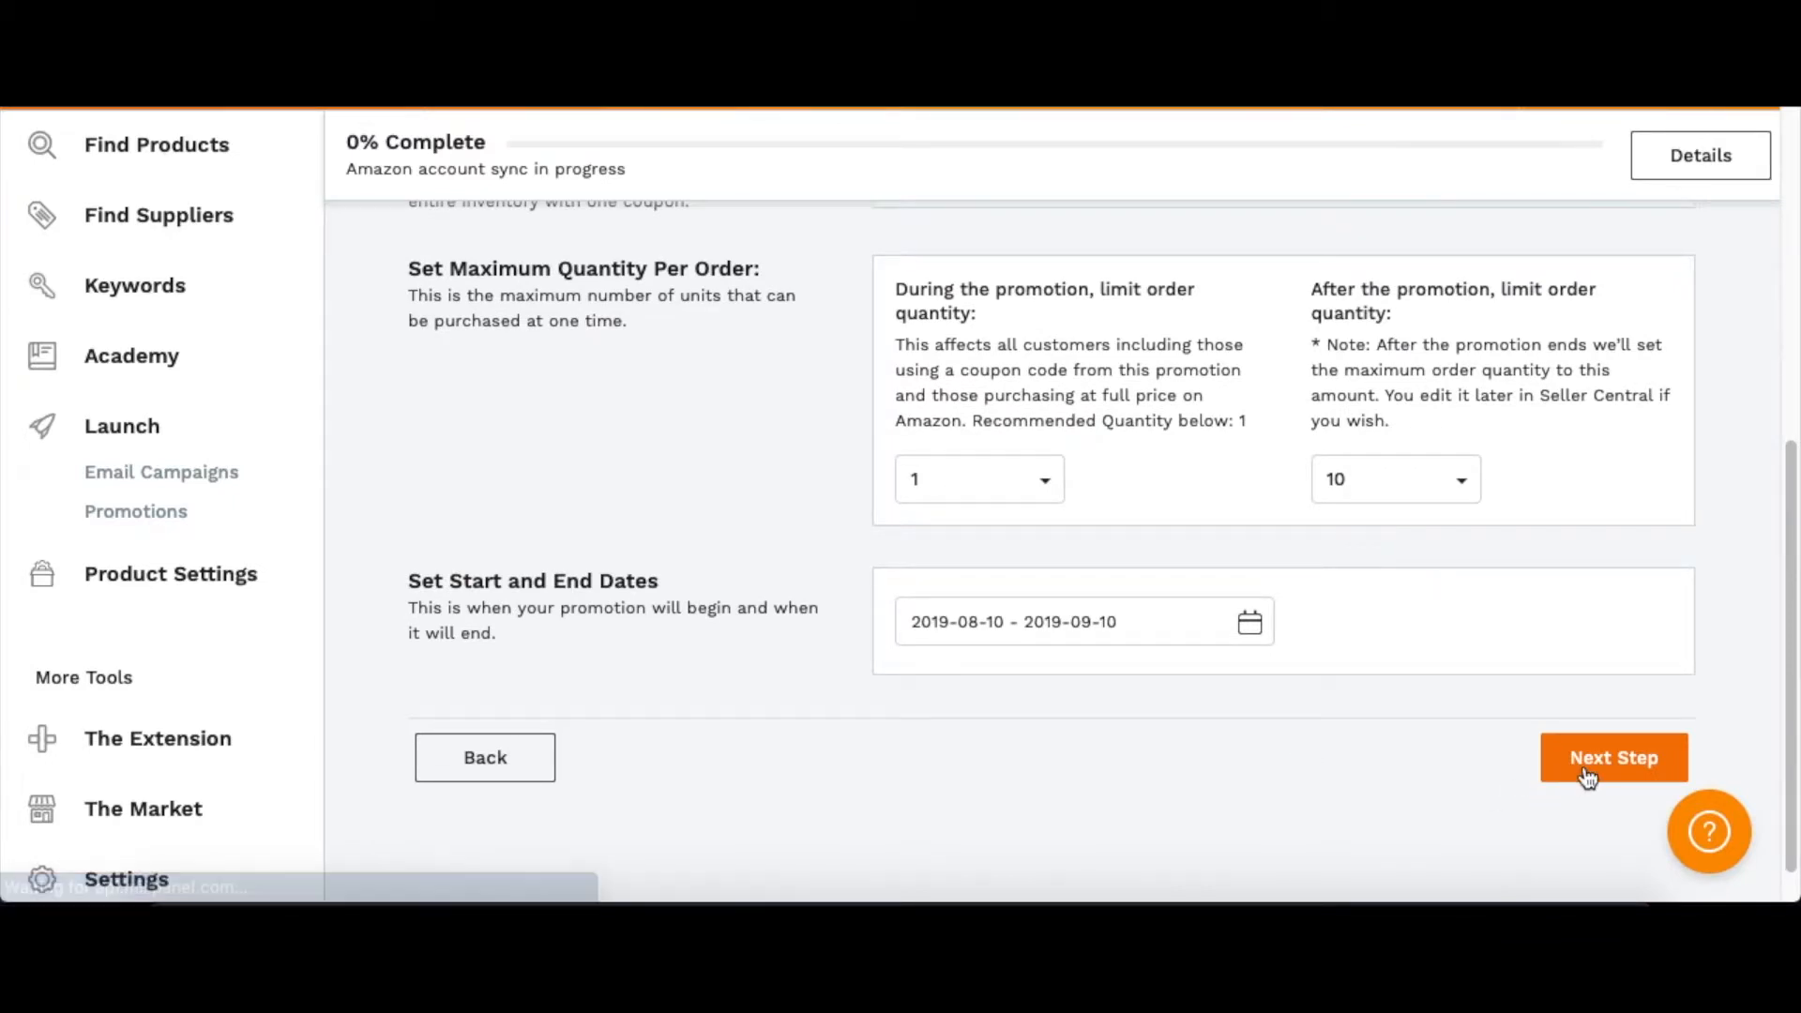
Move to Create Coupons and review the 50% discount, $8.99 price and Single-Use Codes field
click(1612, 757)
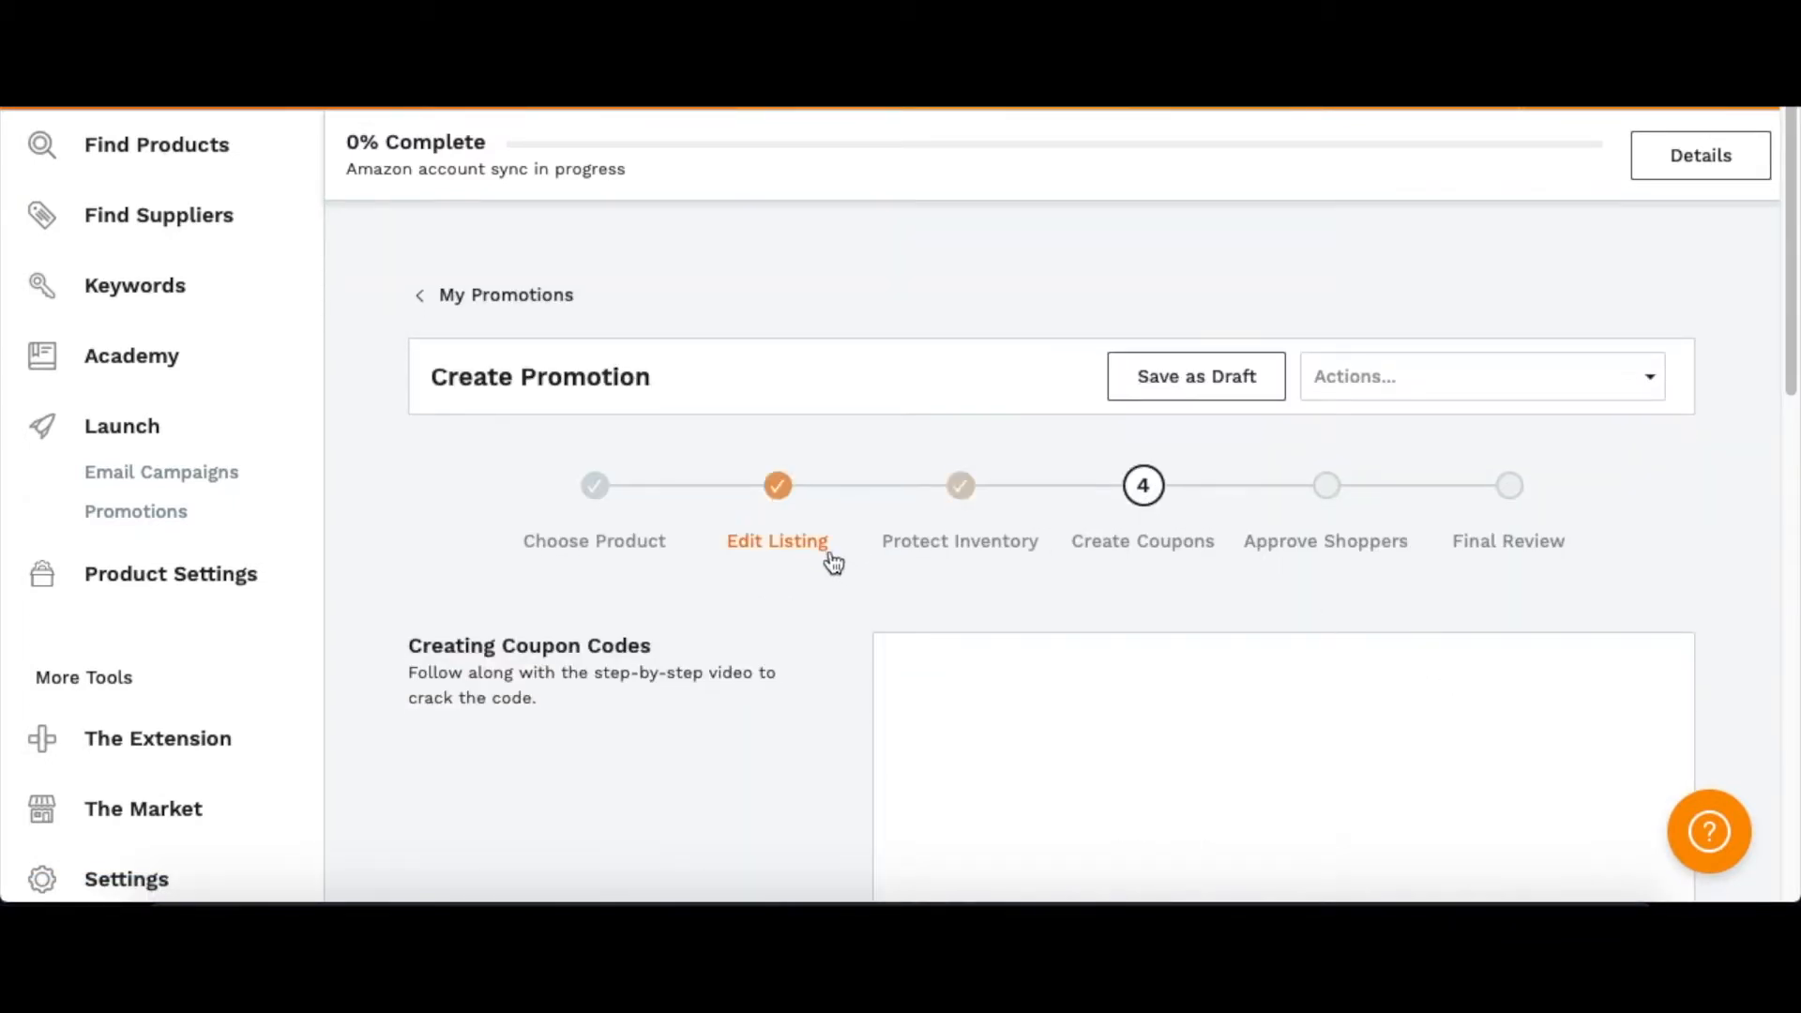
scroll(down, 3)
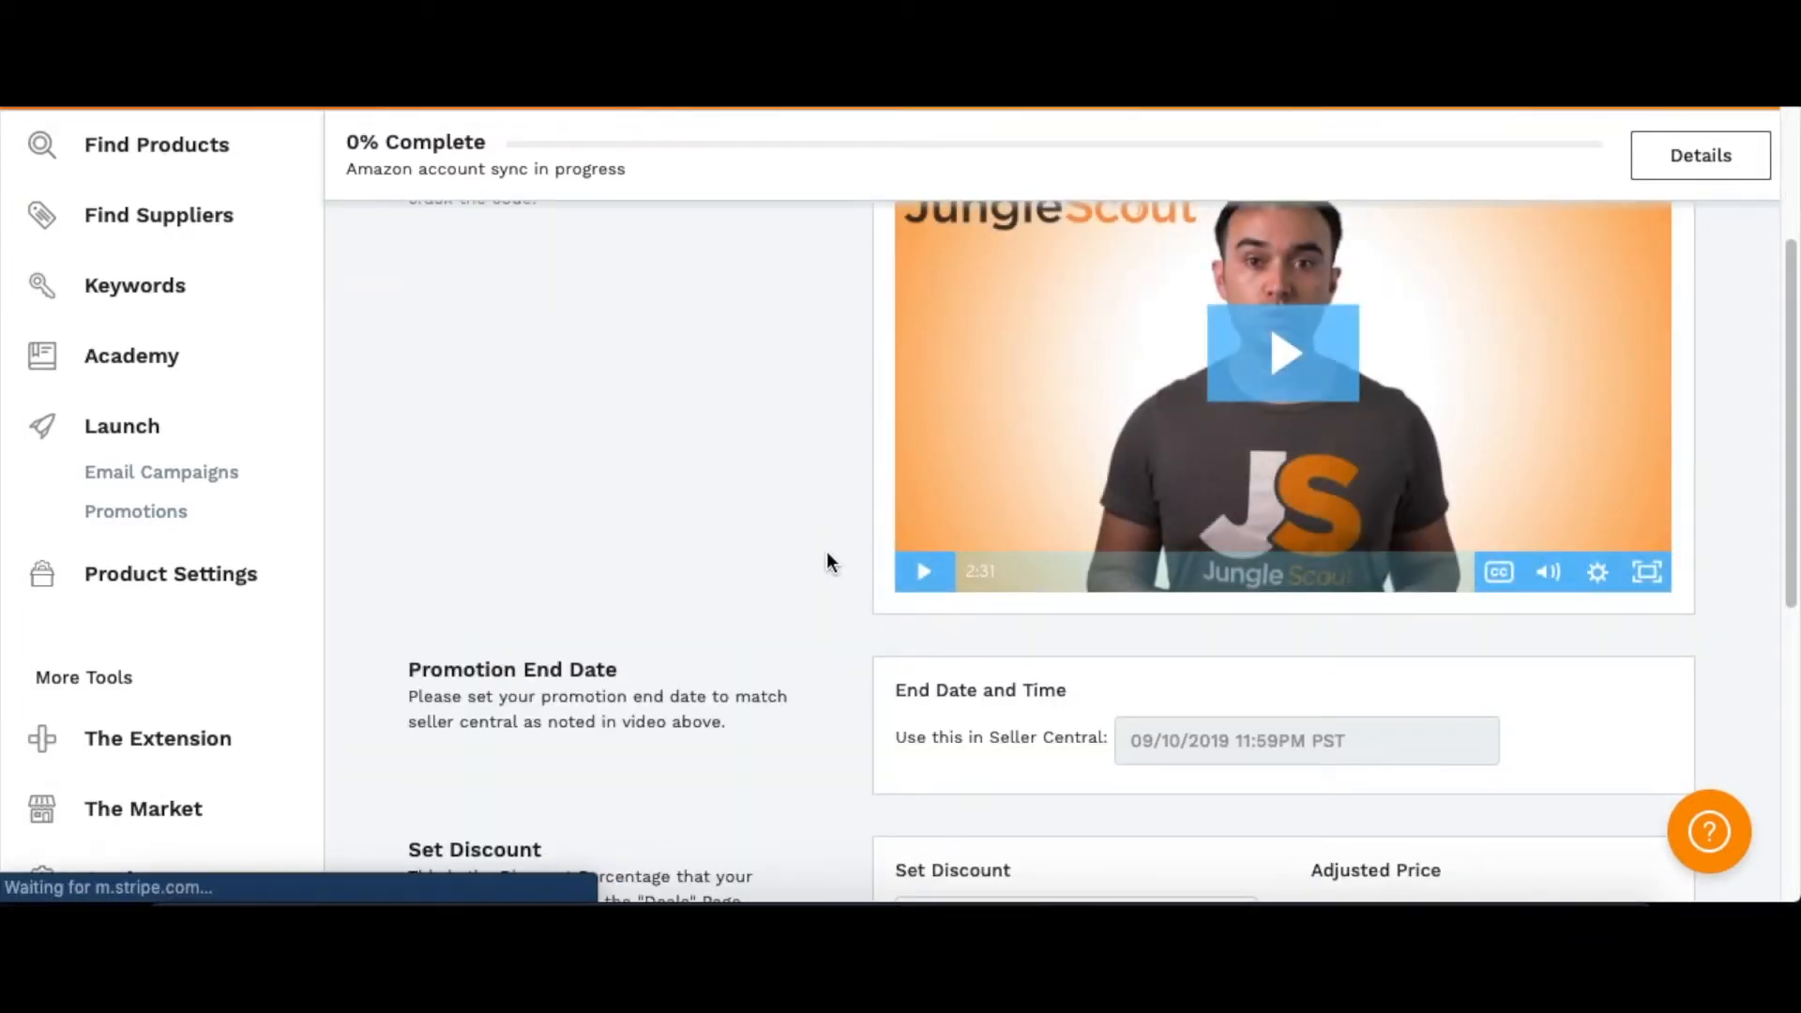
scroll(down, 3)
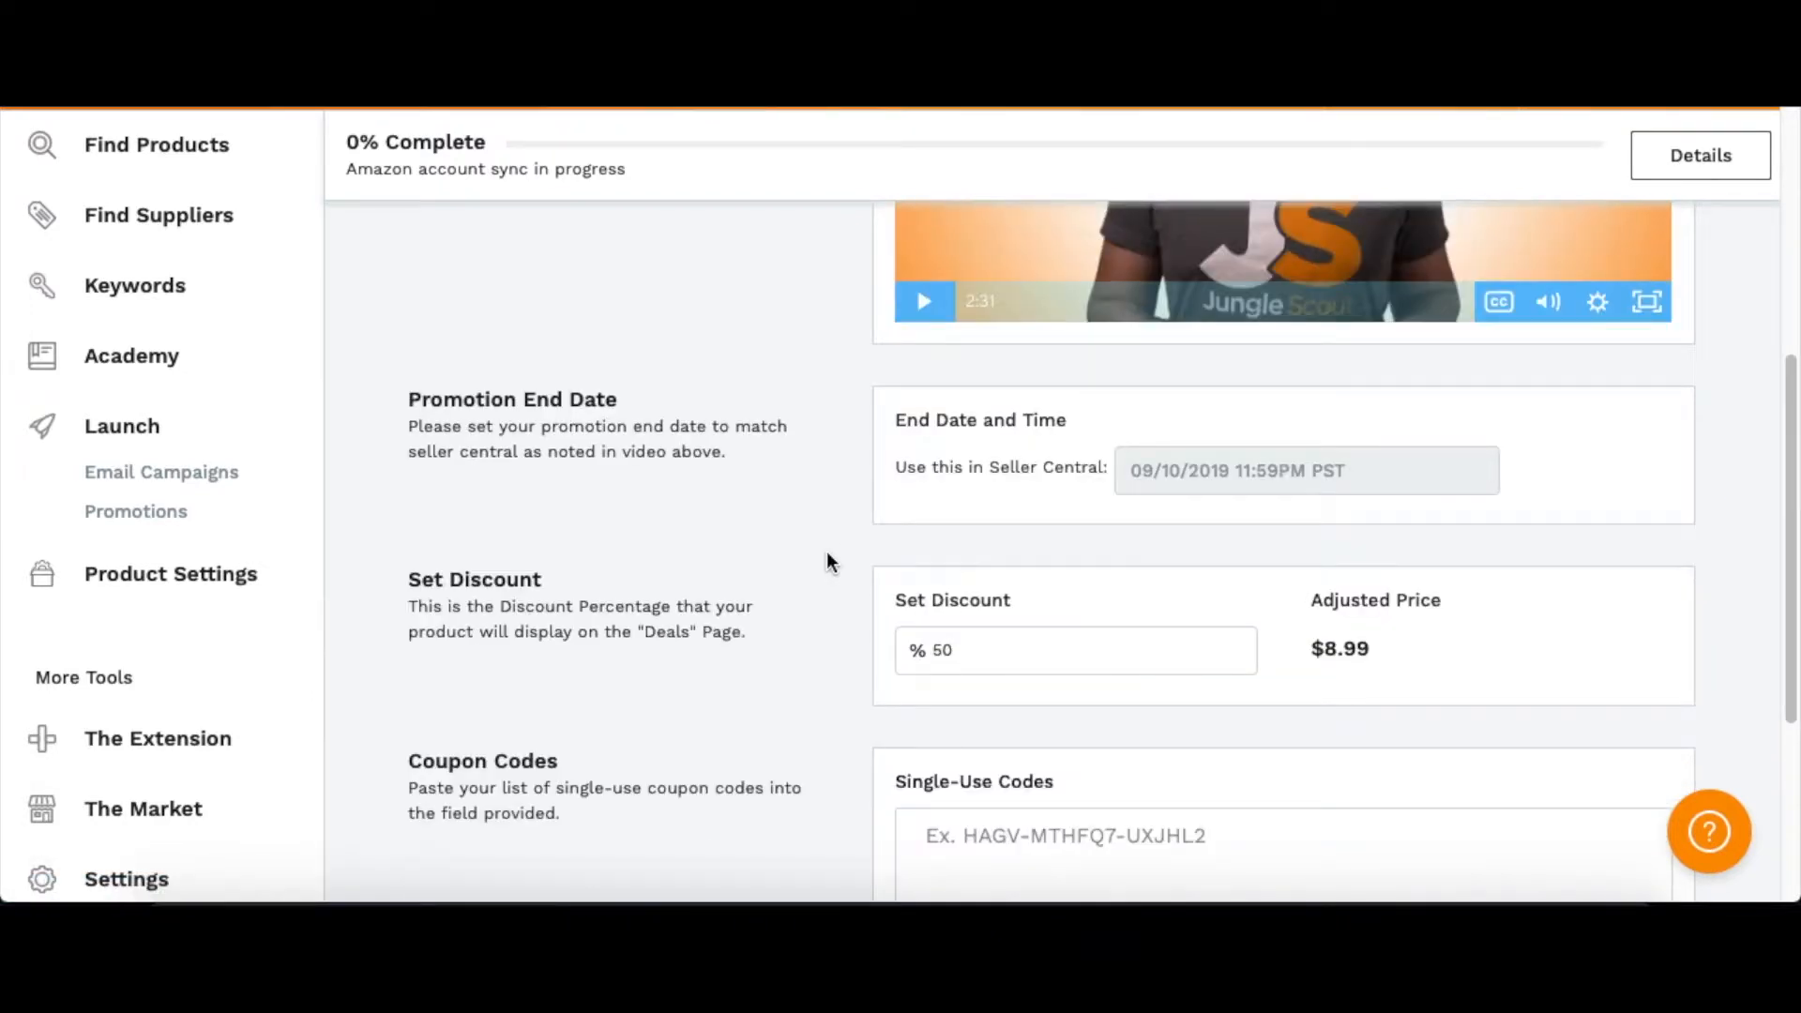
scroll(down, 3)
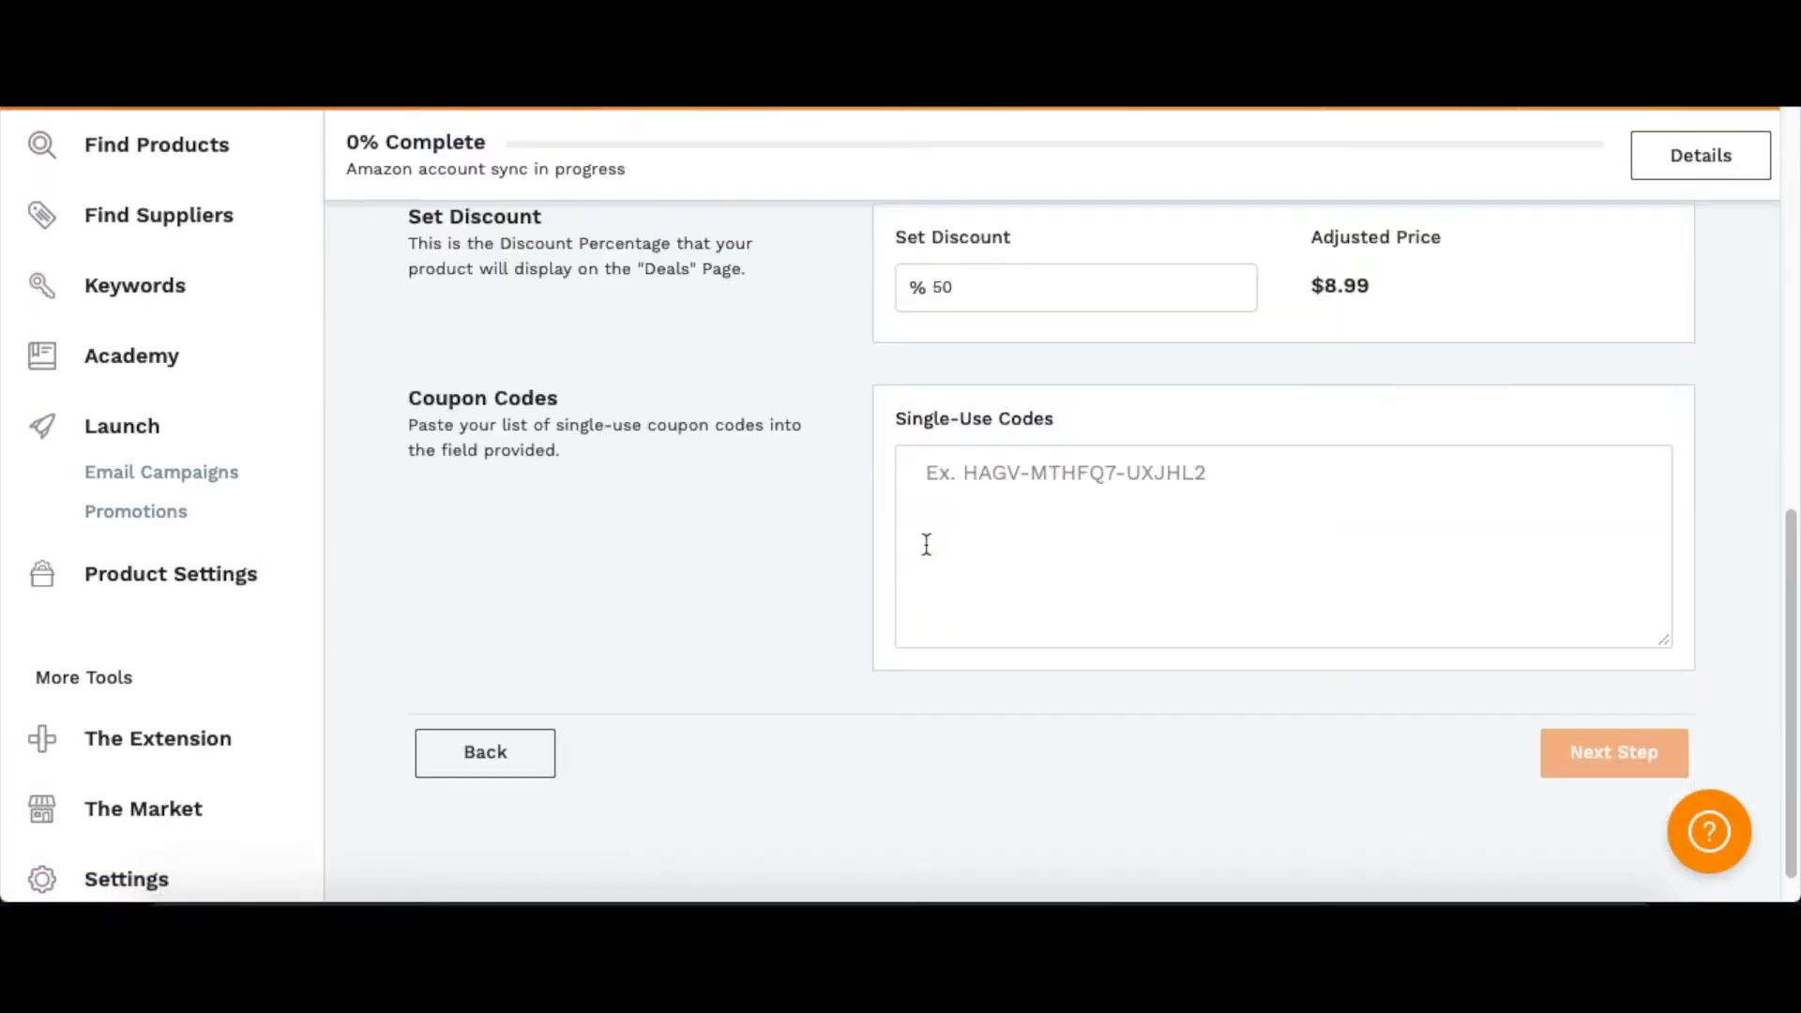
mouse_move(906, 480)
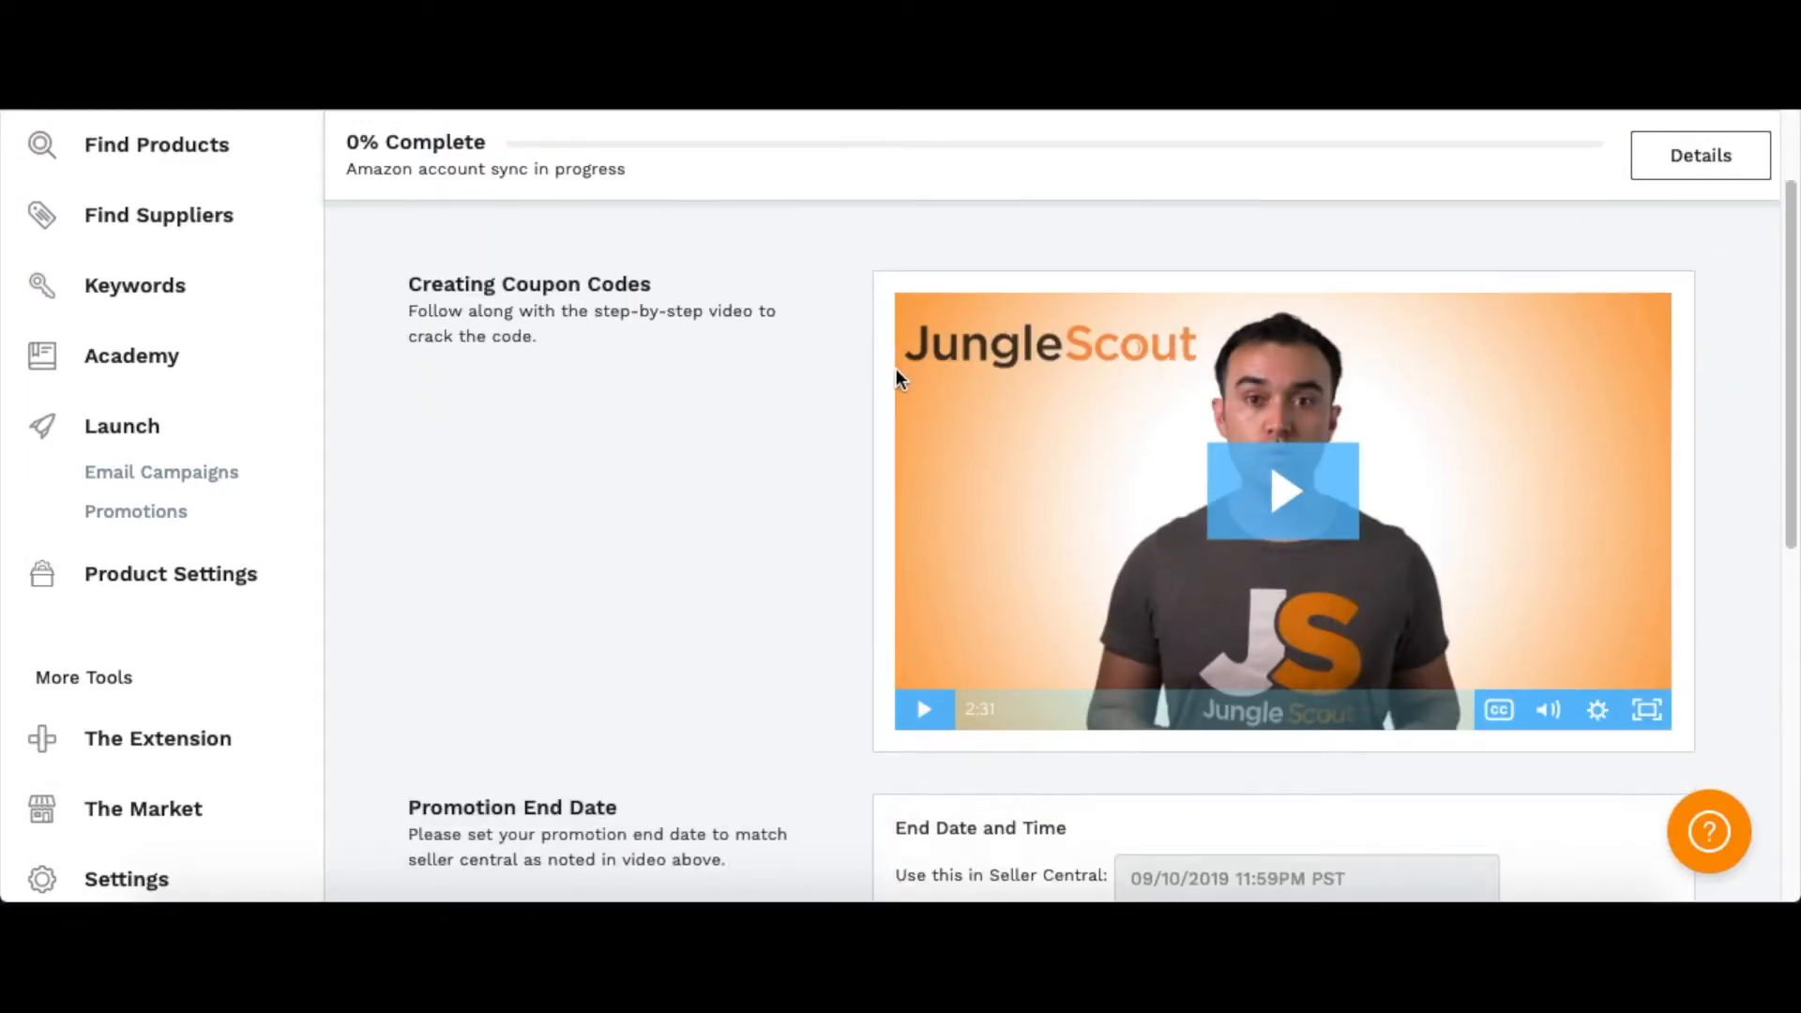
scroll(down, 3)
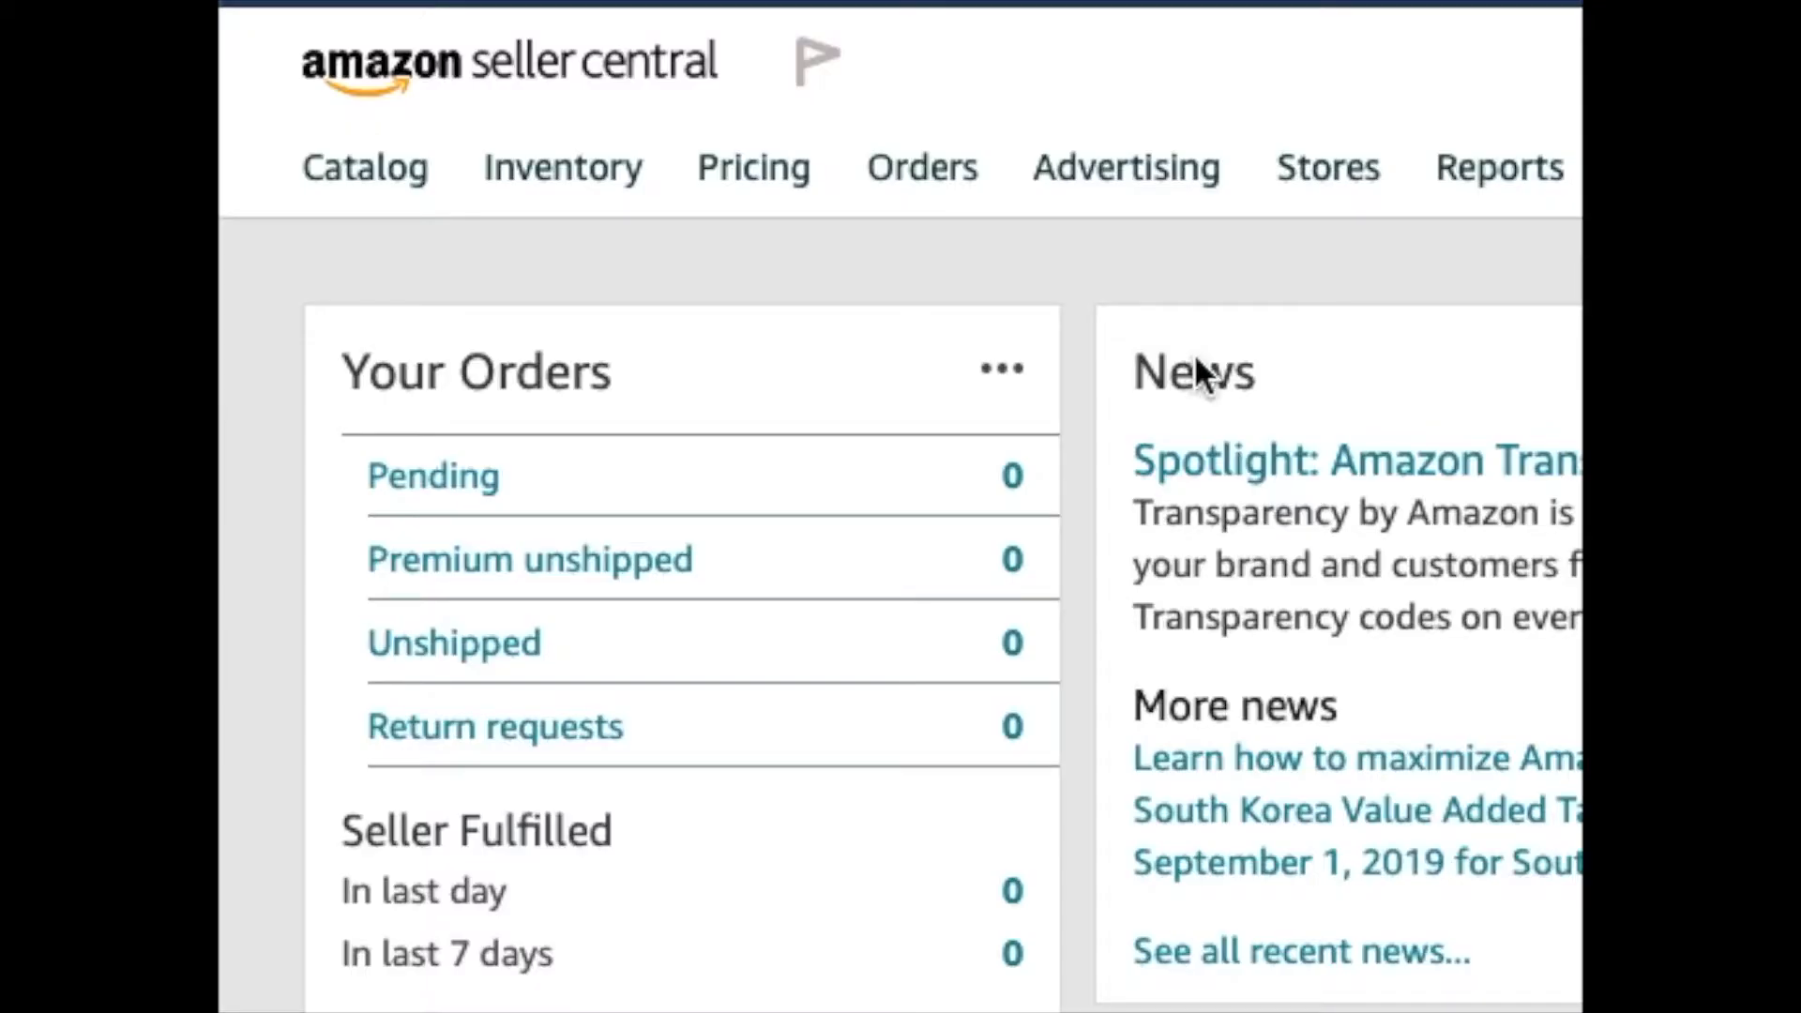
mouse_move(1103, 195)
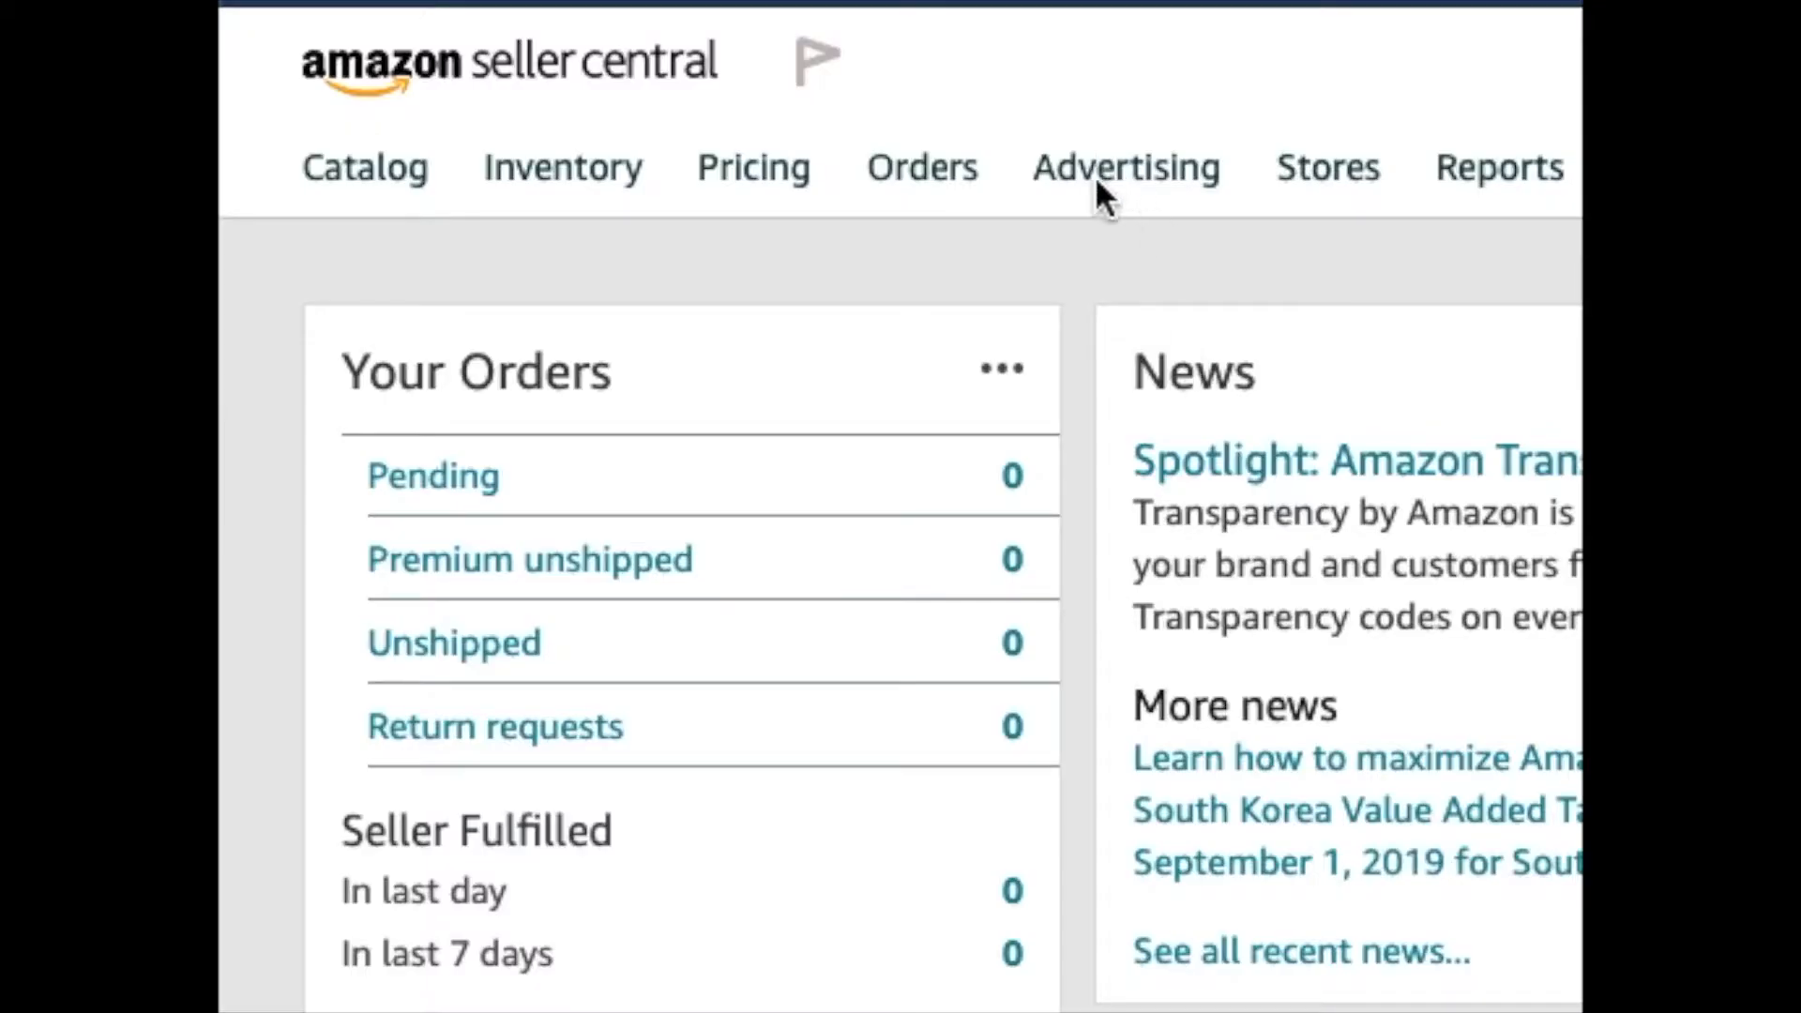
Go to Advertising > Manage Promotions and list the four existing product selections
click(1124, 167)
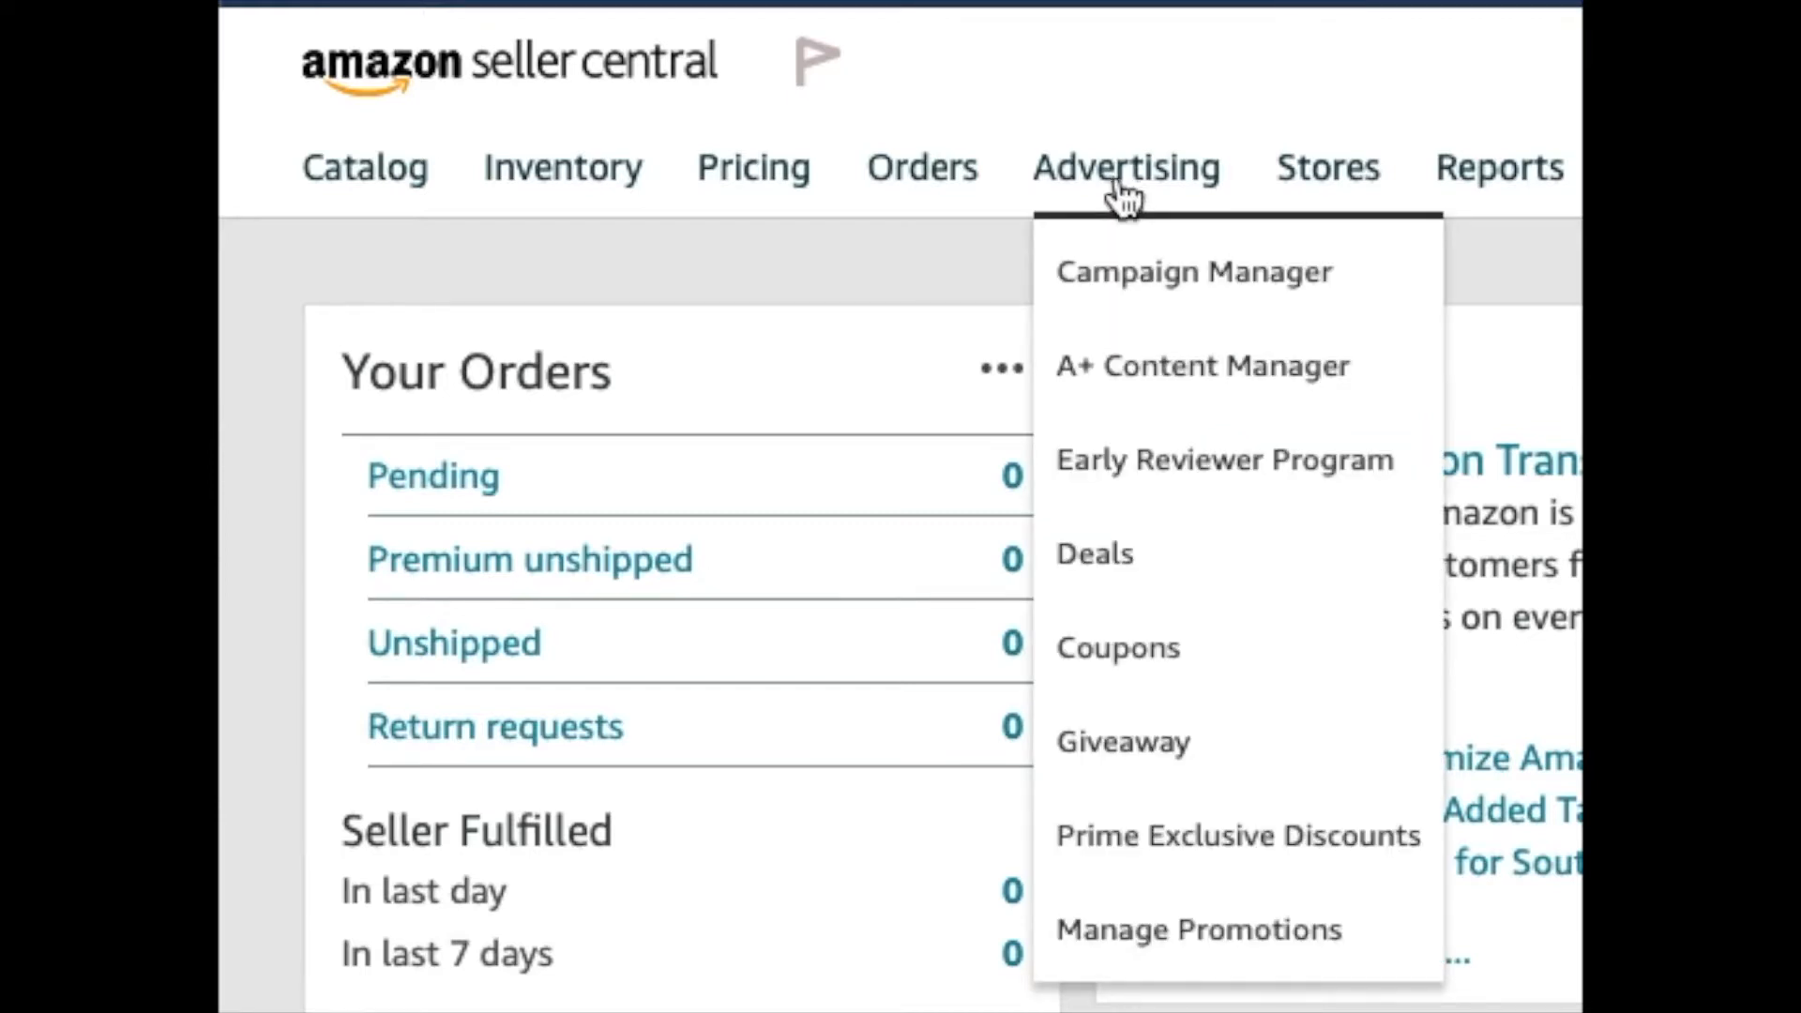
mouse_move(1172, 665)
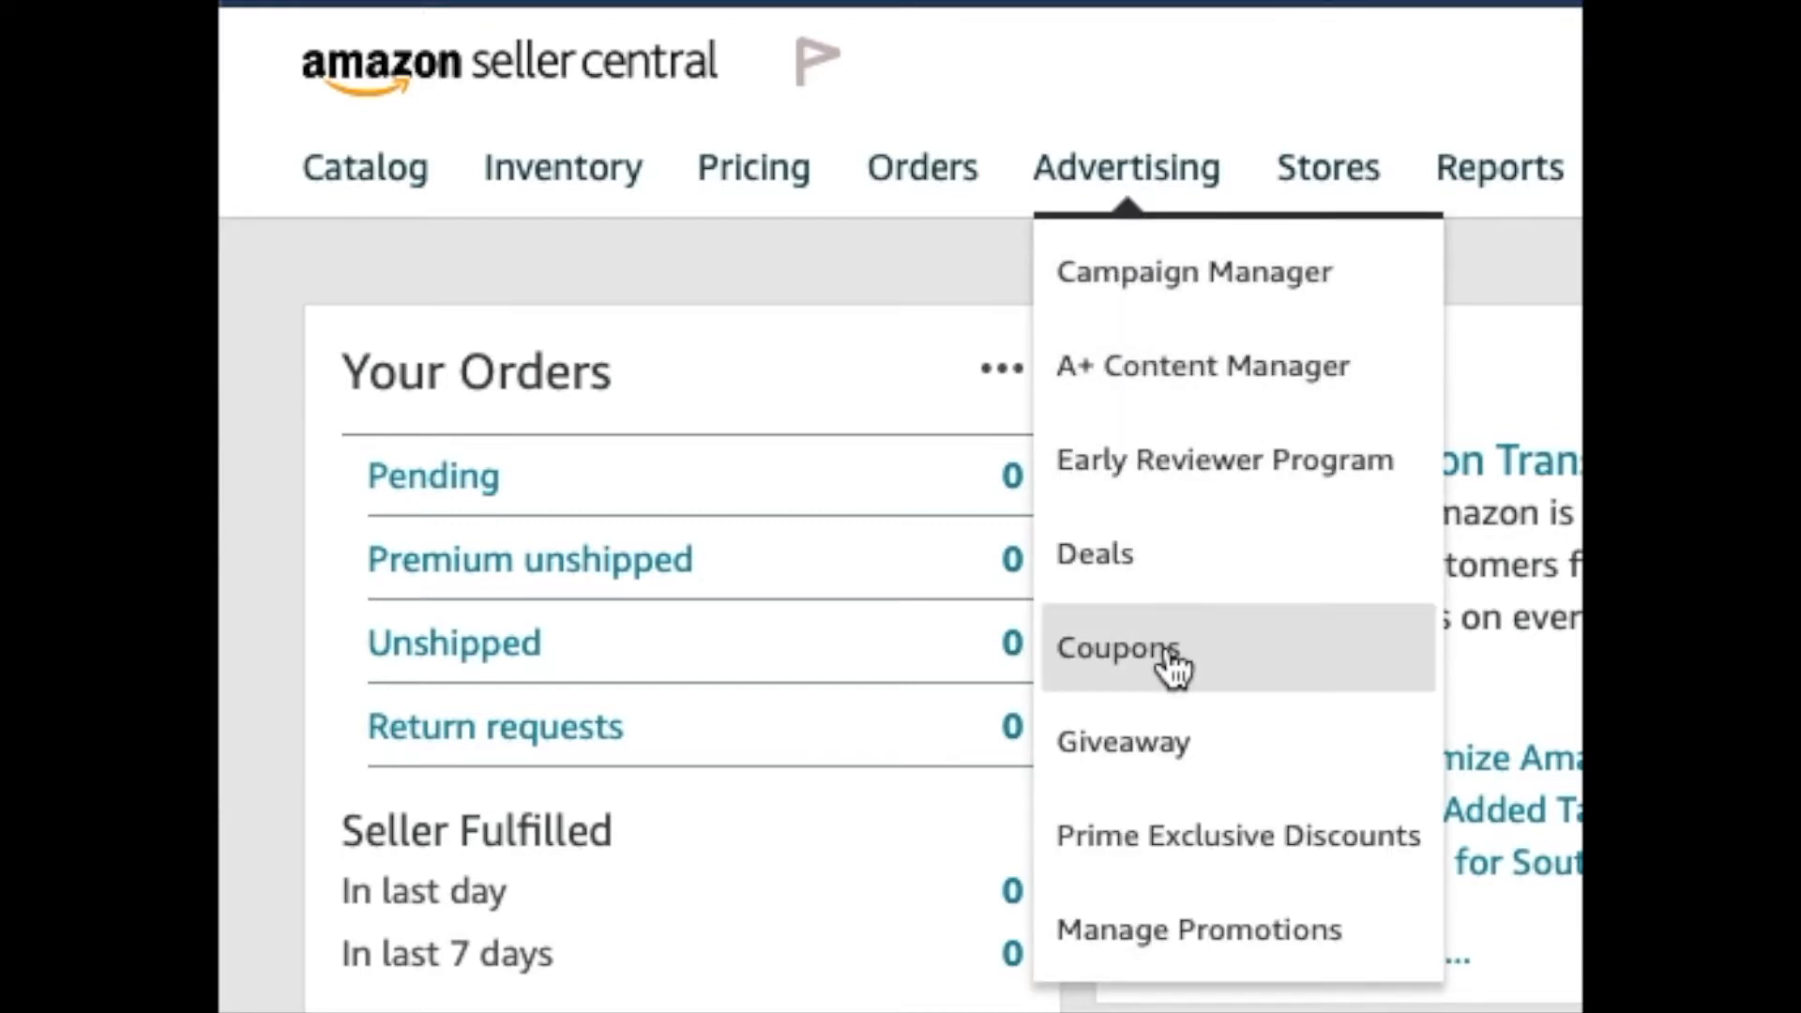
mouse_move(1393, 343)
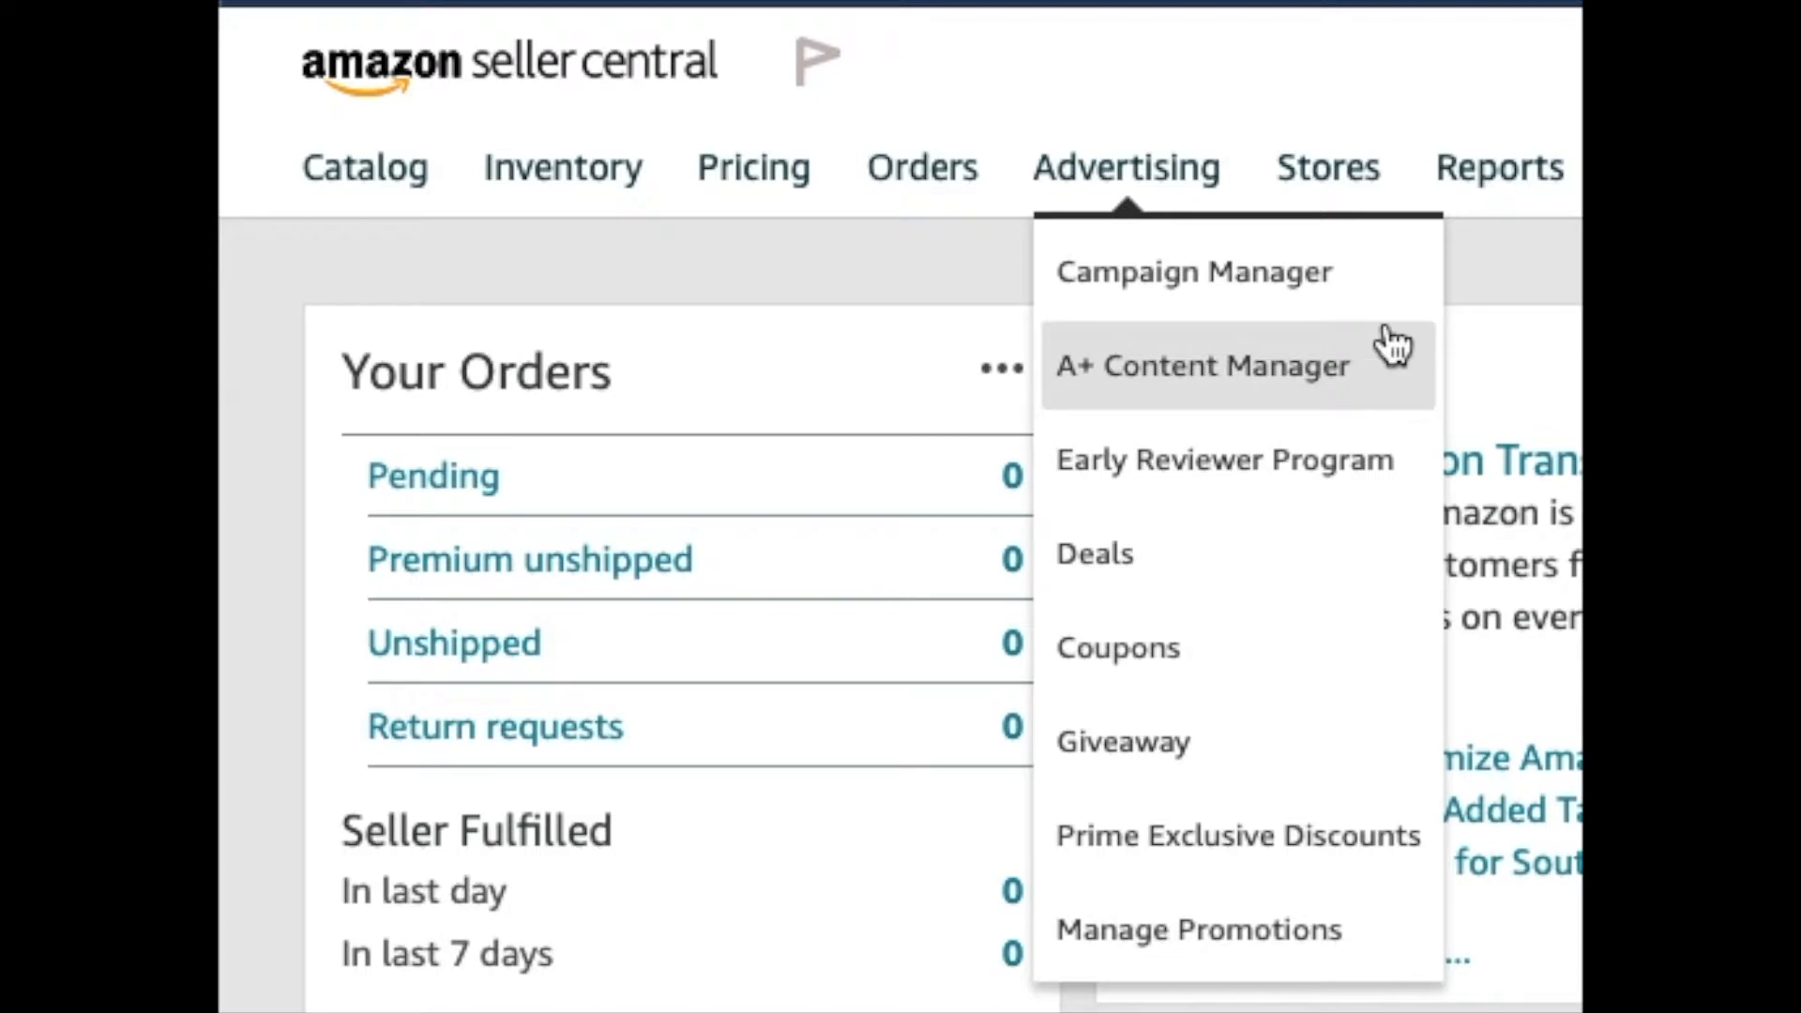
click(1199, 365)
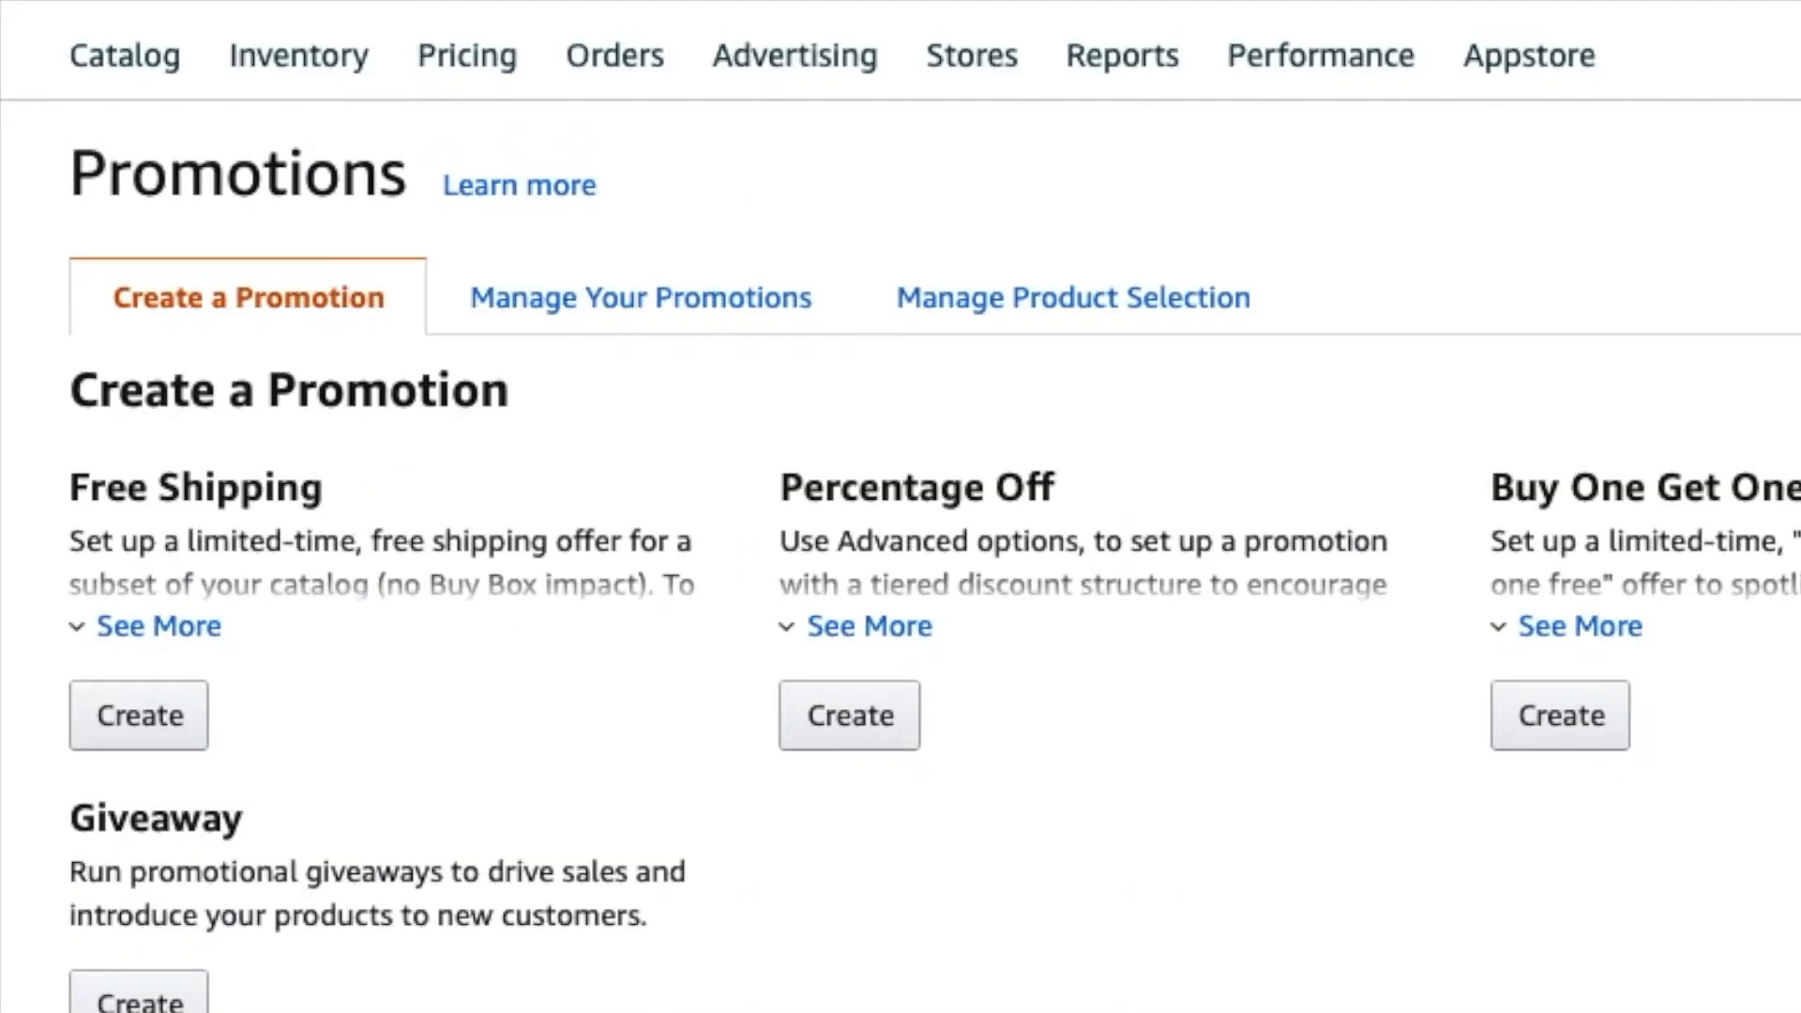
mouse_move(977, 365)
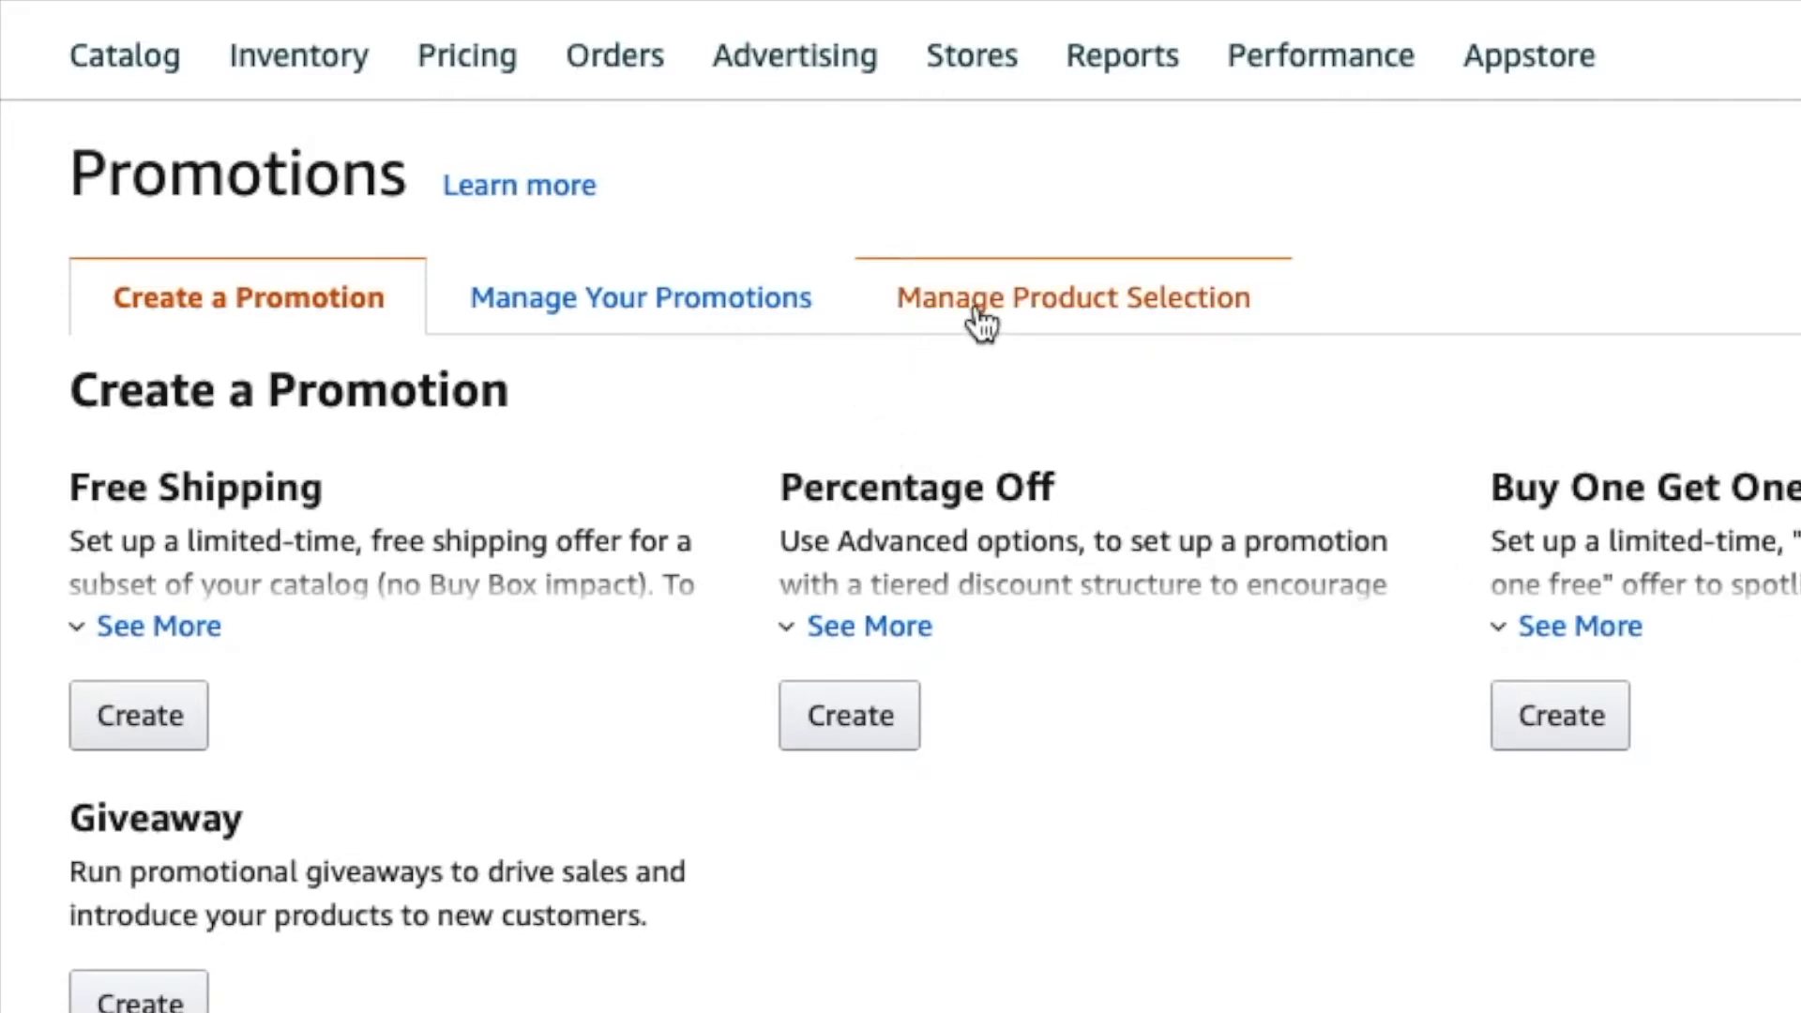
click(1068, 297)
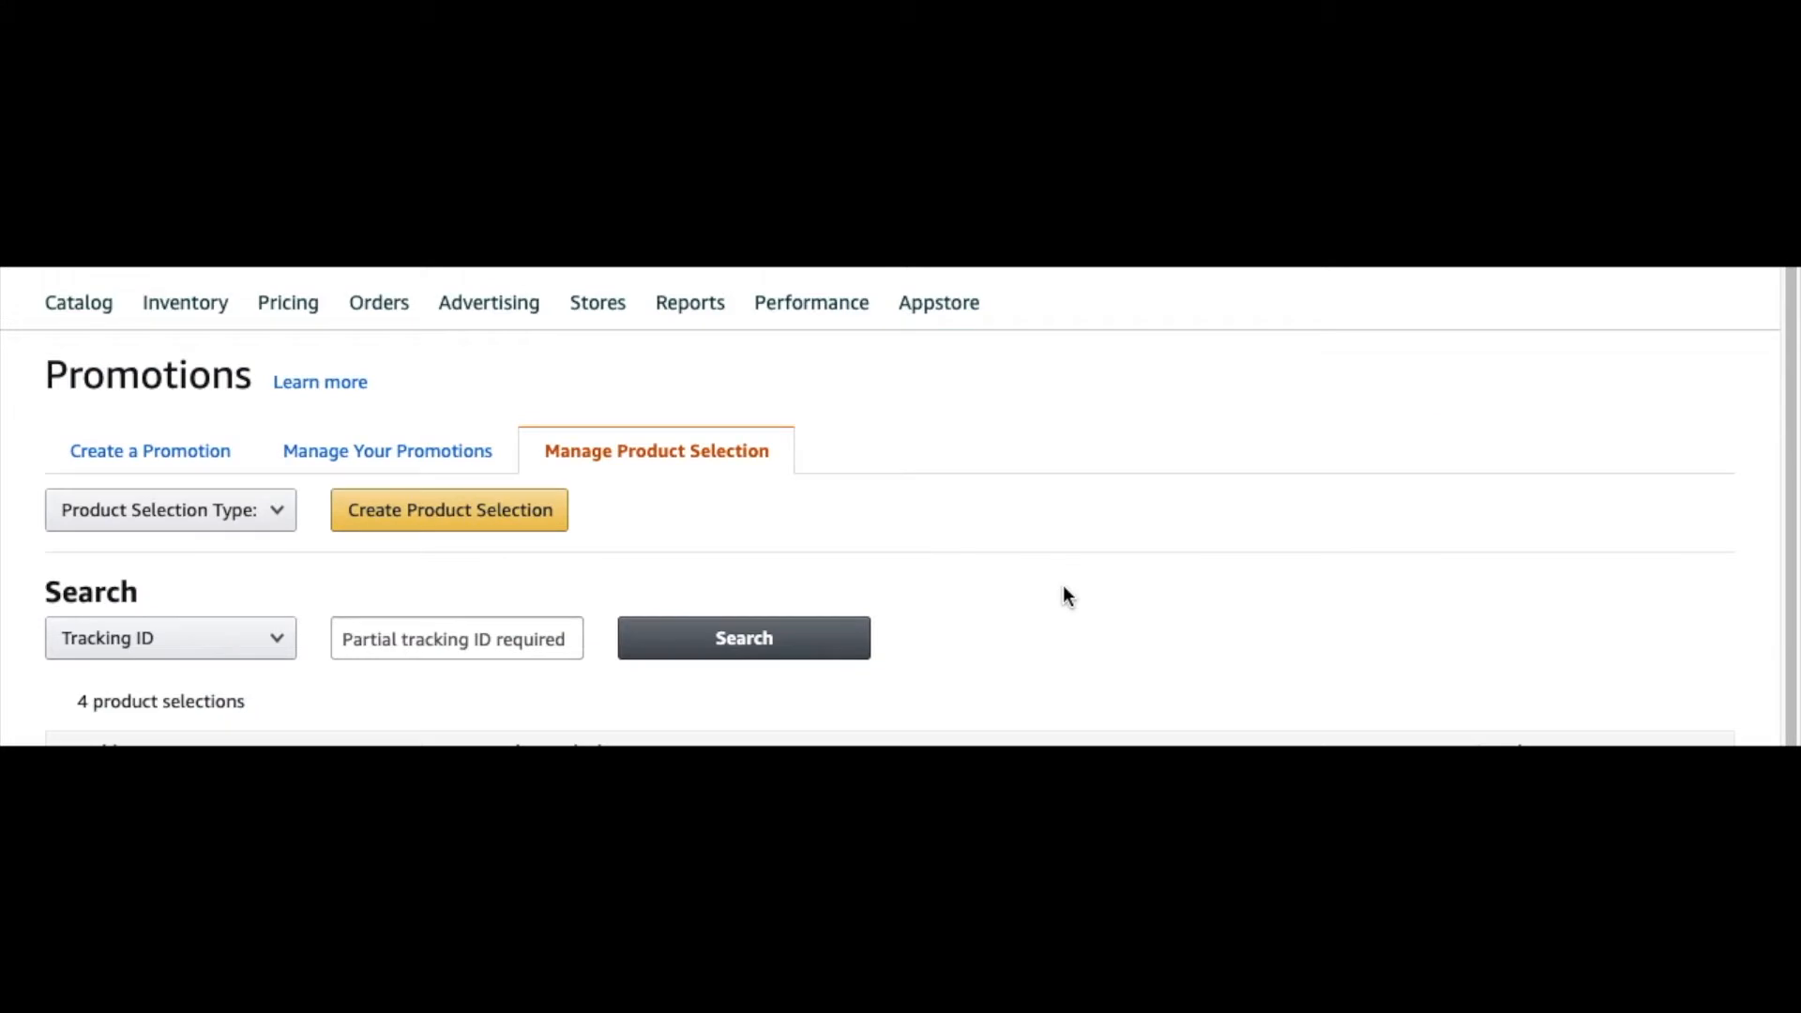
Choose ASIN List as the selection type and start a new product selection
click(170, 508)
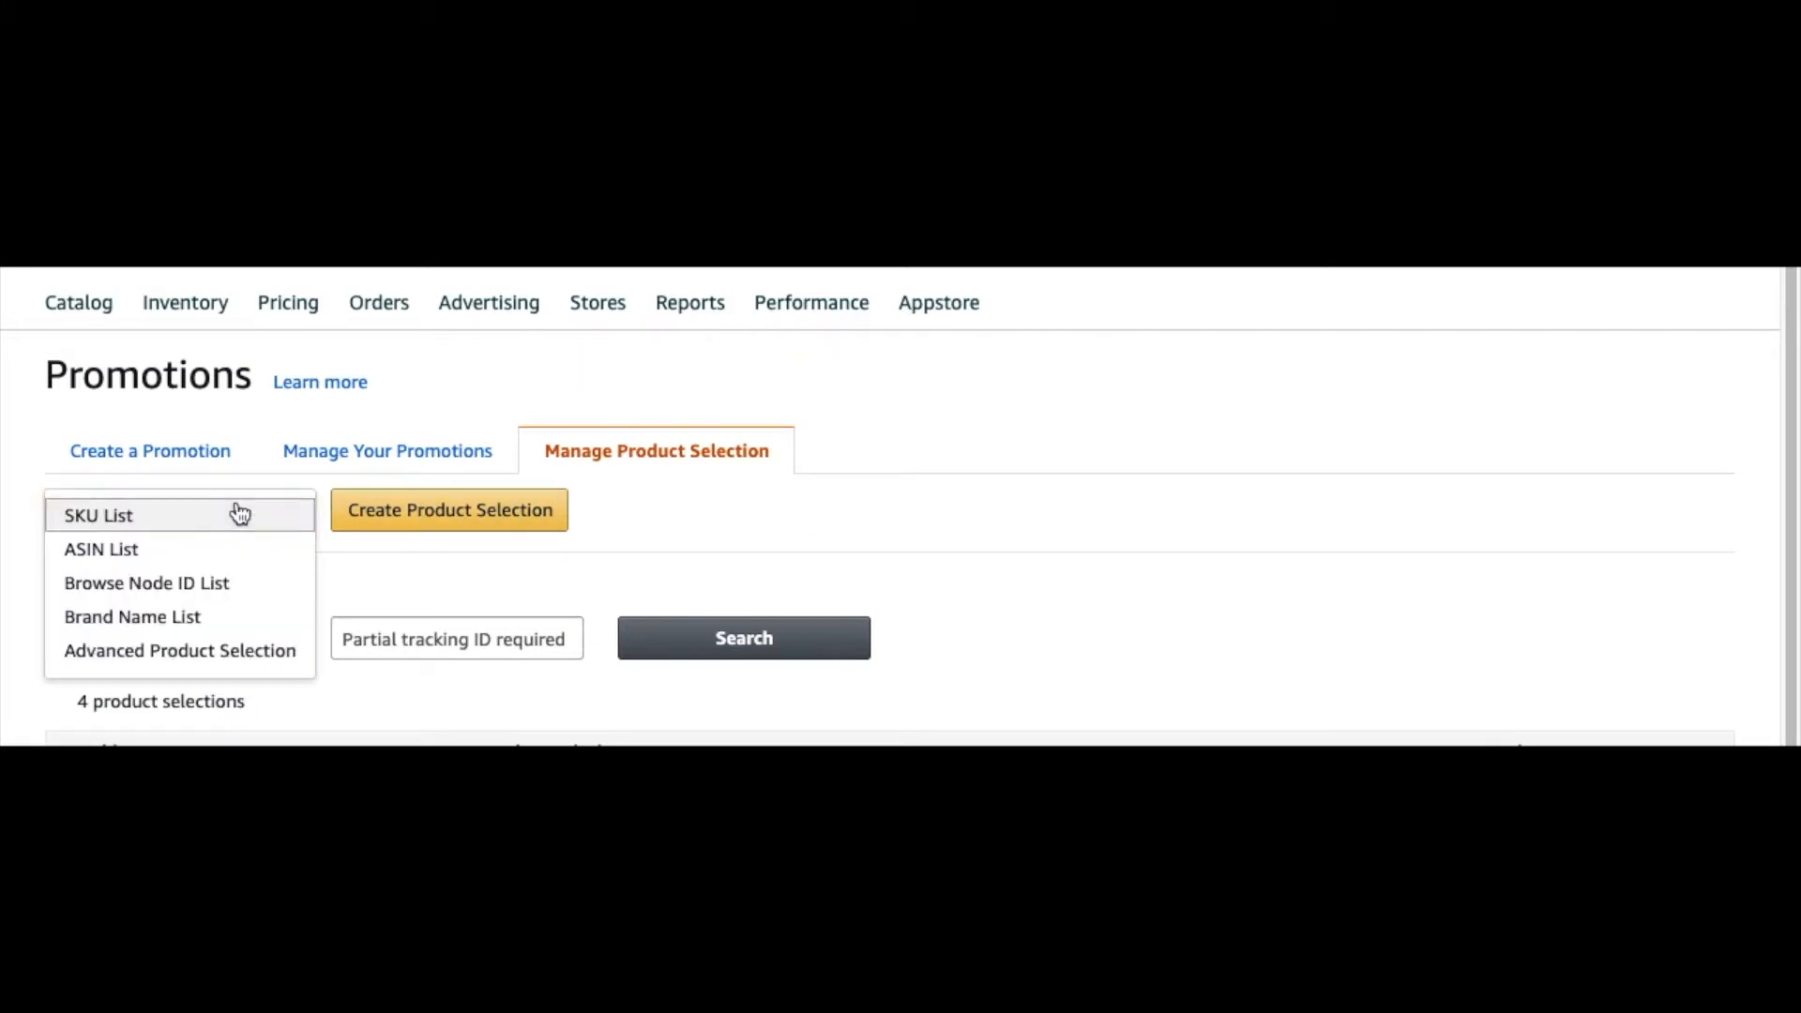
mouse_move(115, 549)
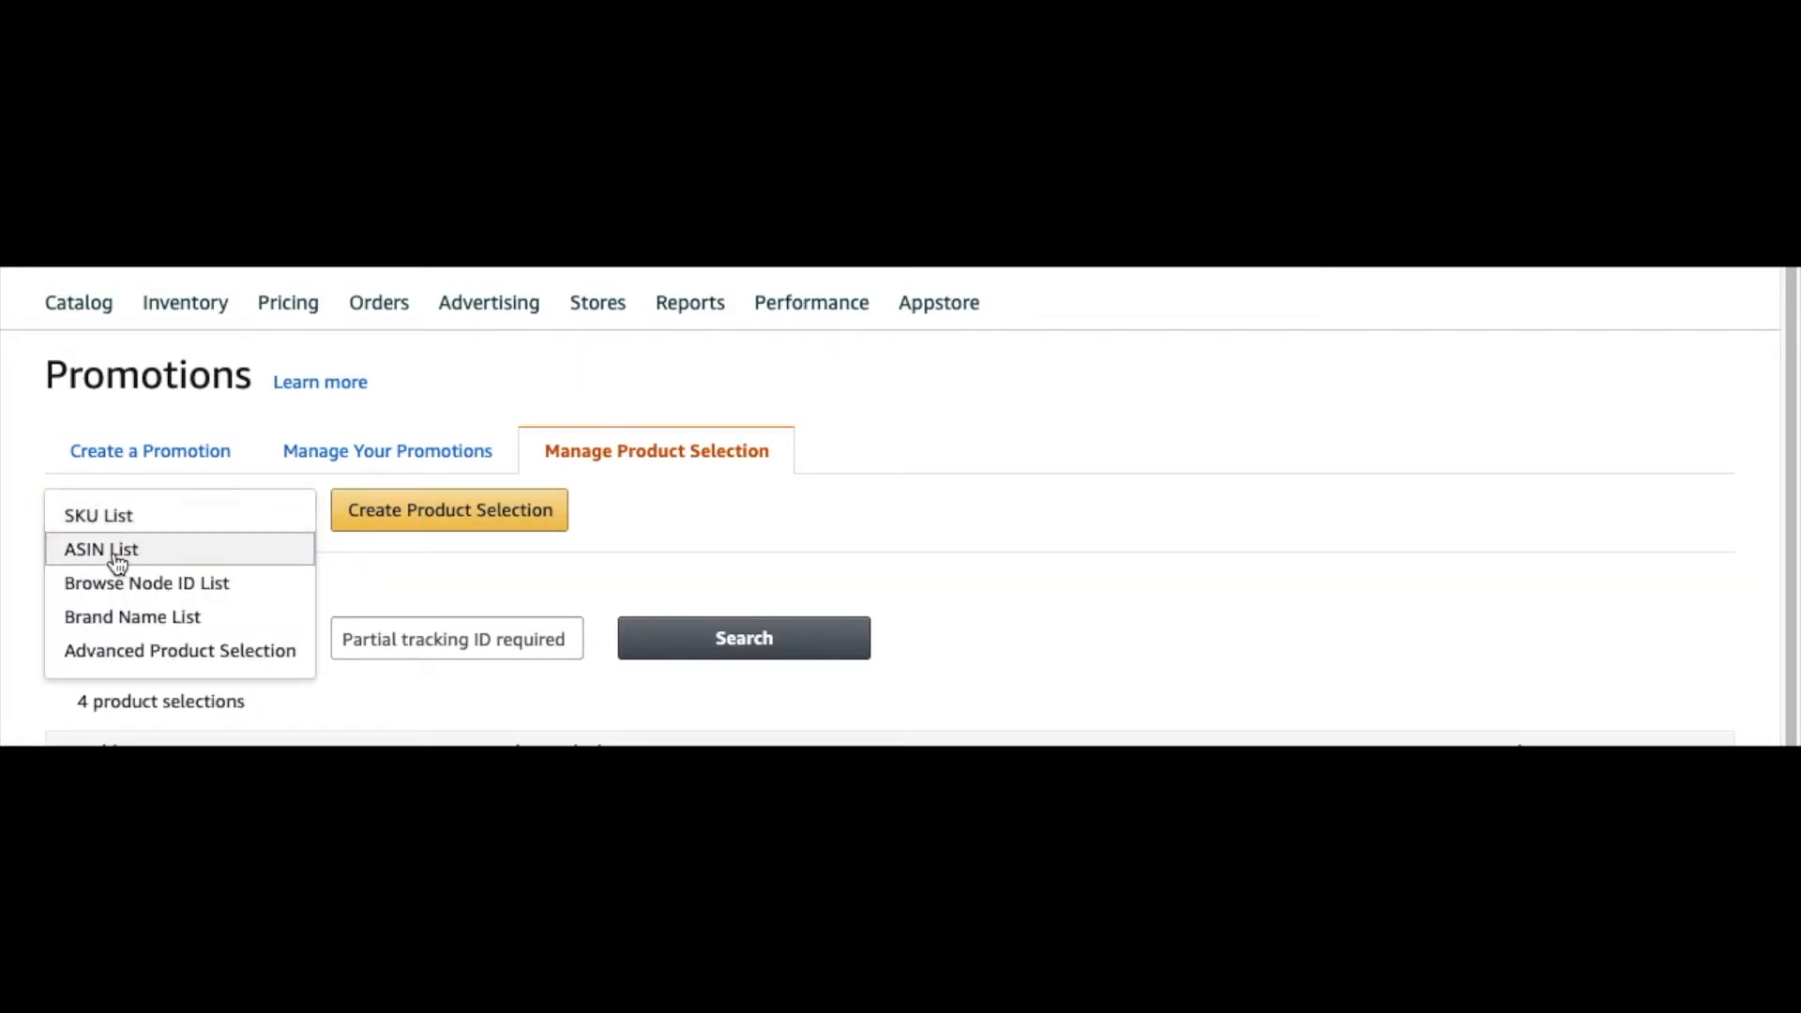
click(100, 549)
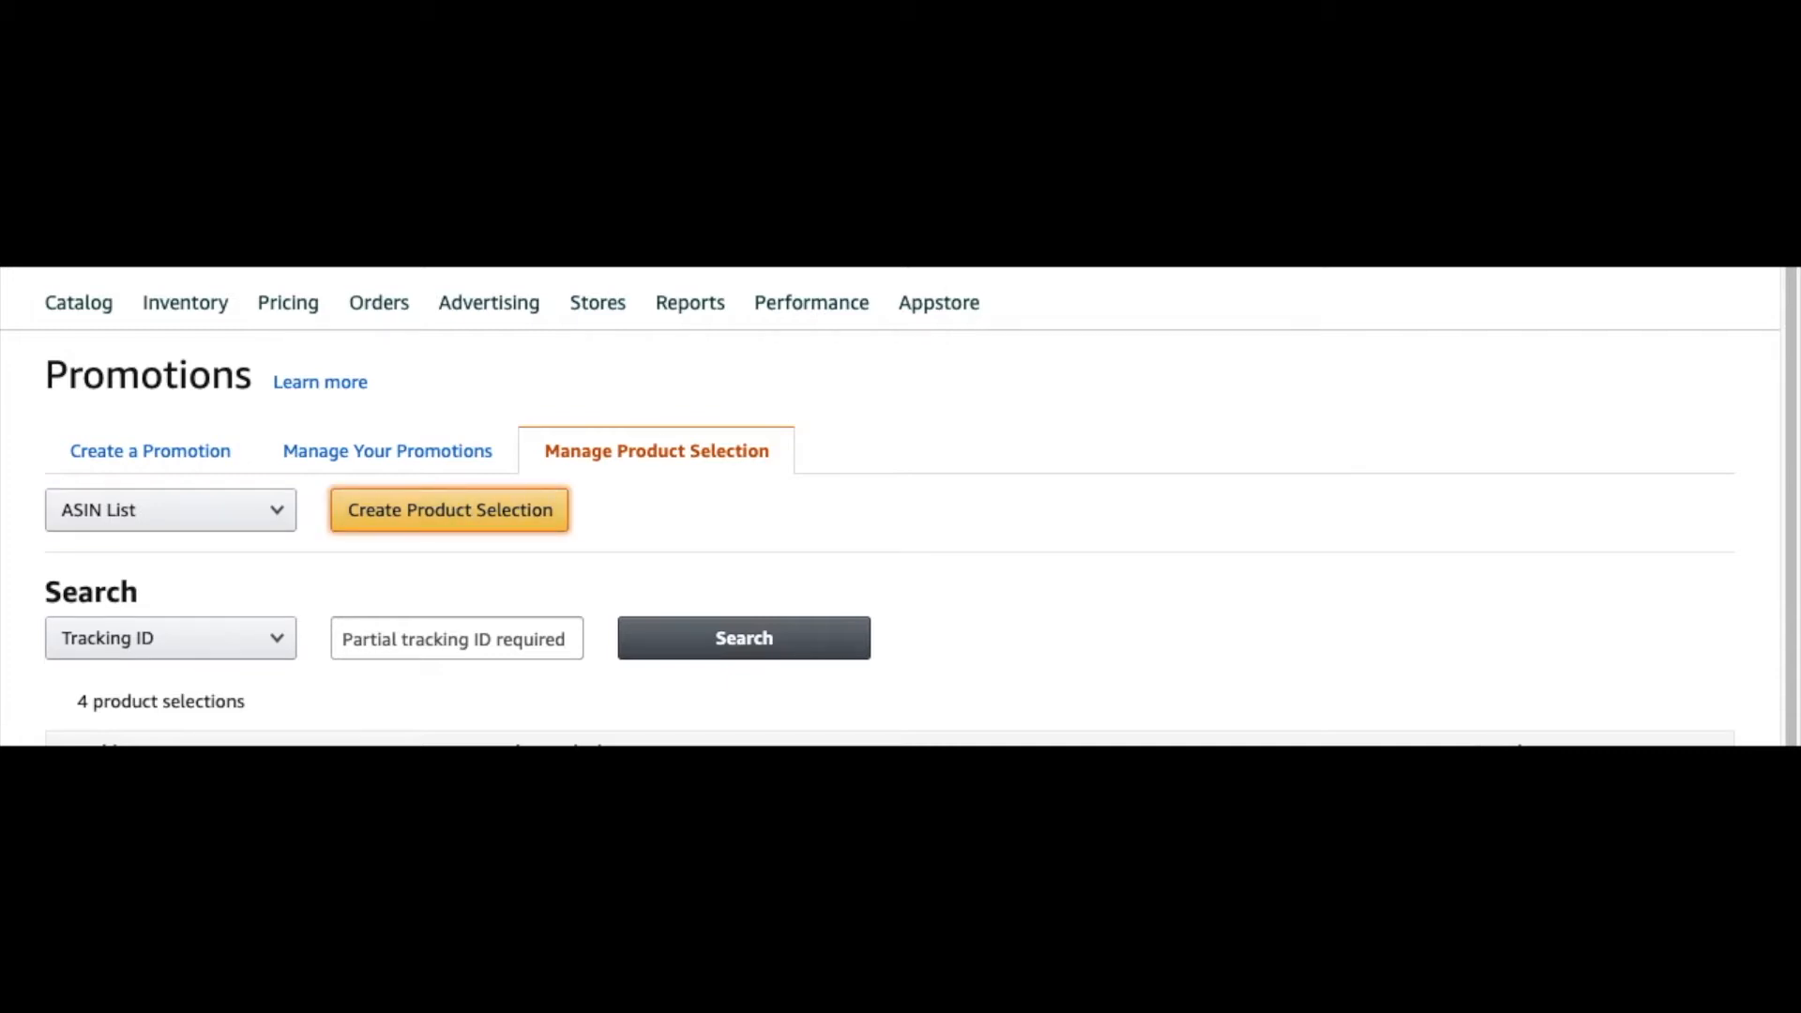
click(450, 508)
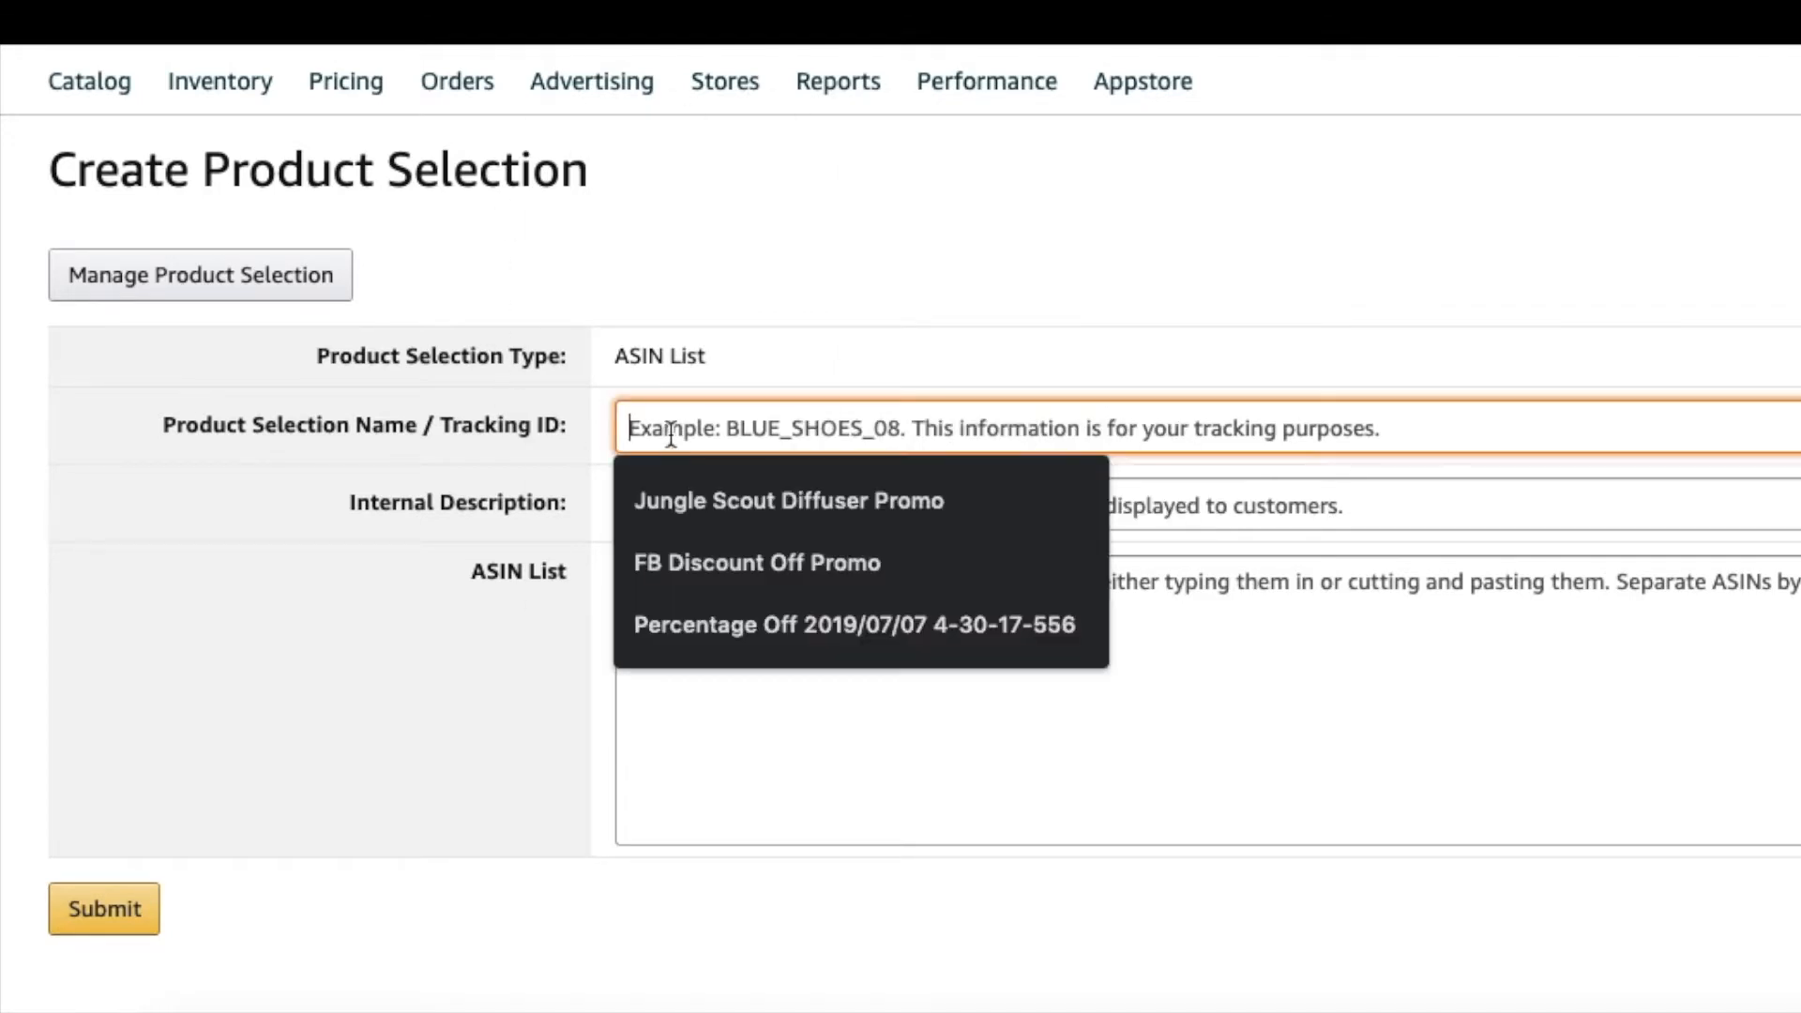
Name the selection 'Jungle Scout Diffuser Promo', describe it 'Car acessories', and focus ASIN List
click(787, 500)
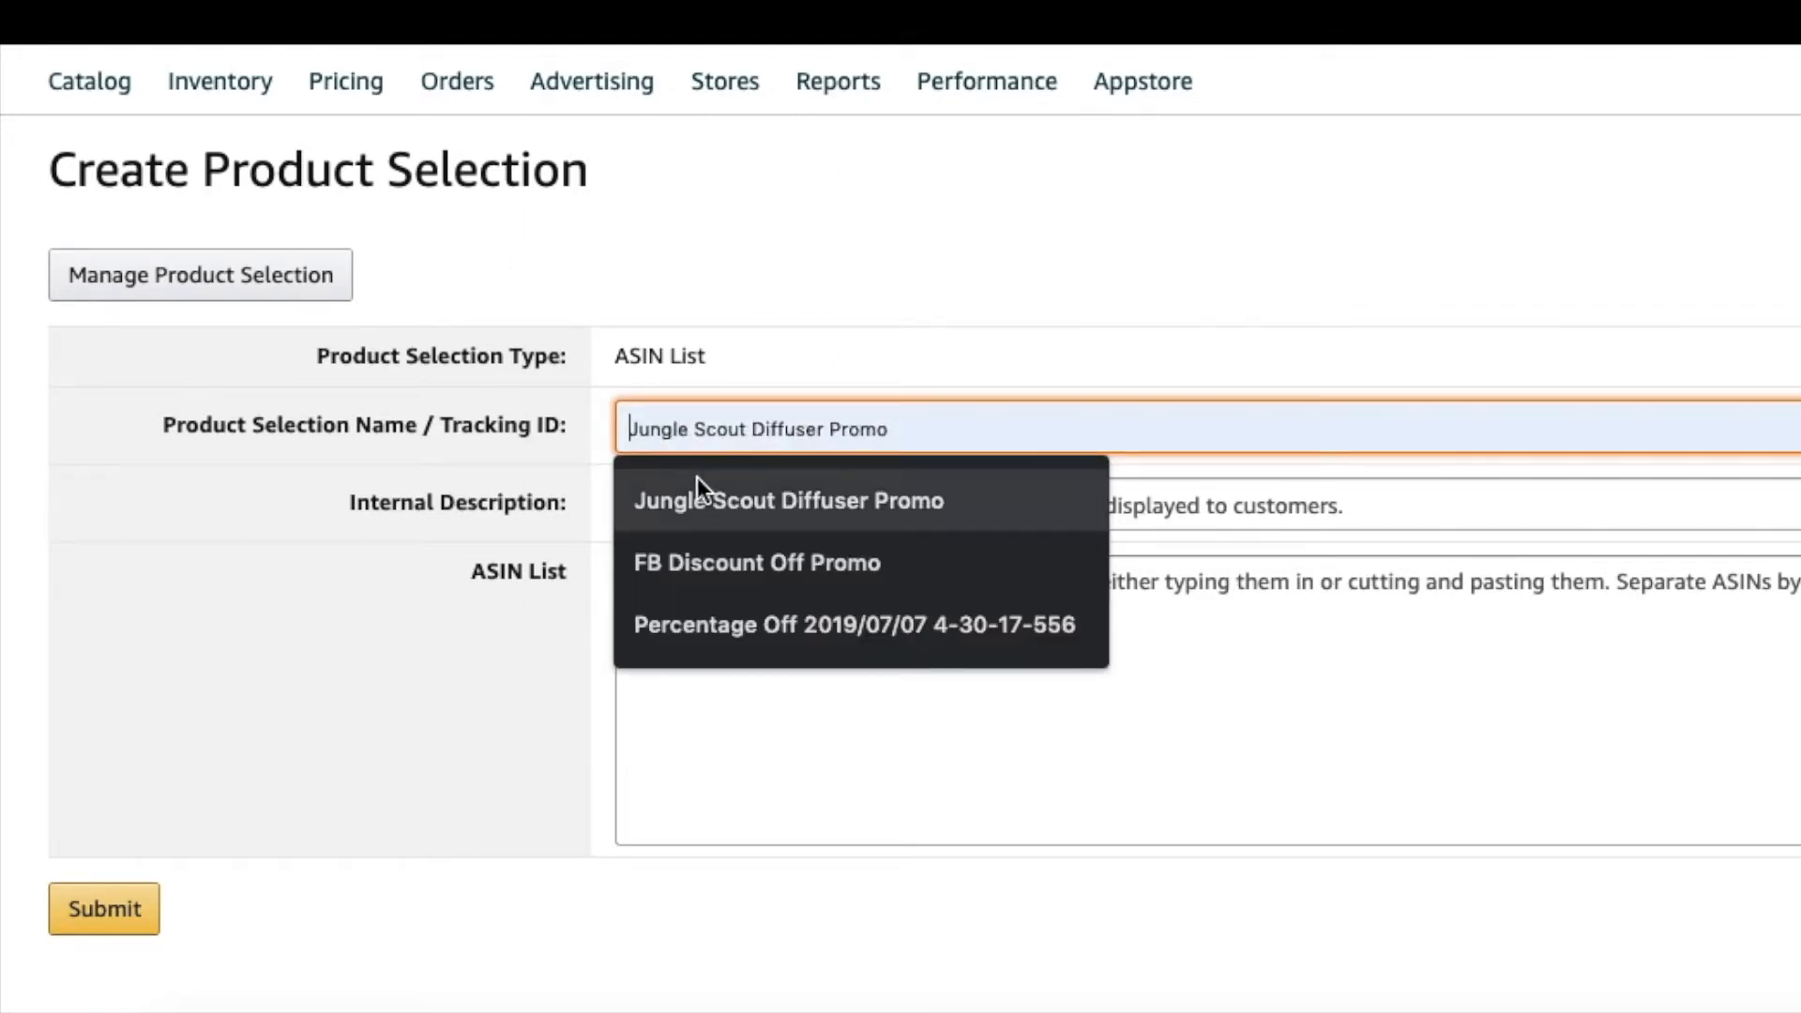
mouse_move(752, 513)
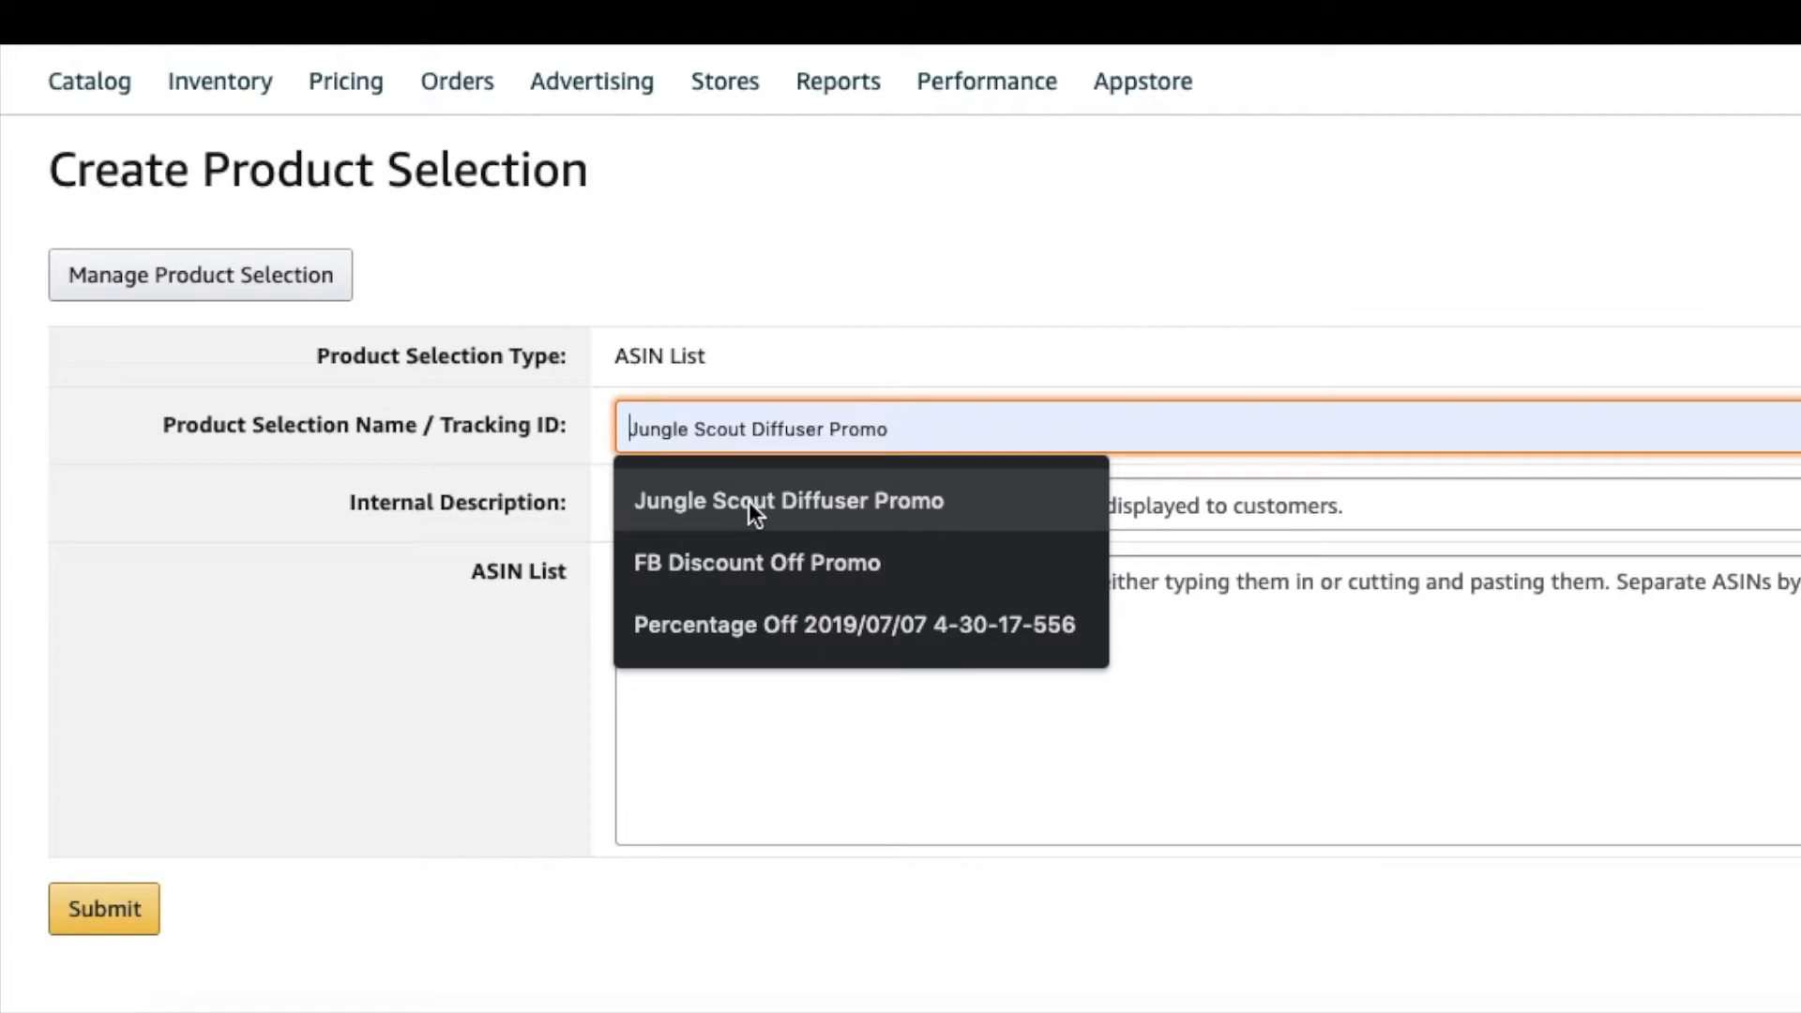
click(787, 501)
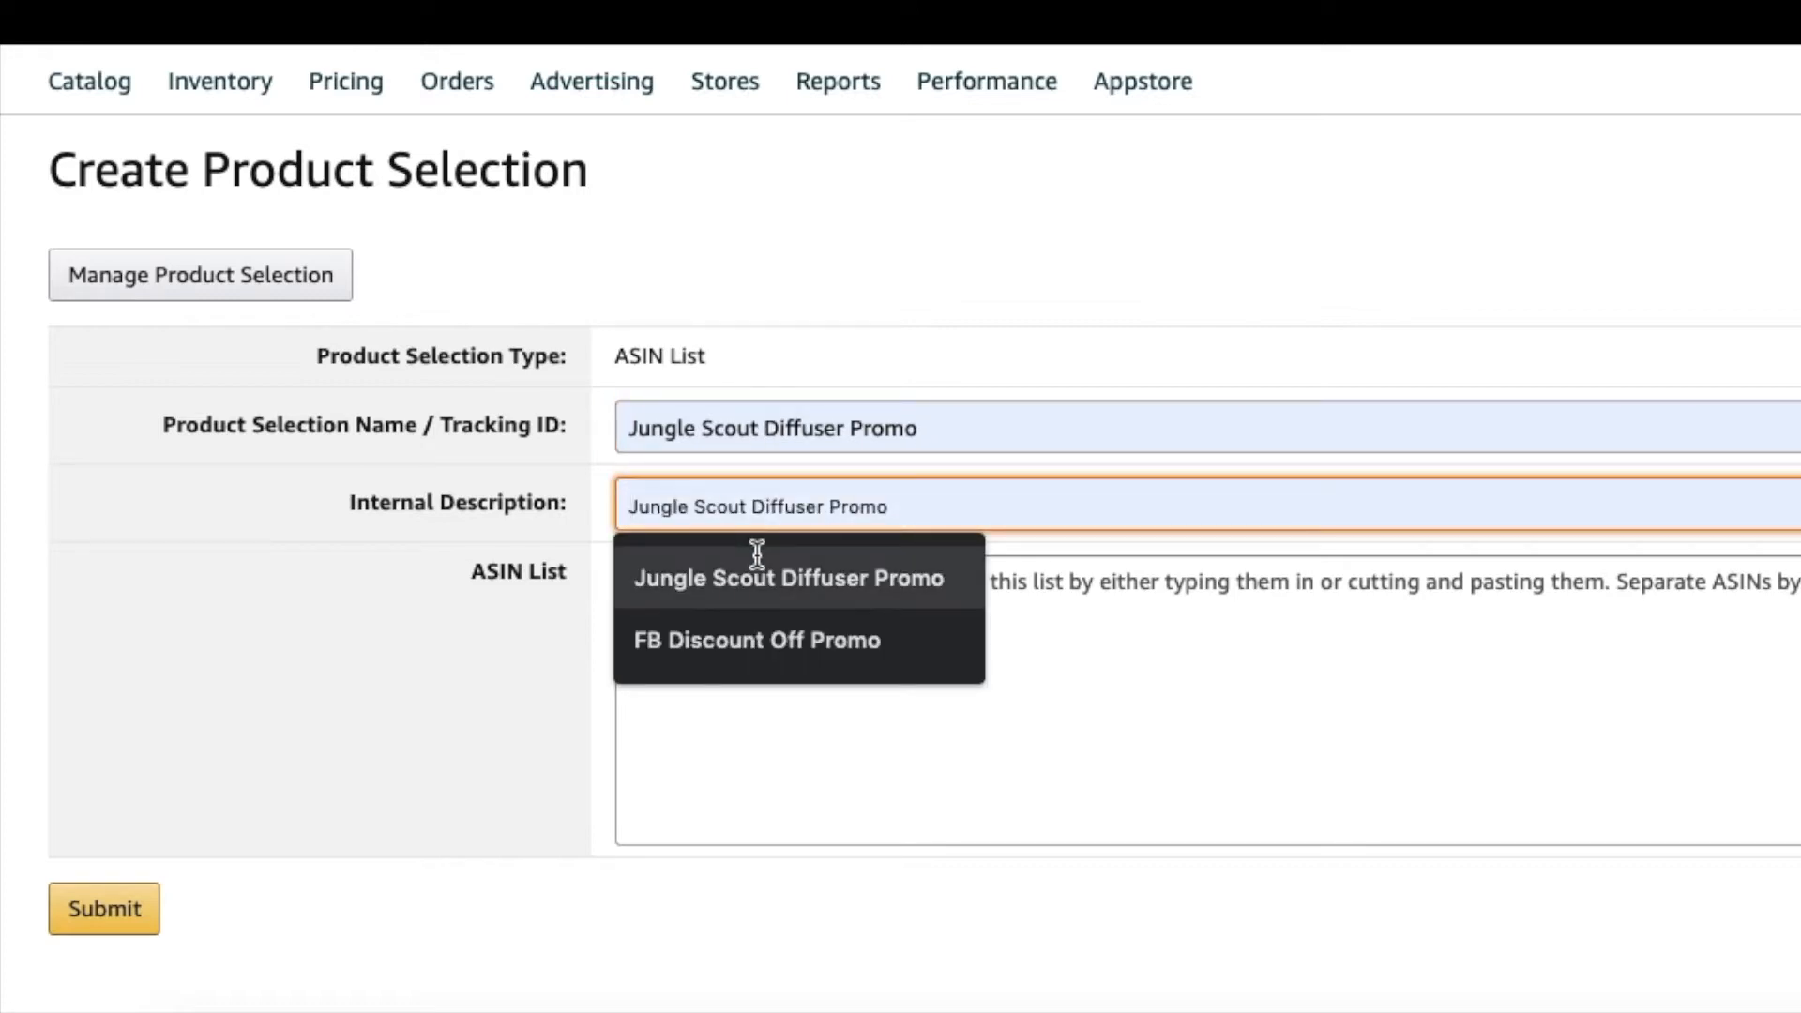
mouse_move(752, 565)
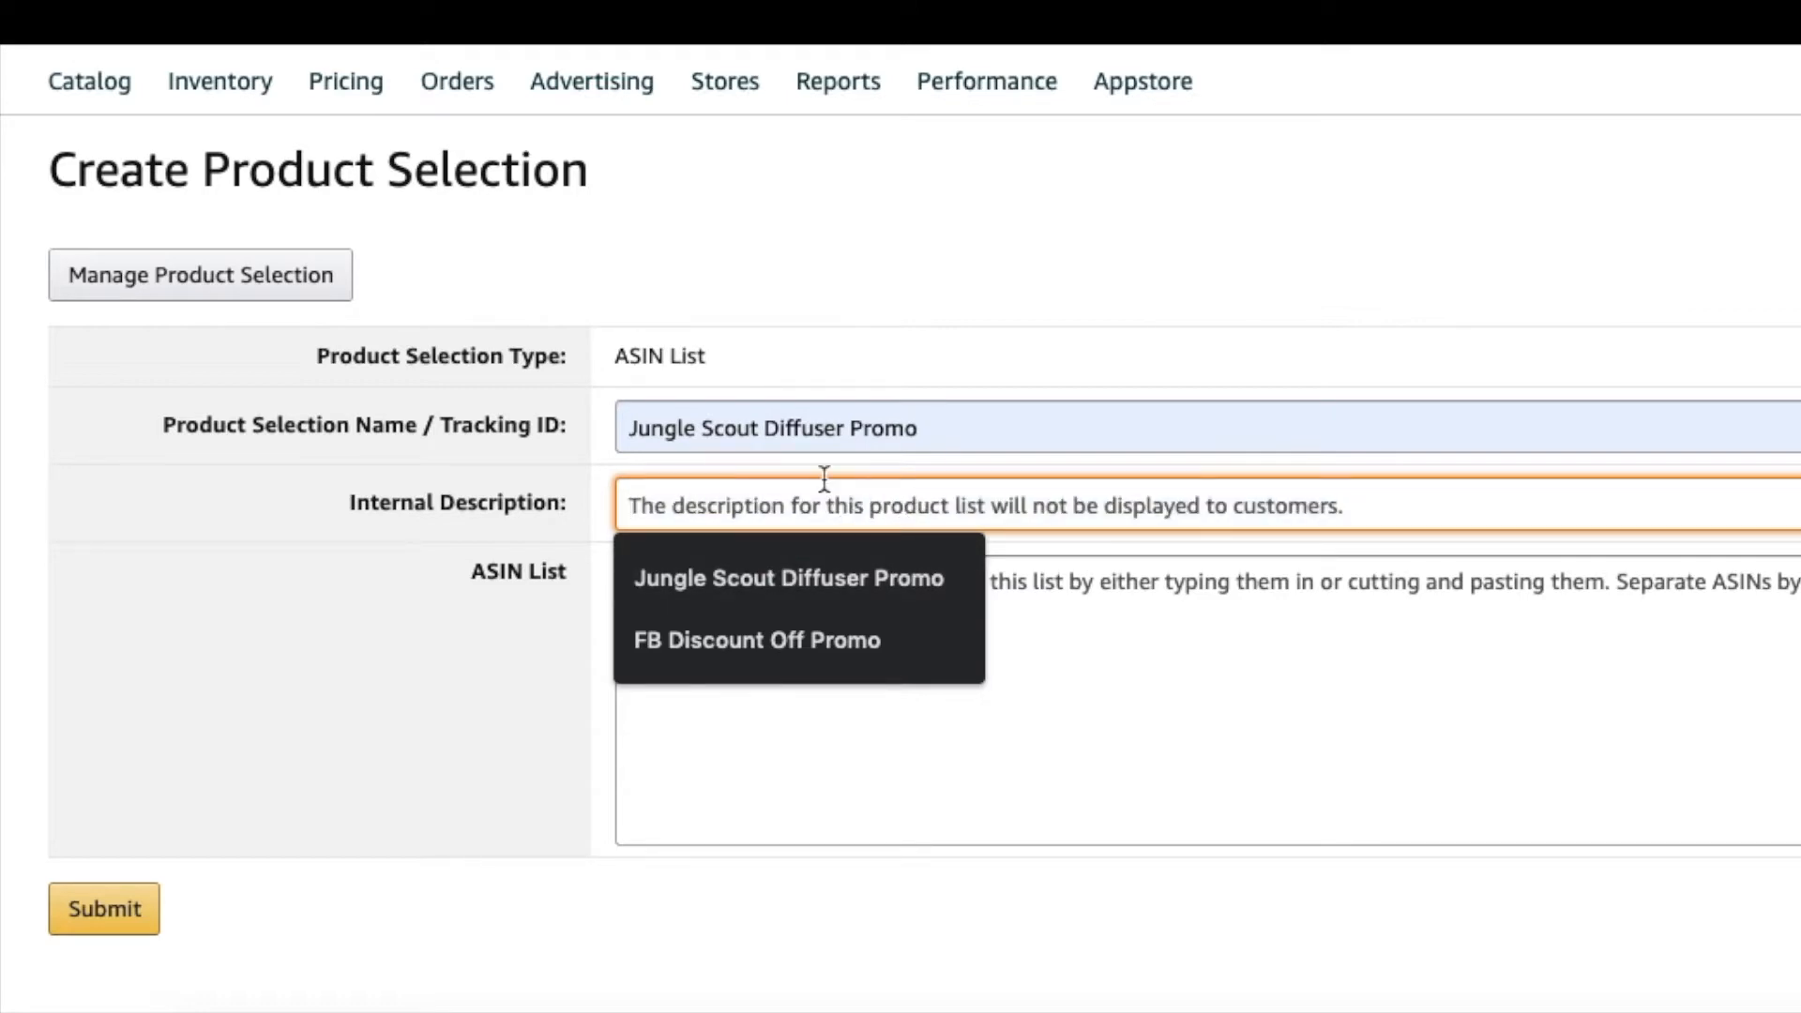
text(Car)
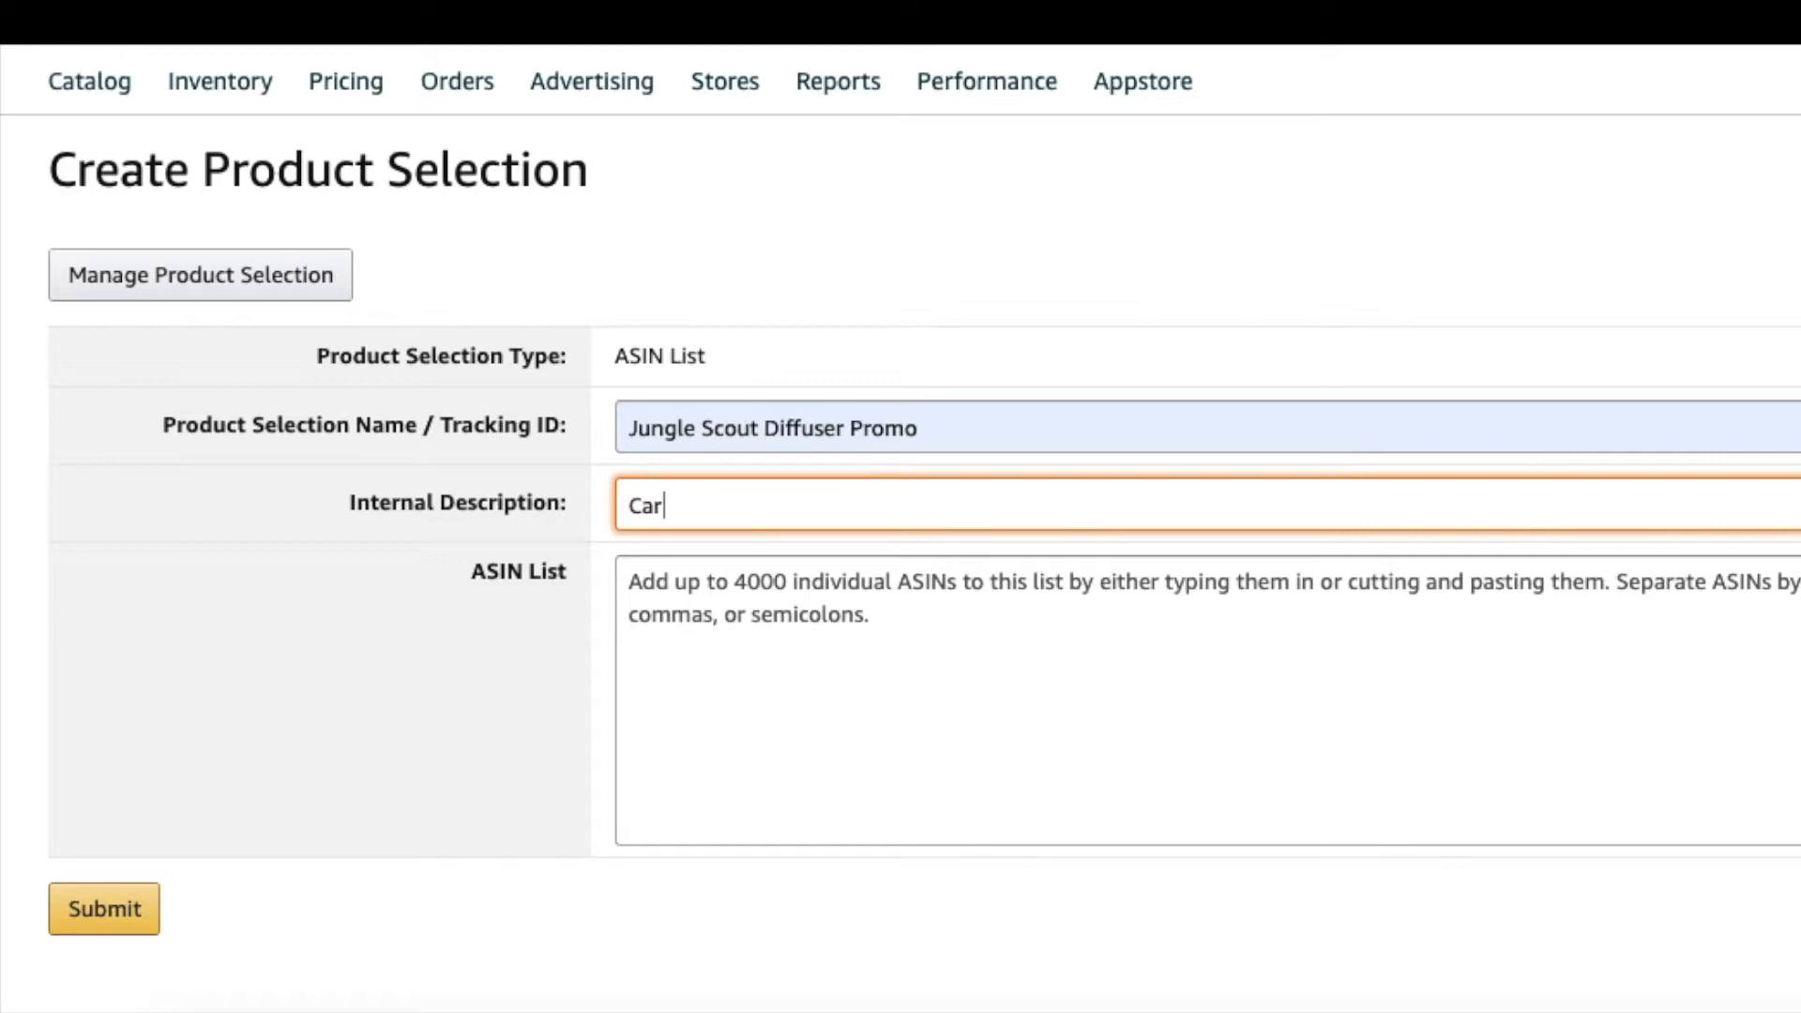
text(acessor)
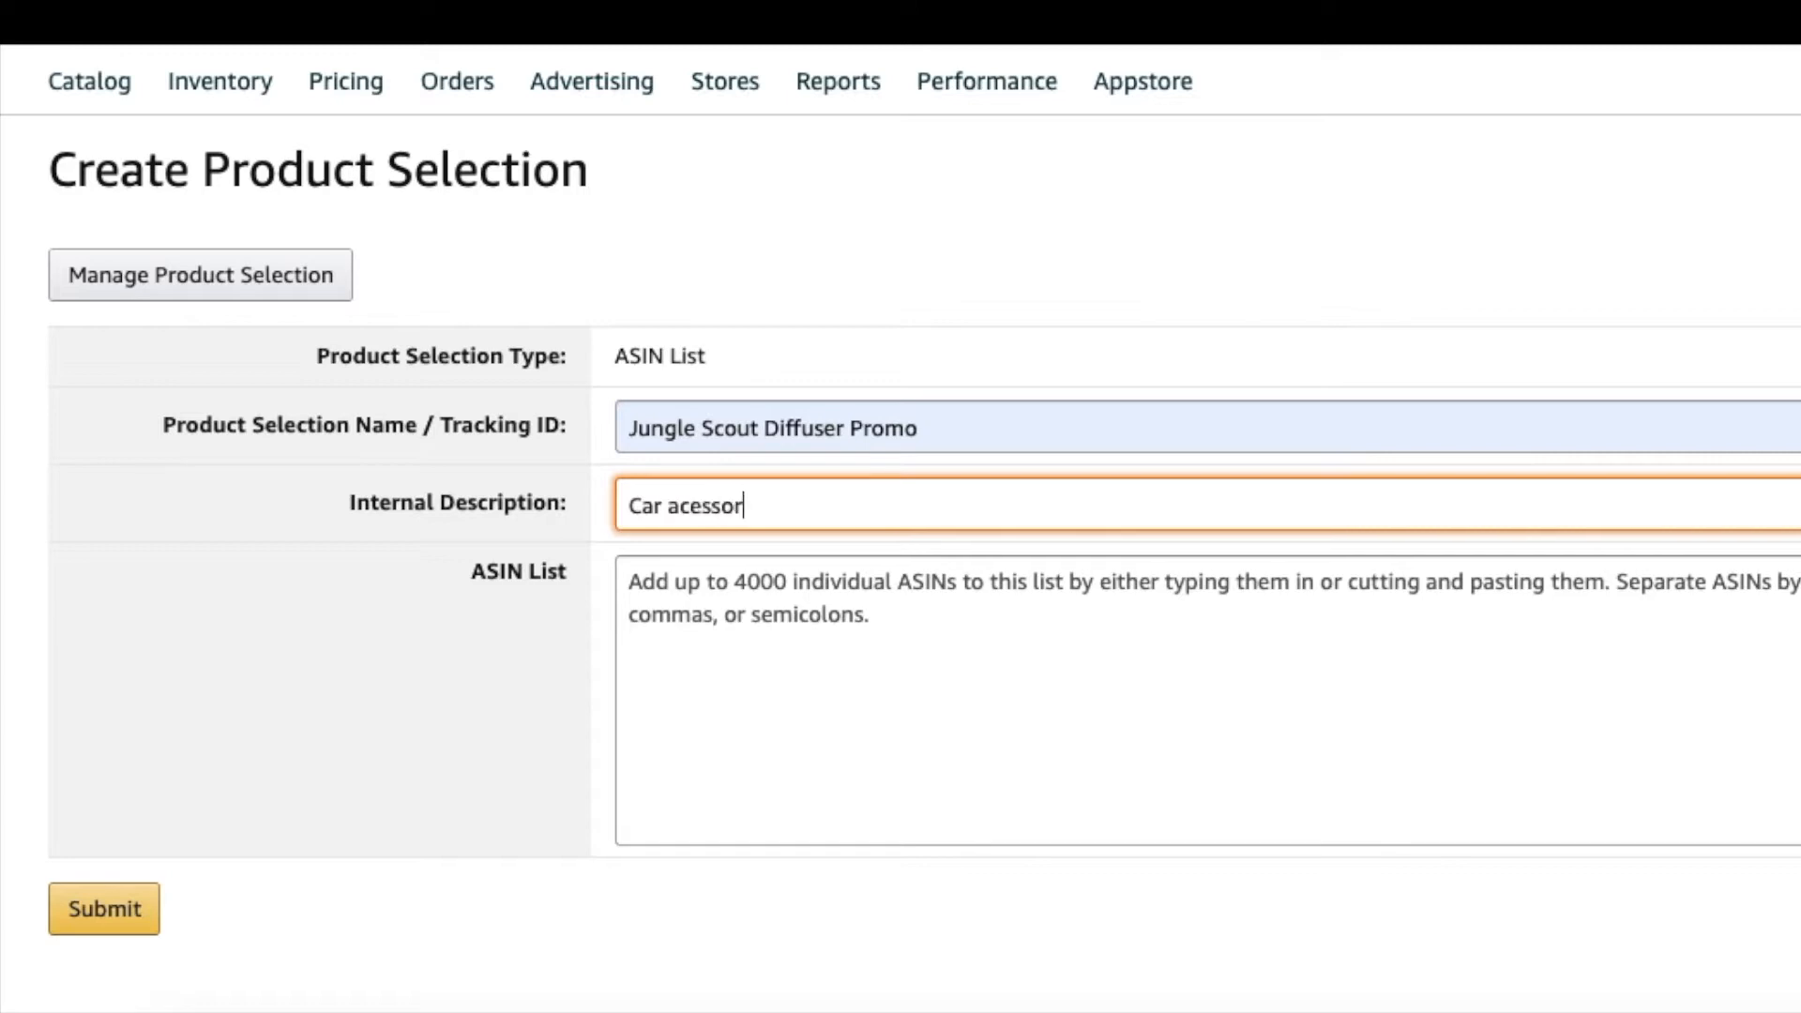
click(1148, 689)
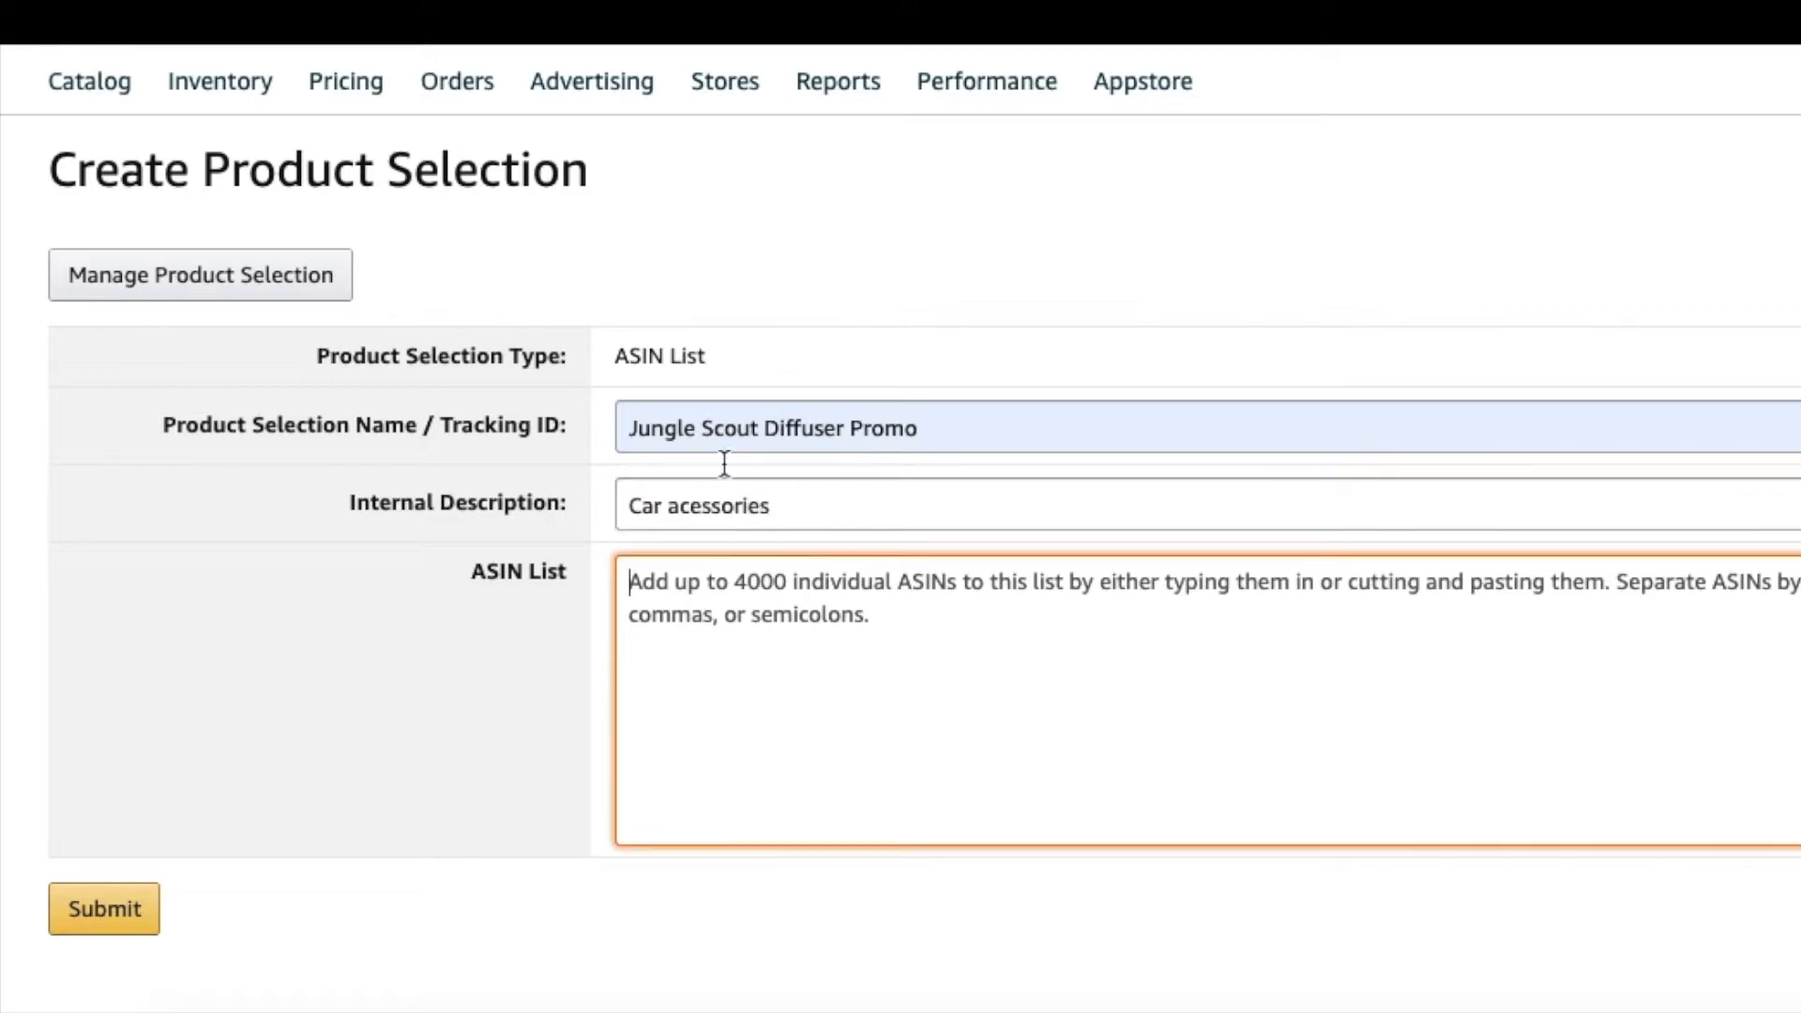
mouse_move(1301, 518)
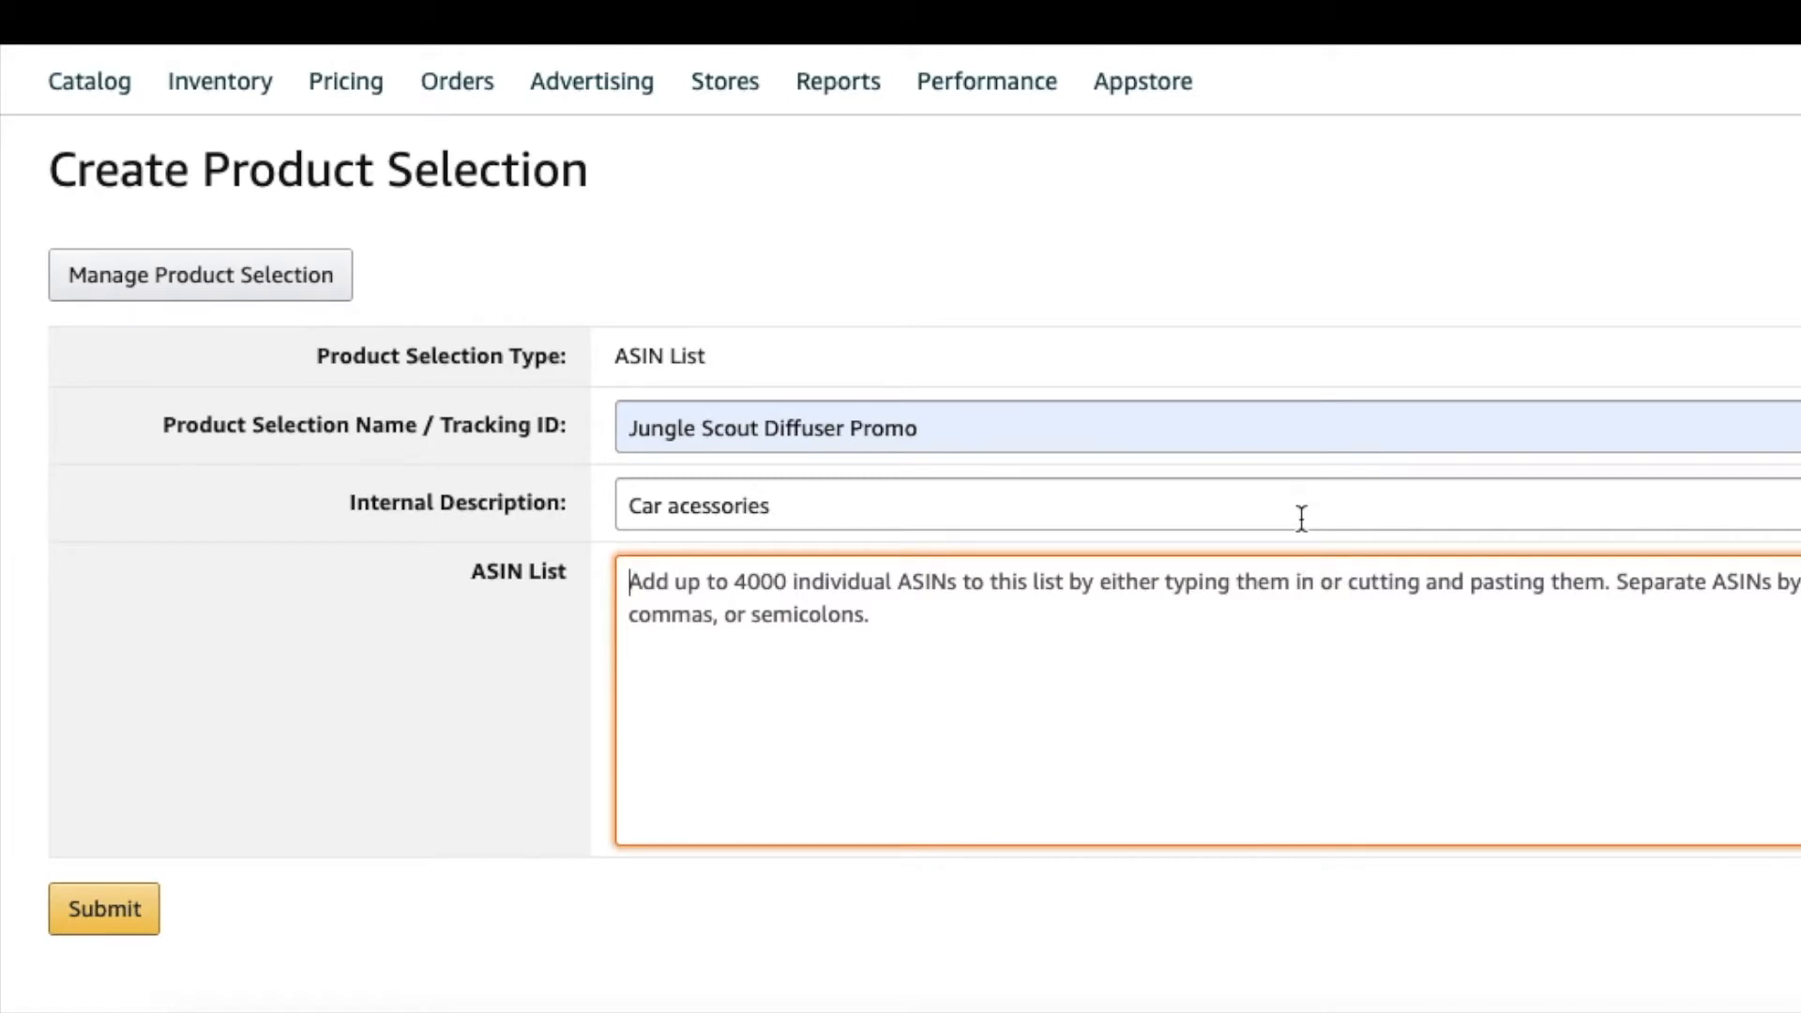
mouse_move(978, 651)
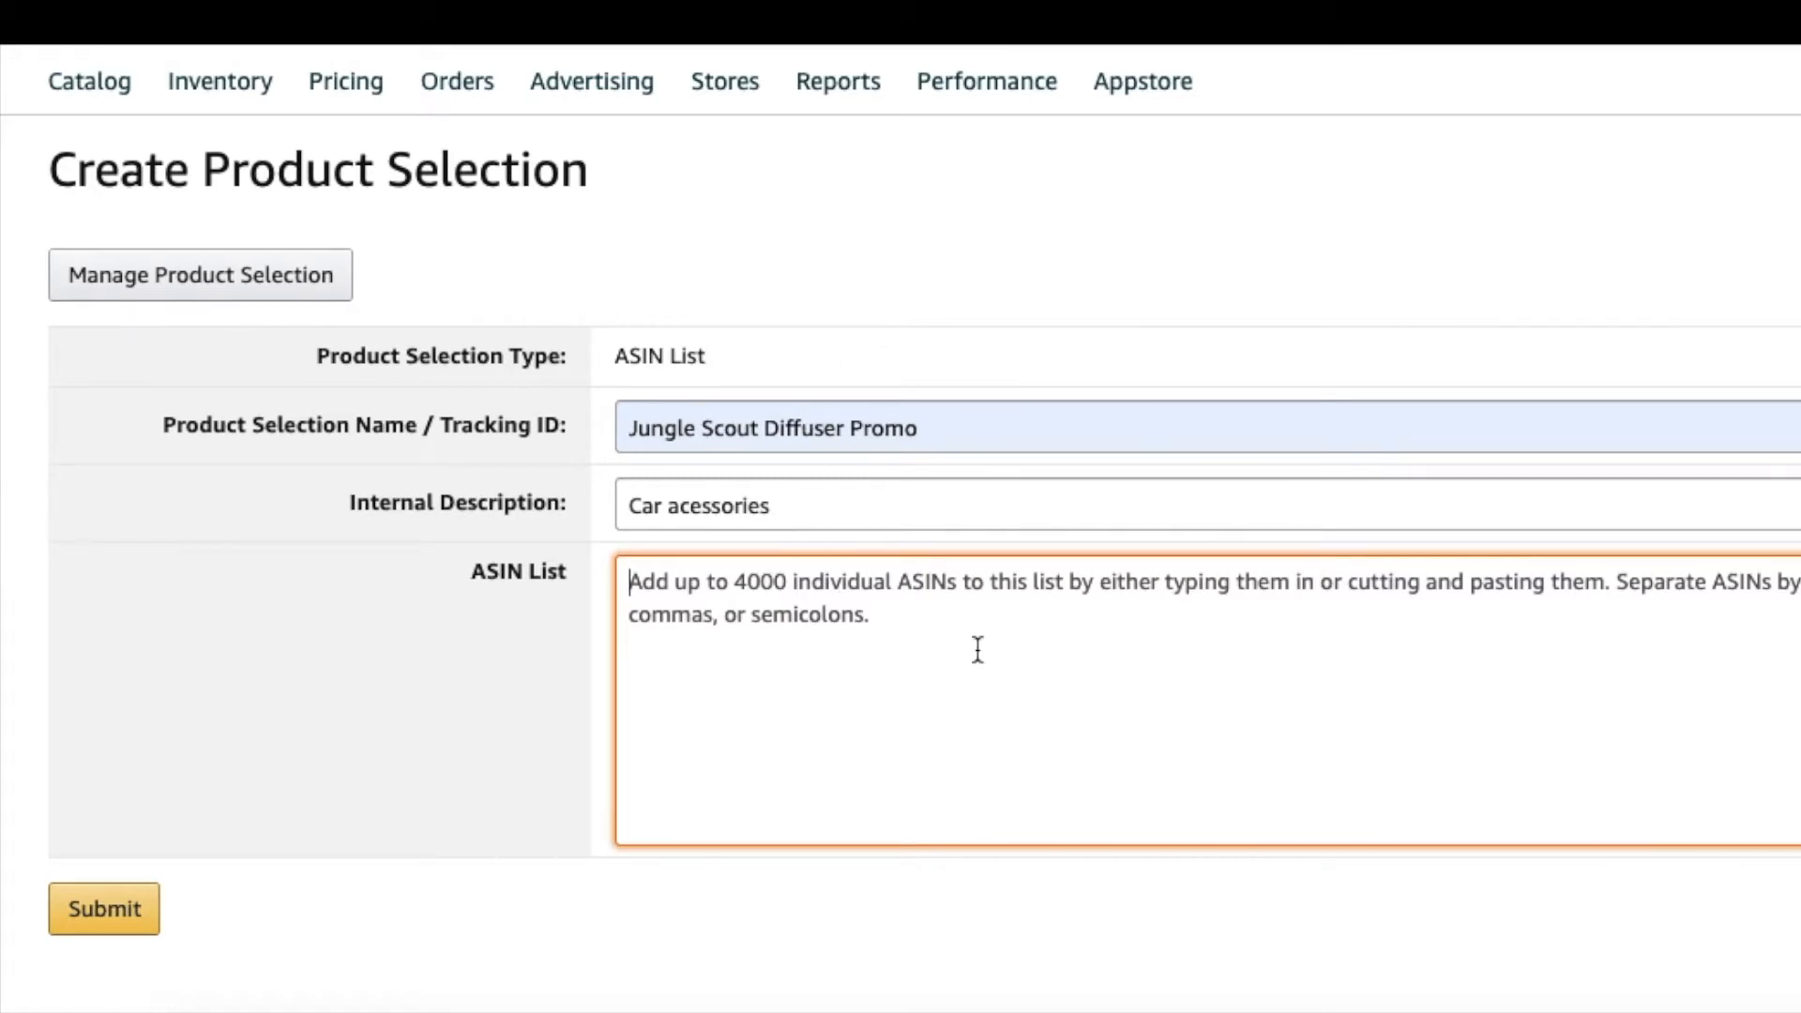
mouse_move(876, 583)
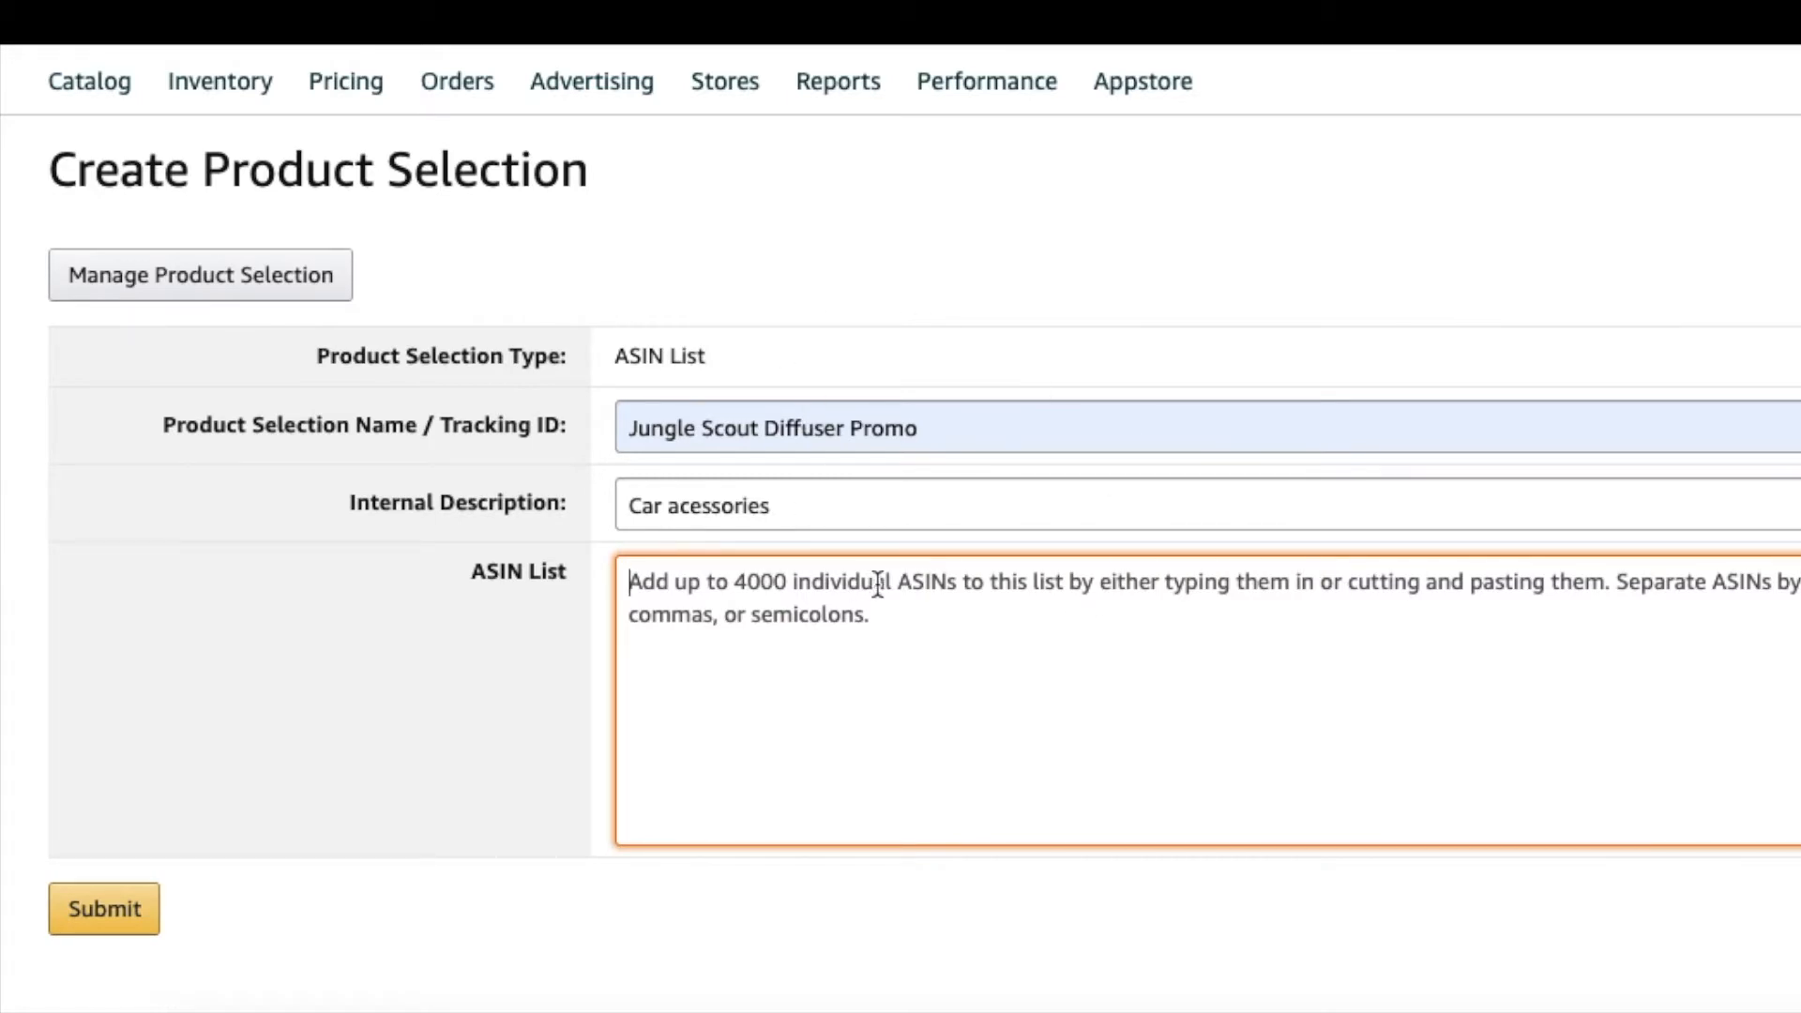
mouse_move(1009, 661)
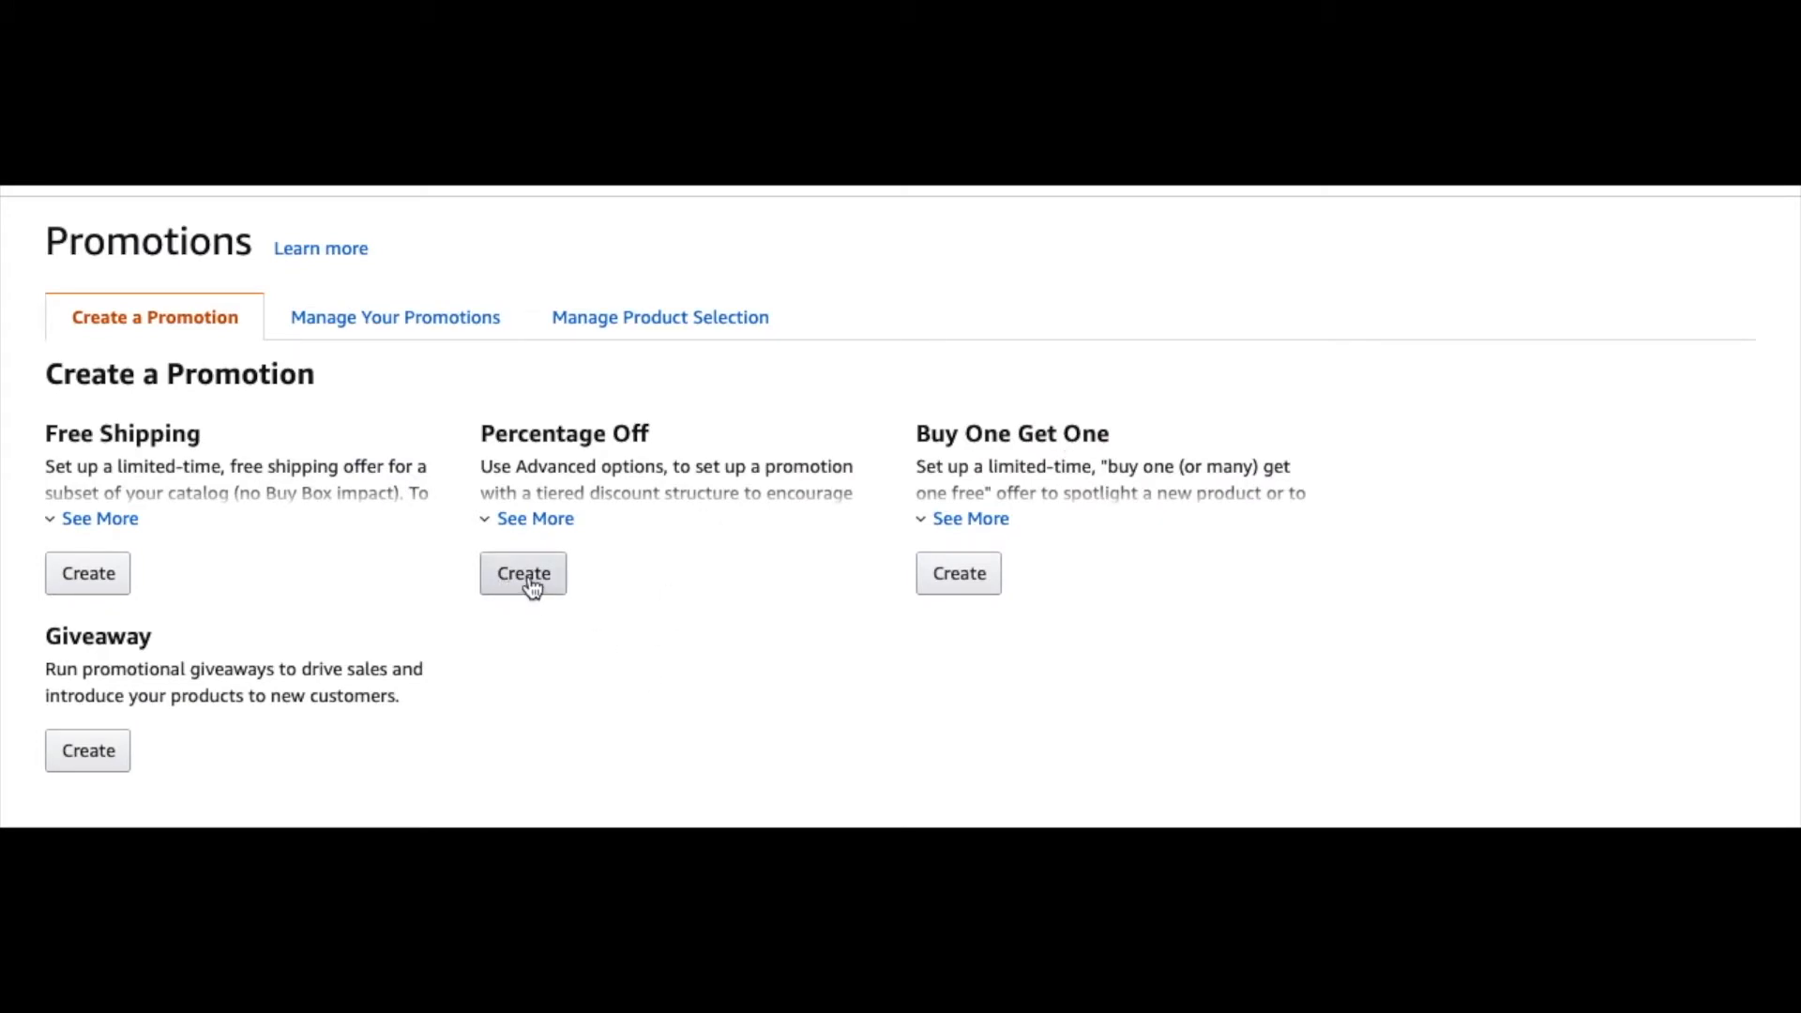
Create a Percentage Off promotion giving 50% off purchased items when buying at least 1
click(522, 573)
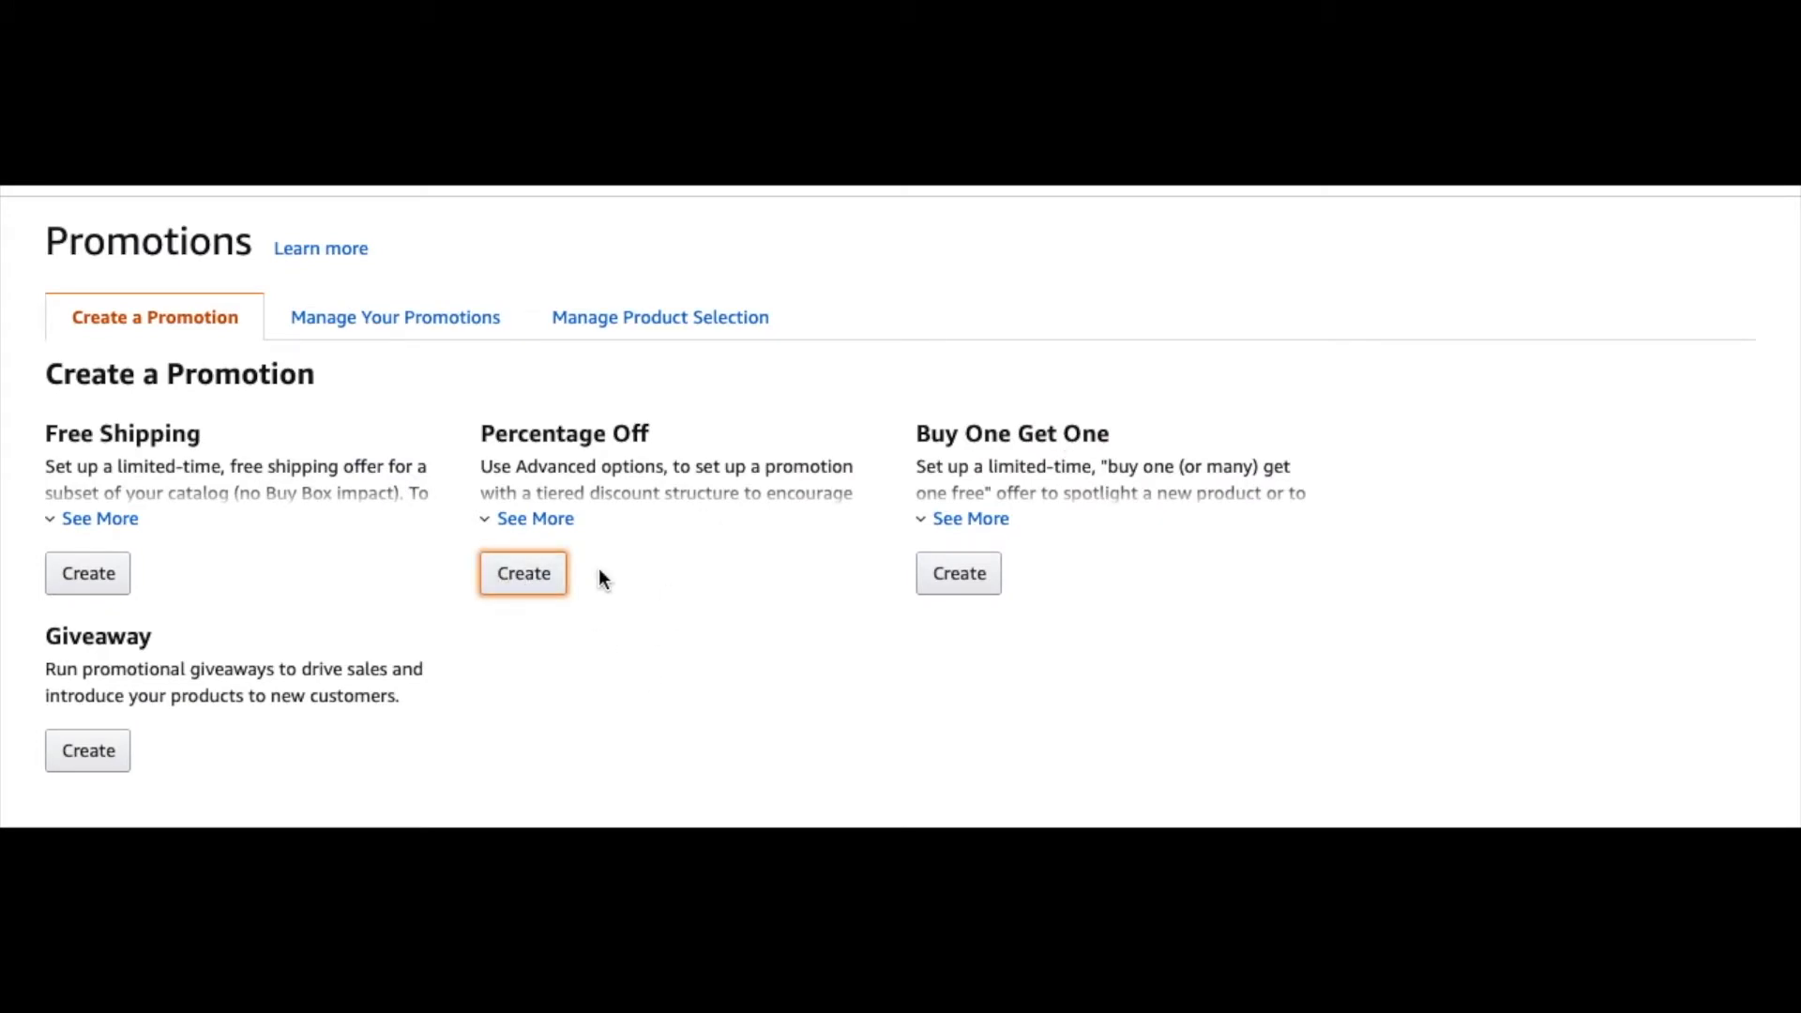
click(522, 572)
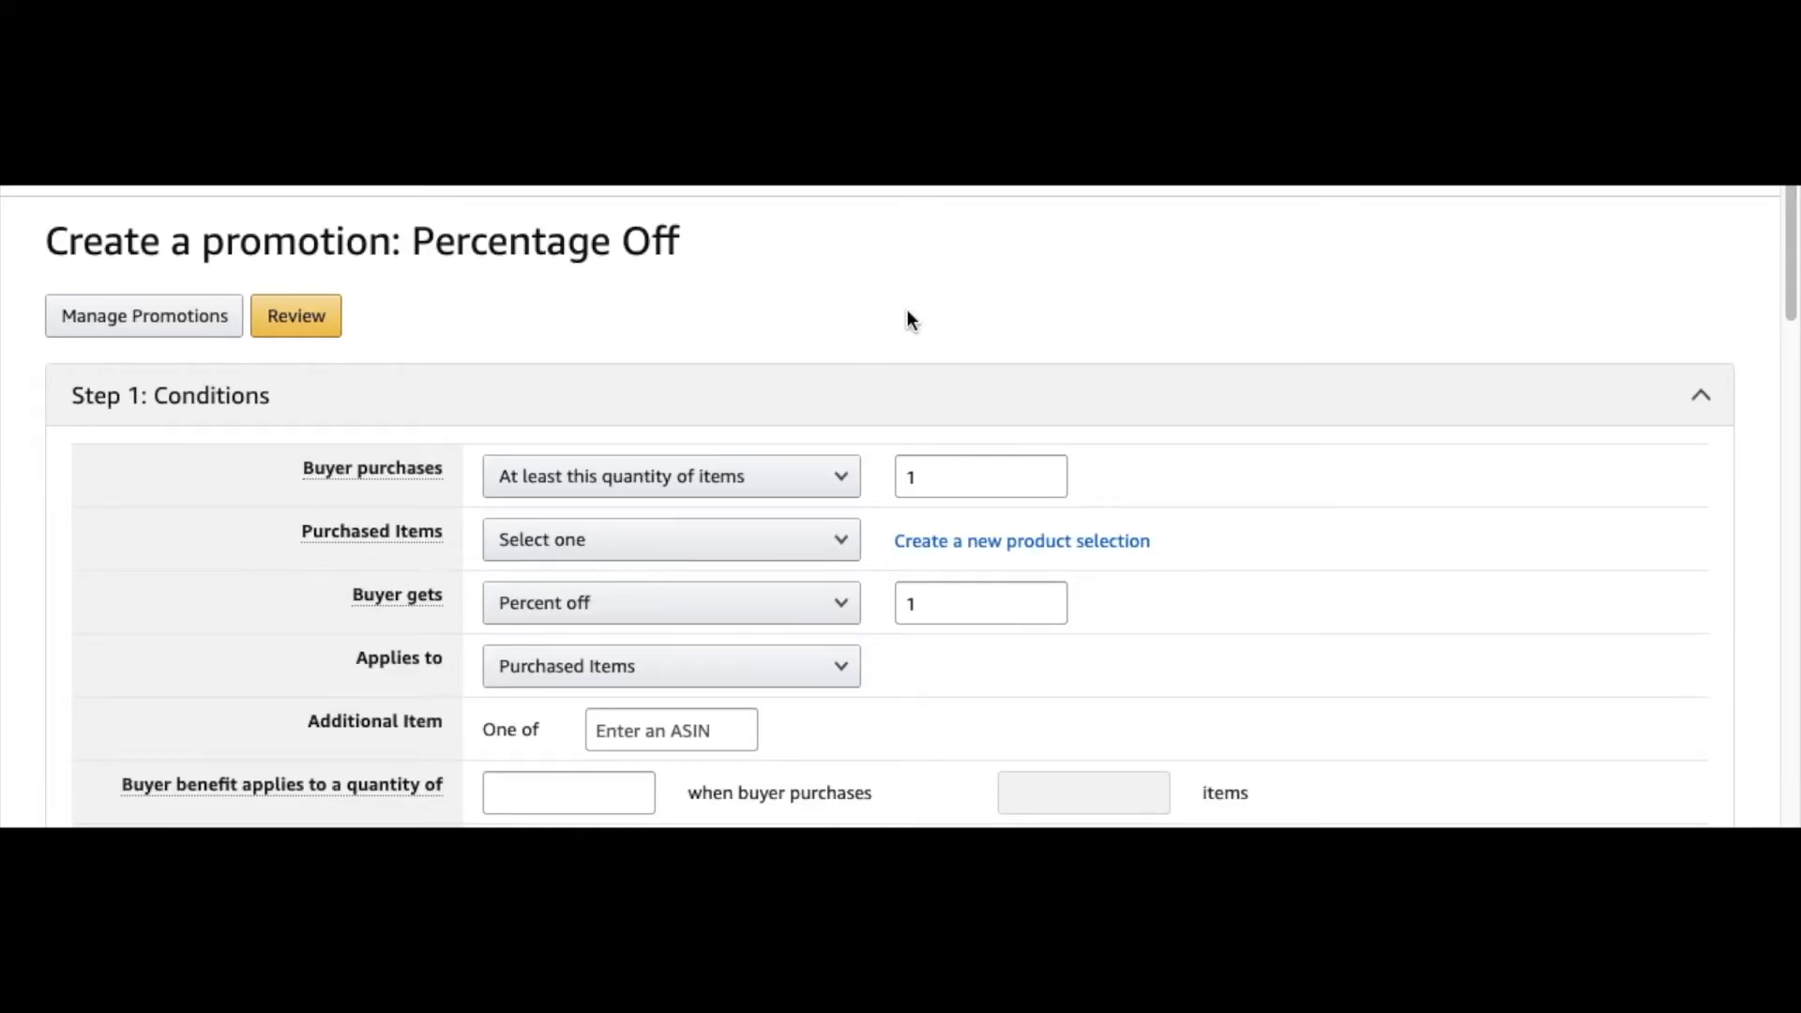
mouse_move(838, 475)
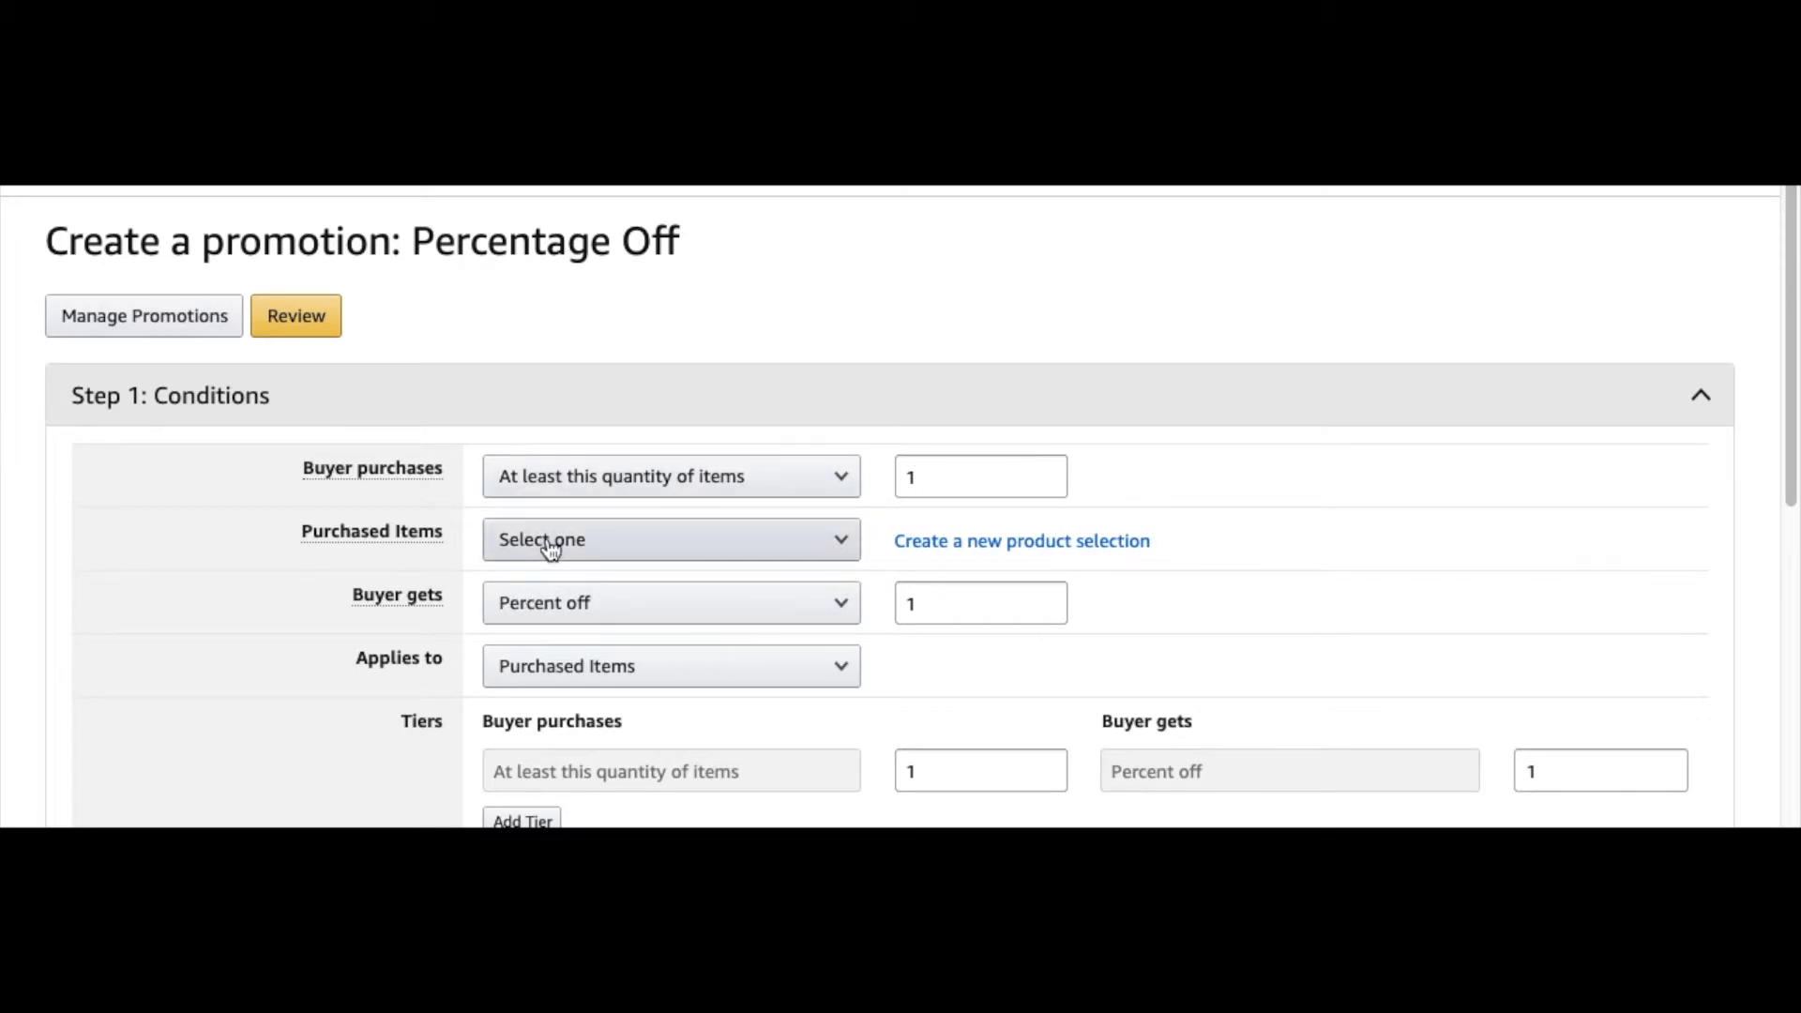
scroll(up, 3)
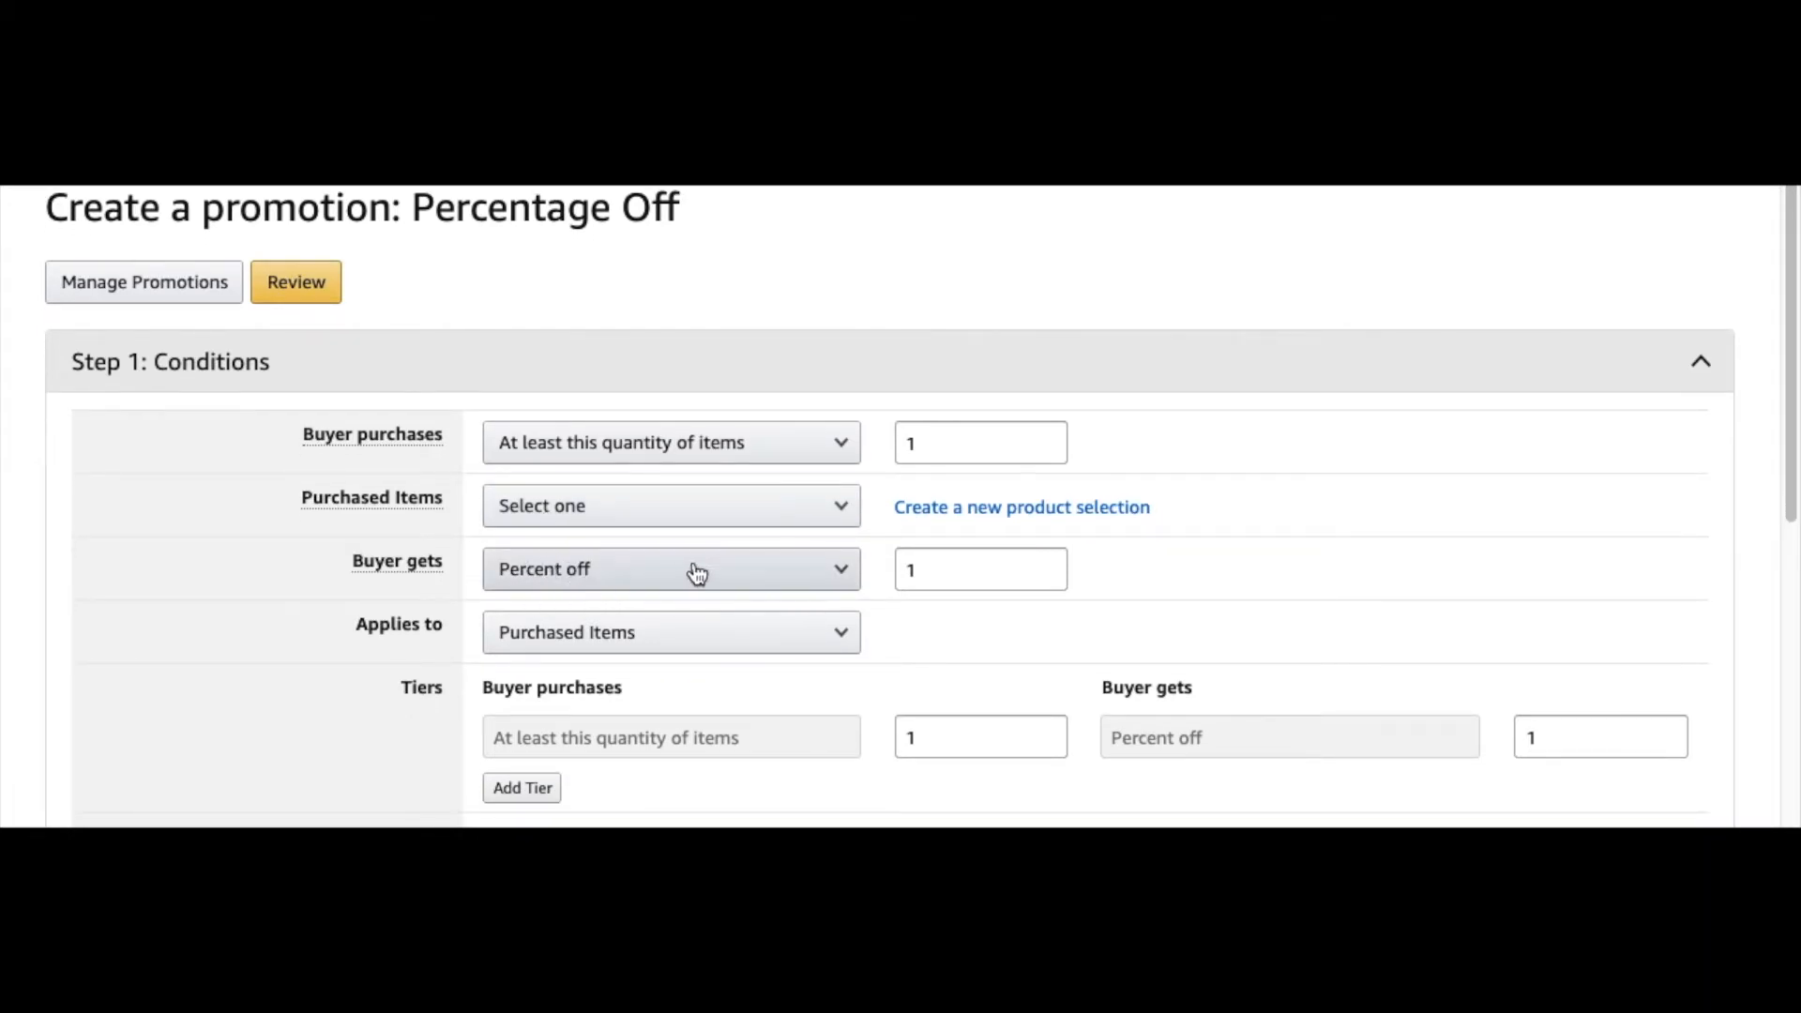
click(979, 569)
text(50)
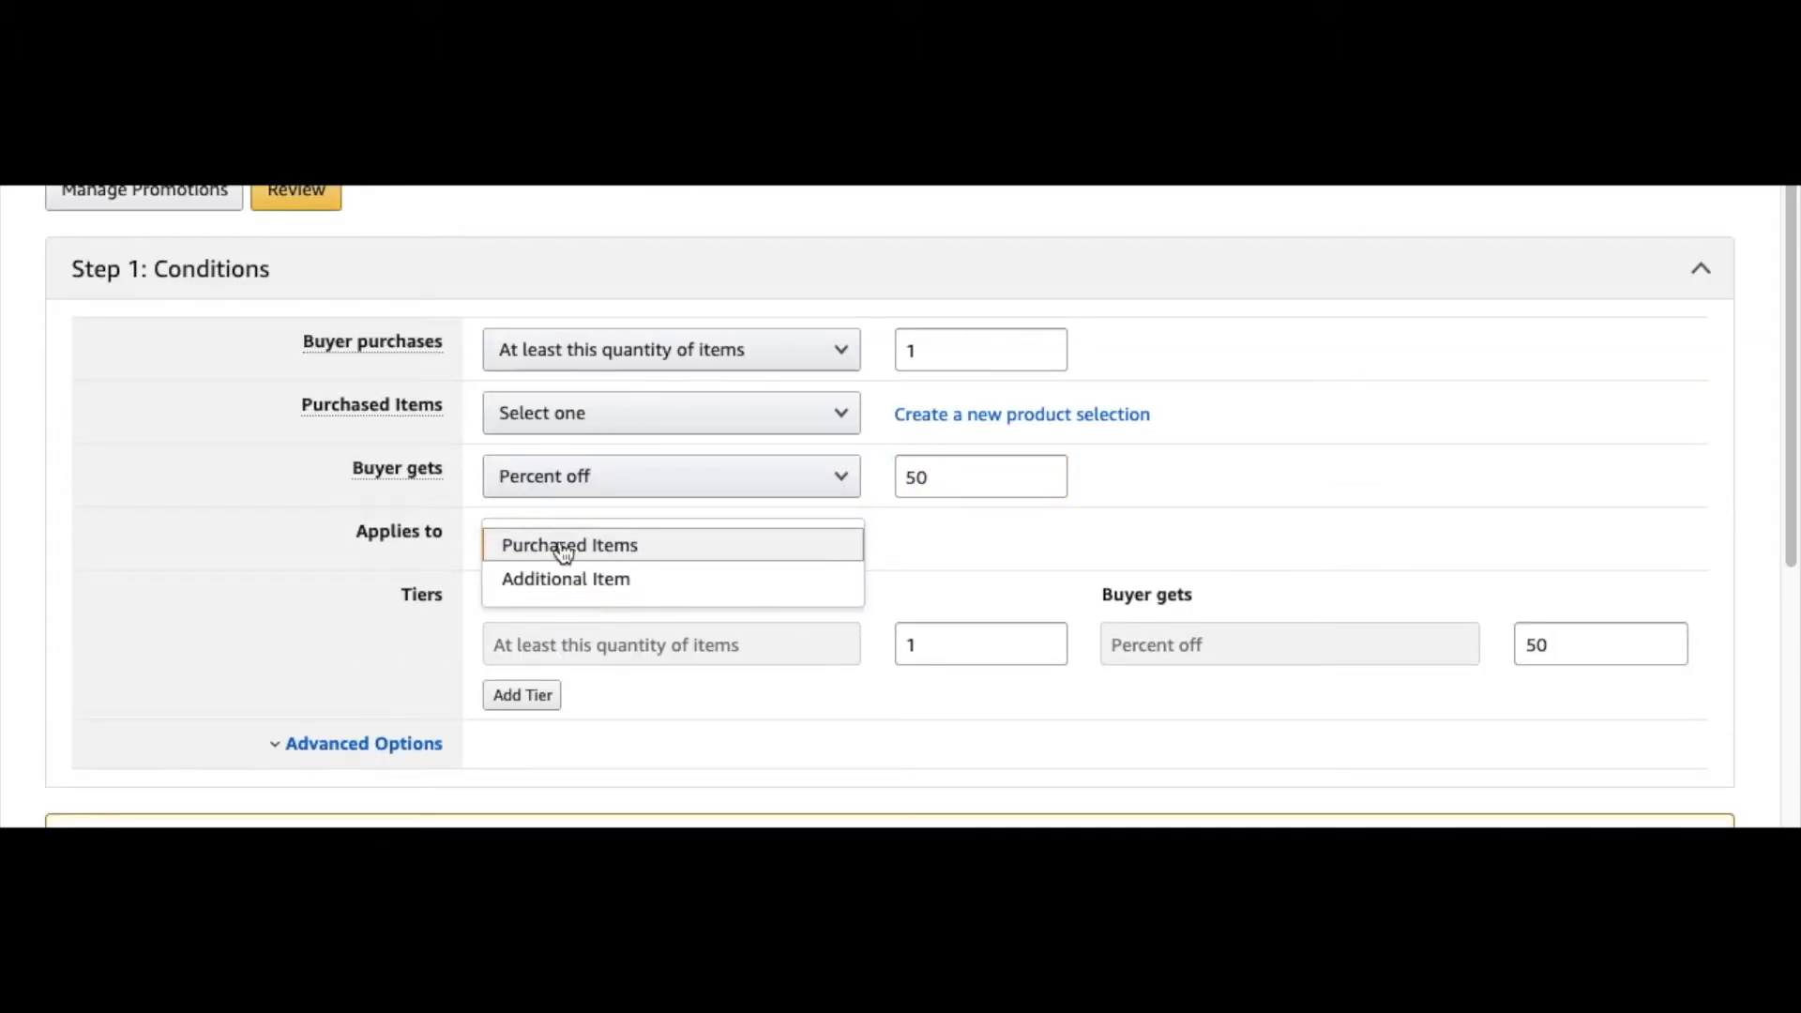
click(568, 544)
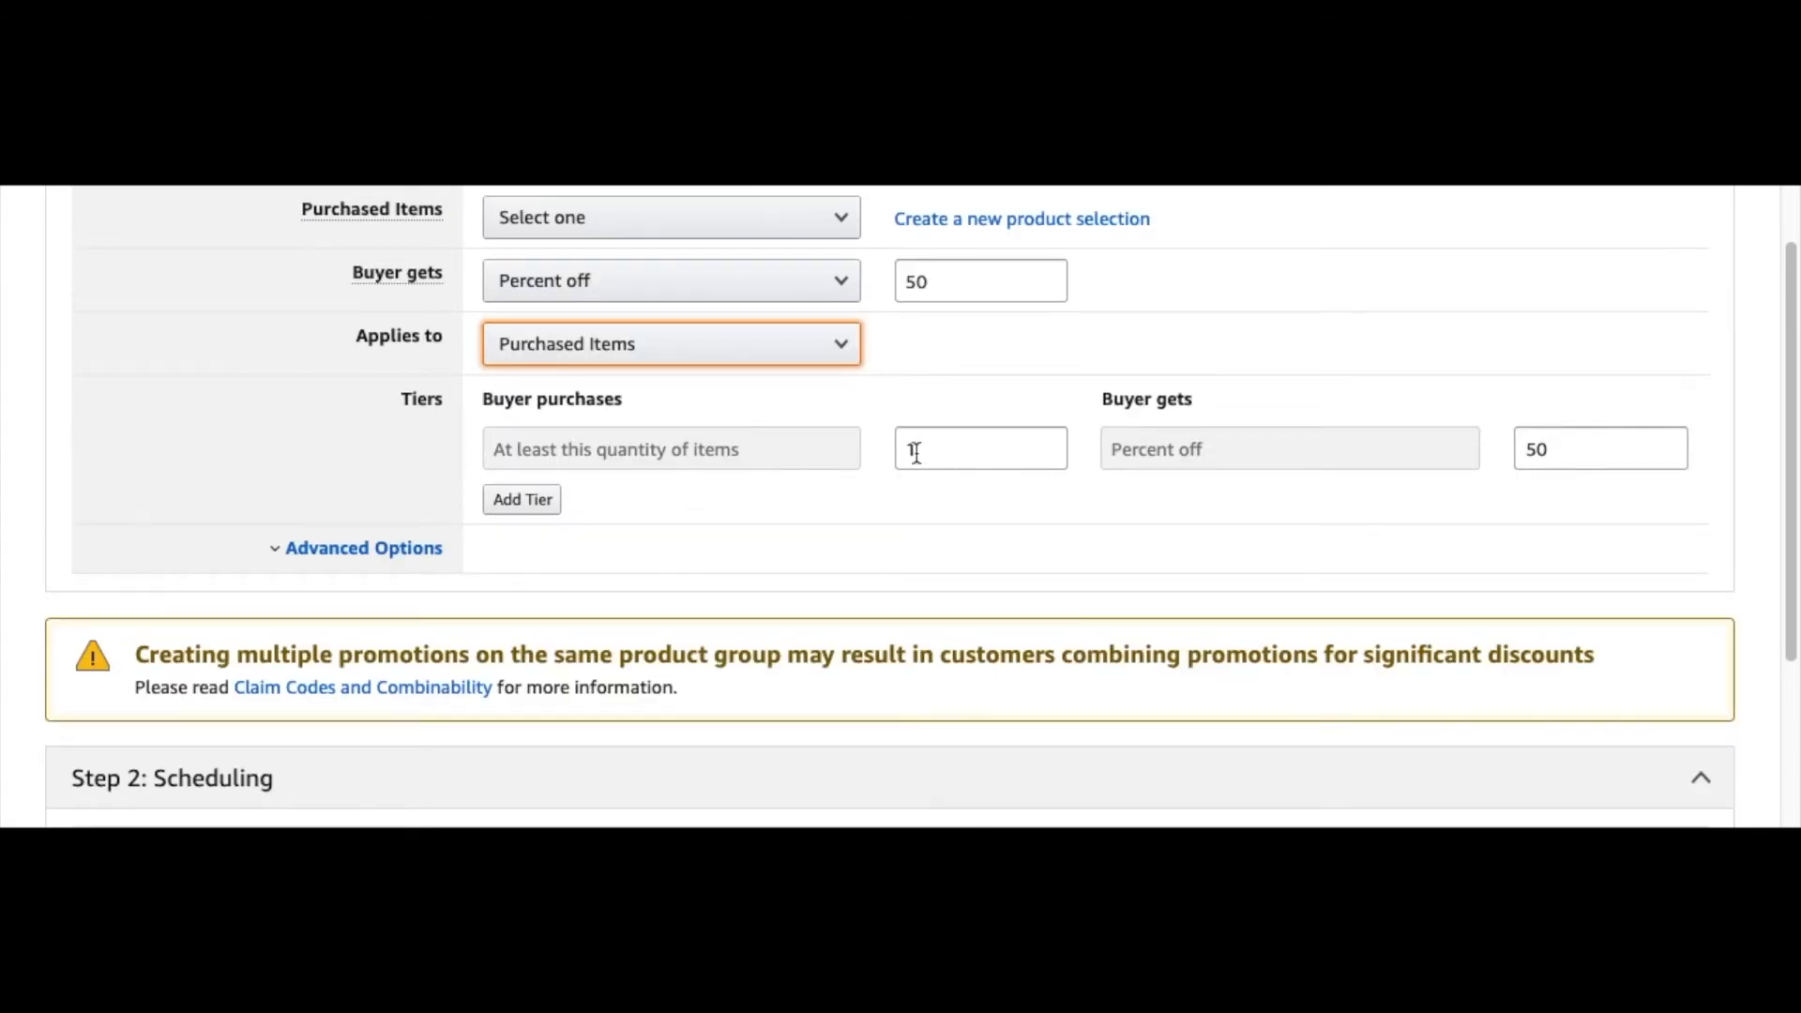
text(1)
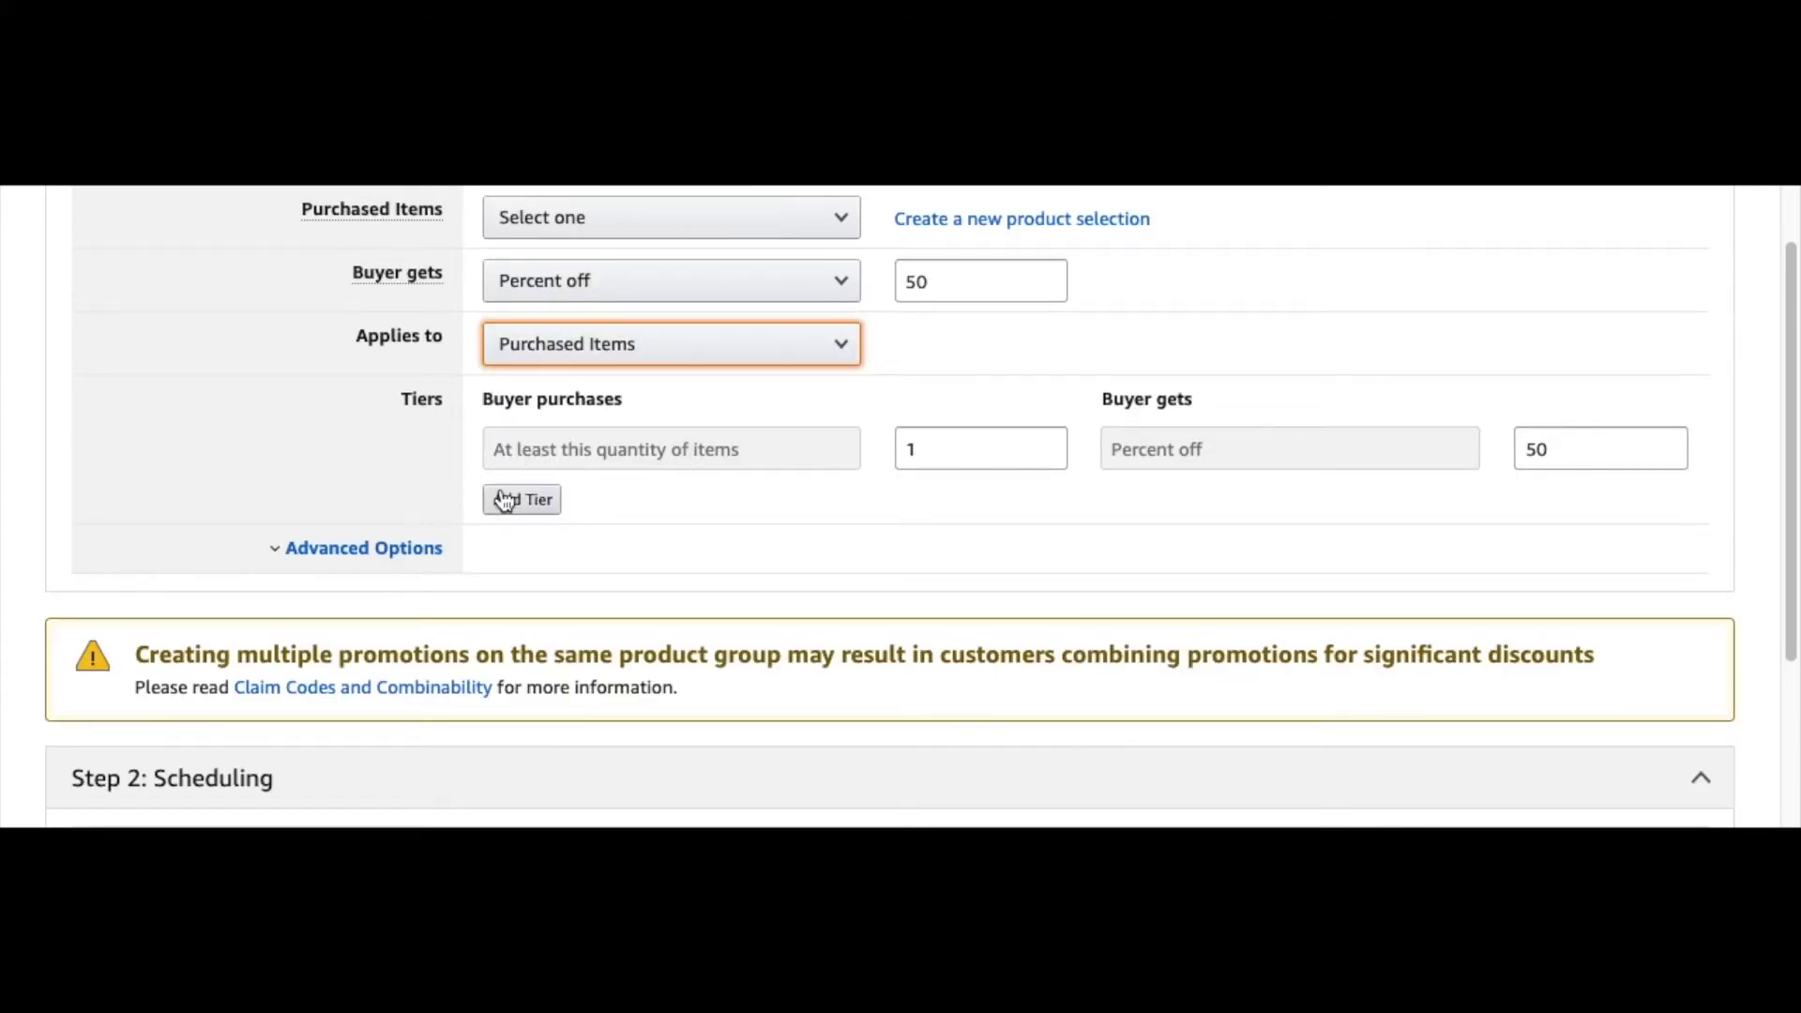
Add a second discount tier at 55, then remove it to keep one tier
click(520, 498)
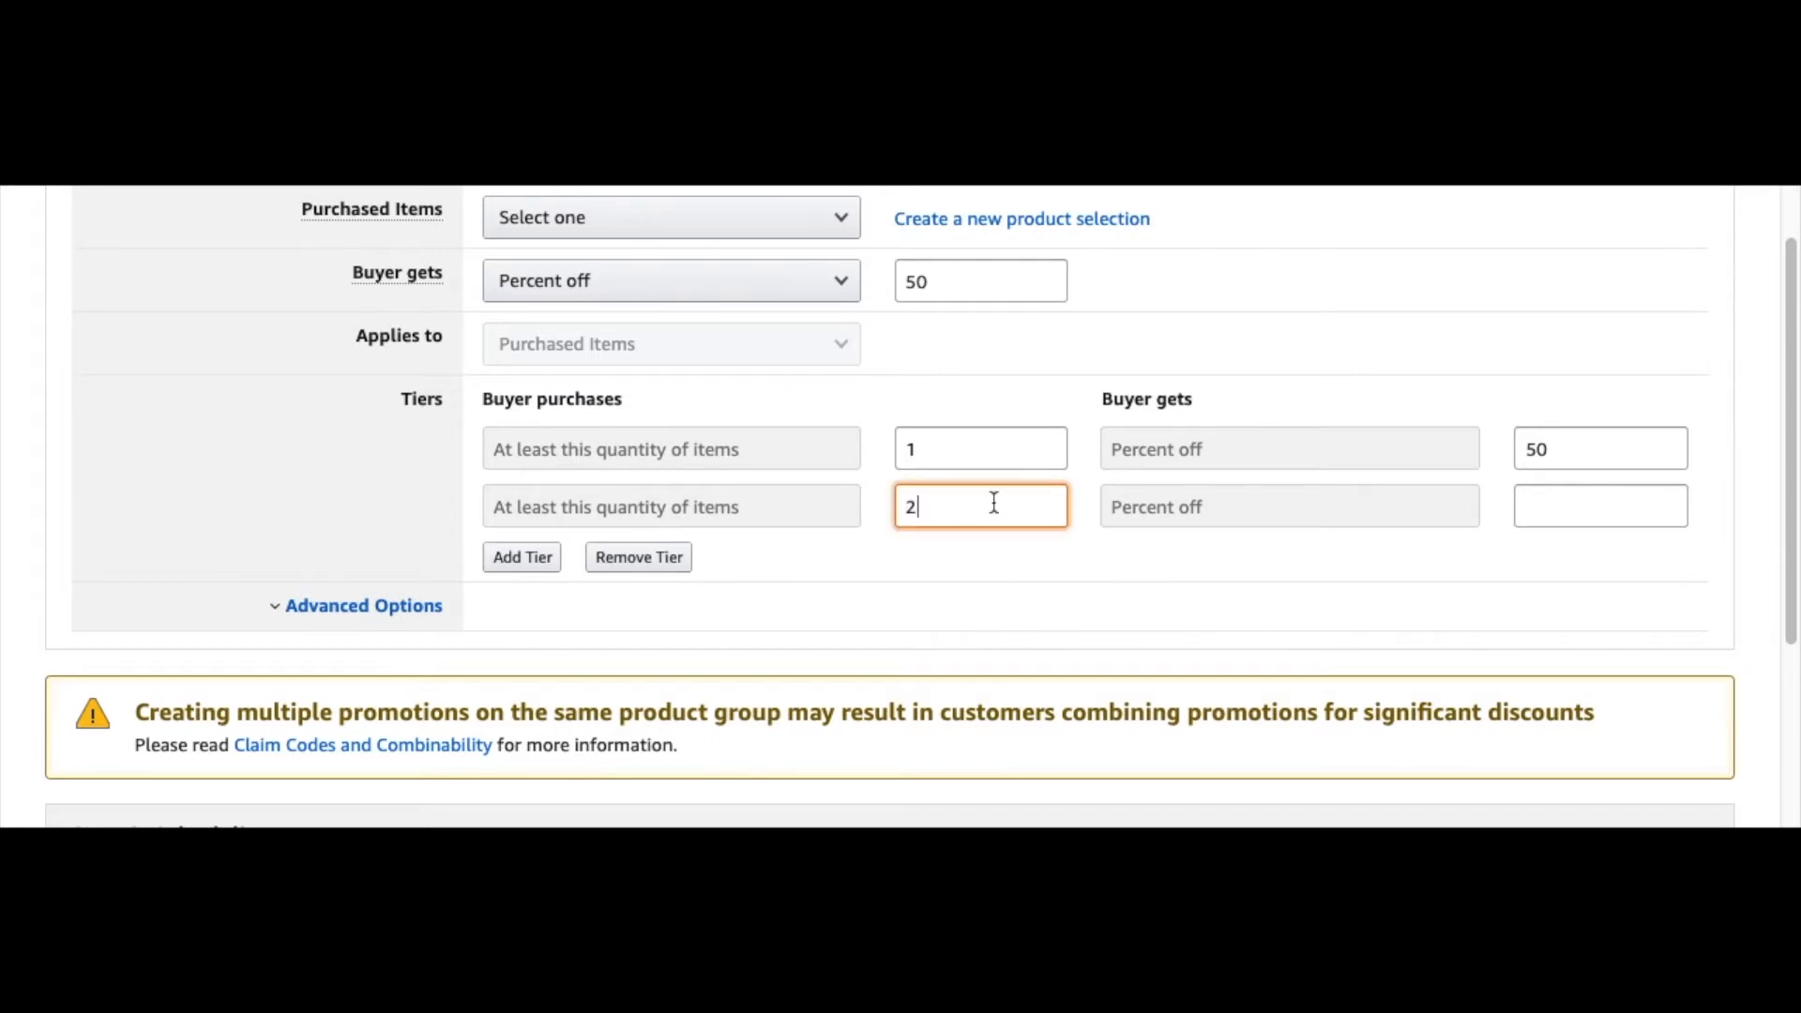
click(1597, 506)
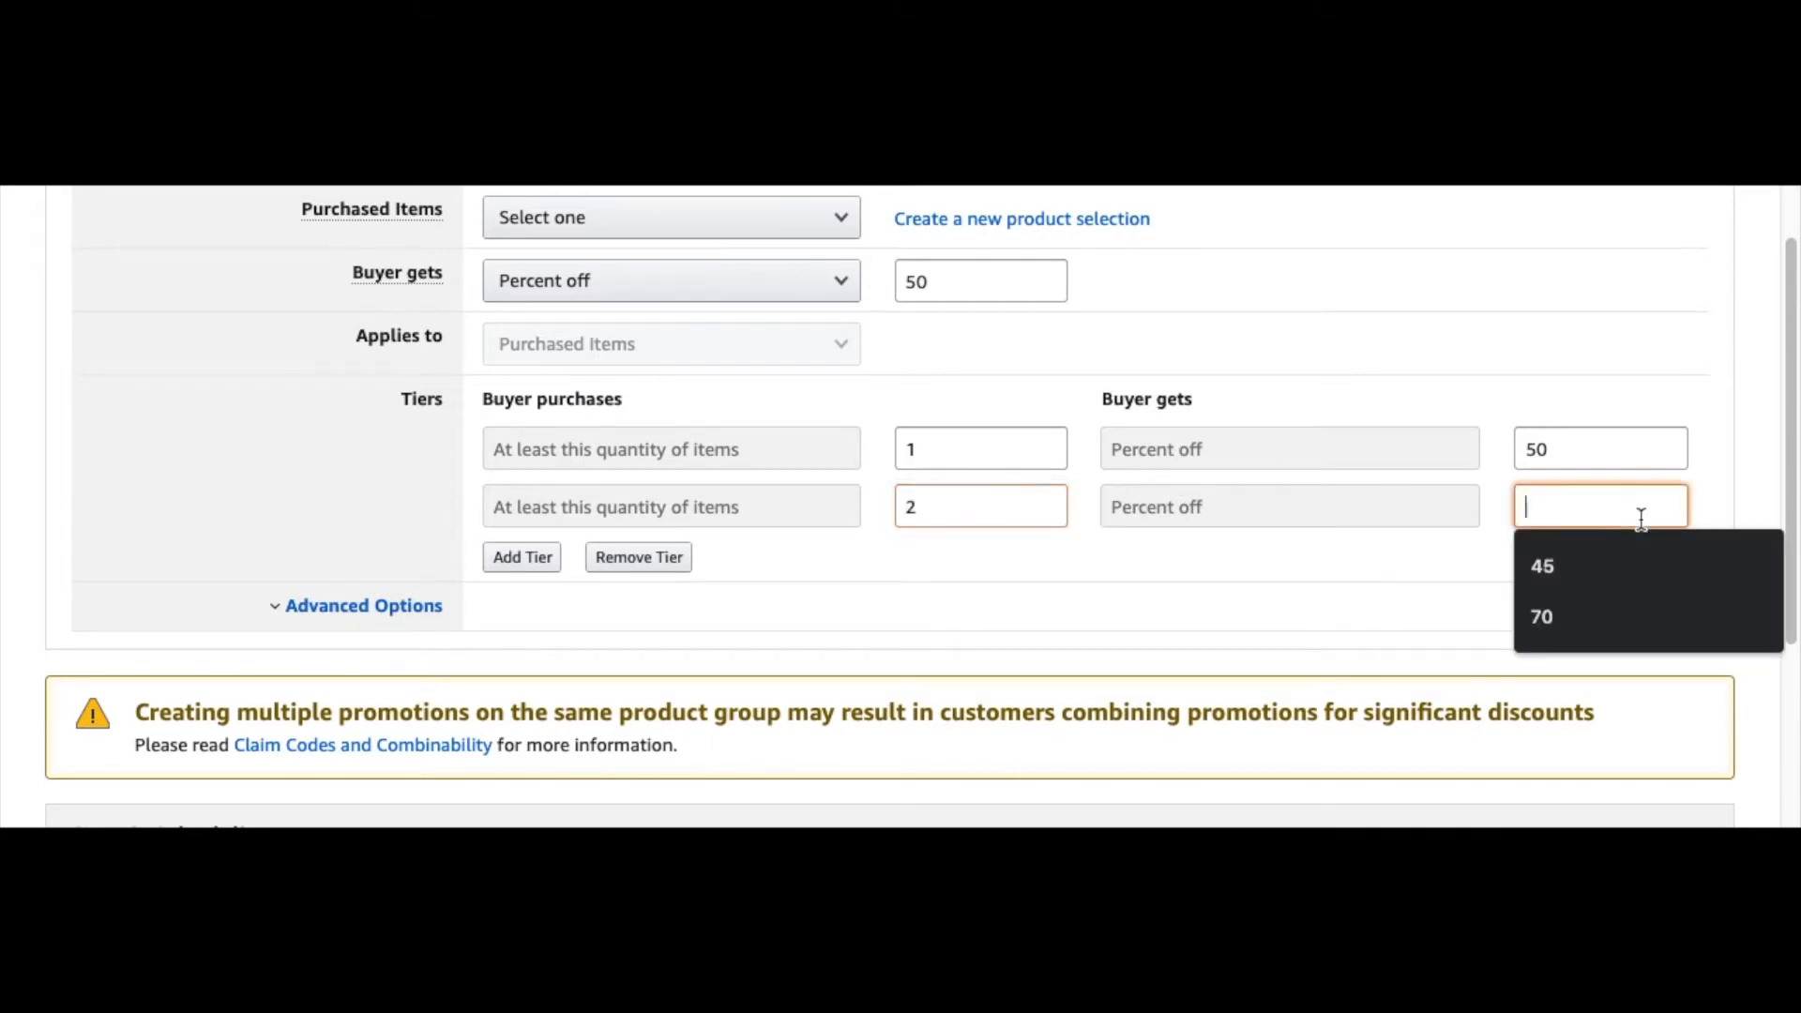
text(55)
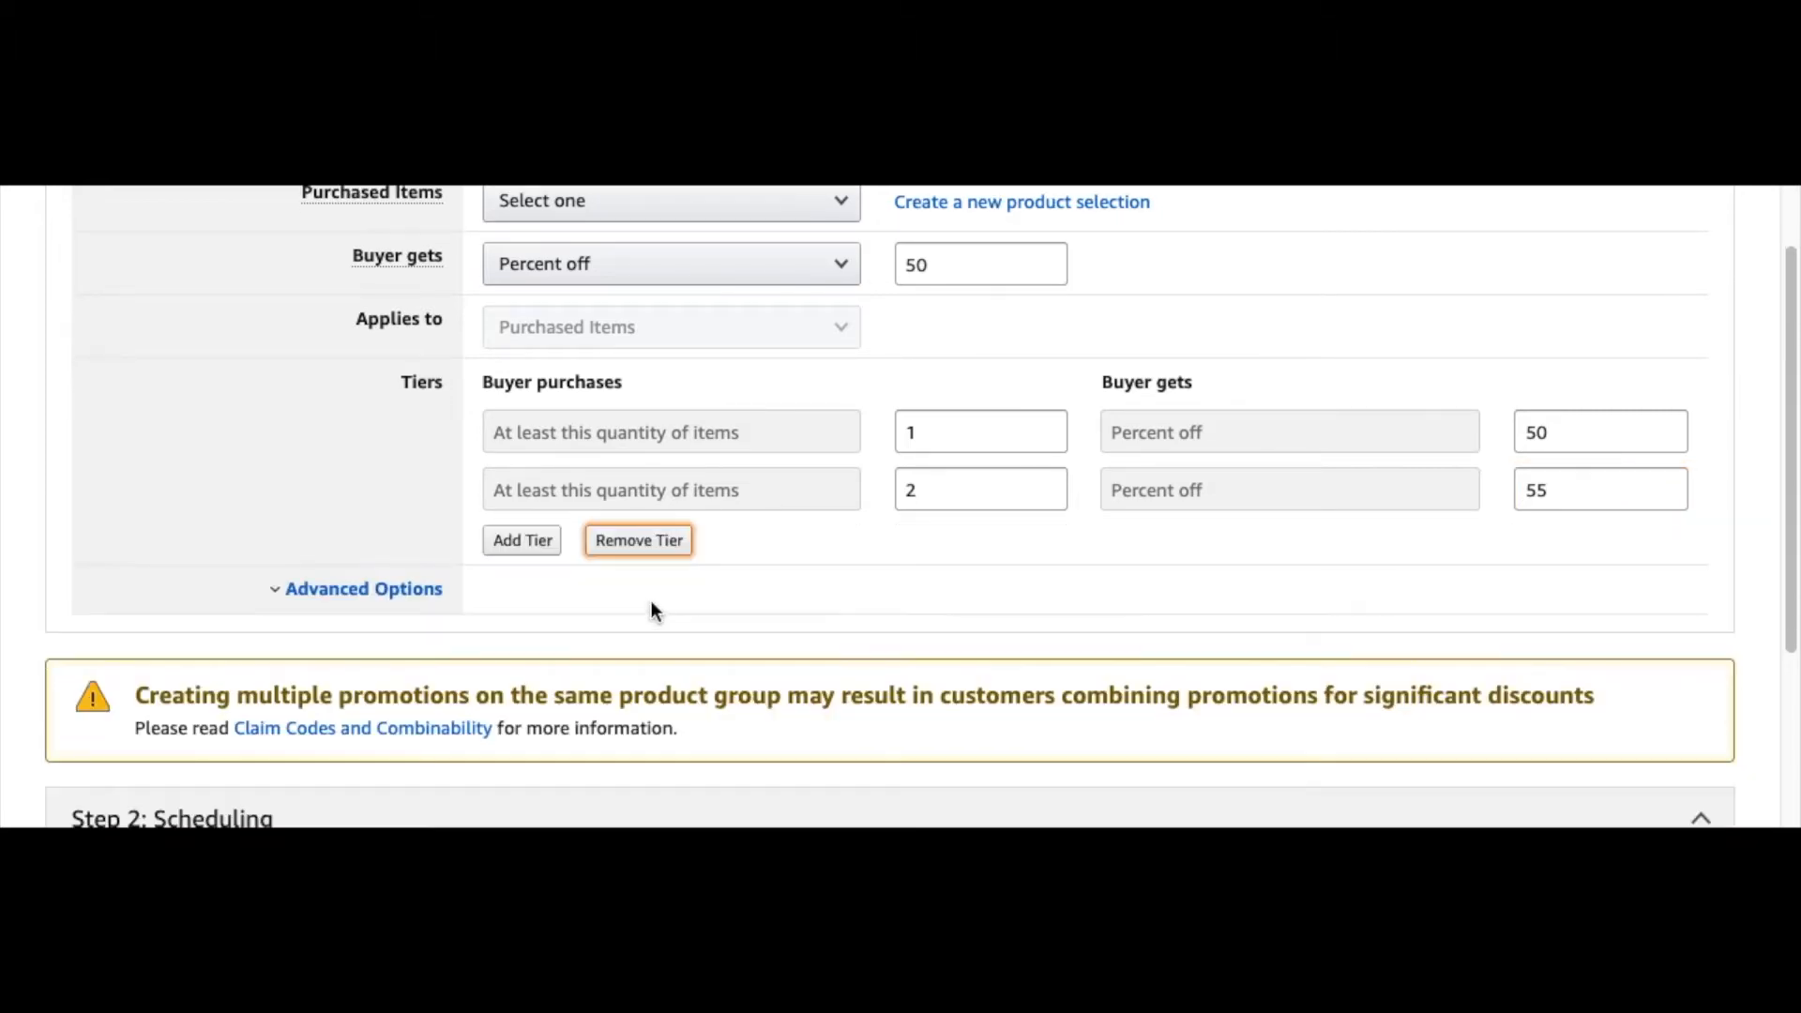
click(637, 540)
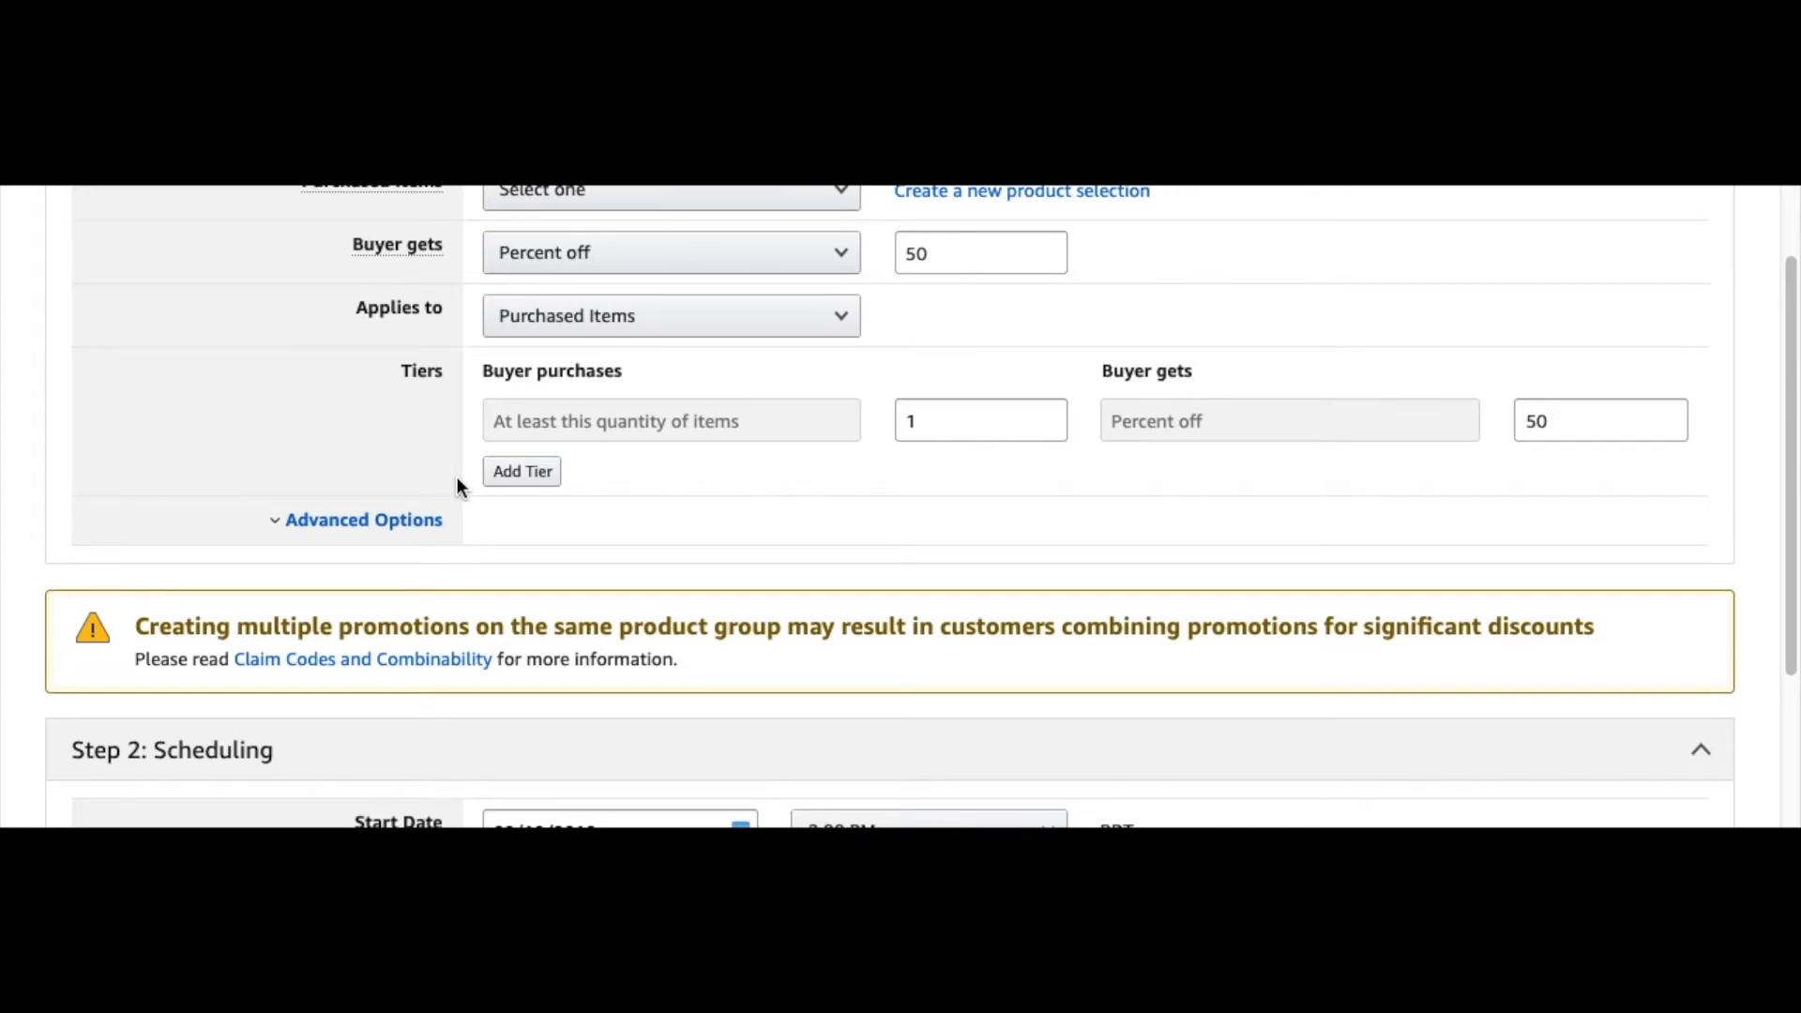
scroll(down, 3)
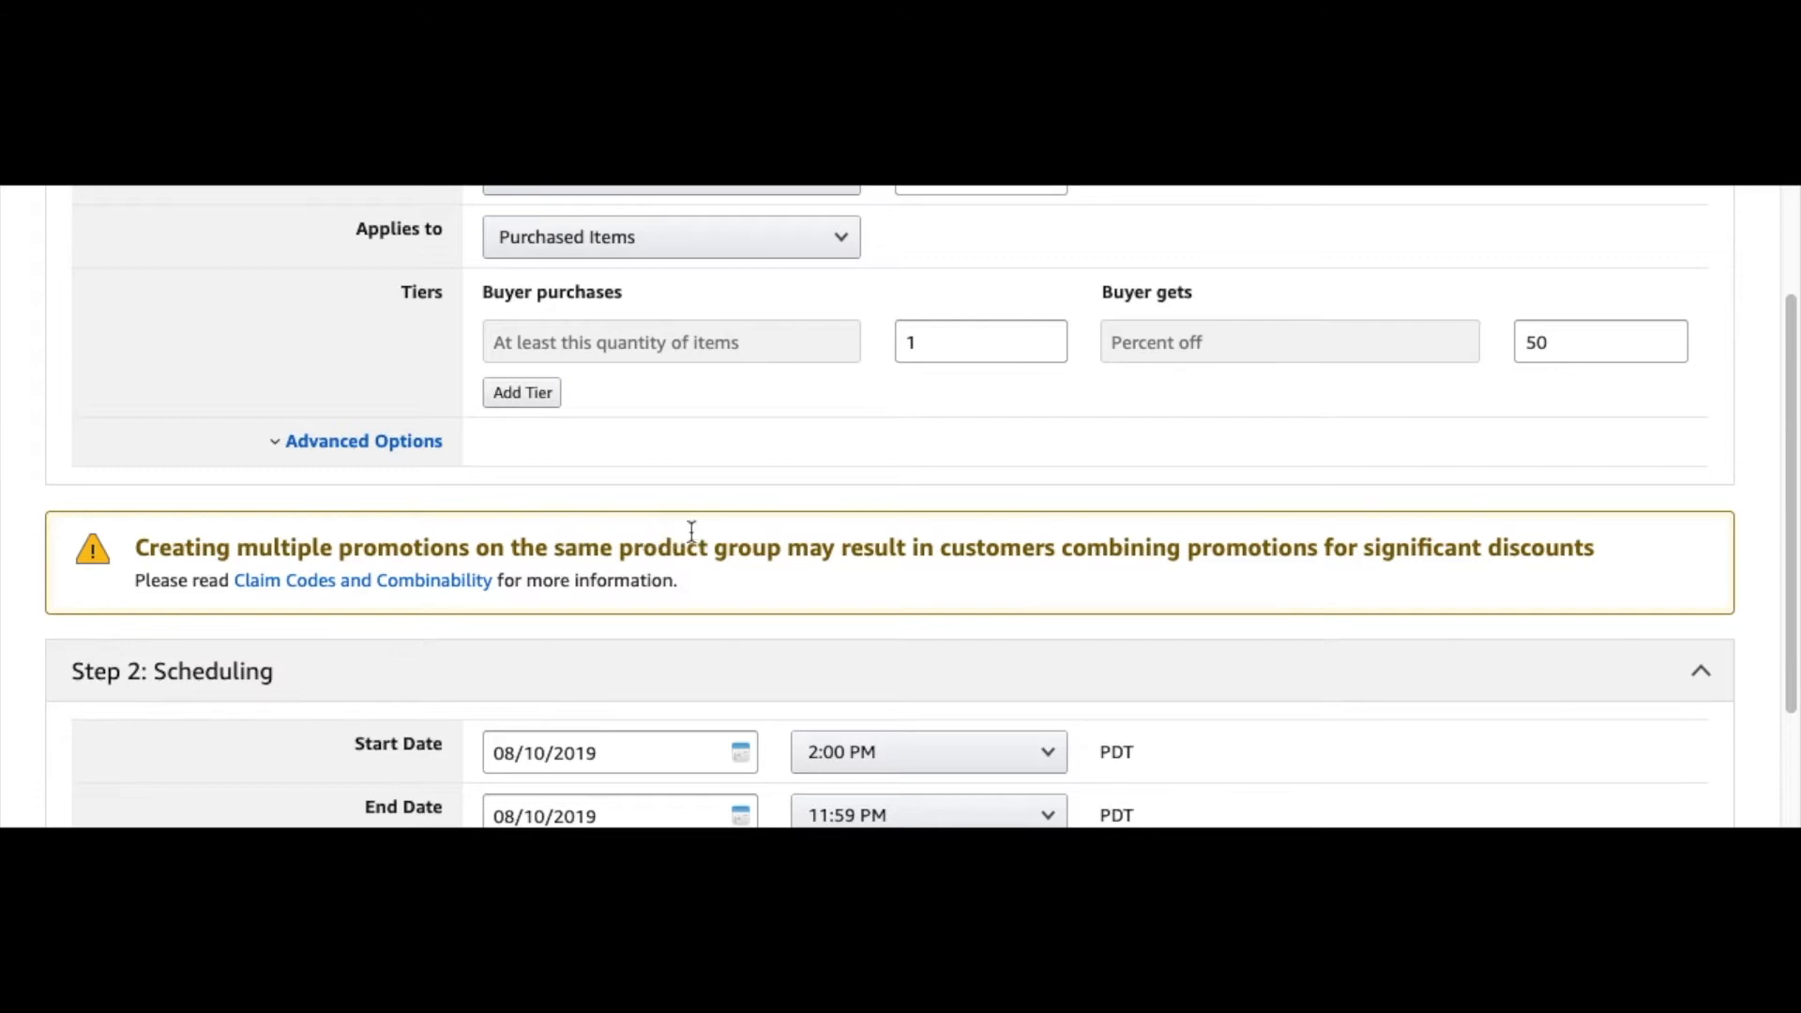
scroll(down, 3)
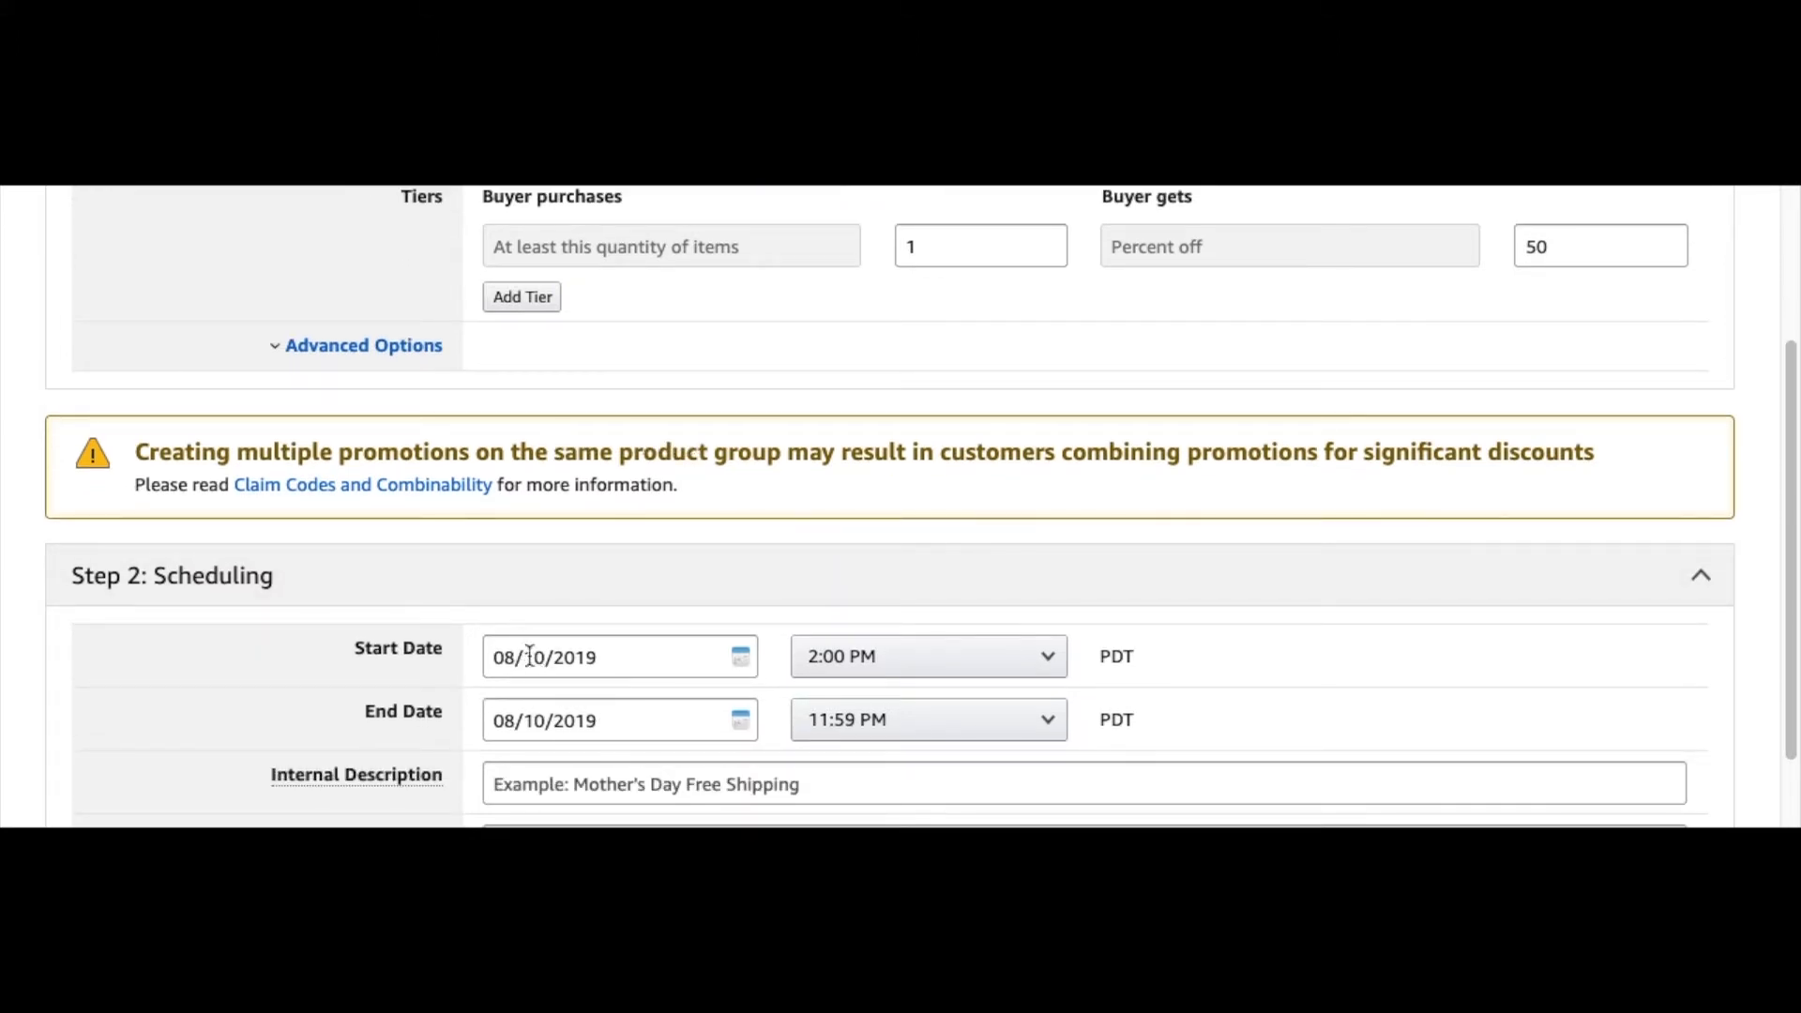
scroll(down, 3)
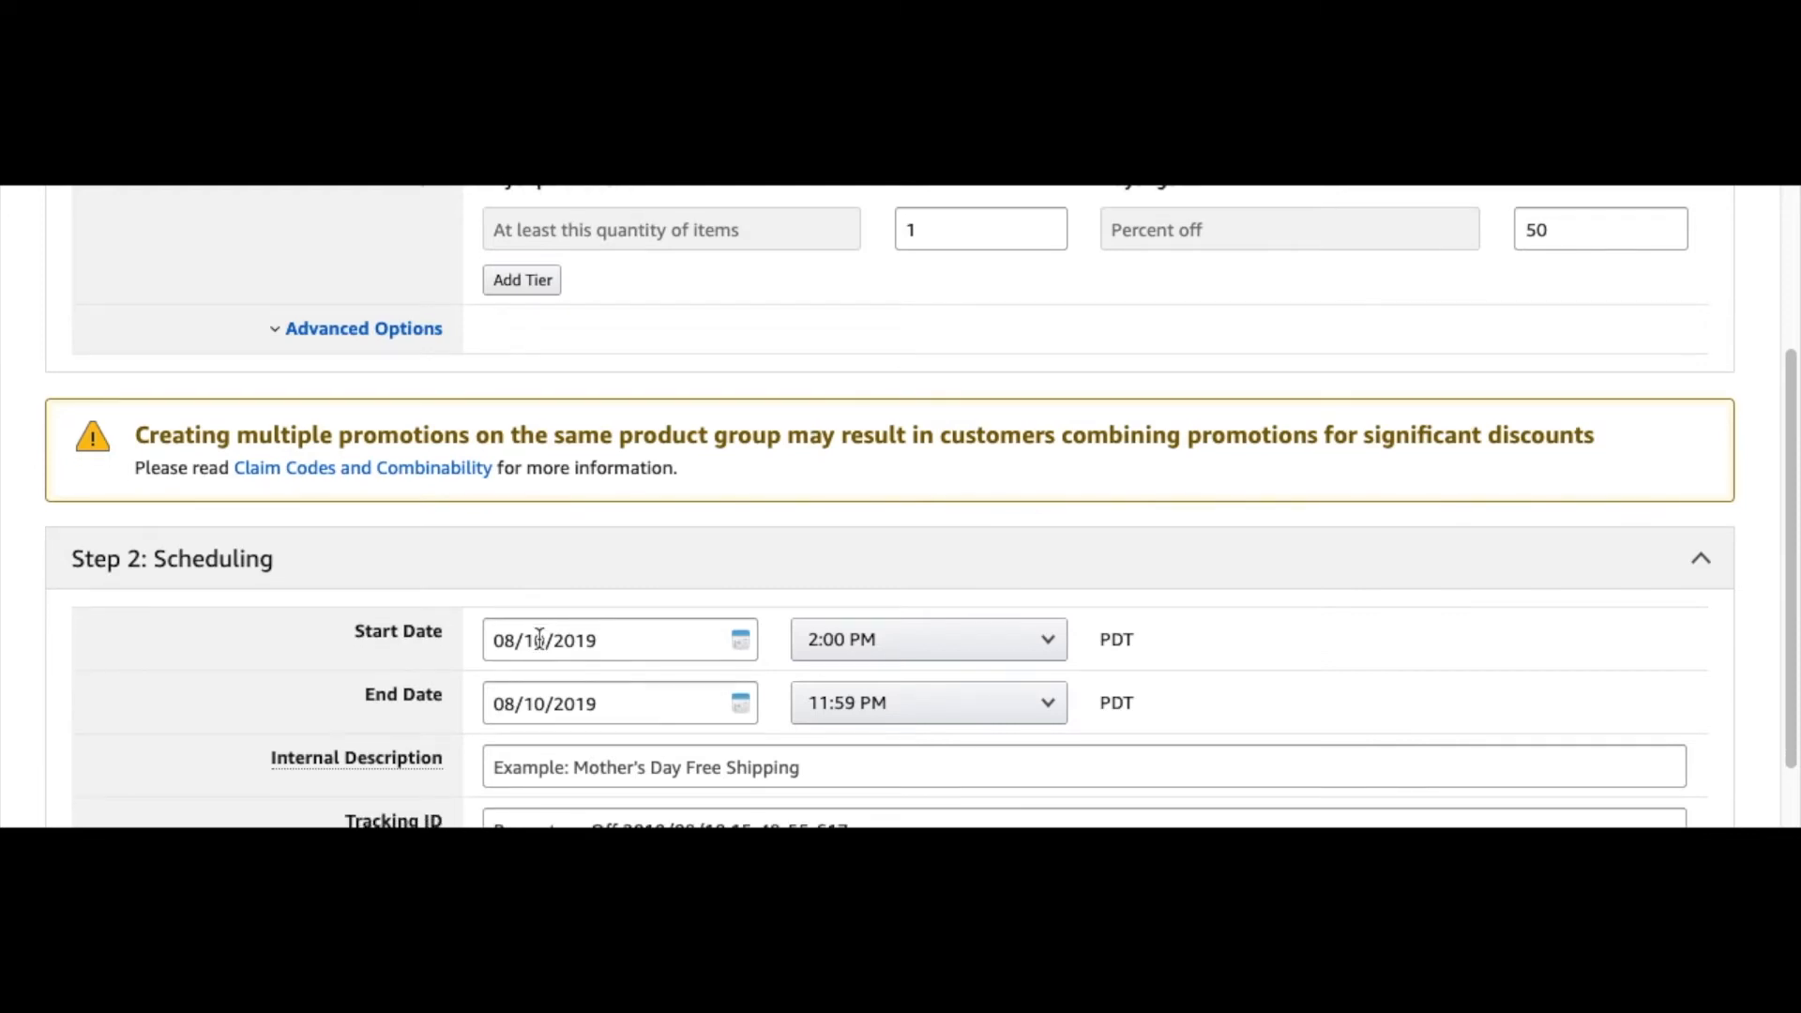
scroll(down, 3)
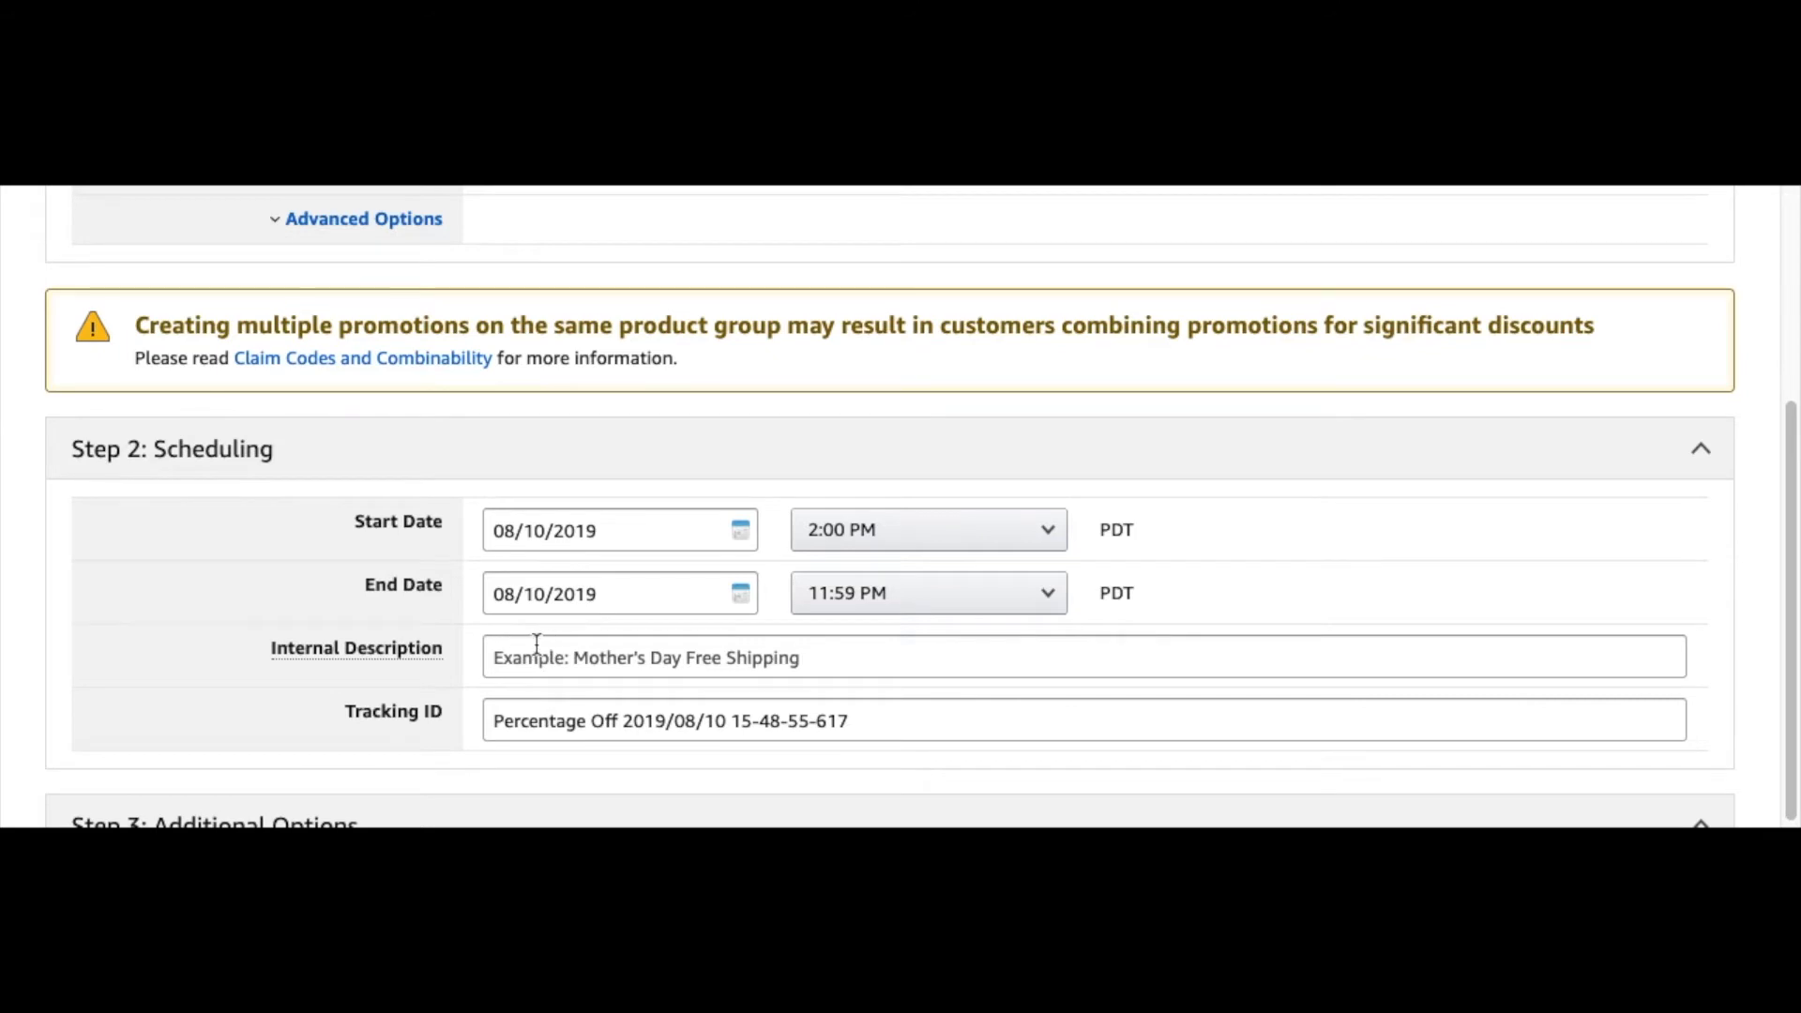
scroll(down, 3)
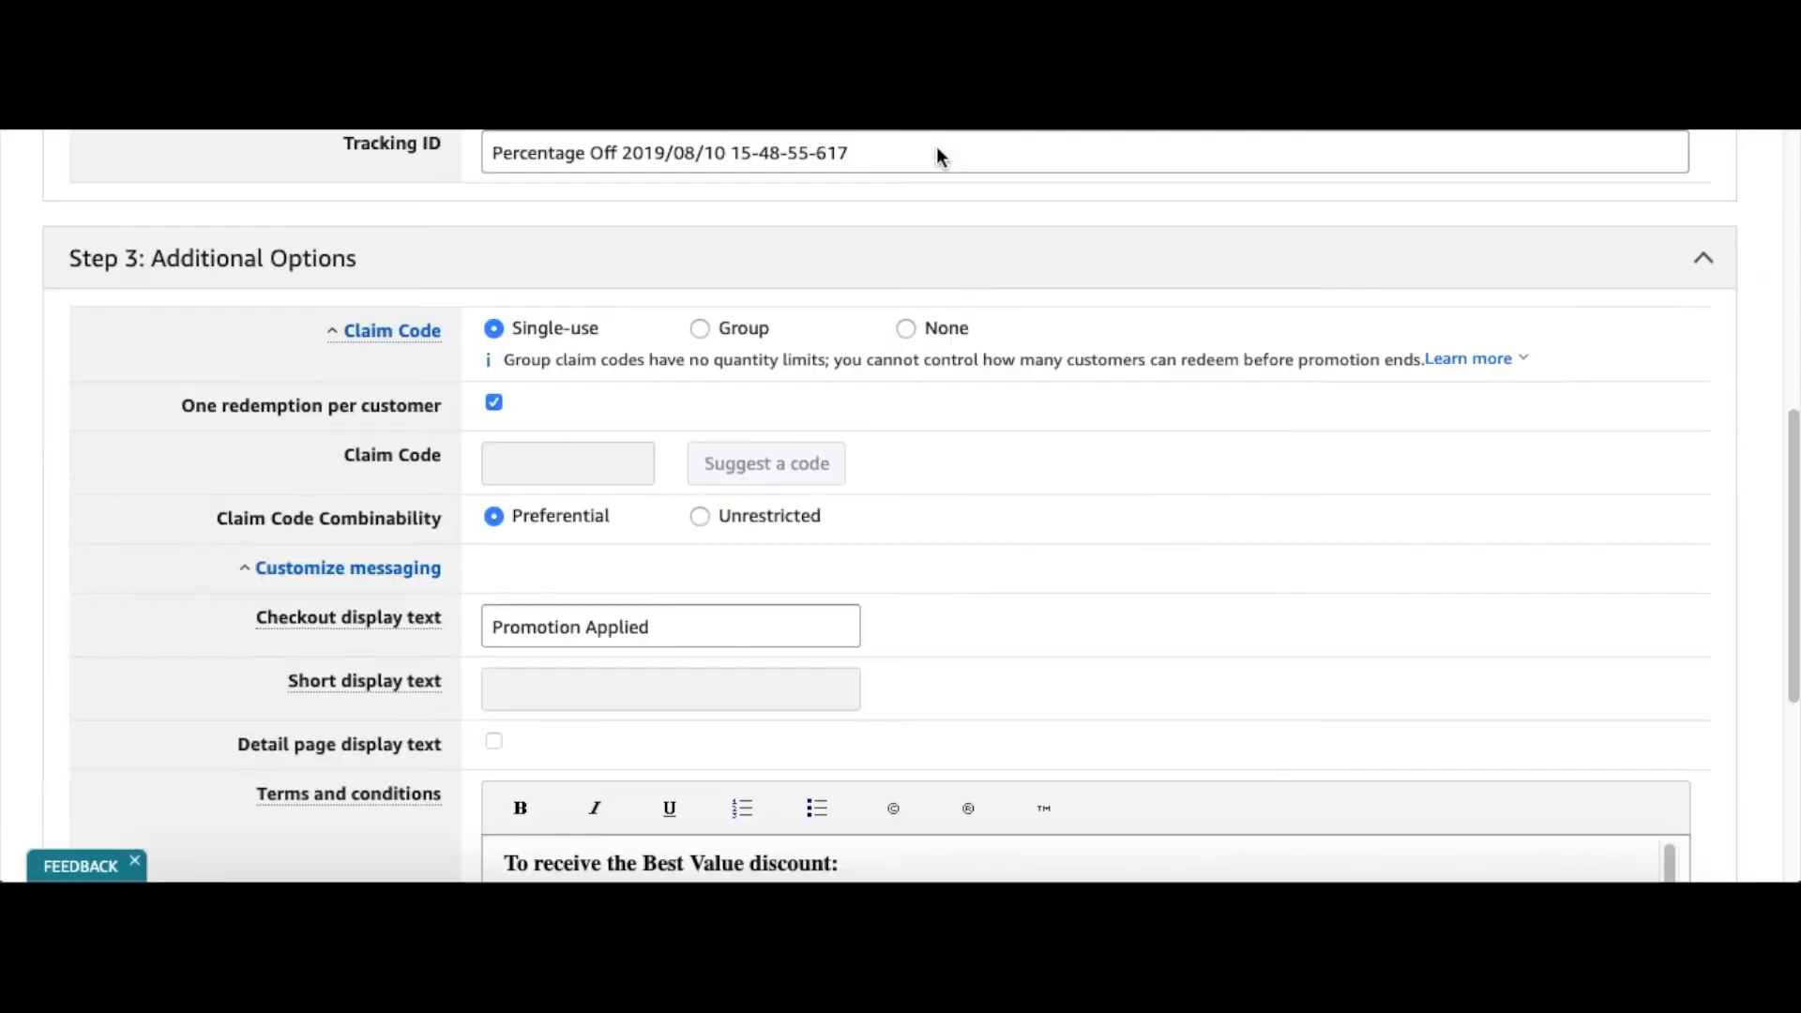
mouse_move(503, 357)
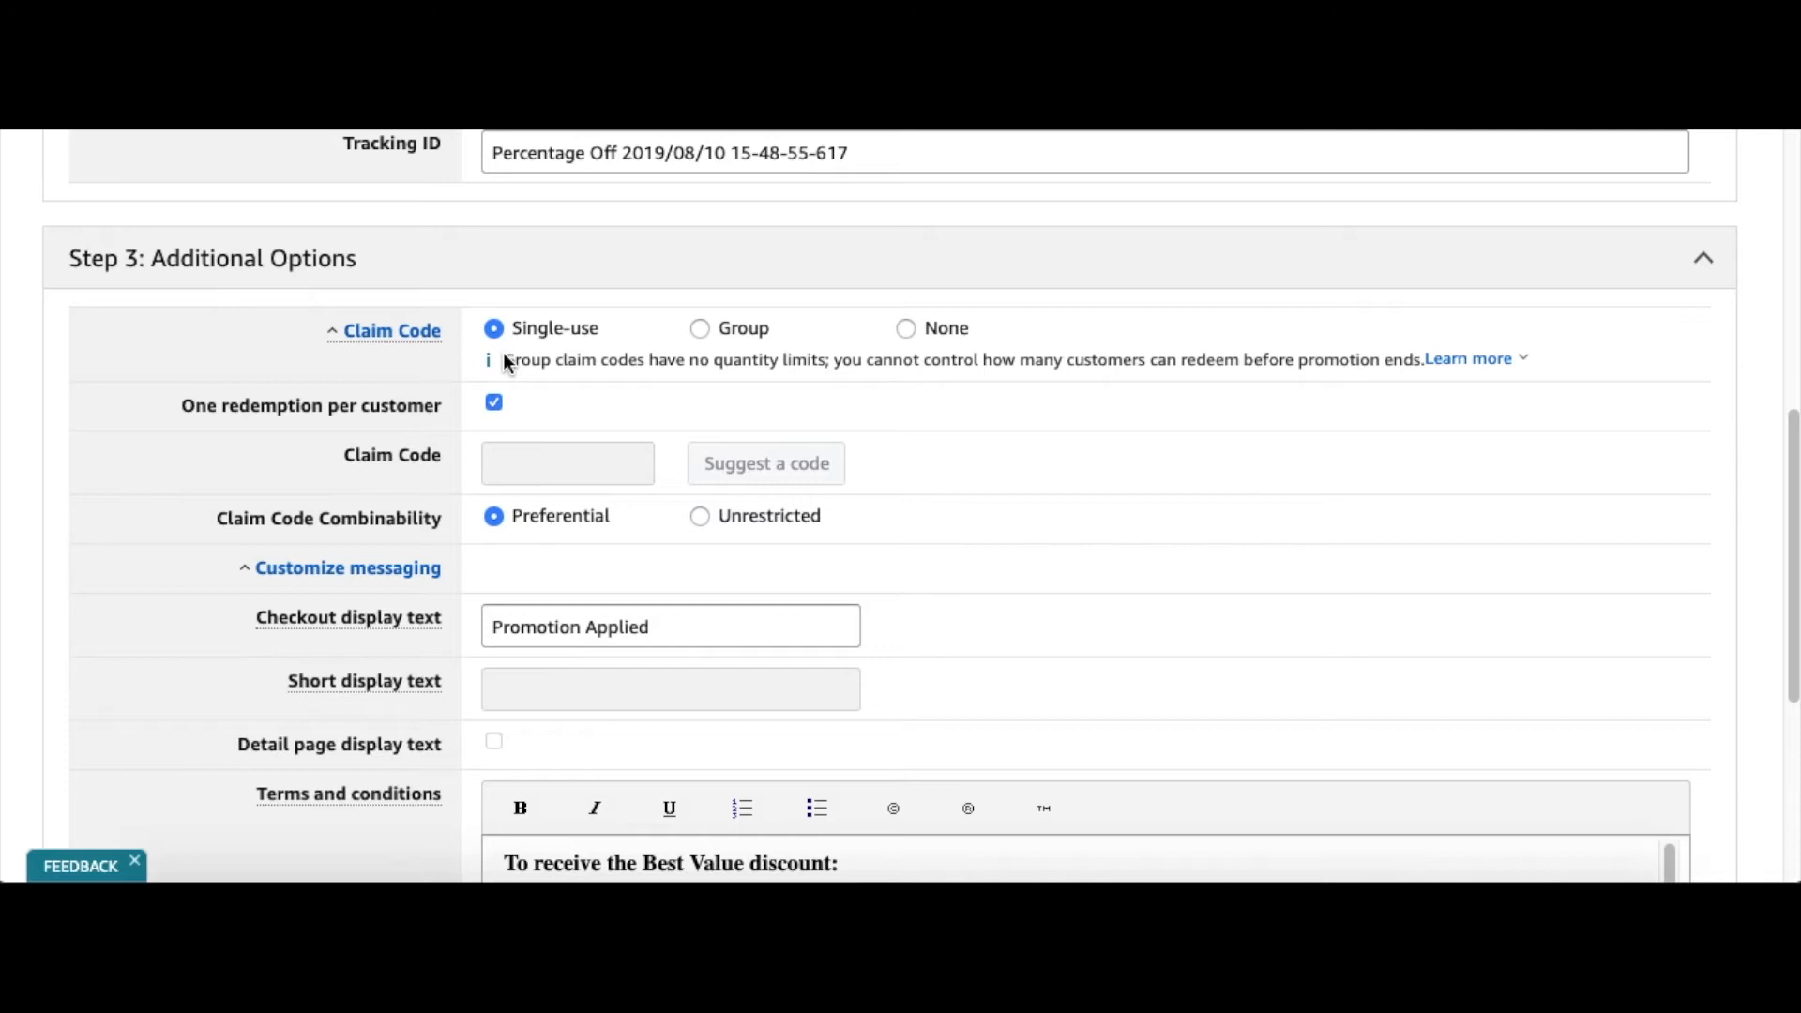
mouse_move(607, 379)
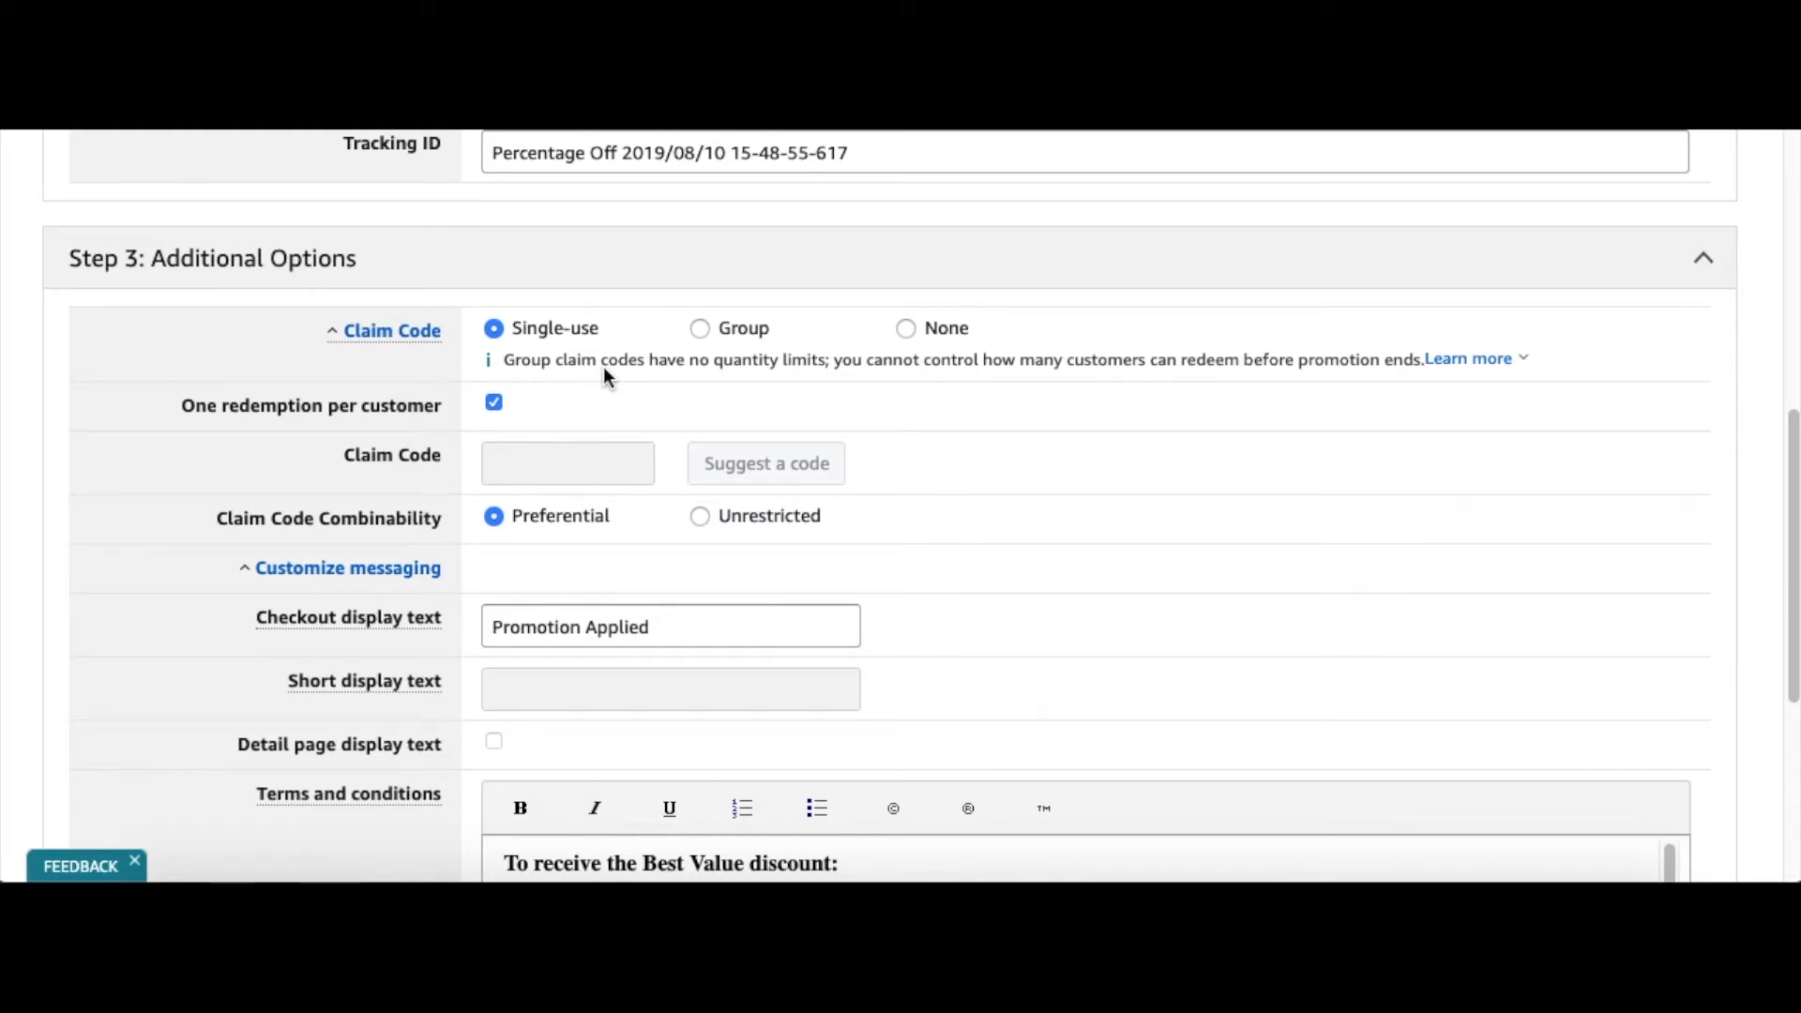
mouse_move(587, 409)
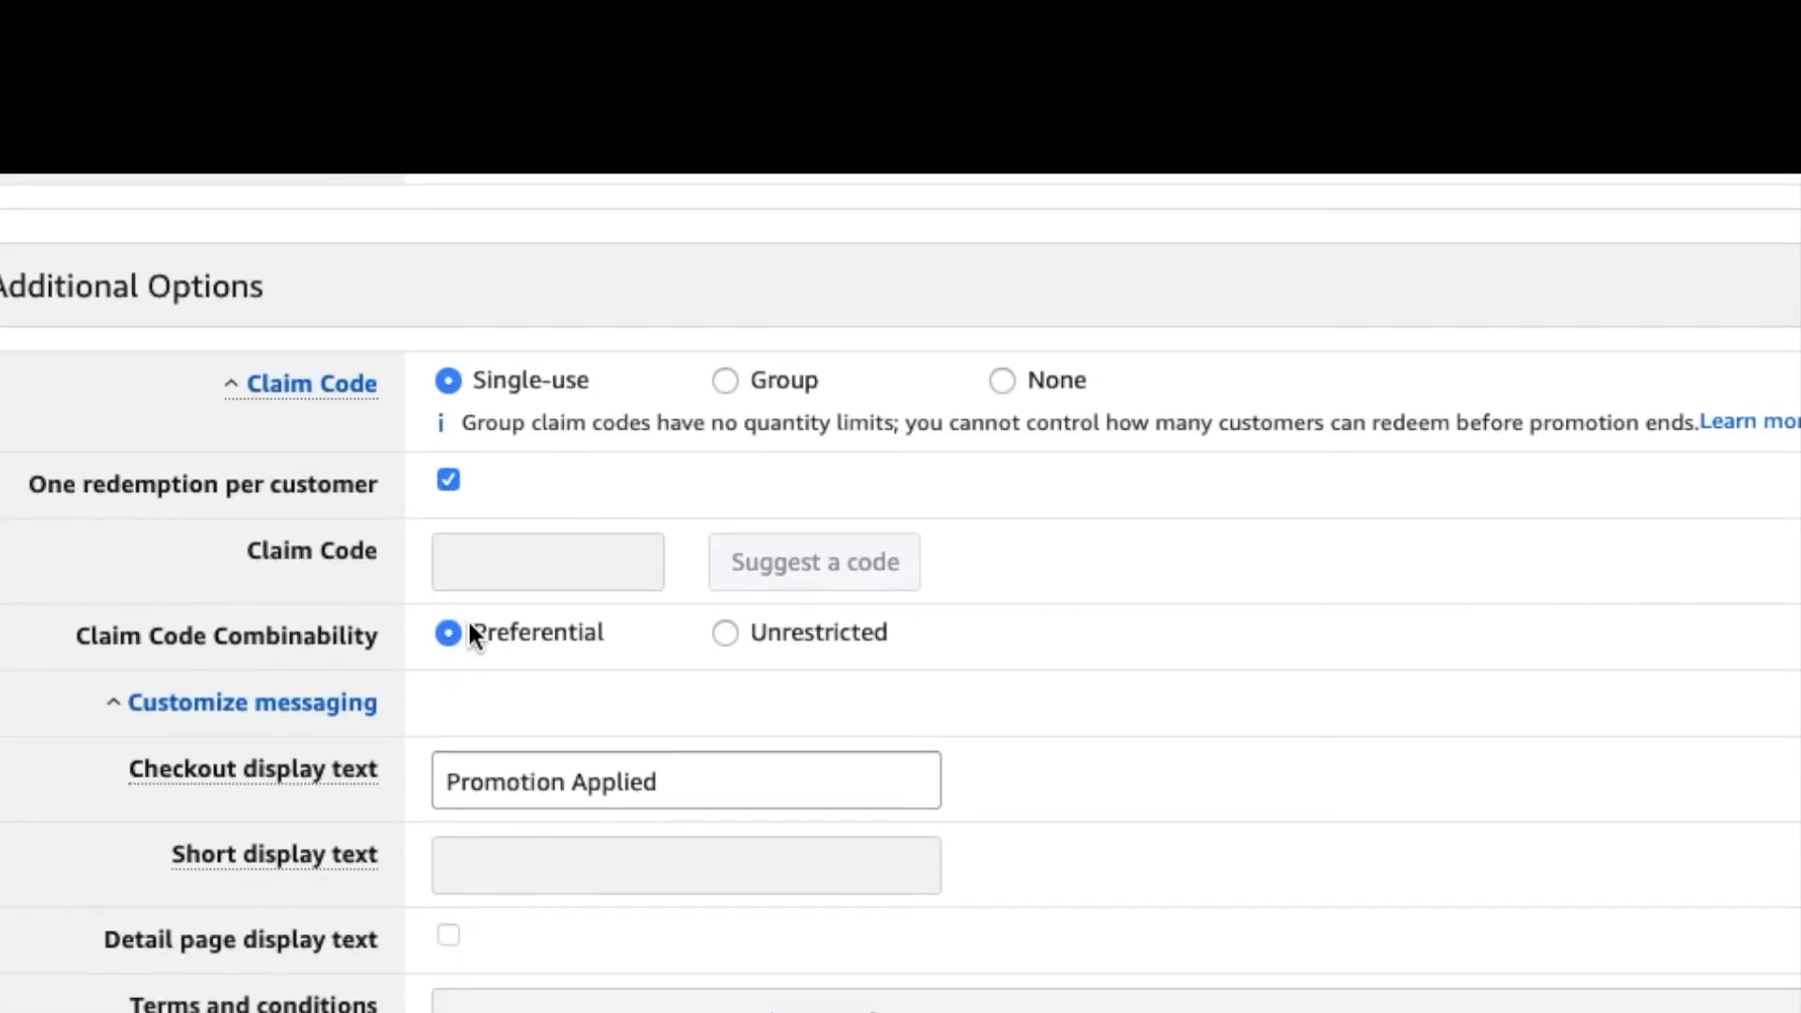
scroll(down, 3)
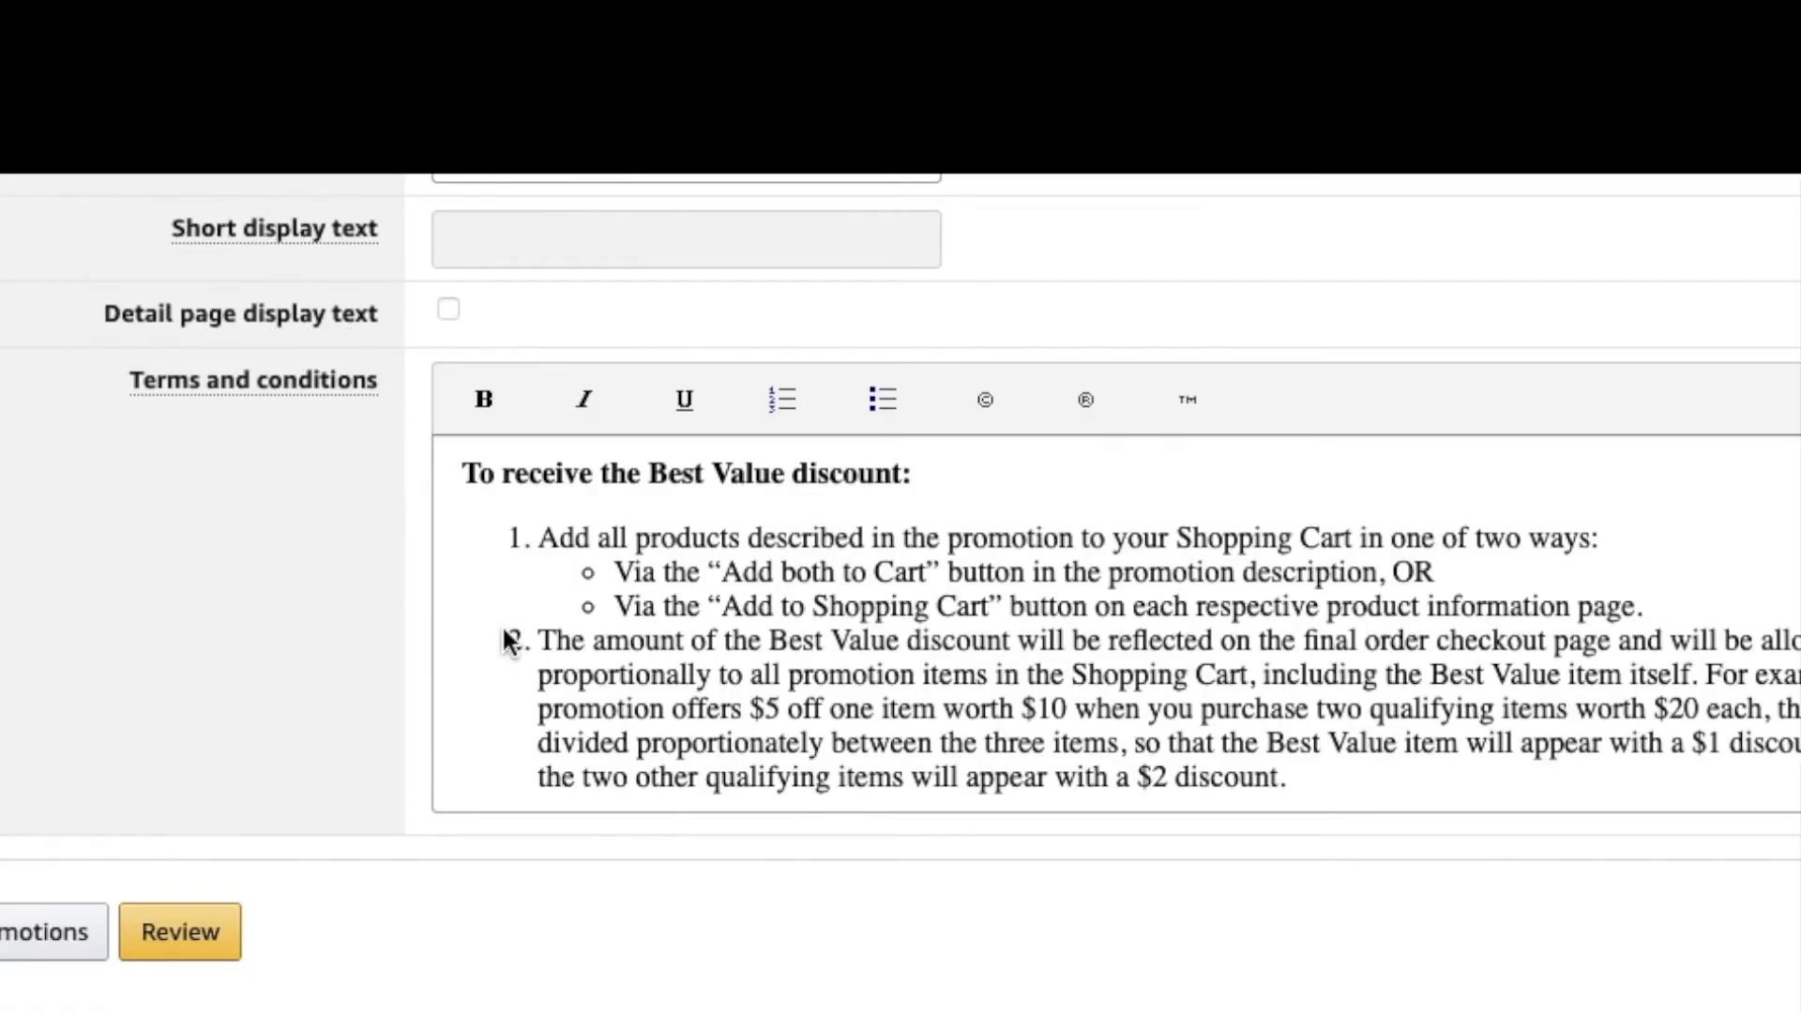
scroll(down, 3)
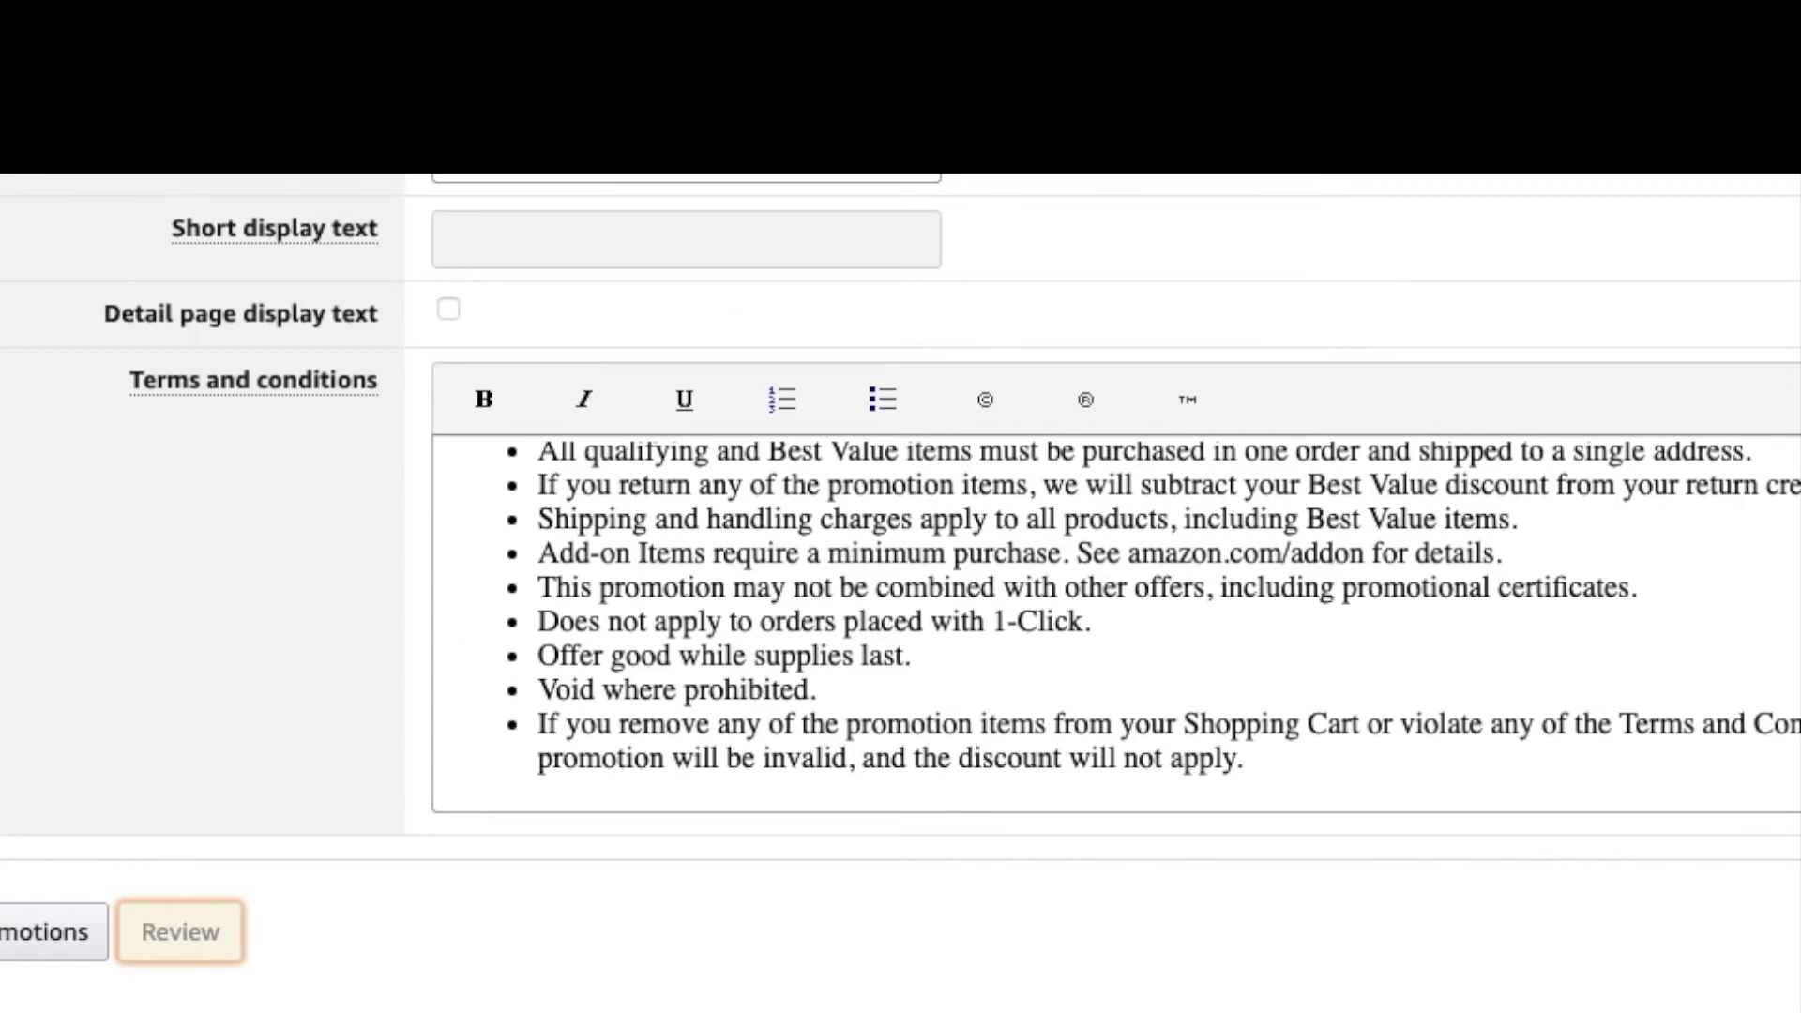
Review the Jungle Scout Diffuser Promo 50%-off summary and submit the promotion
click(179, 931)
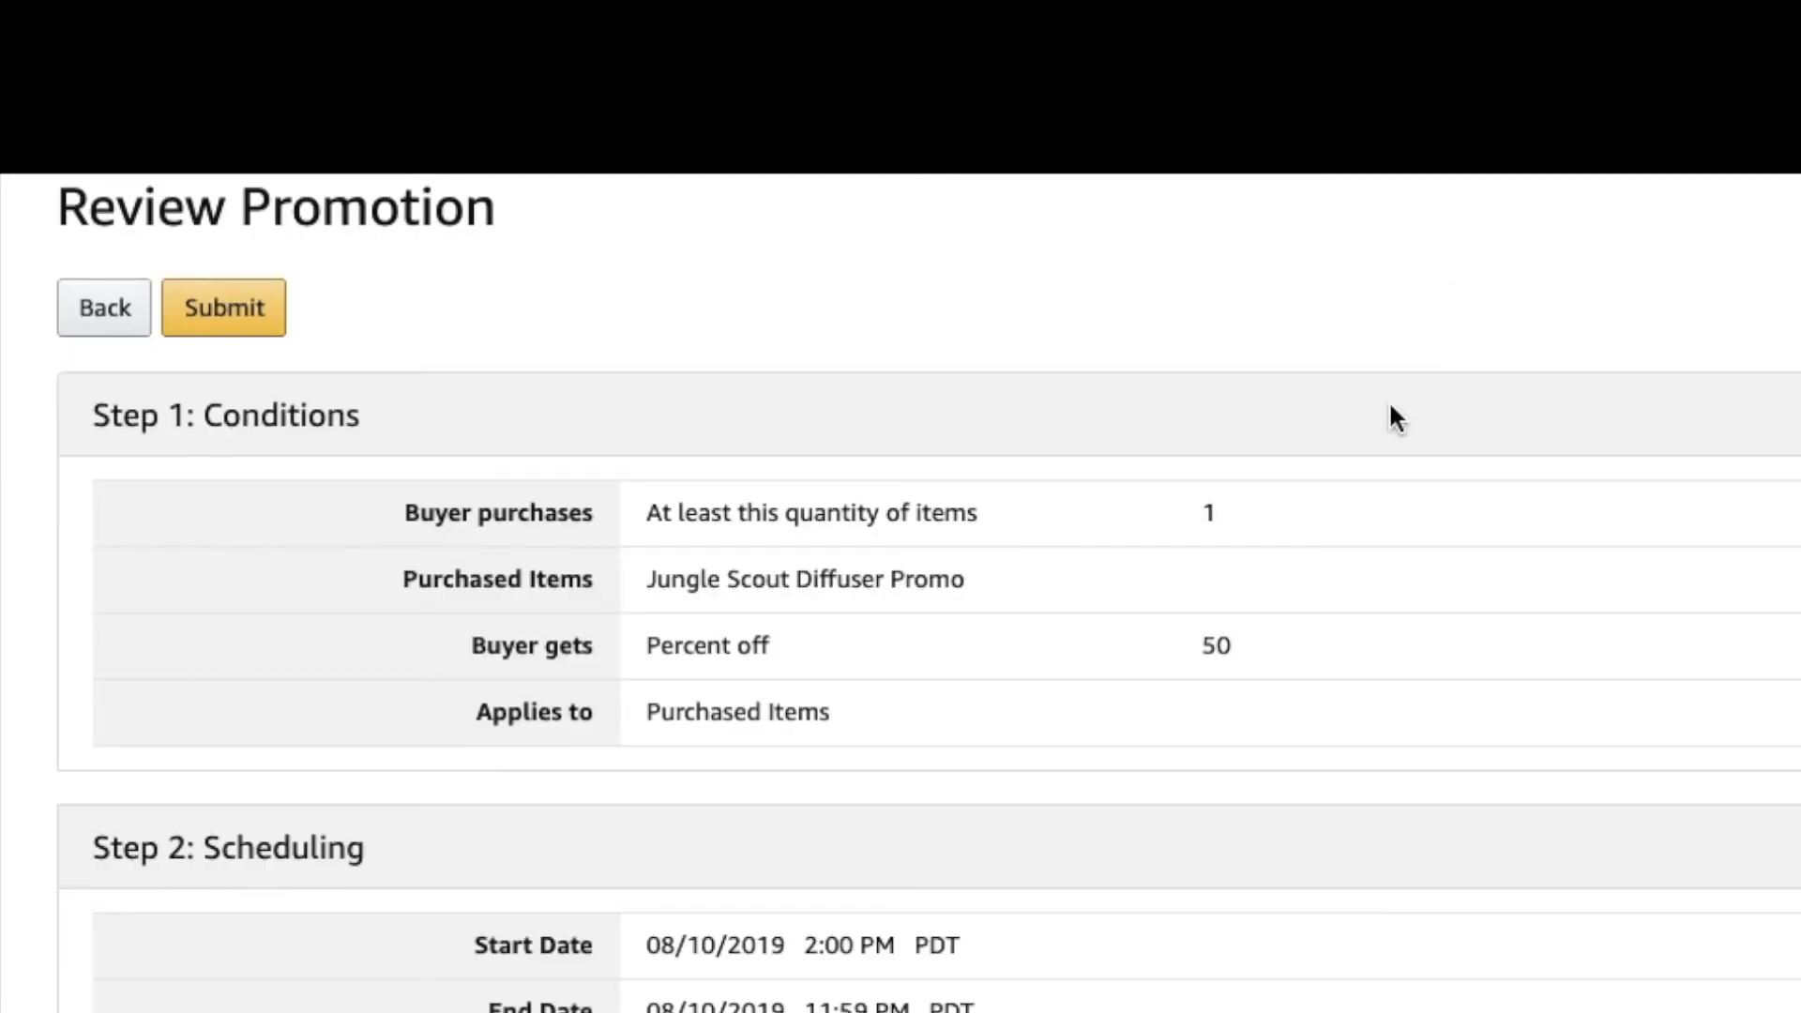
scroll(down, 3)
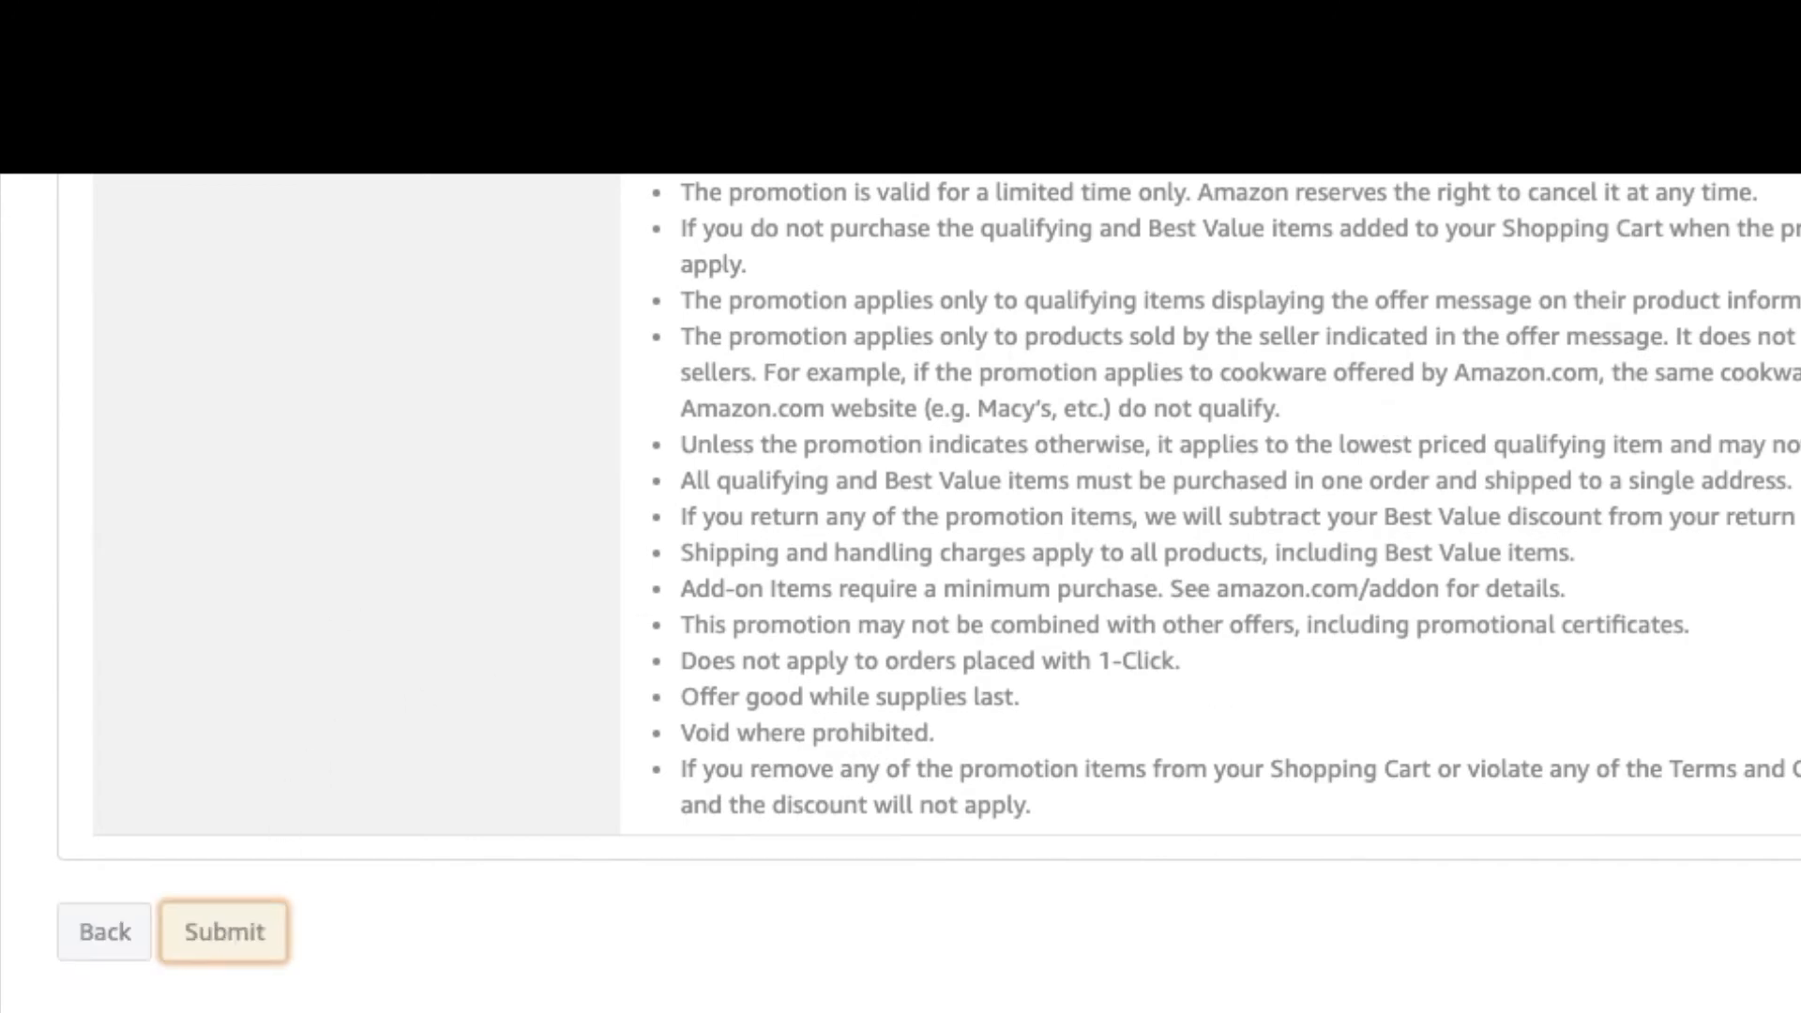
click(223, 931)
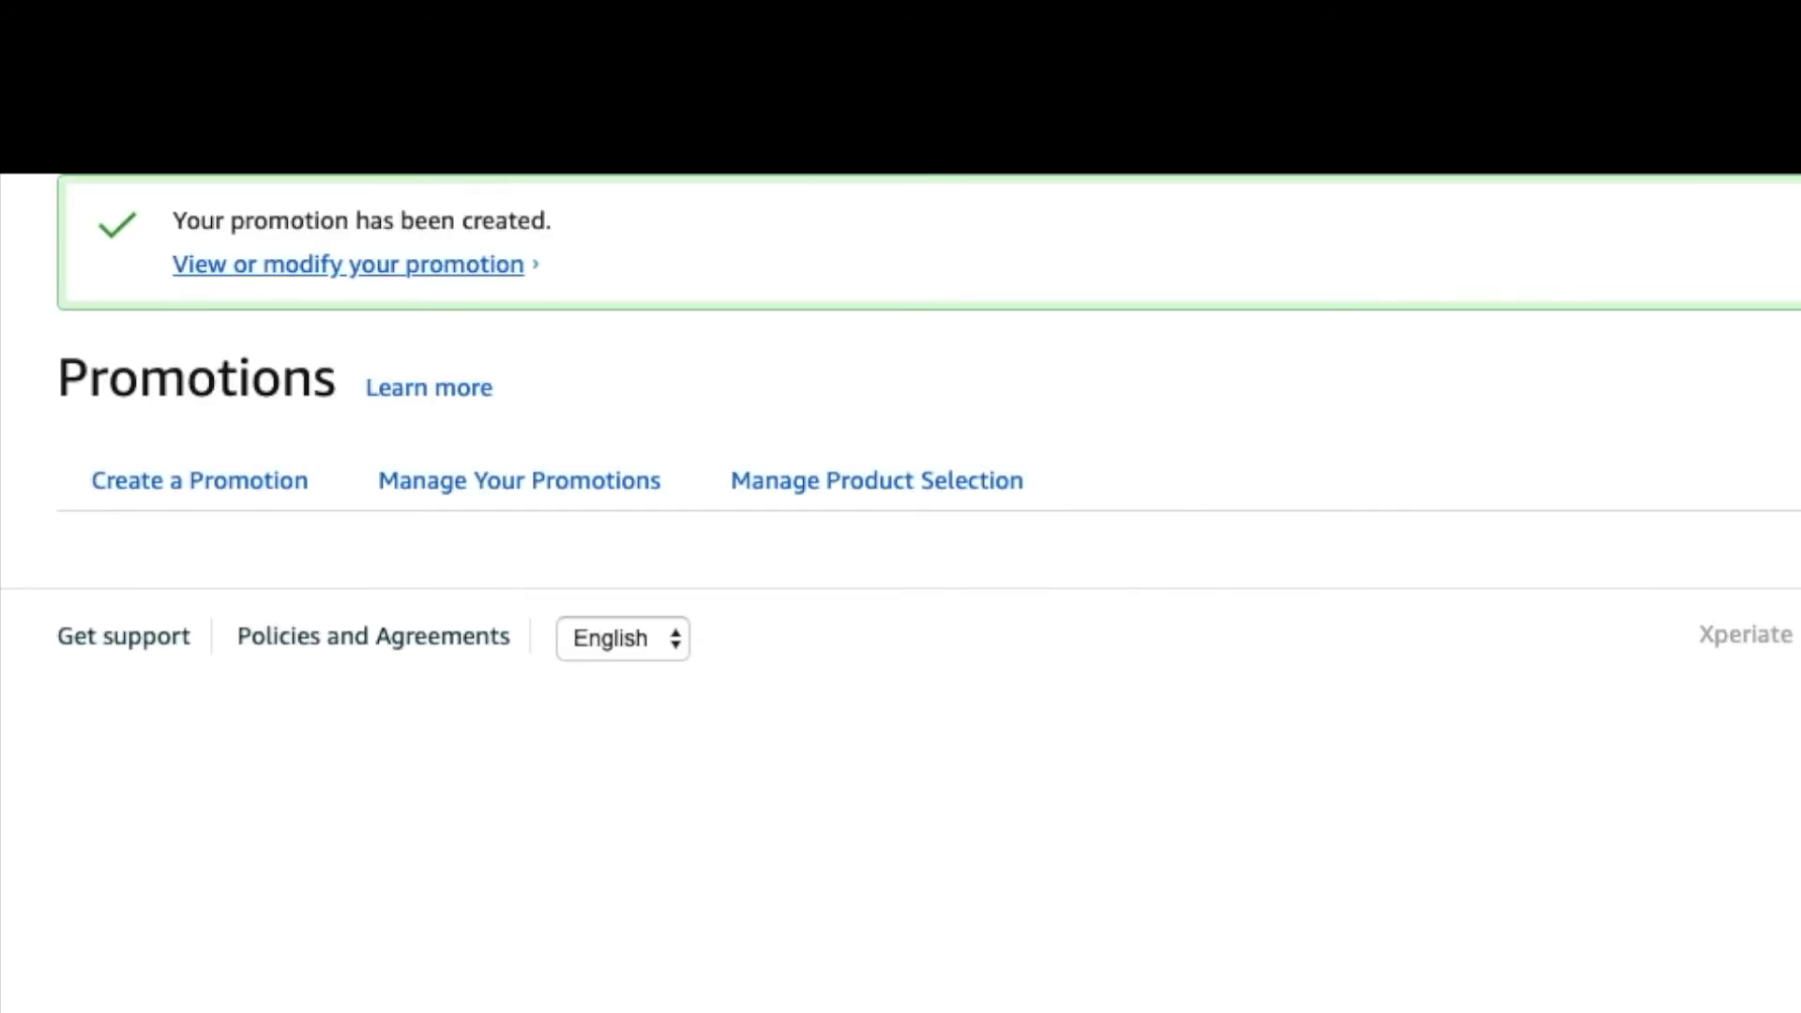
Follow 'View or modify your promotion' to the new promotion's detail page
click(197, 481)
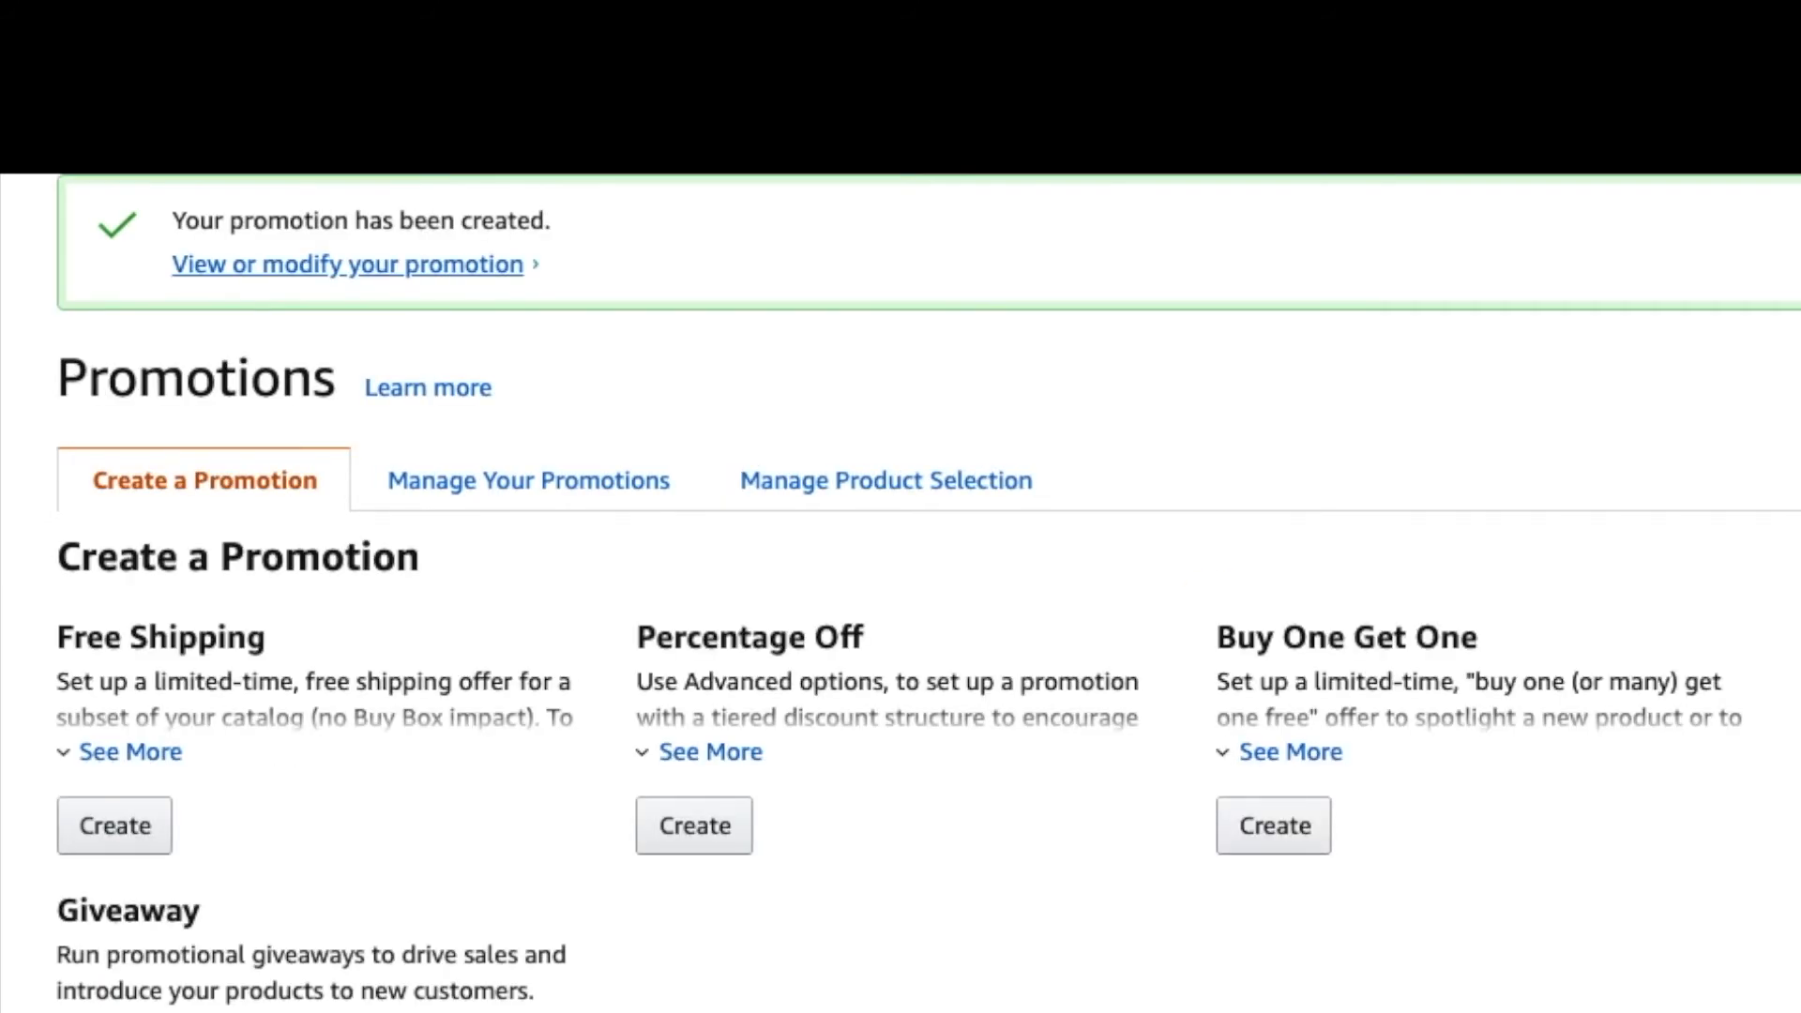
mouse_move(669, 329)
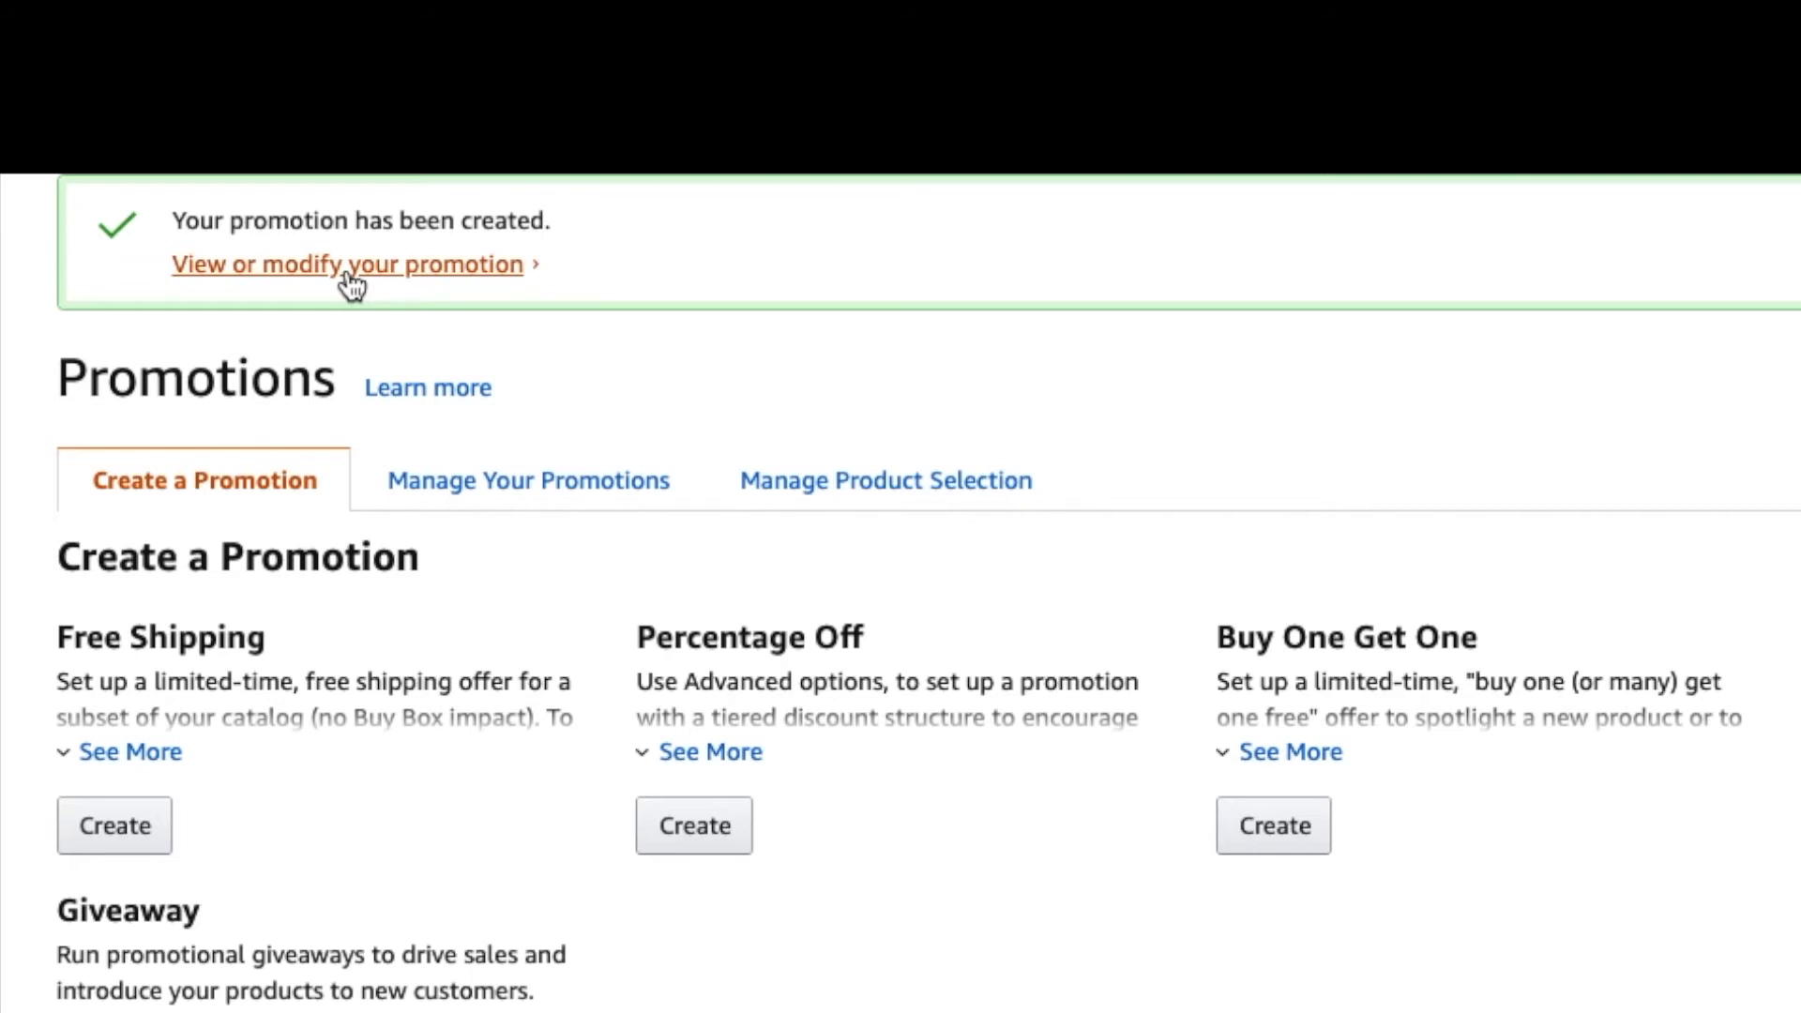
mouse_move(598, 297)
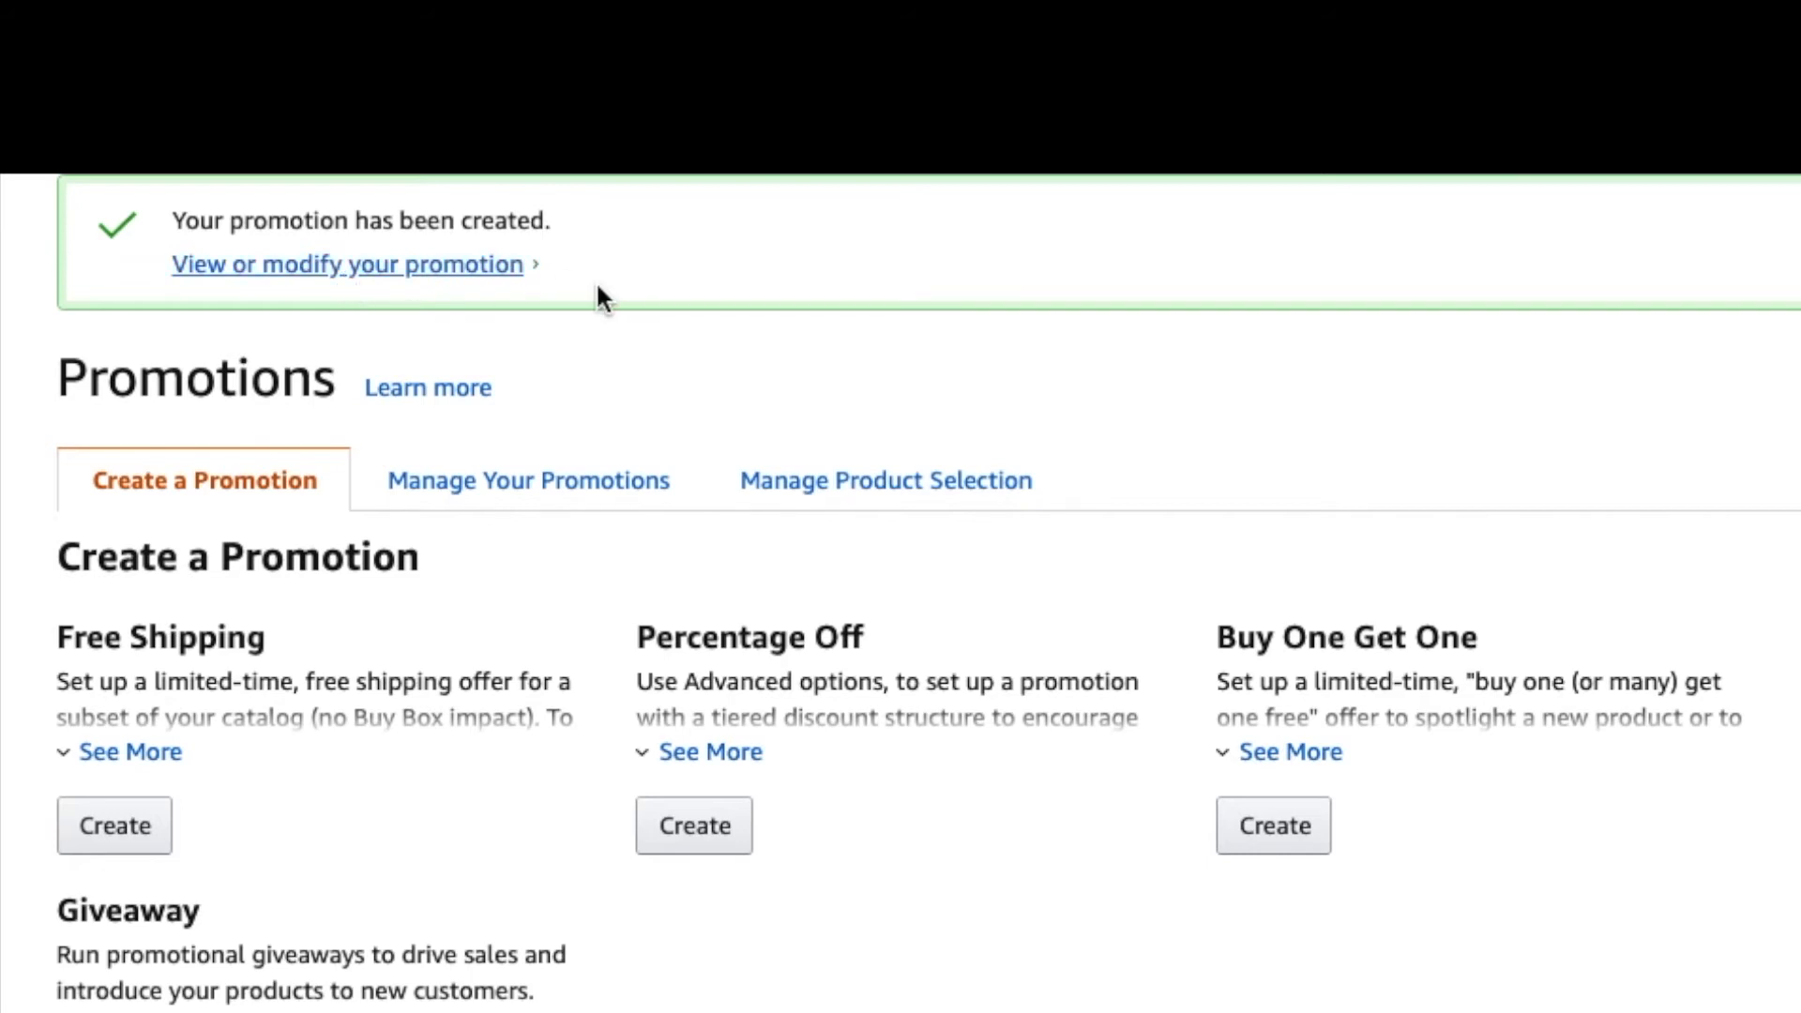
click(346, 264)
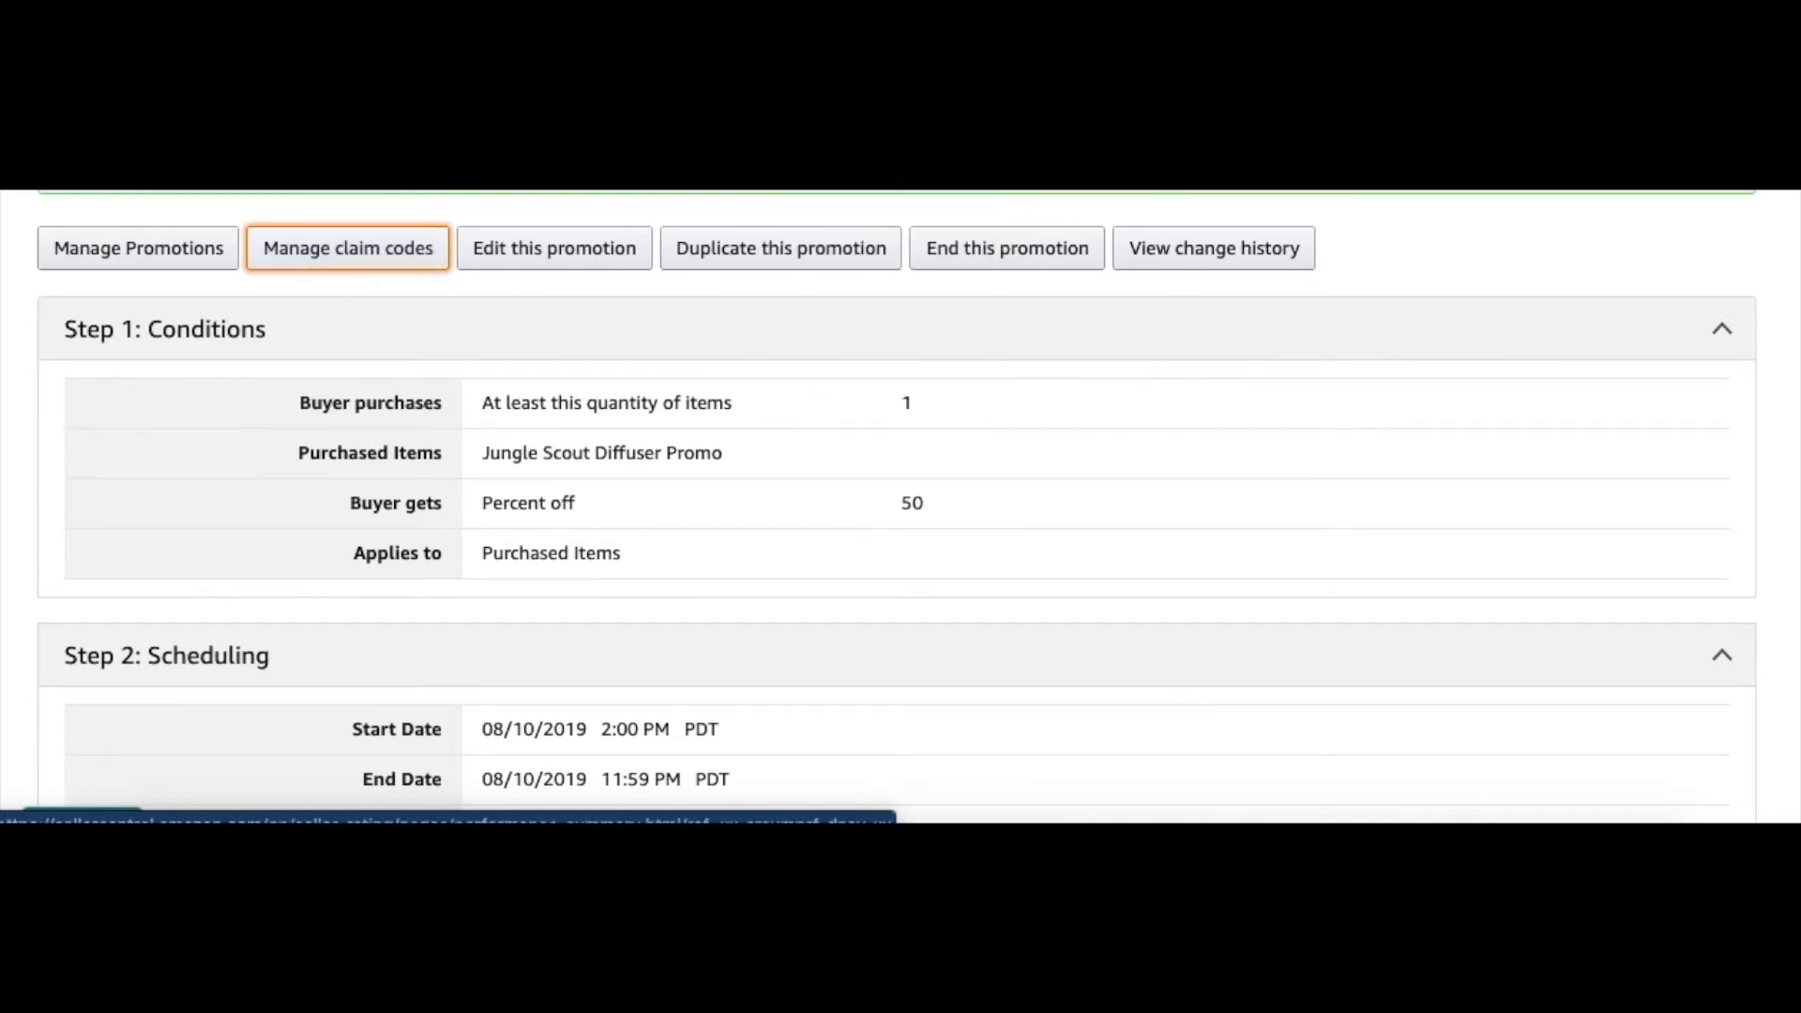
Open the promotion's Manage Claim Codes page showing its claim code group
click(347, 246)
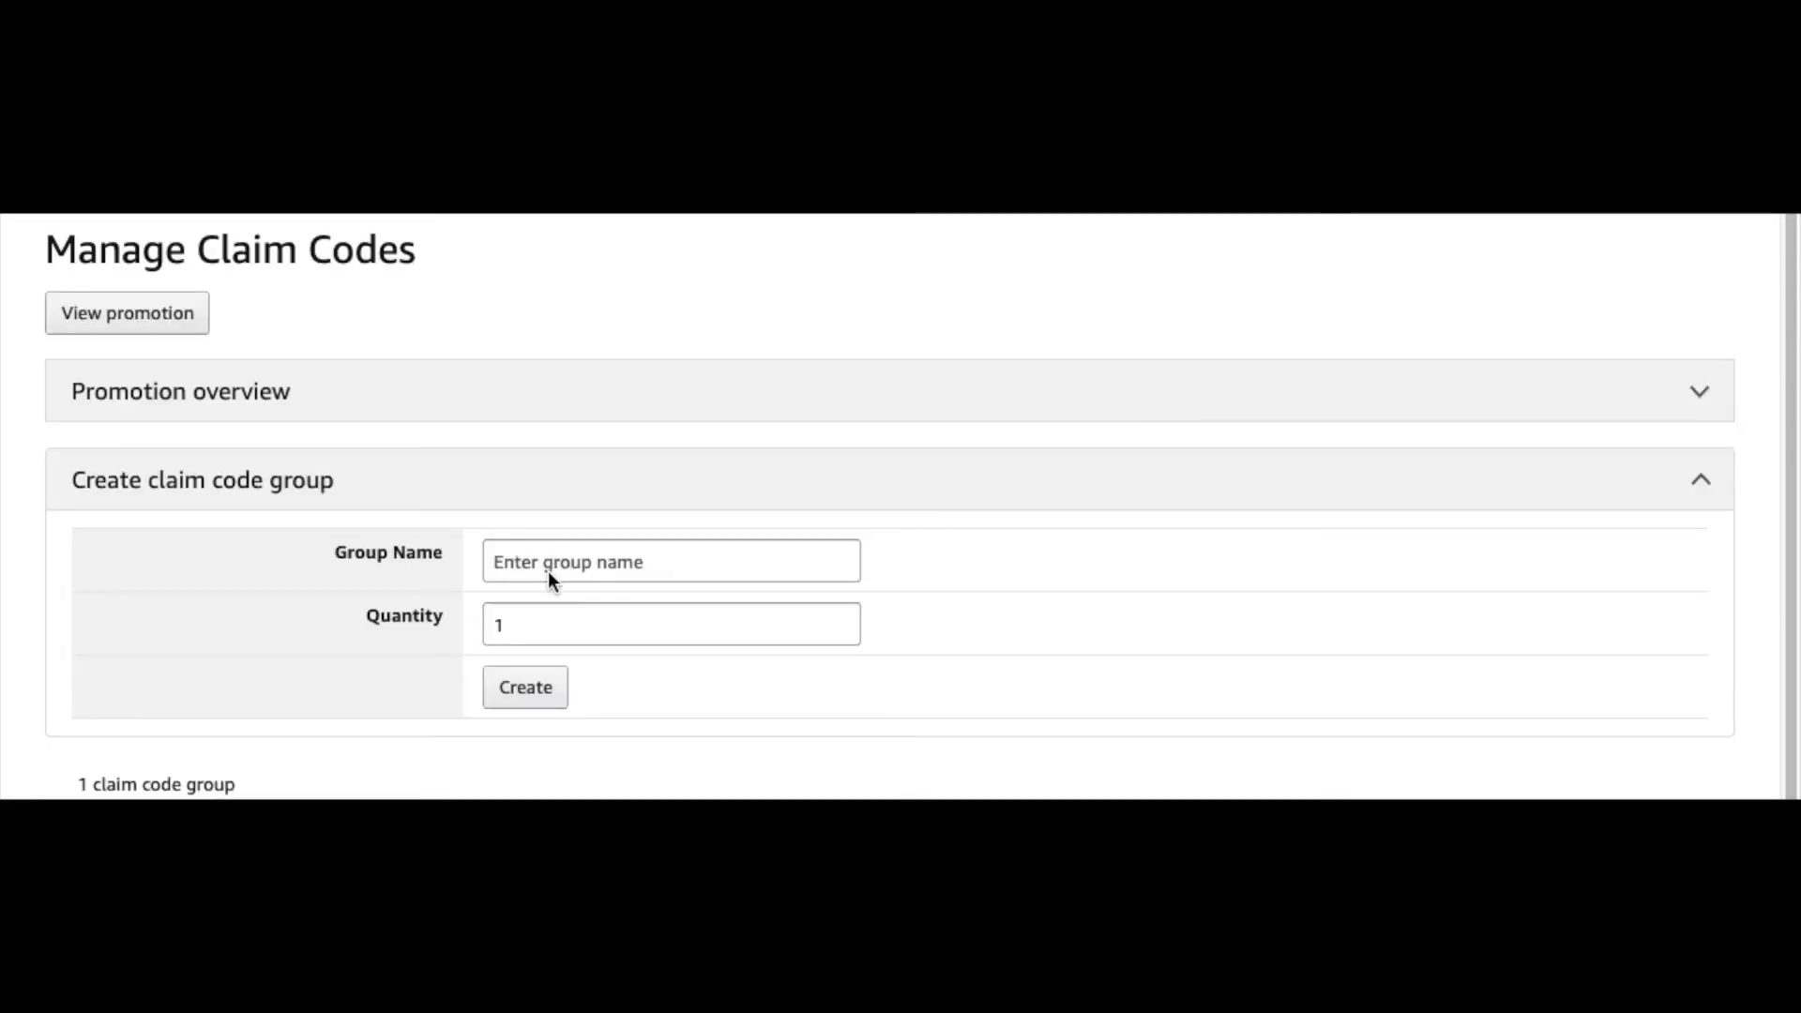
mouse_move(502, 629)
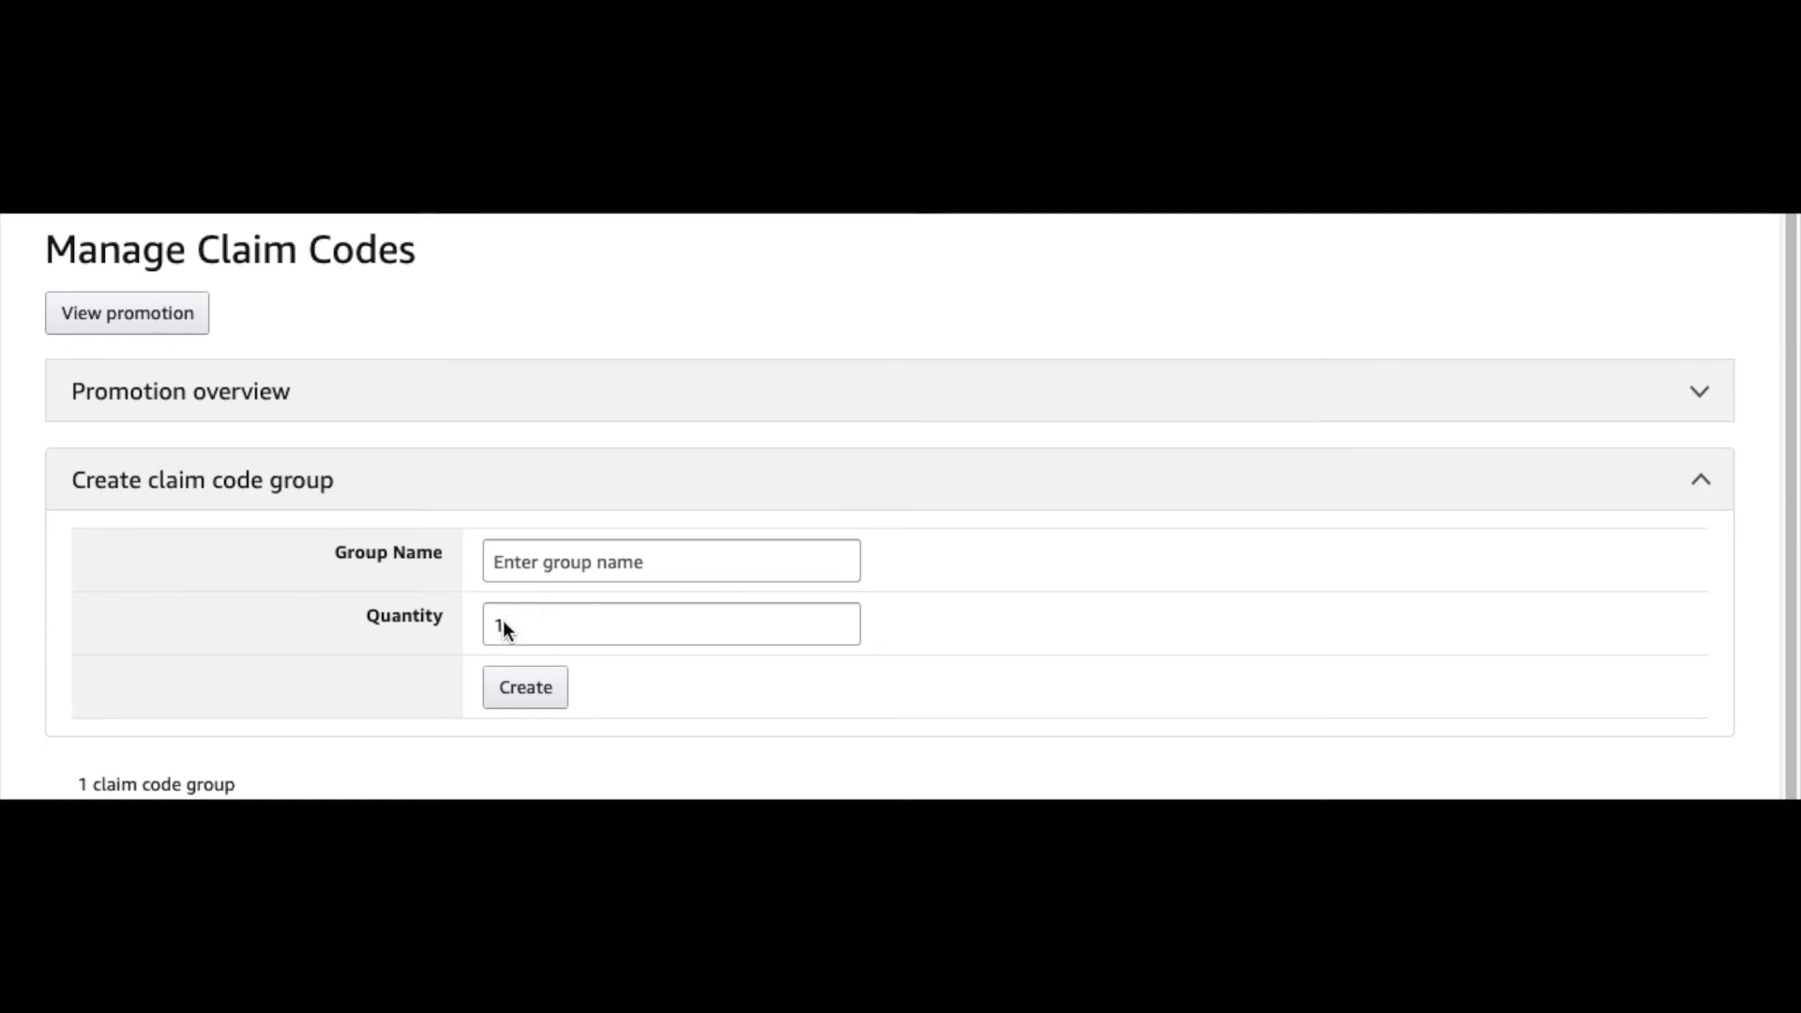
mouse_move(461, 686)
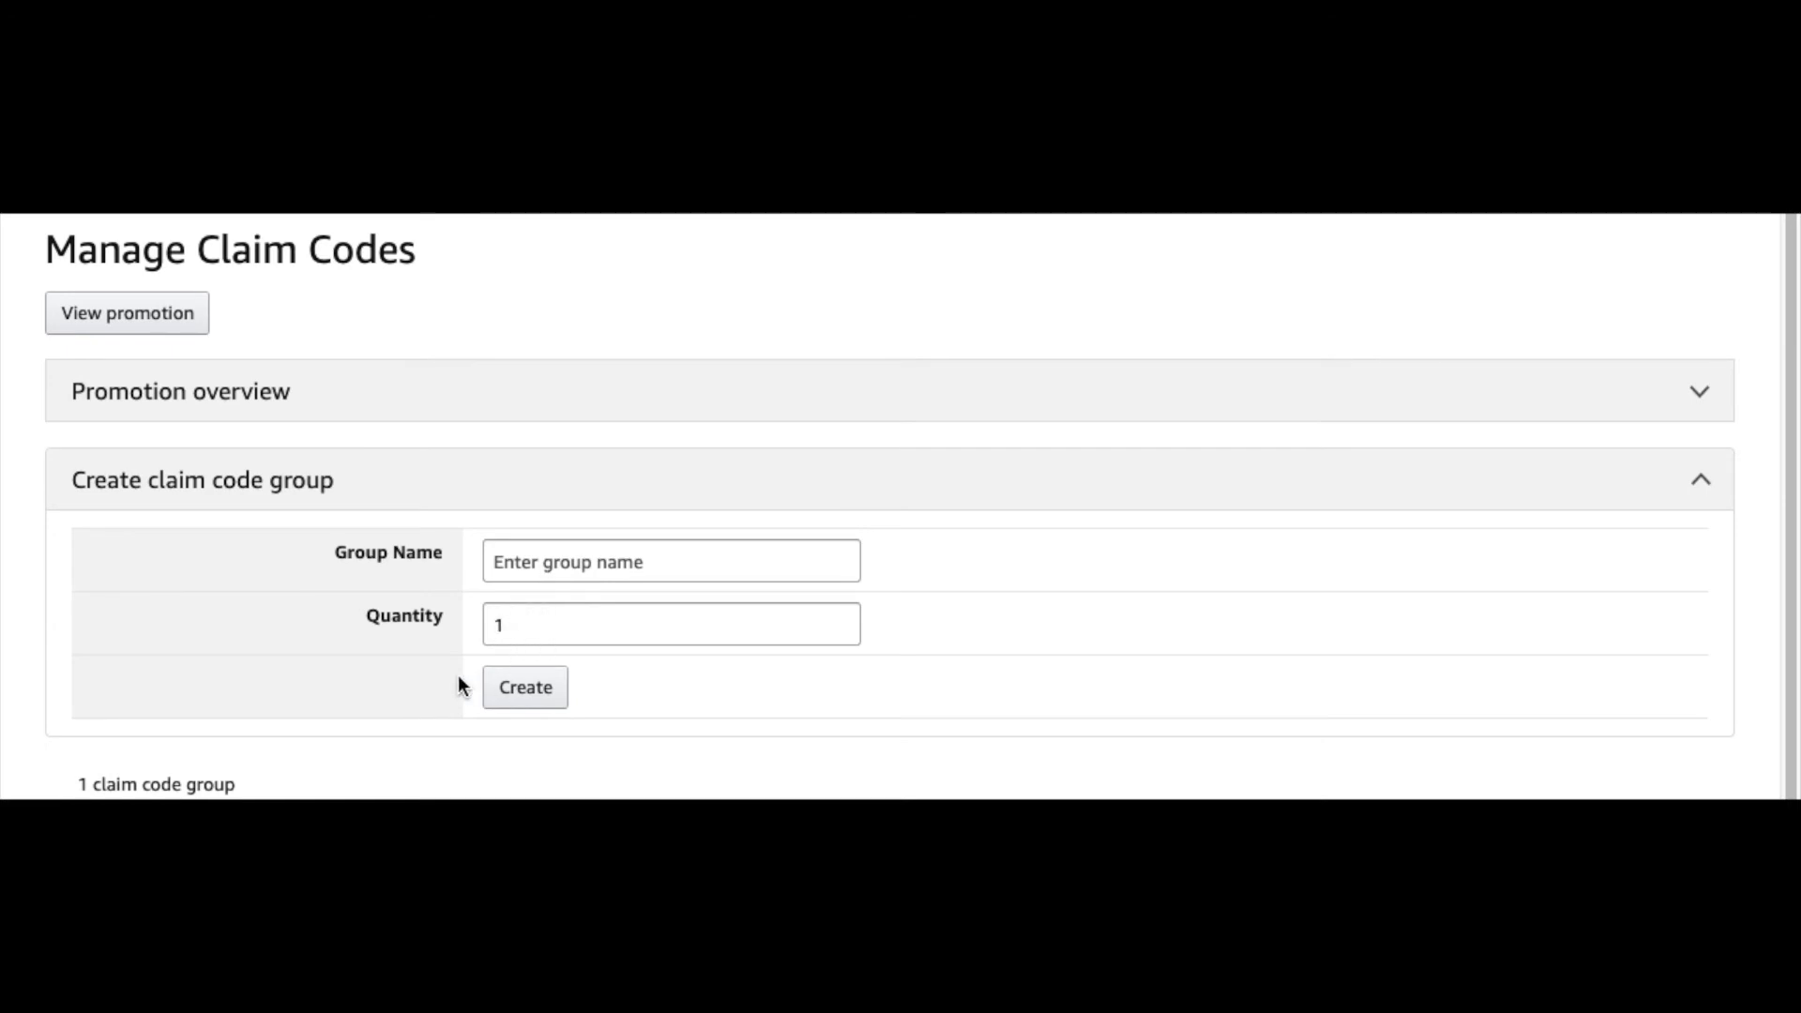
mouse_move(680, 697)
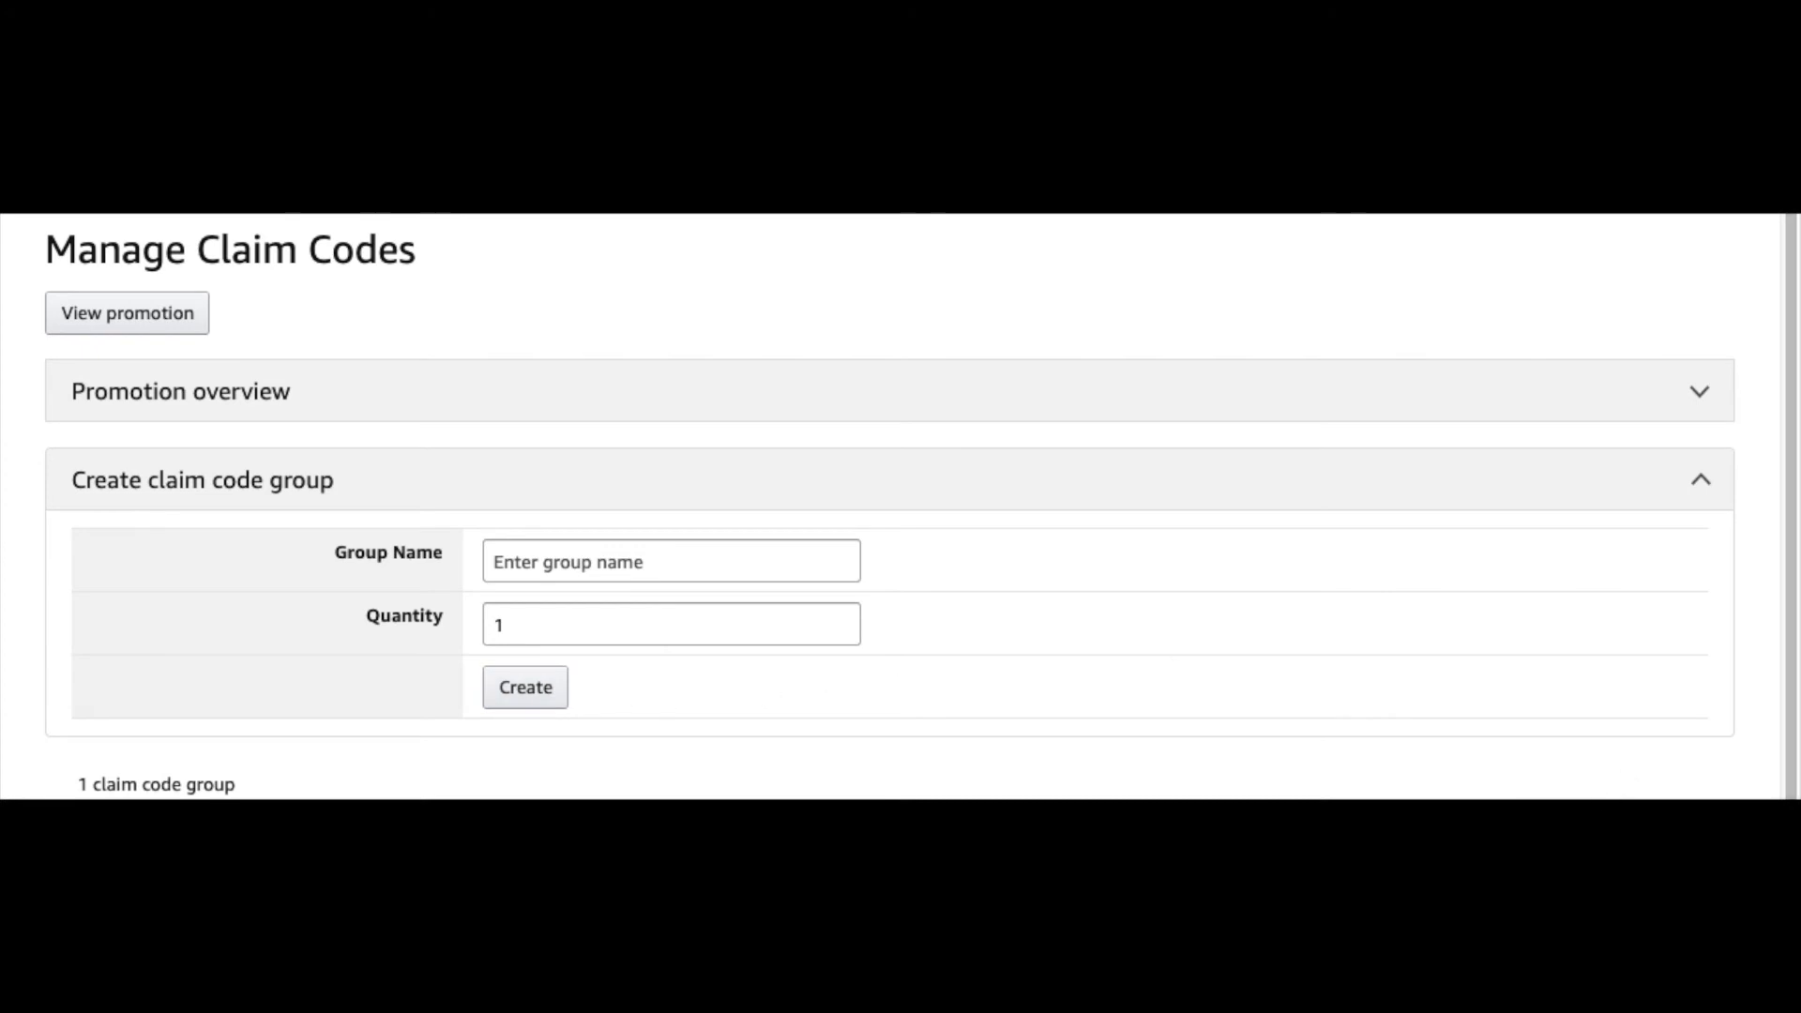
mouse_move(1260, 398)
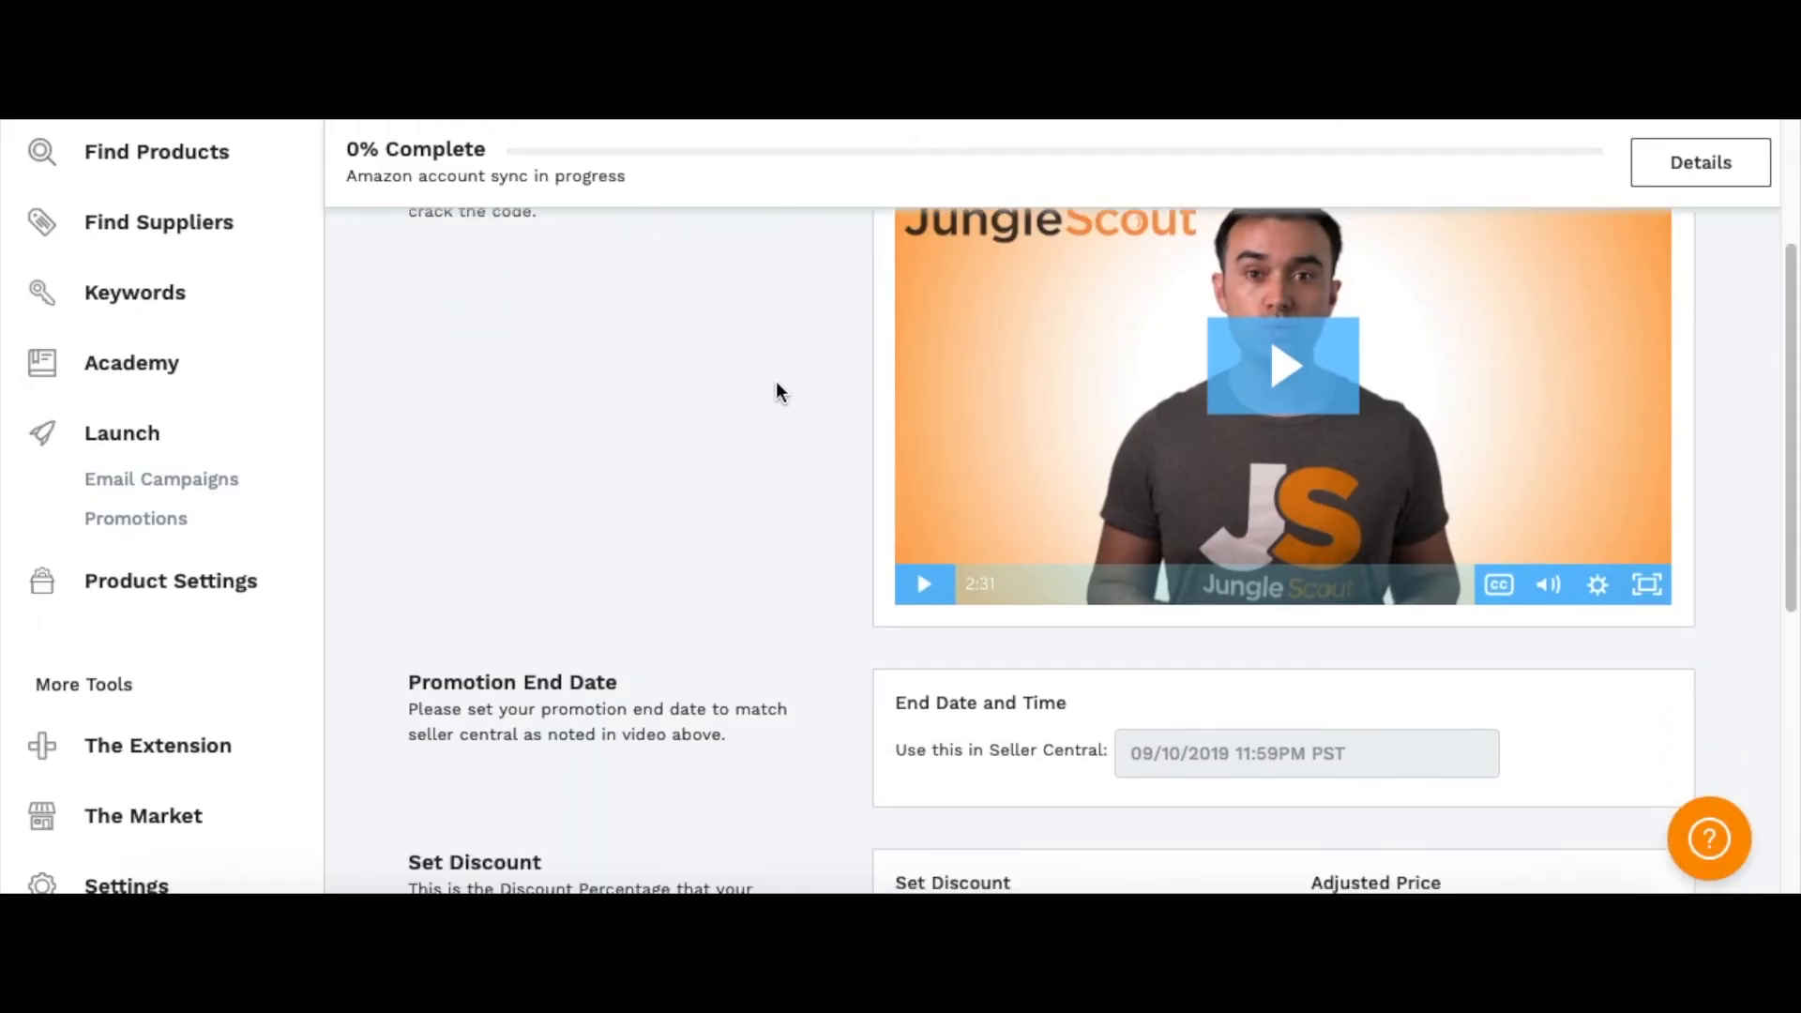
Scroll to the single-use coupon codes list, focus it, and scroll further down
scroll(down, 3)
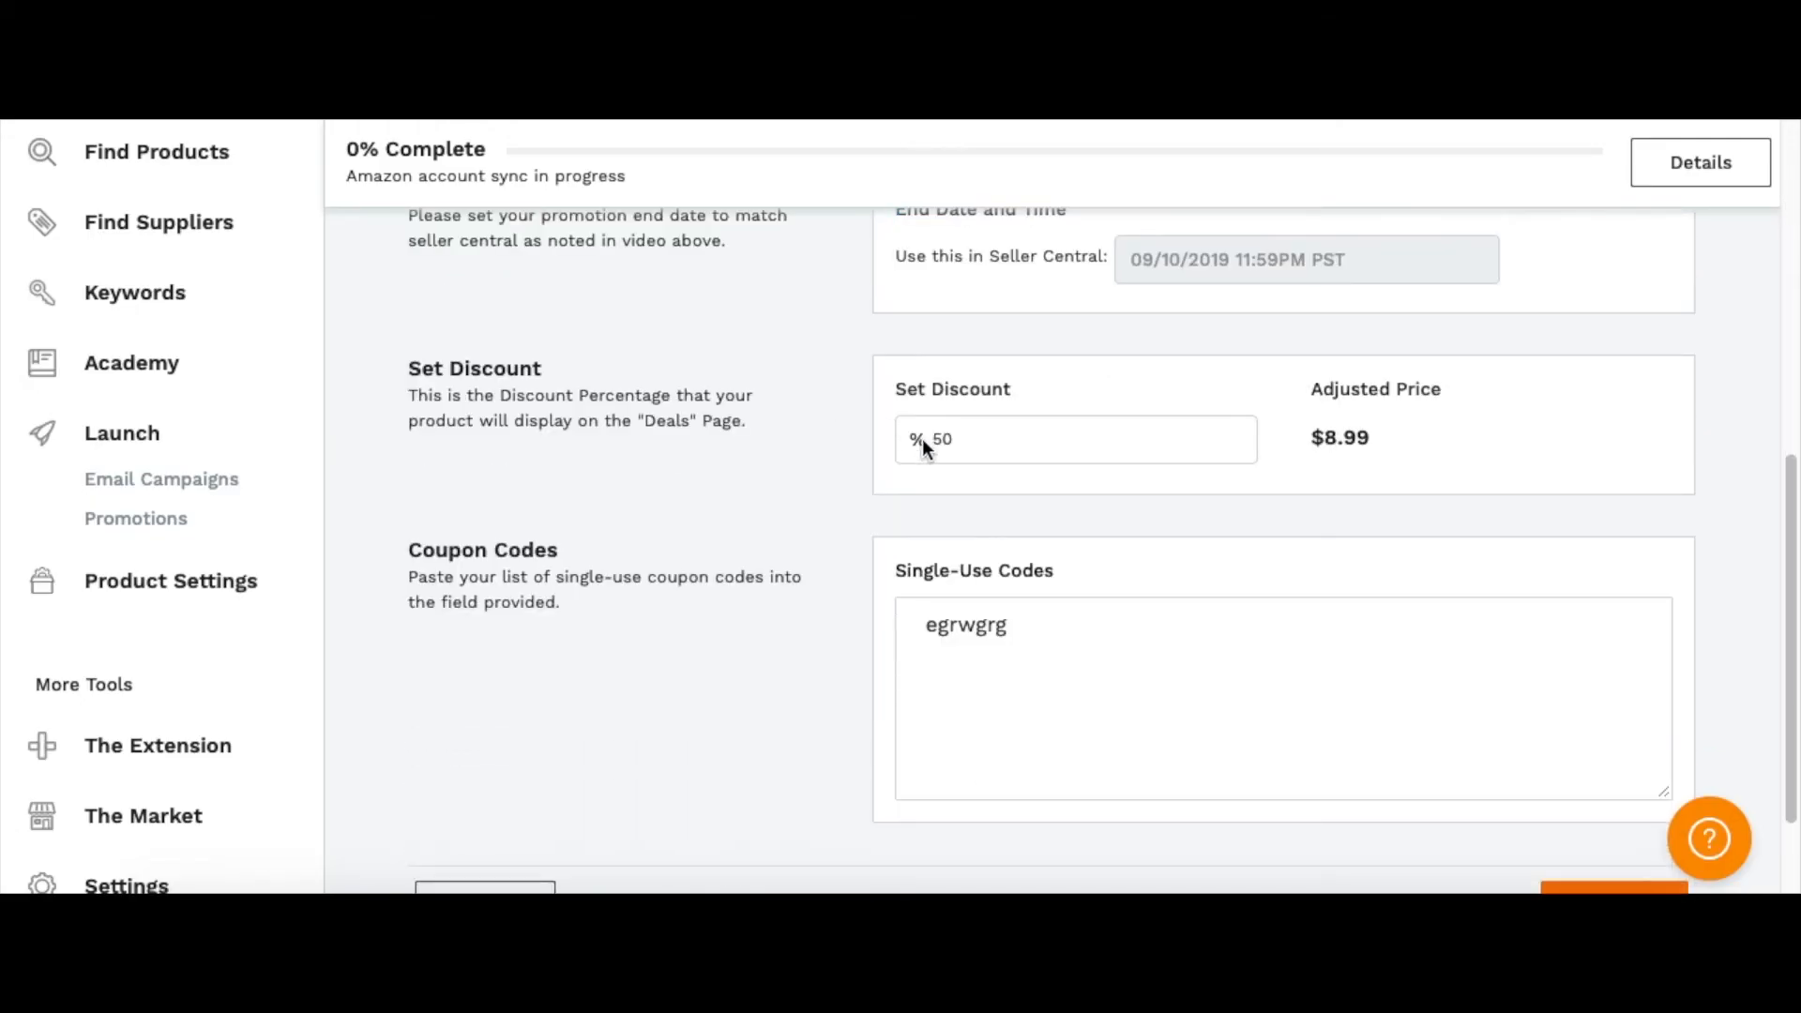
mouse_move(971, 592)
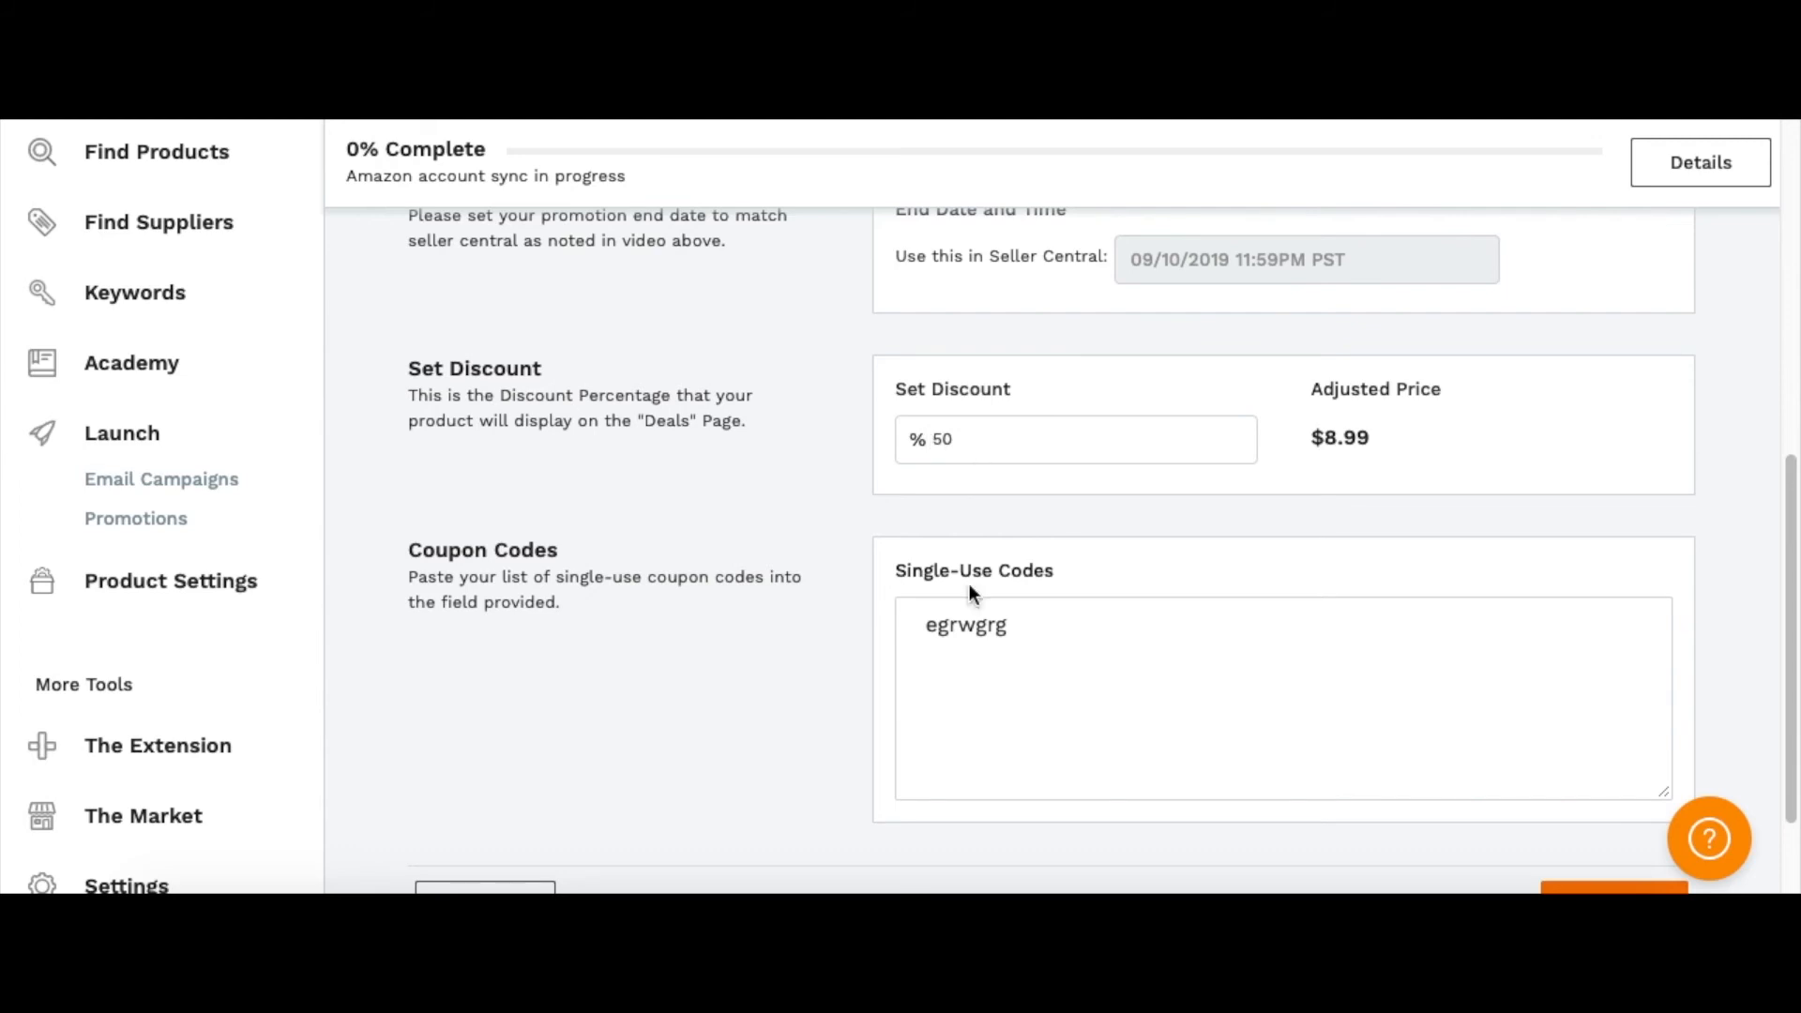
click(1011, 625)
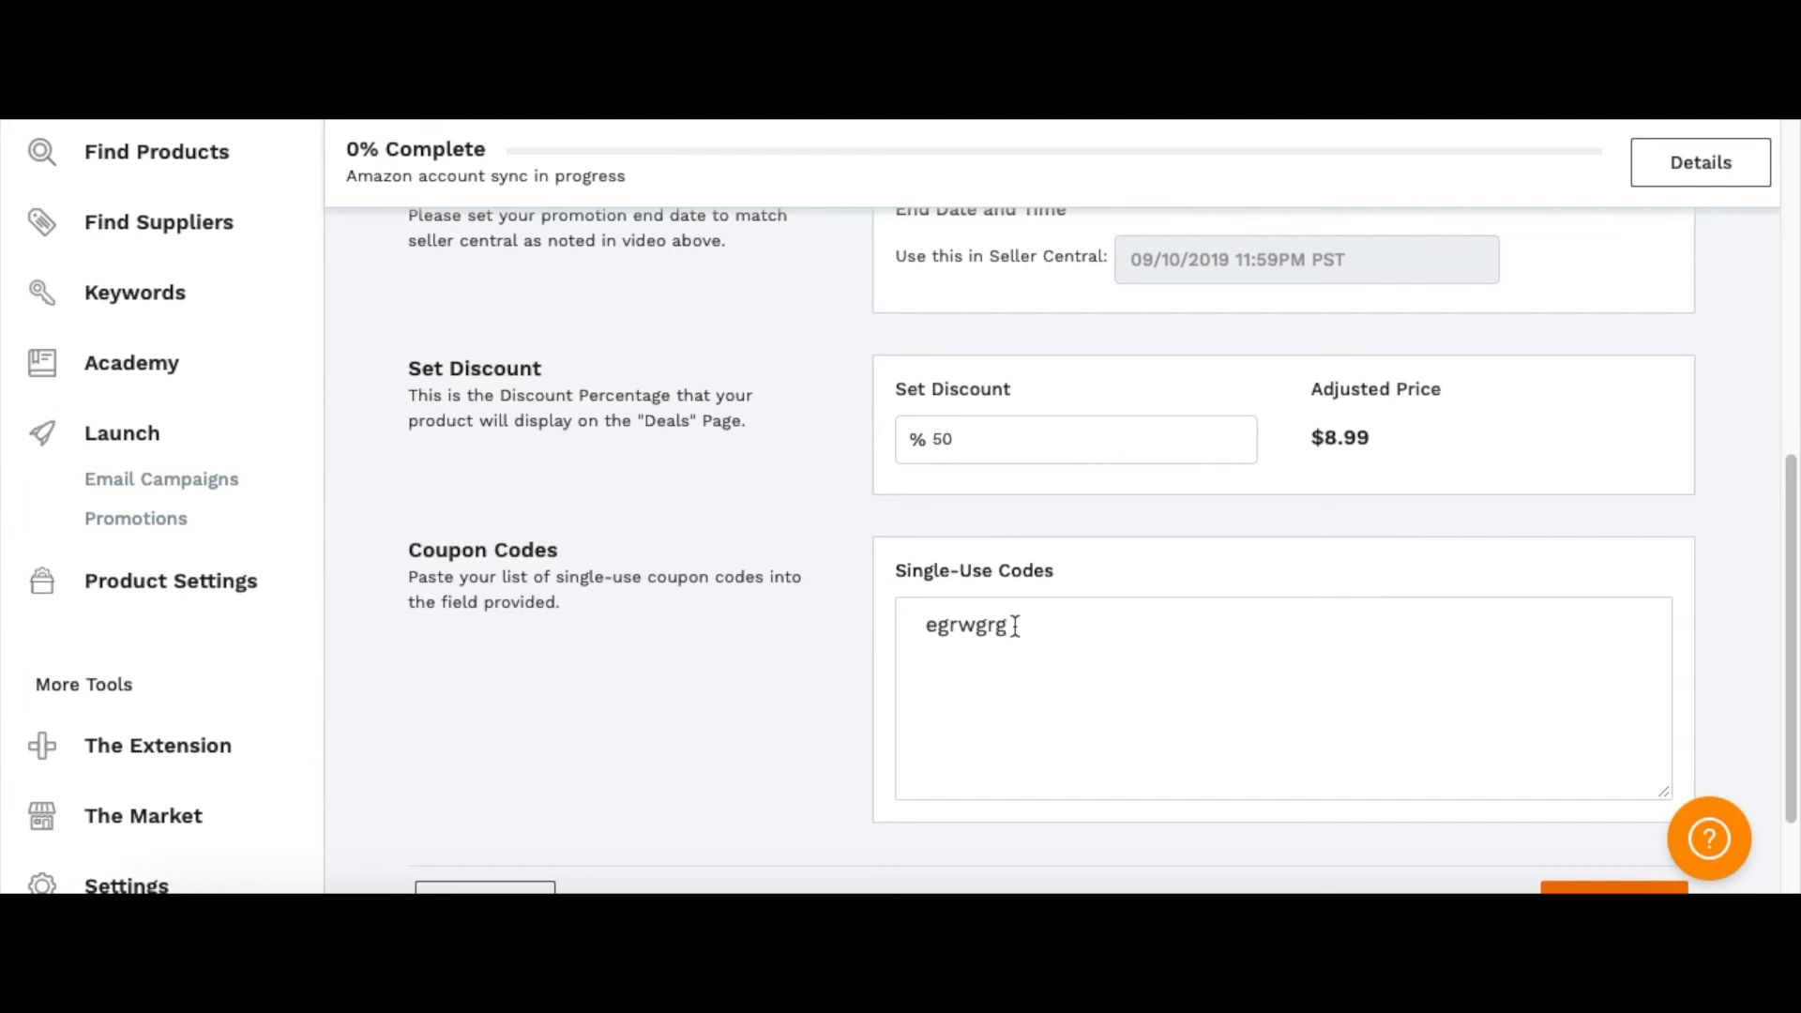
scroll(down, 3)
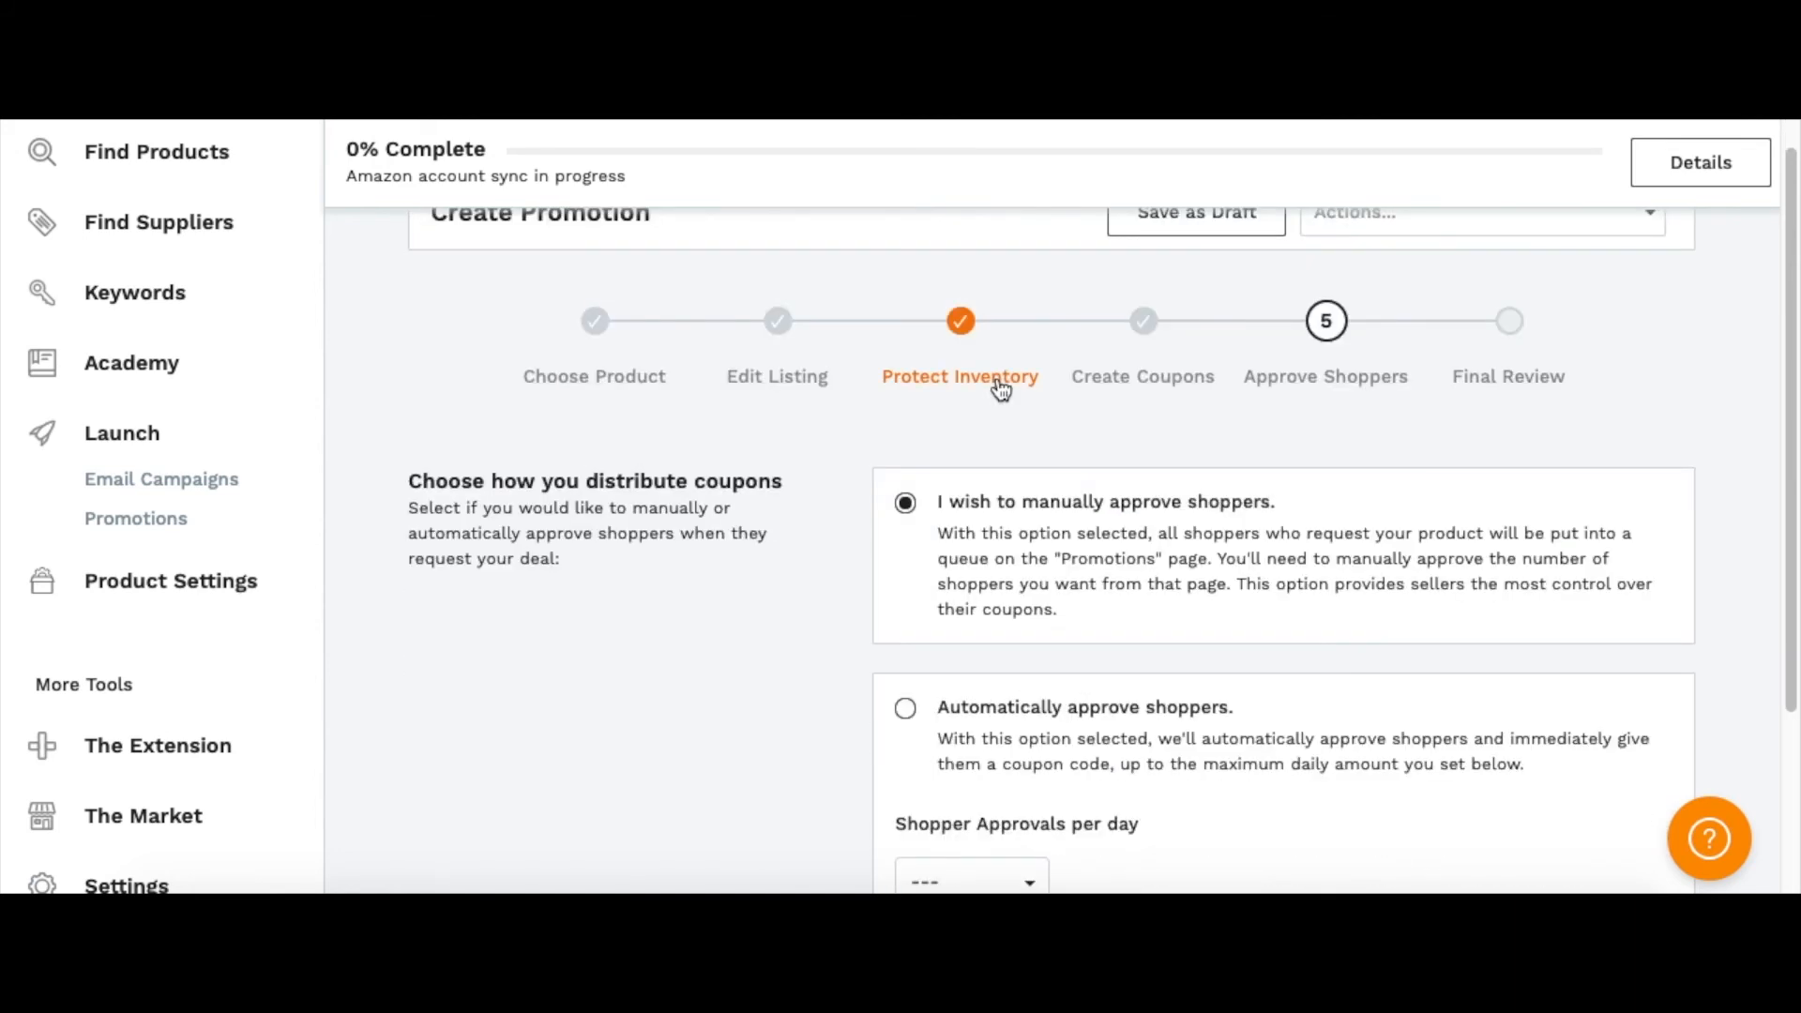
Set shoppers to be approved automatically, up to 5 per day, and continue
scroll(down, 3)
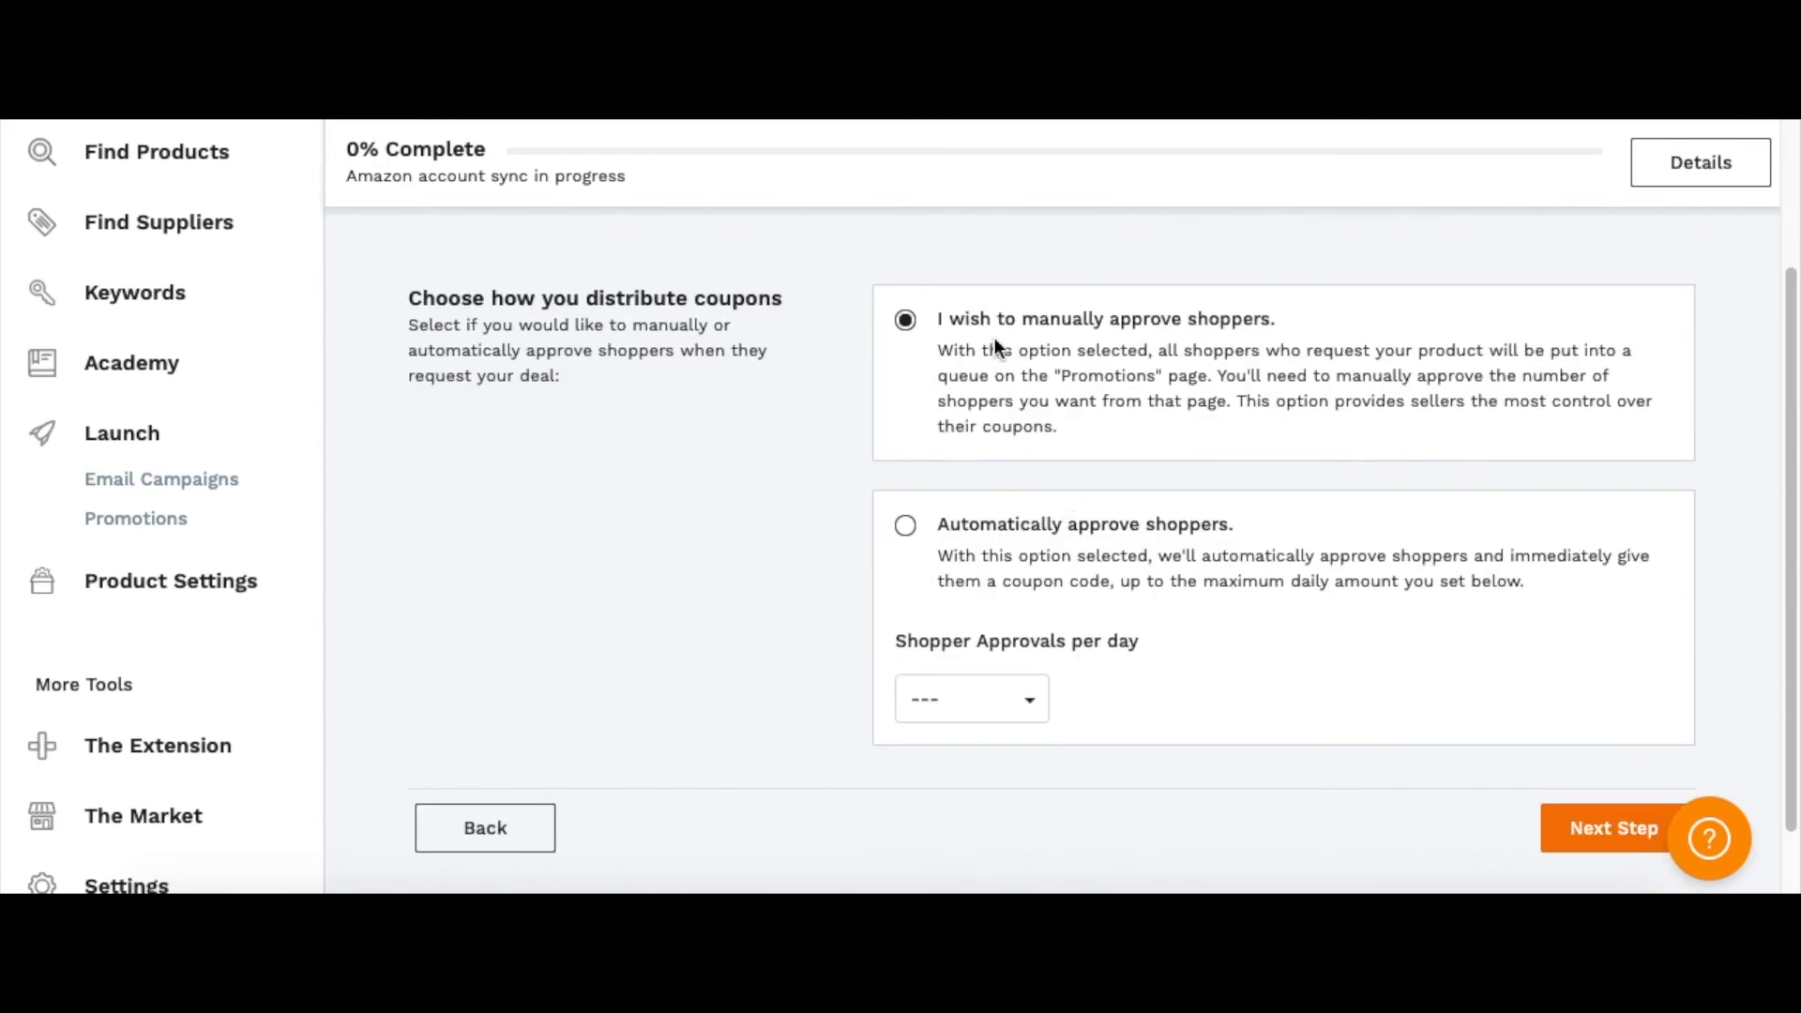
mouse_move(921, 518)
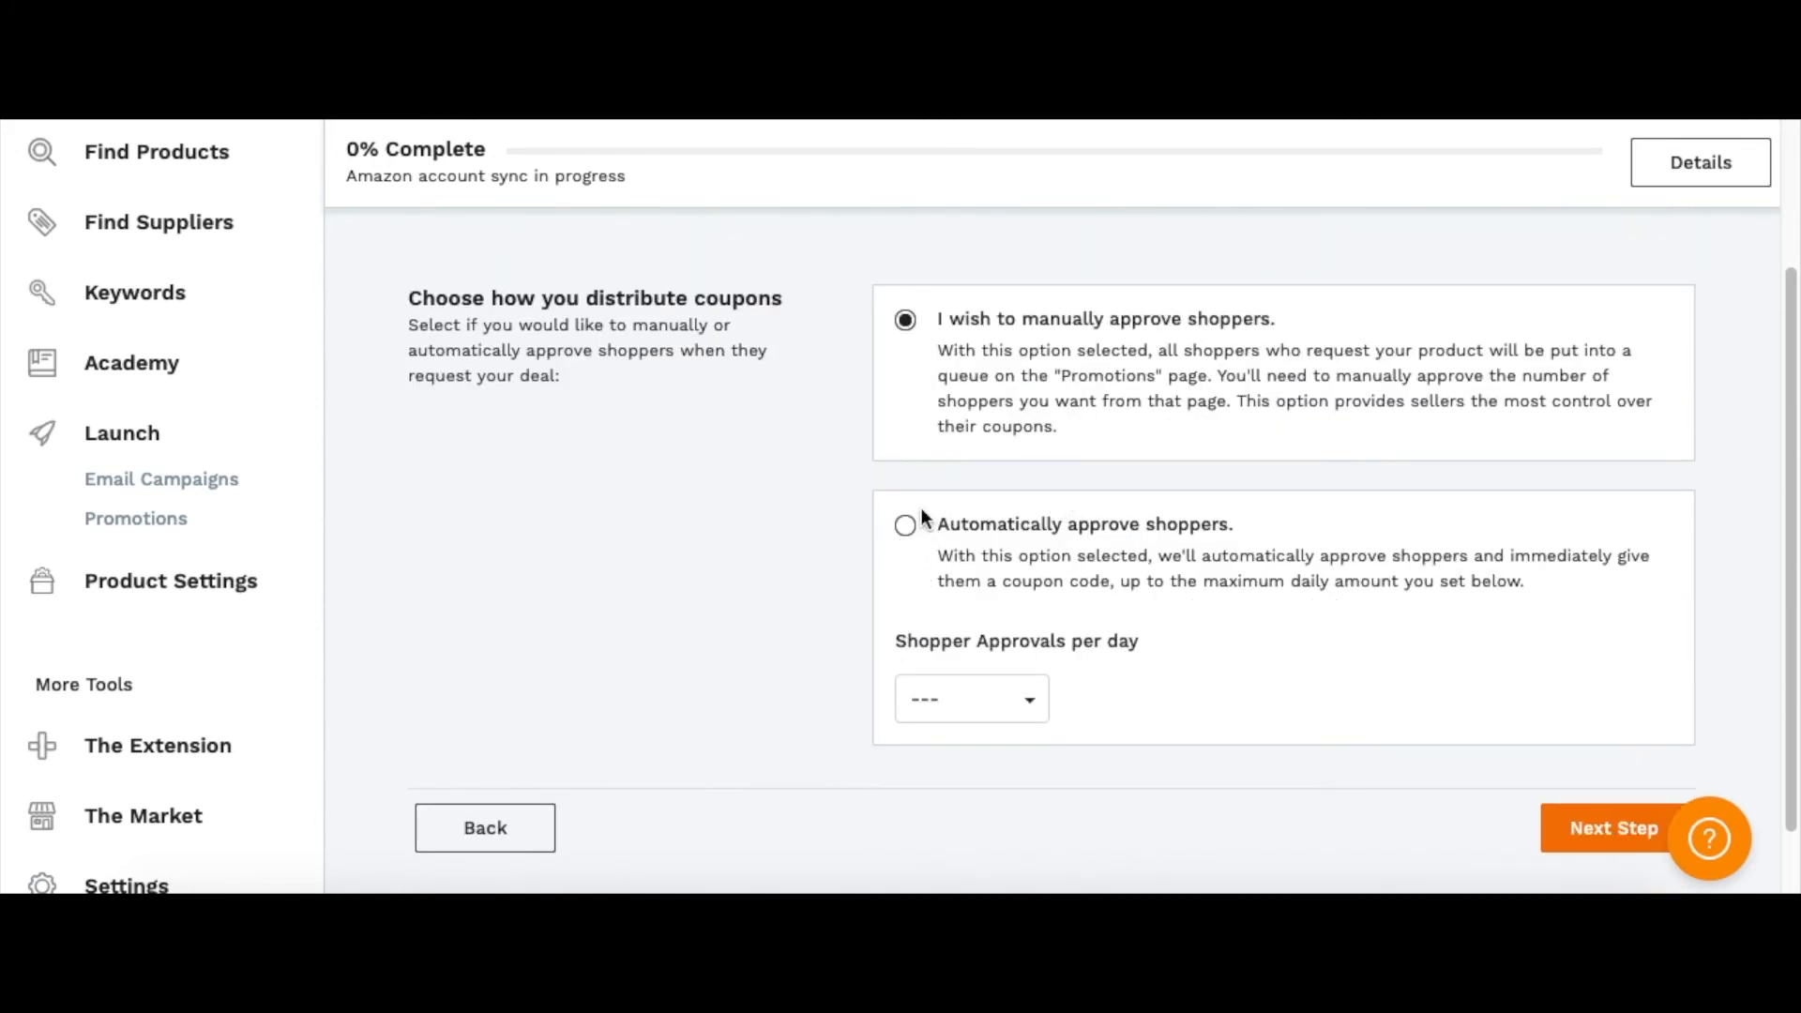
mouse_move(1106, 311)
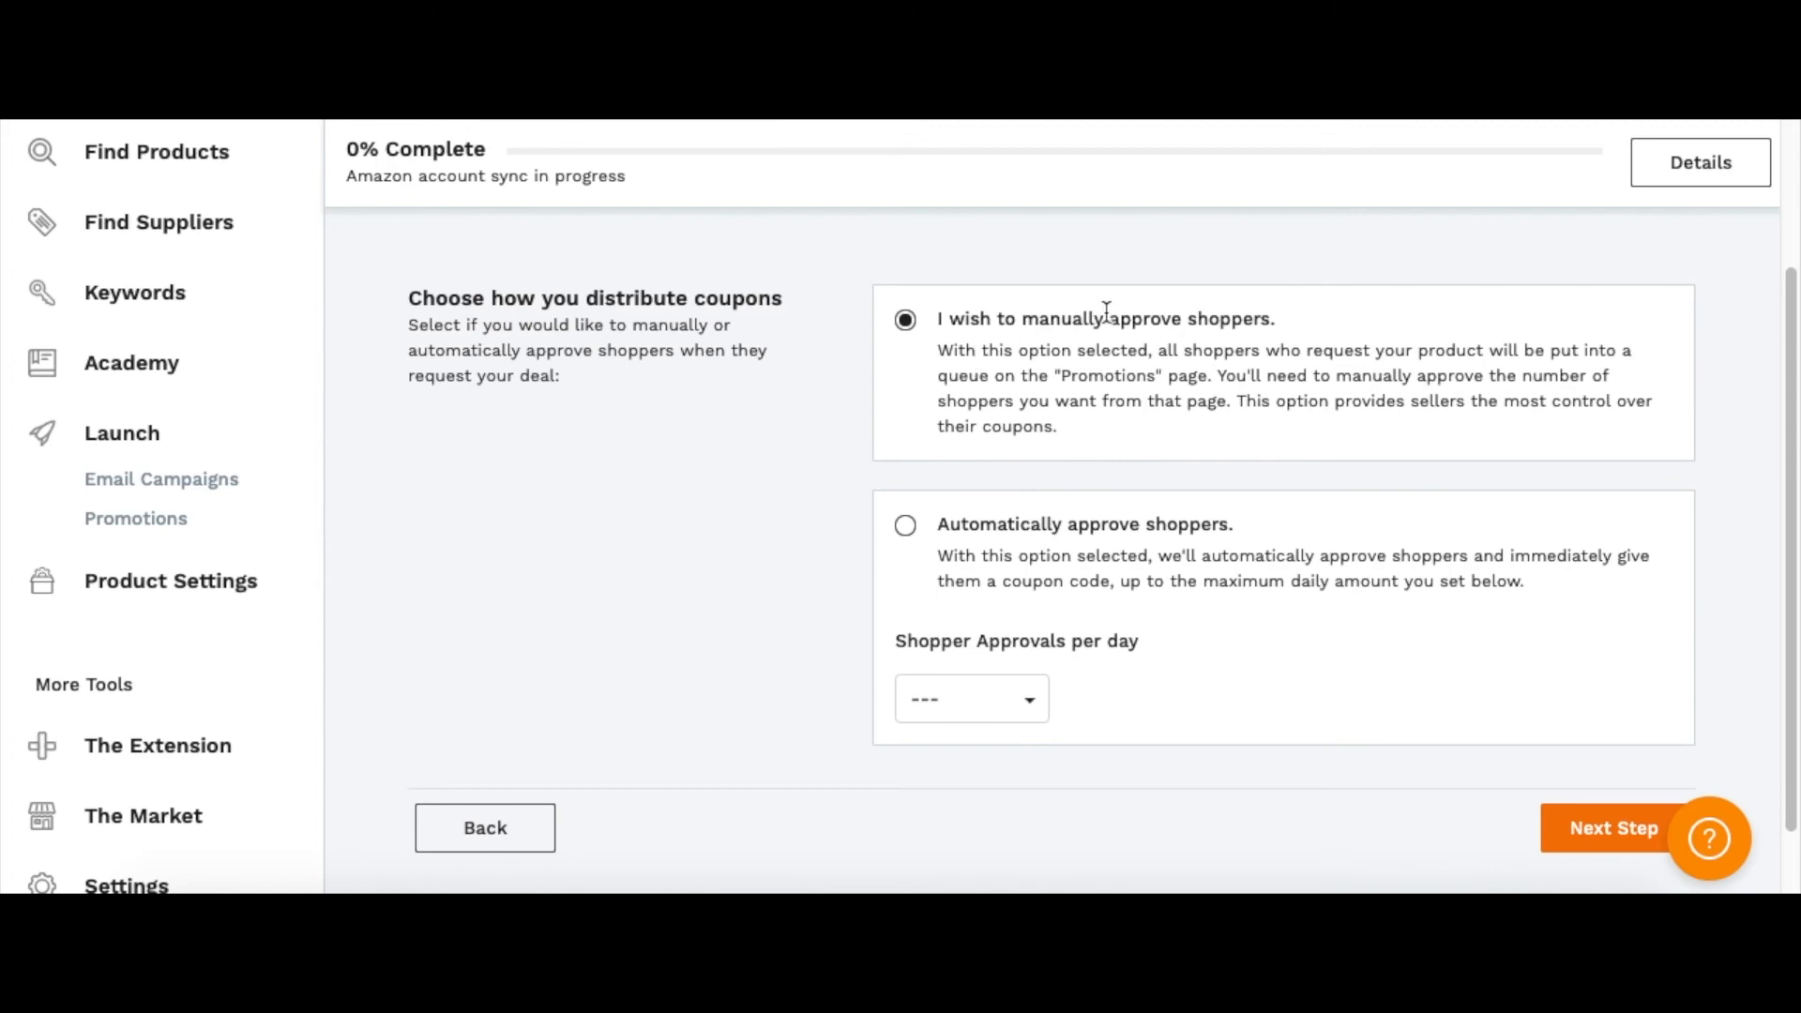
mouse_move(905, 533)
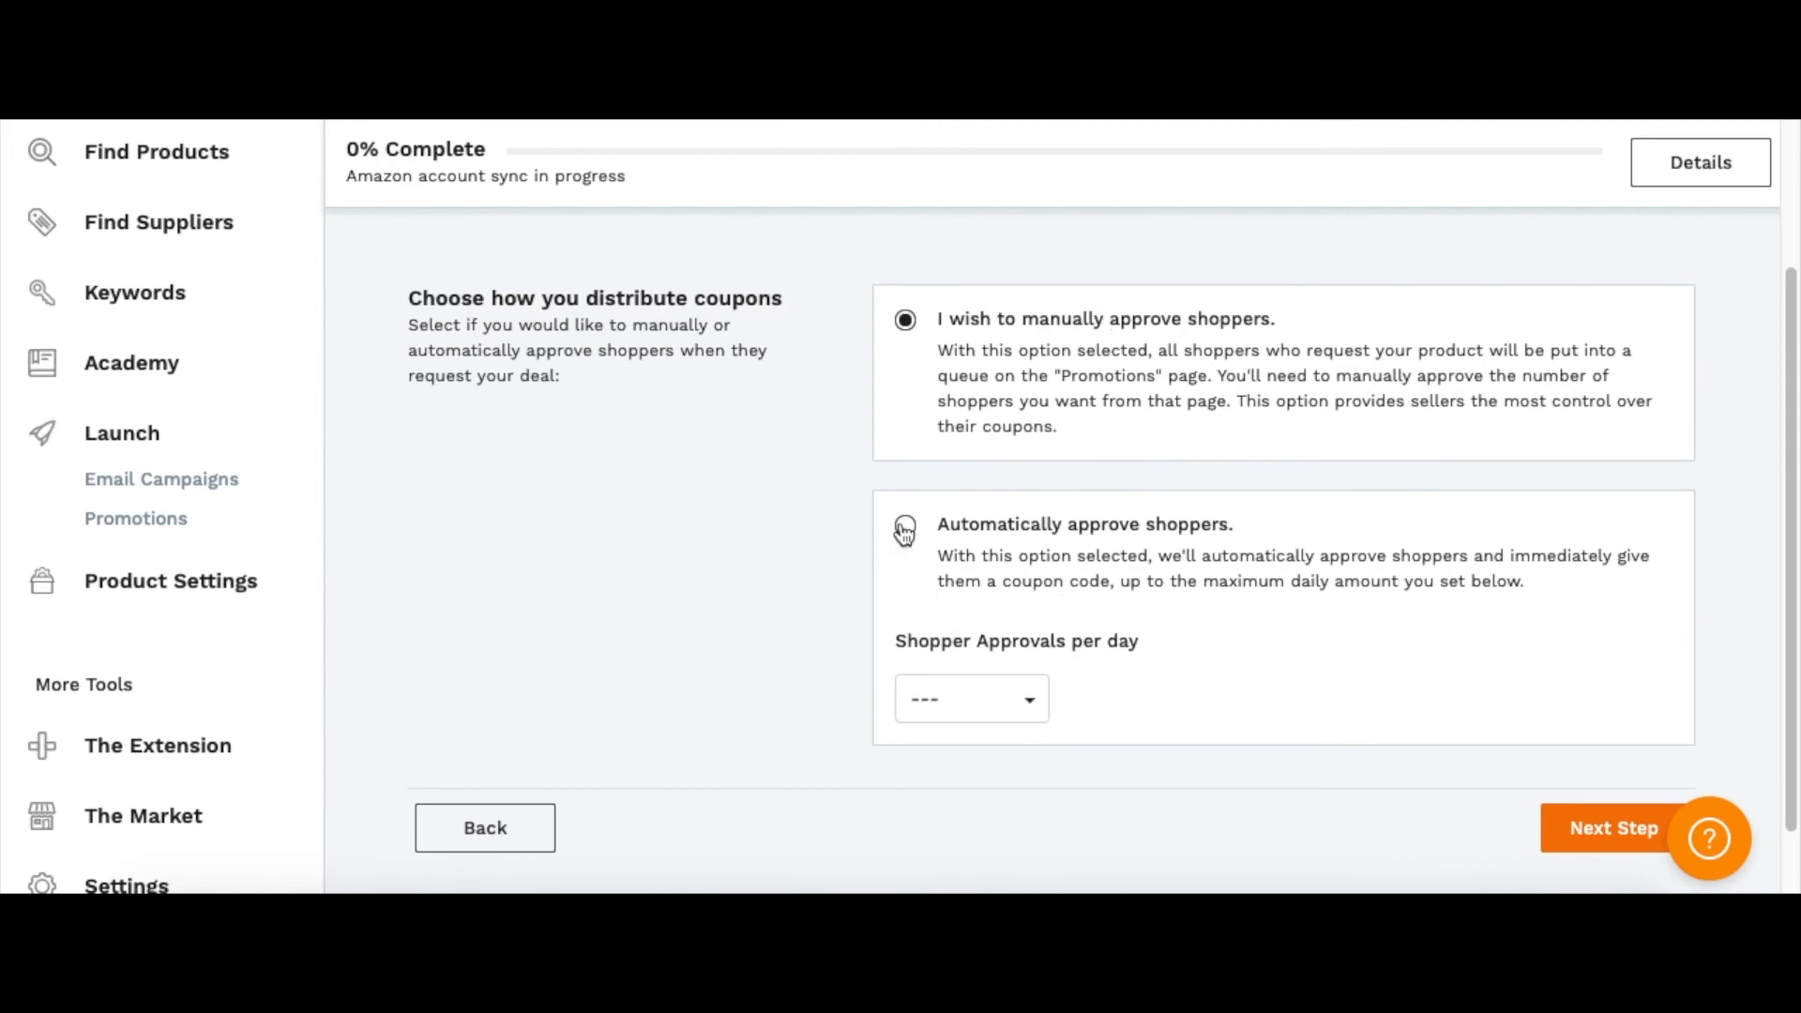
click(905, 525)
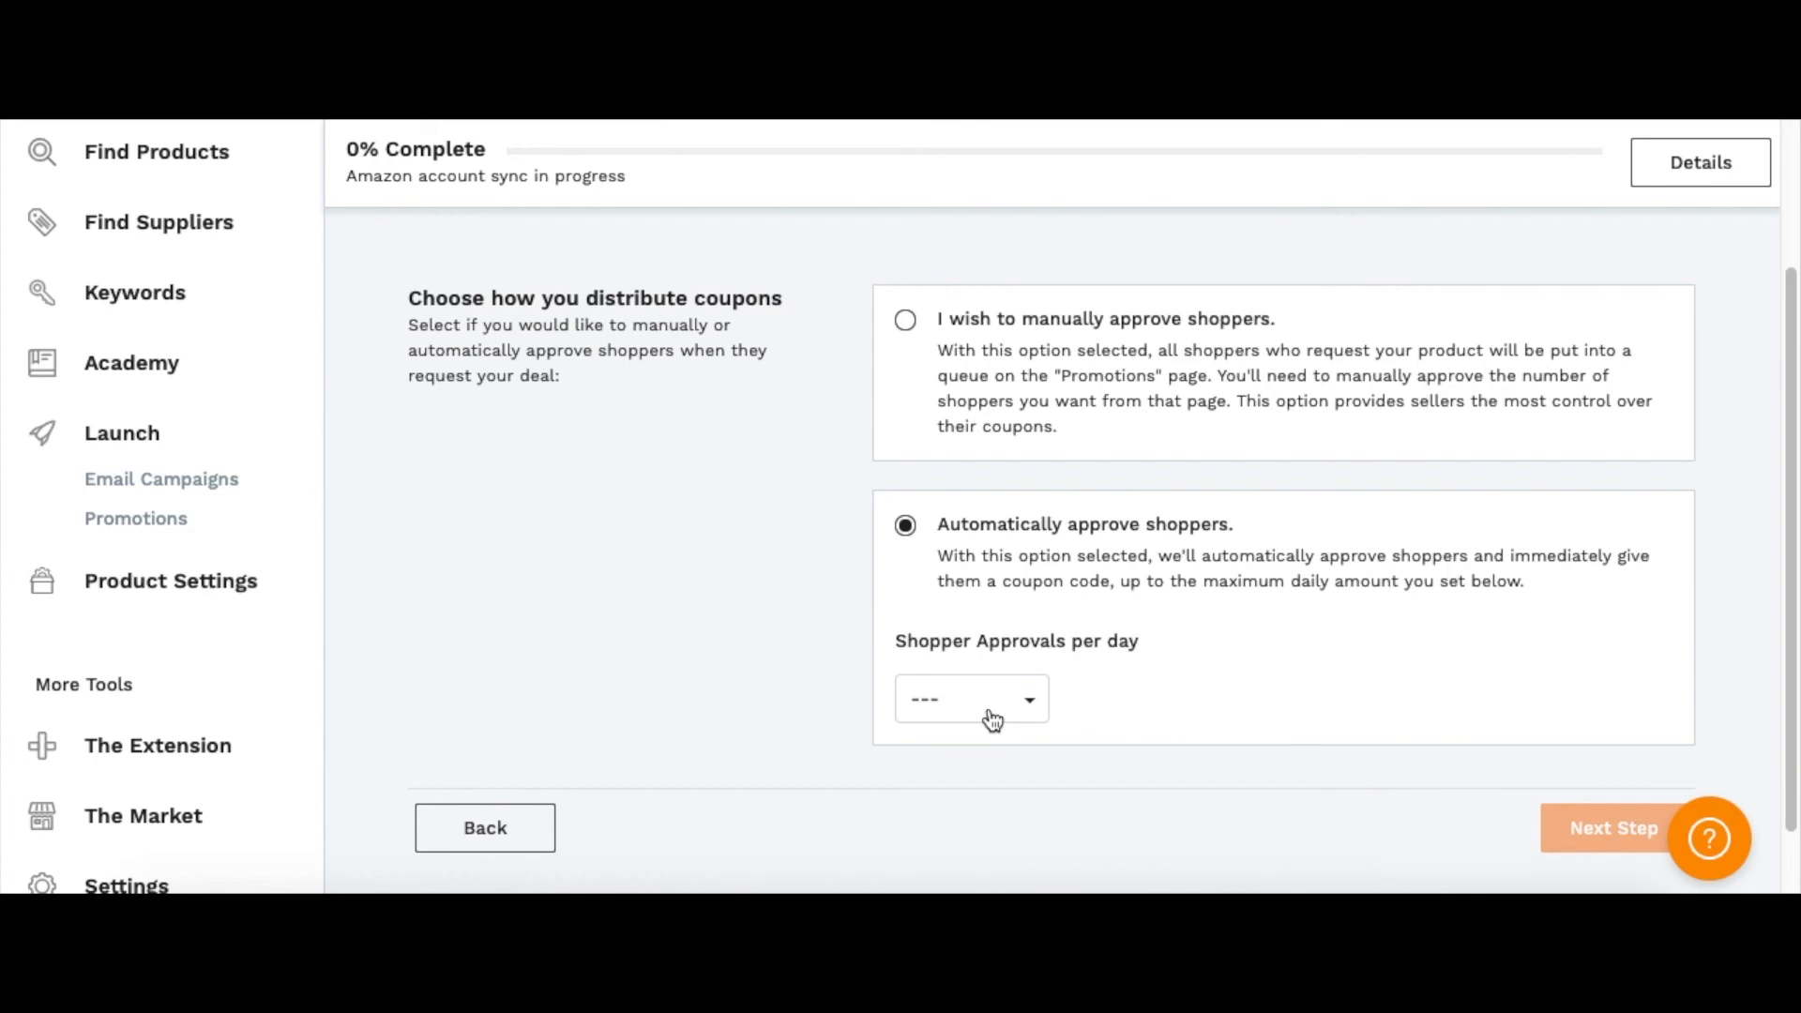
click(970, 697)
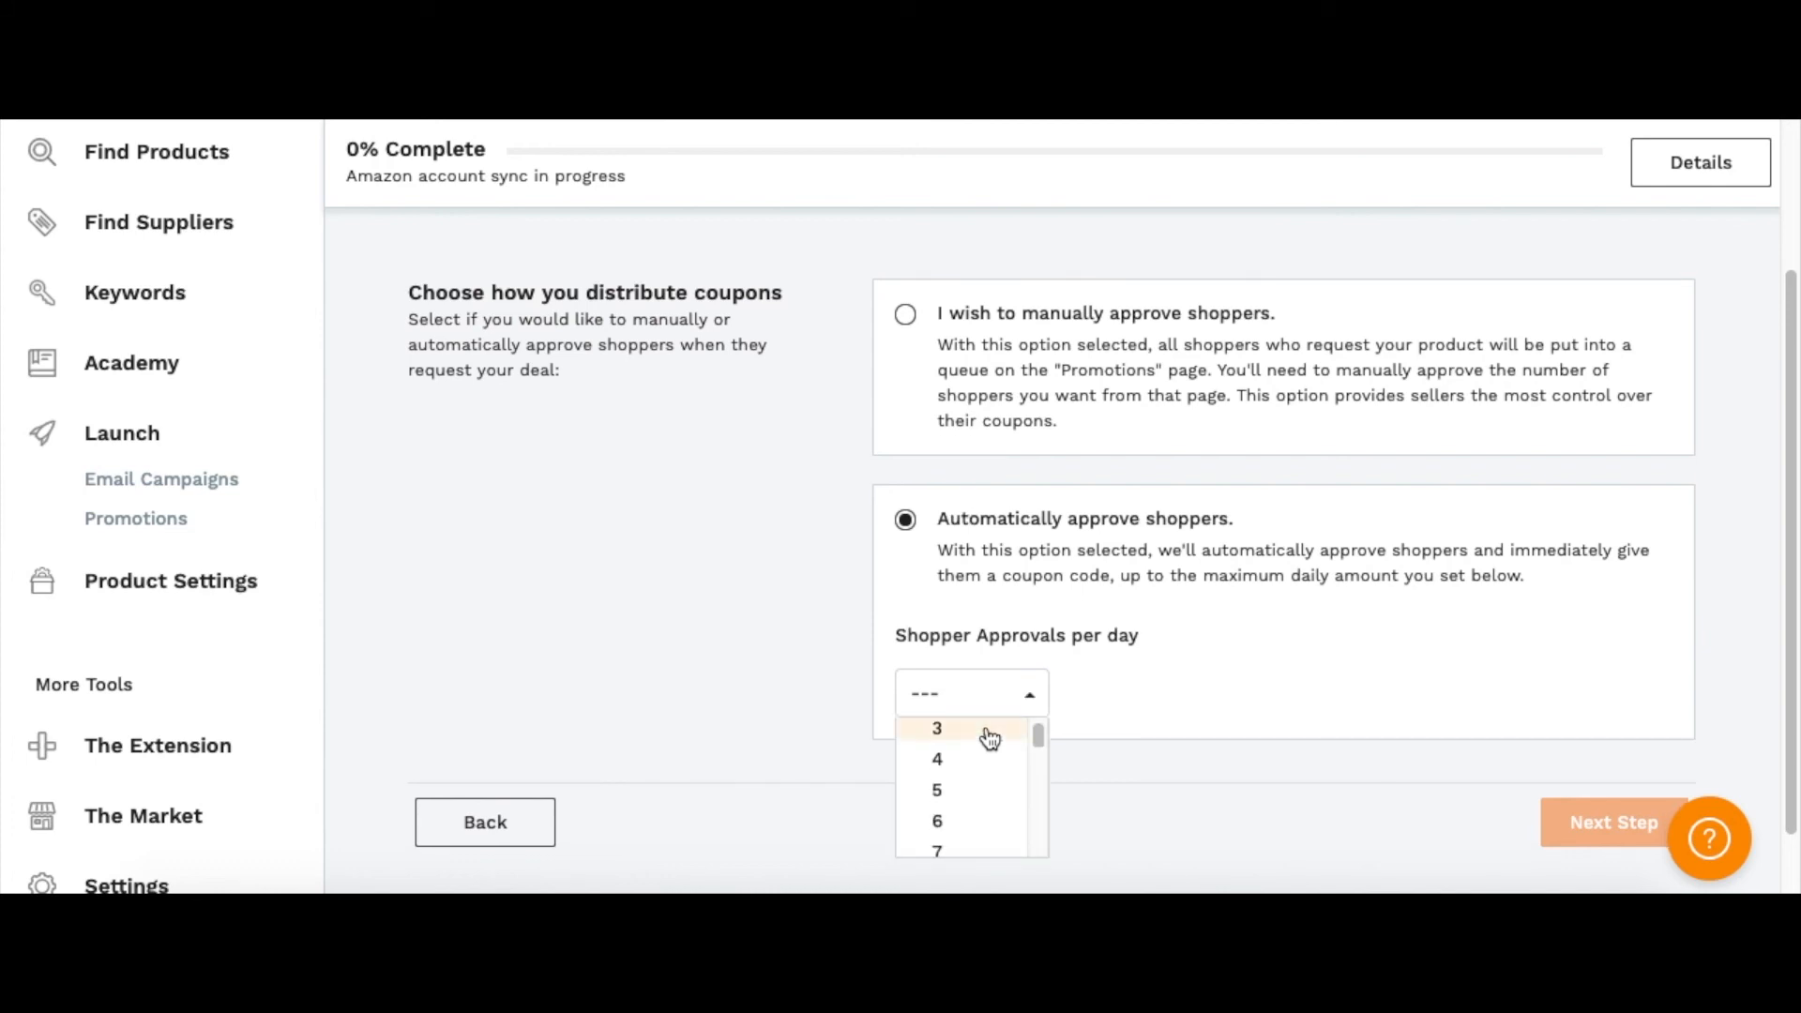
click(937, 789)
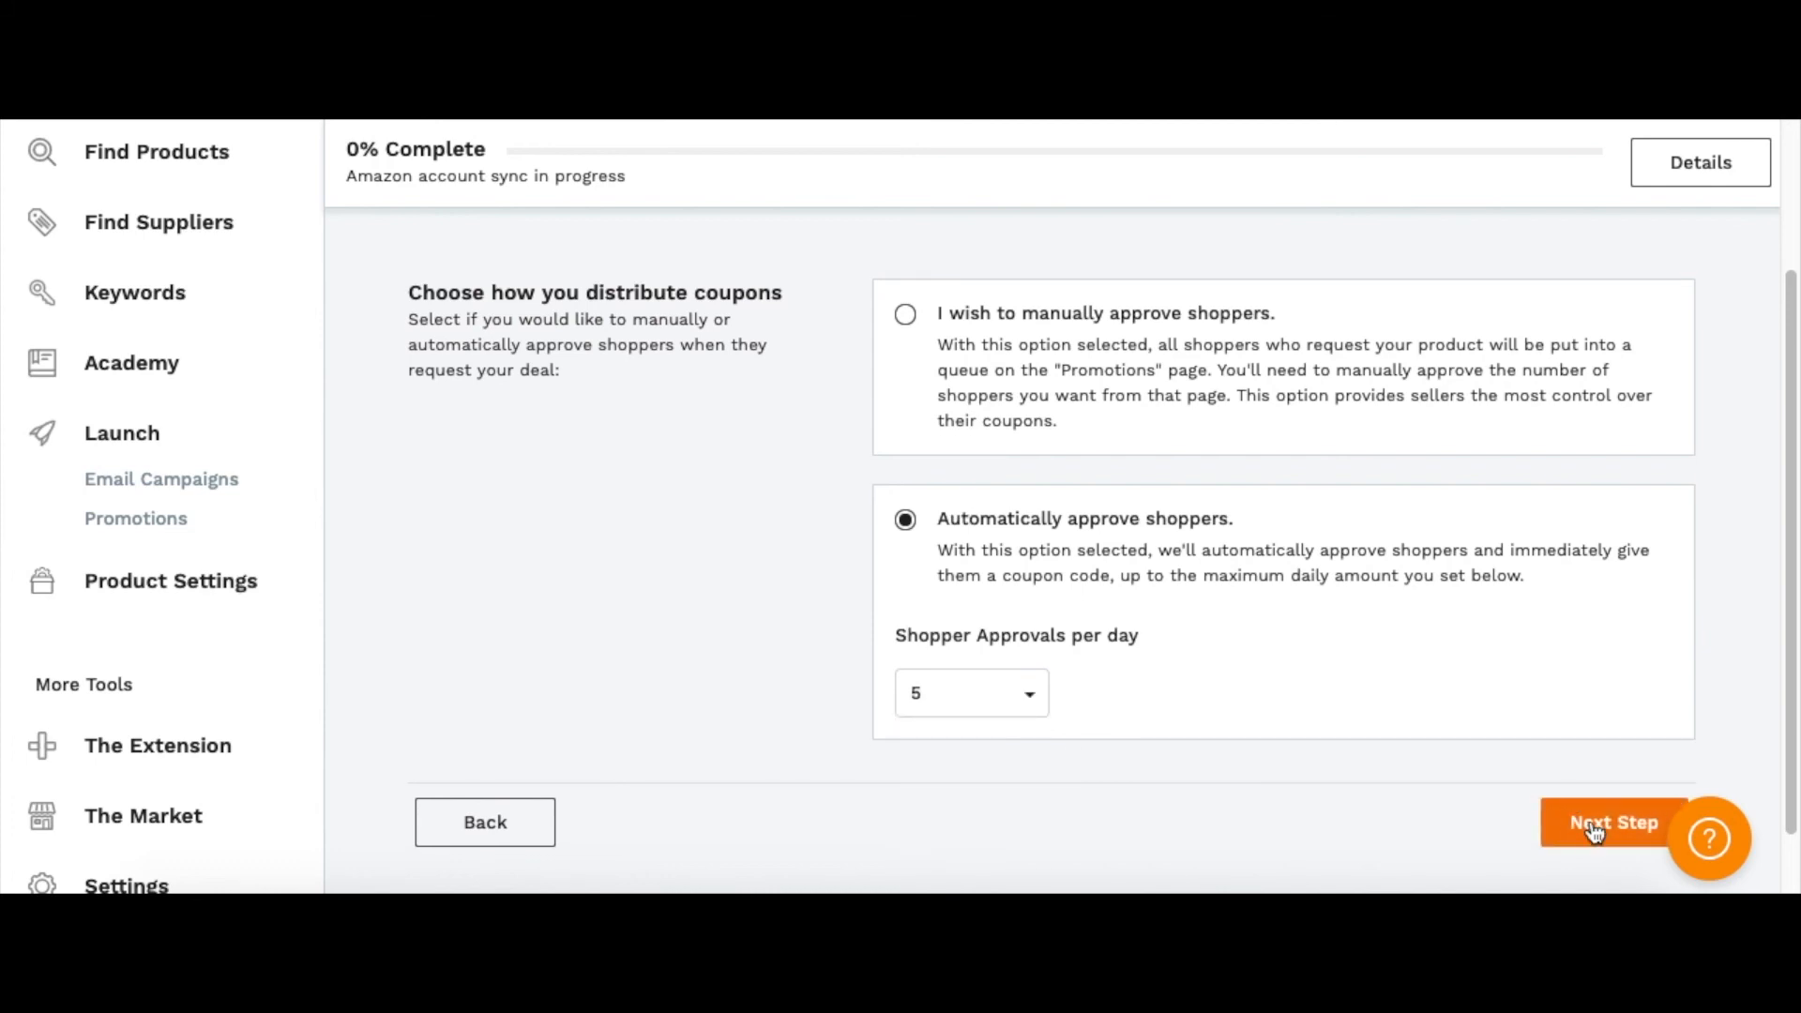
click(1613, 822)
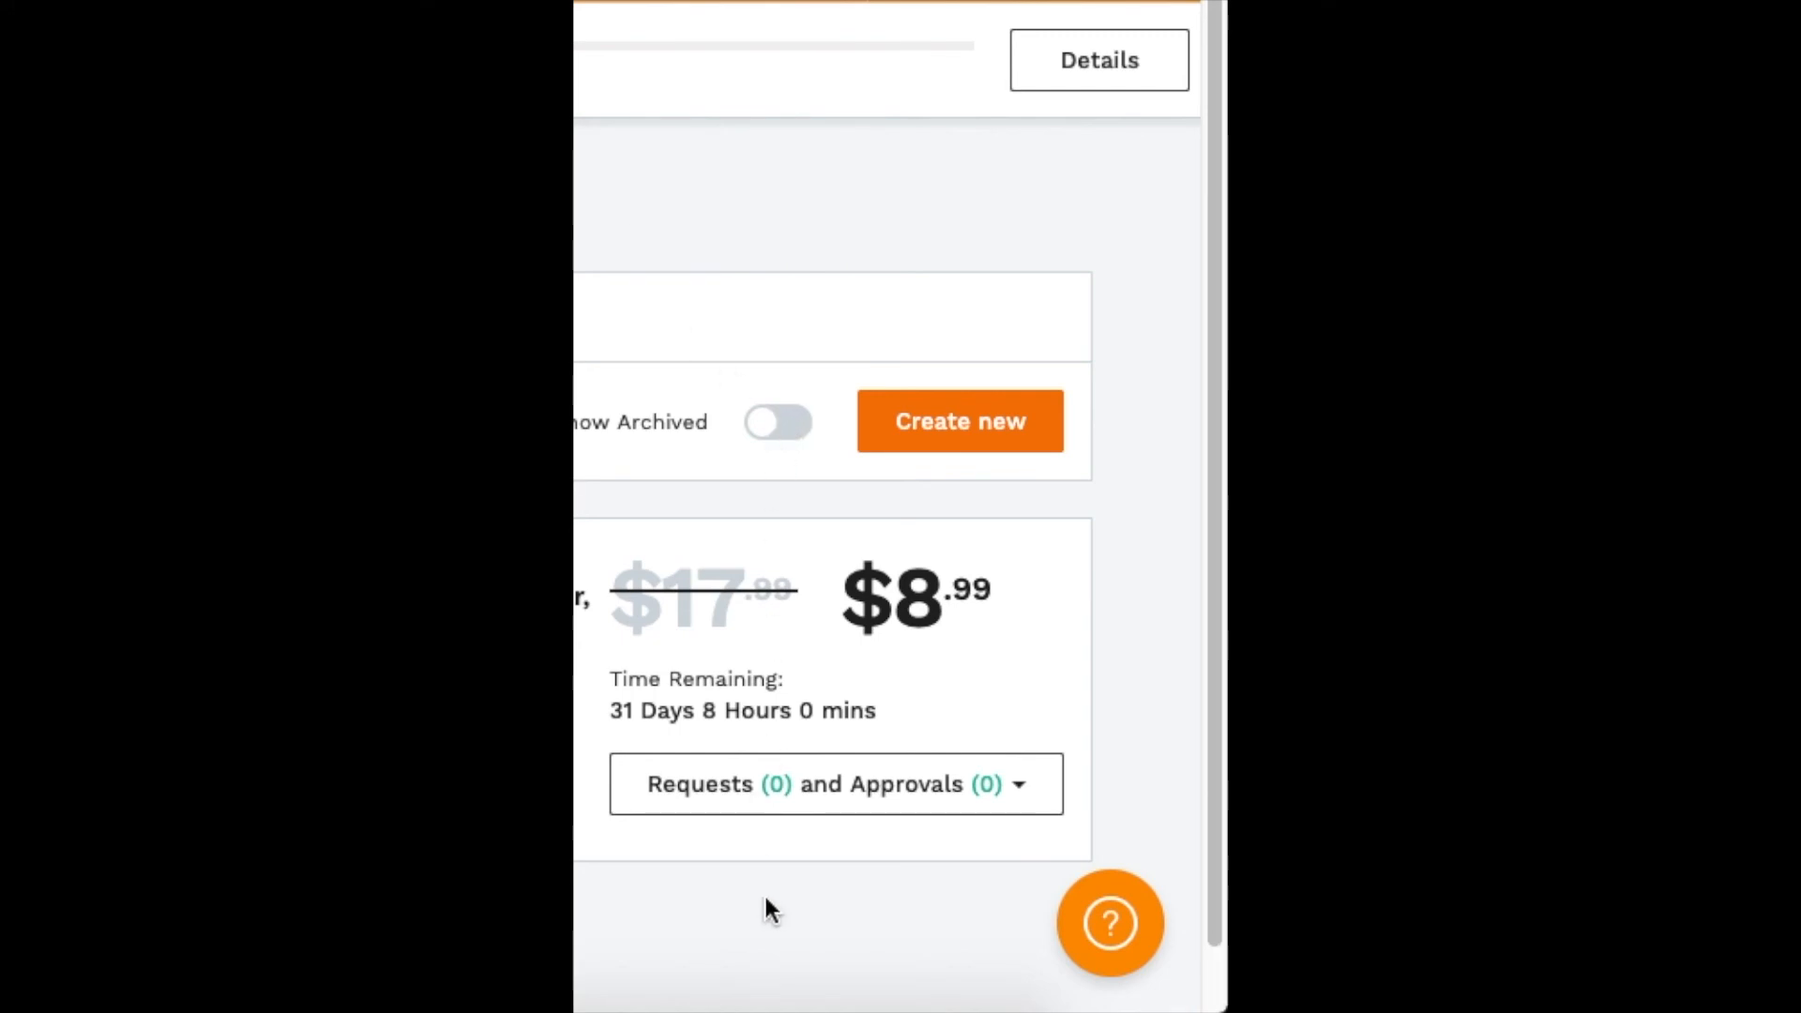
mouse_move(844, 783)
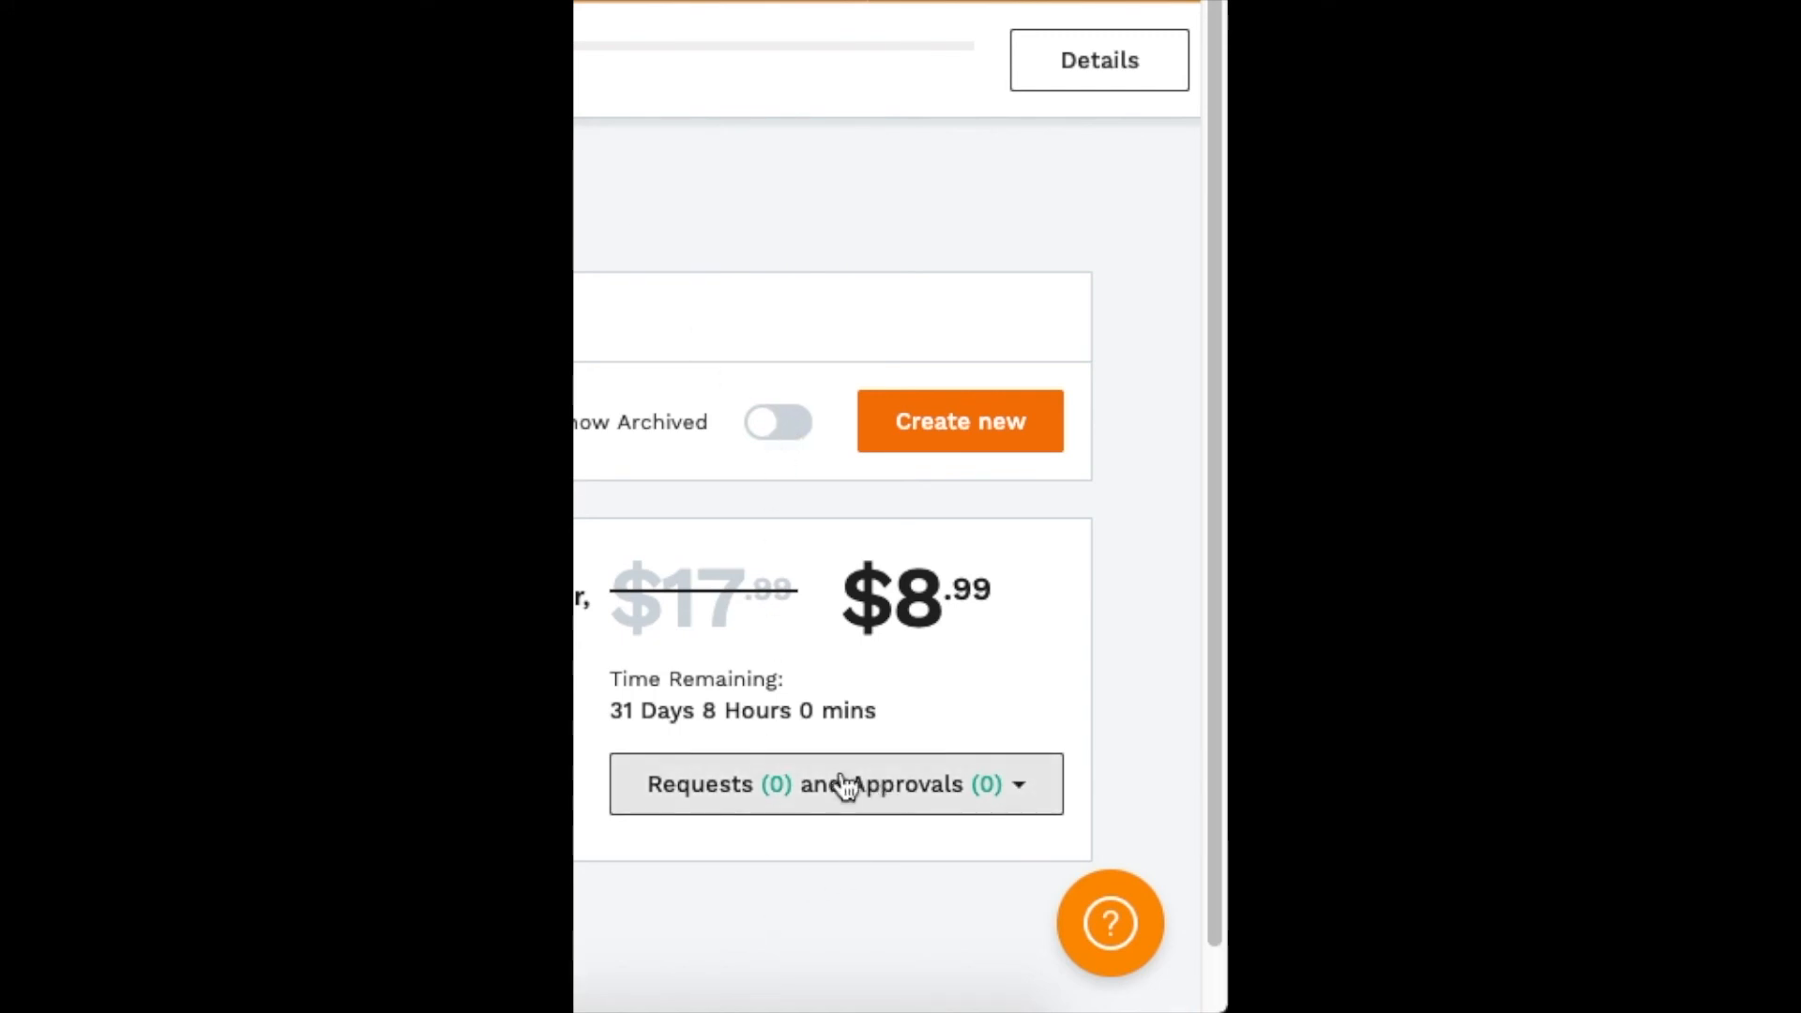
mouse_move(1033, 769)
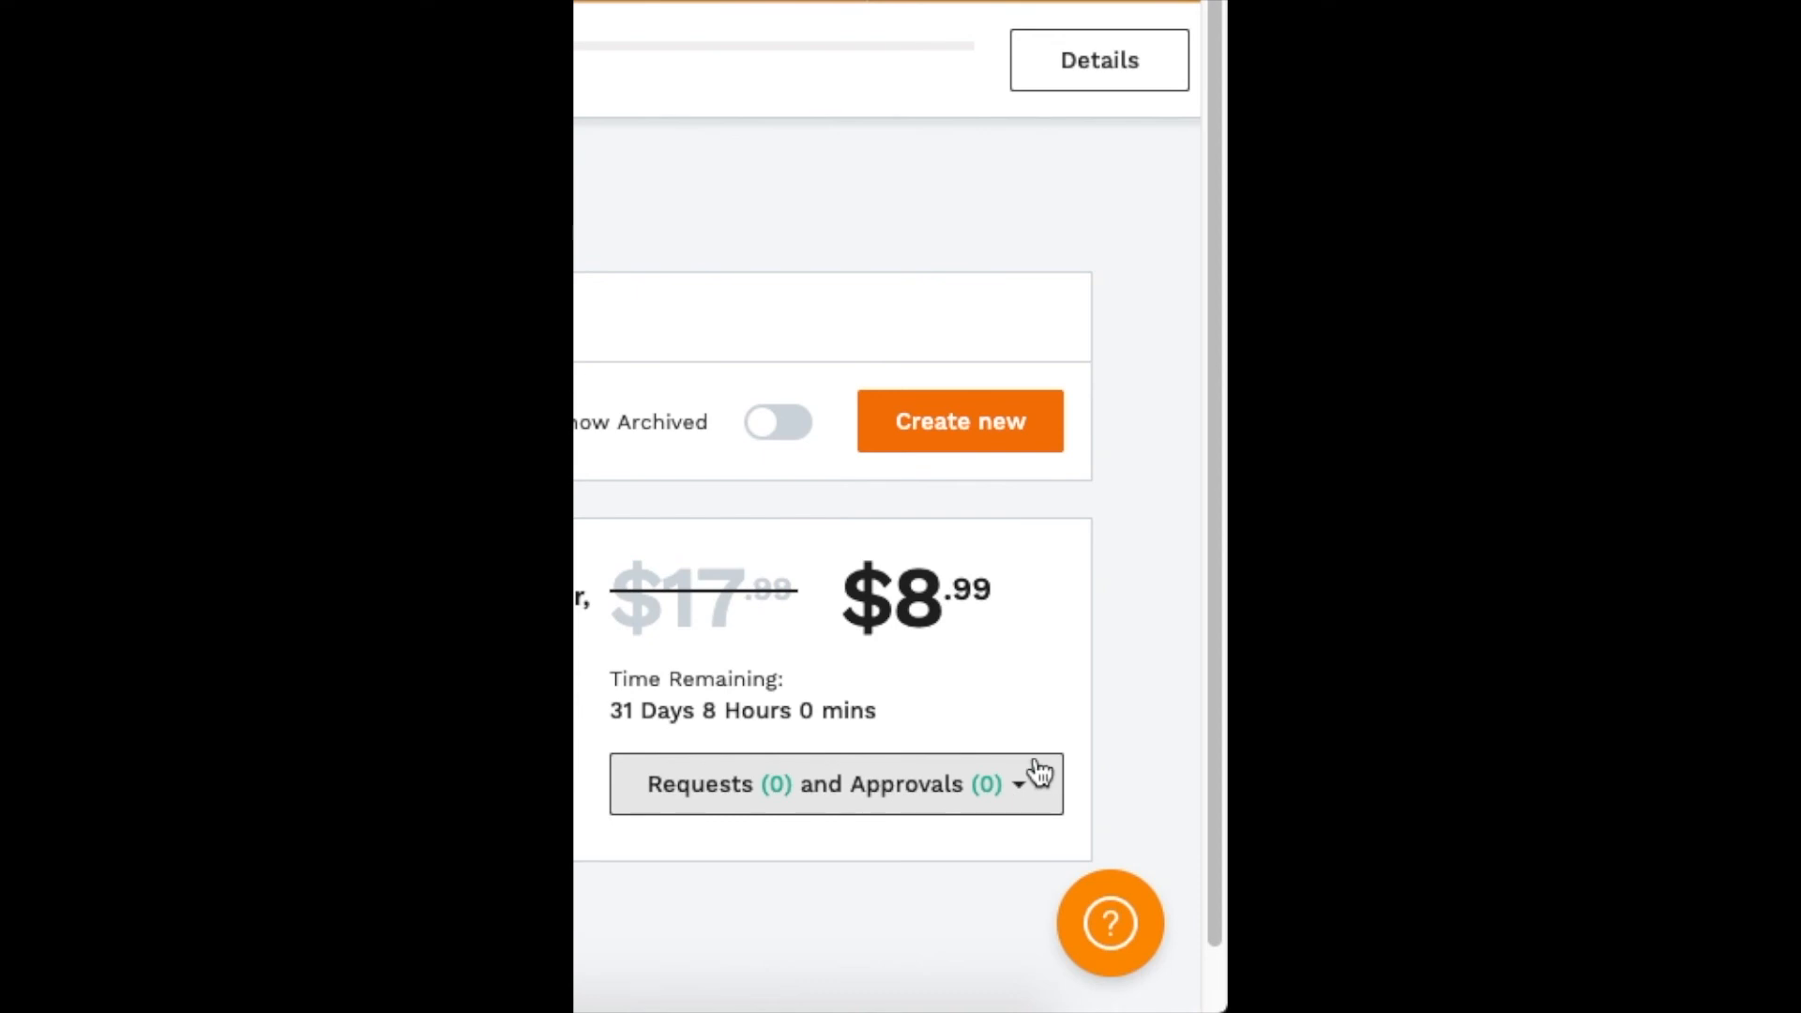